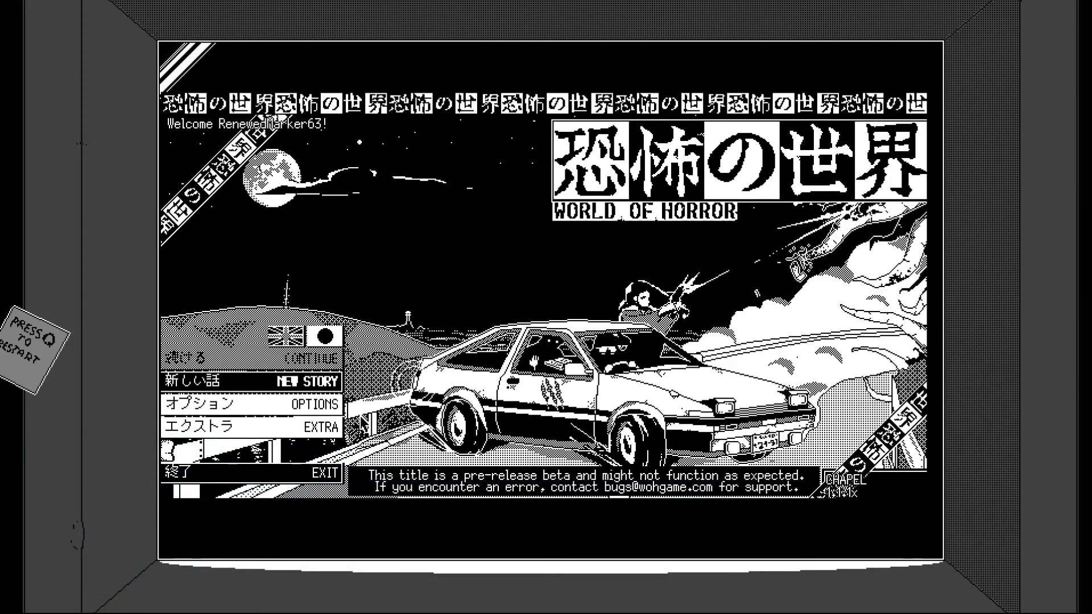
mouse_move(362, 373)
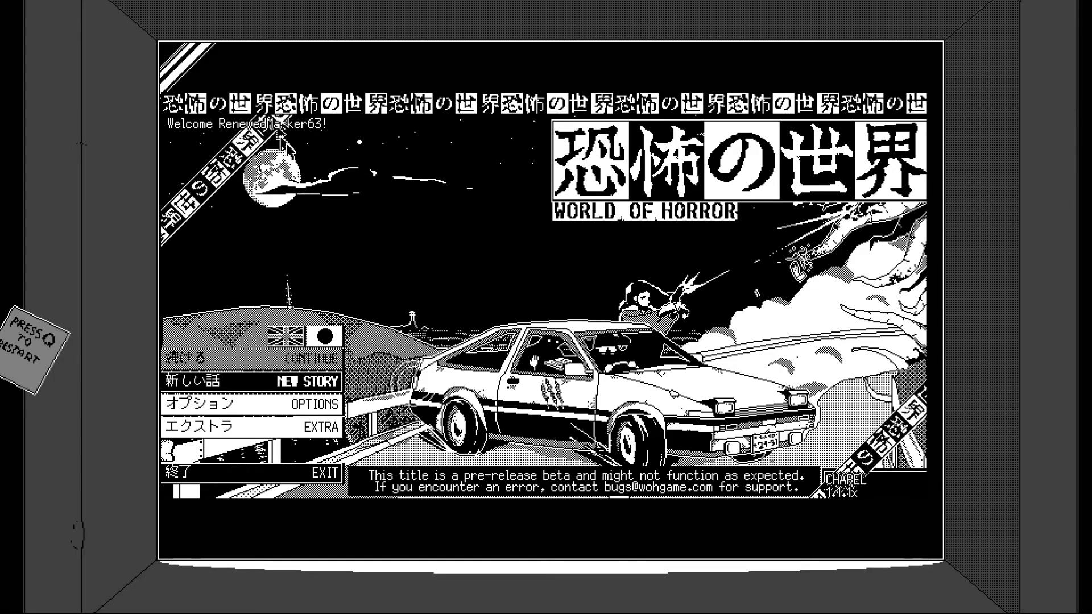
mouse_move(69, 337)
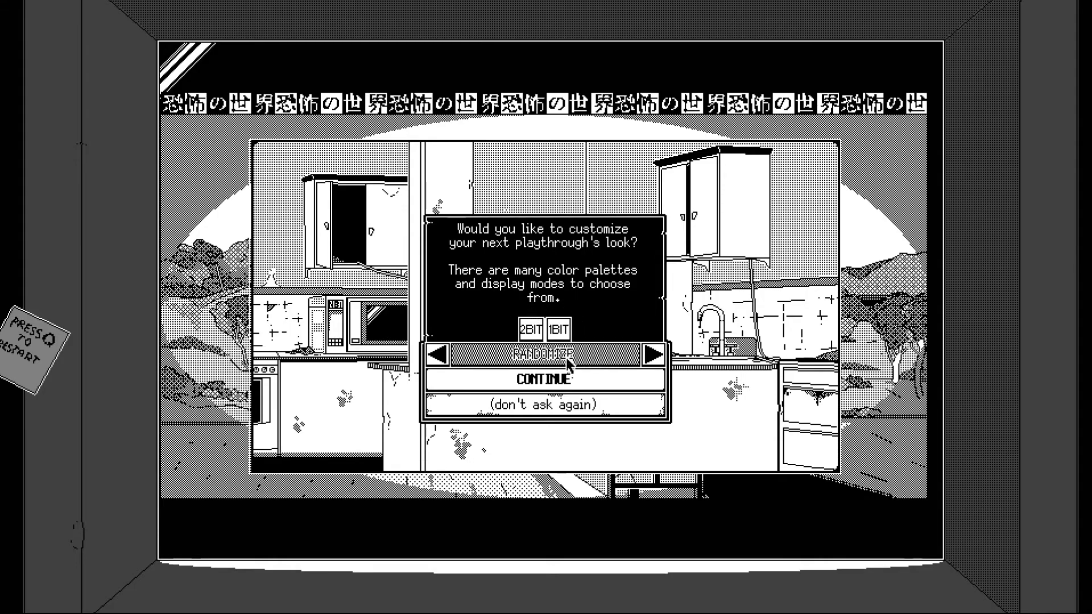
- Try randomized palettes and 2BIT mode, cycle through palettes, then accept the chosen look
left_click(545, 357)
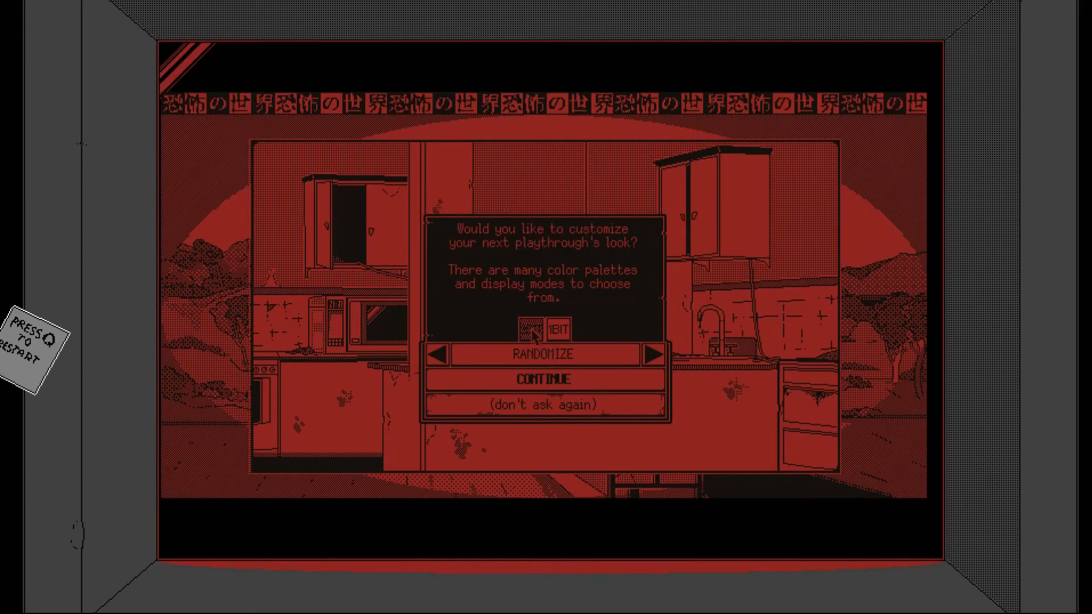
left_click(527, 330)
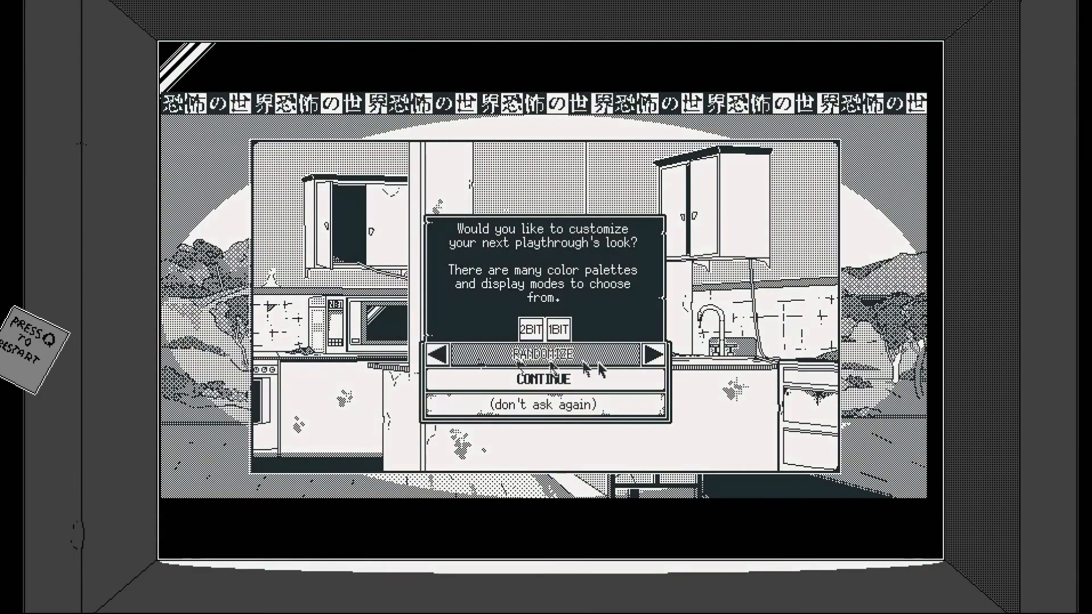
left_click(563, 332)
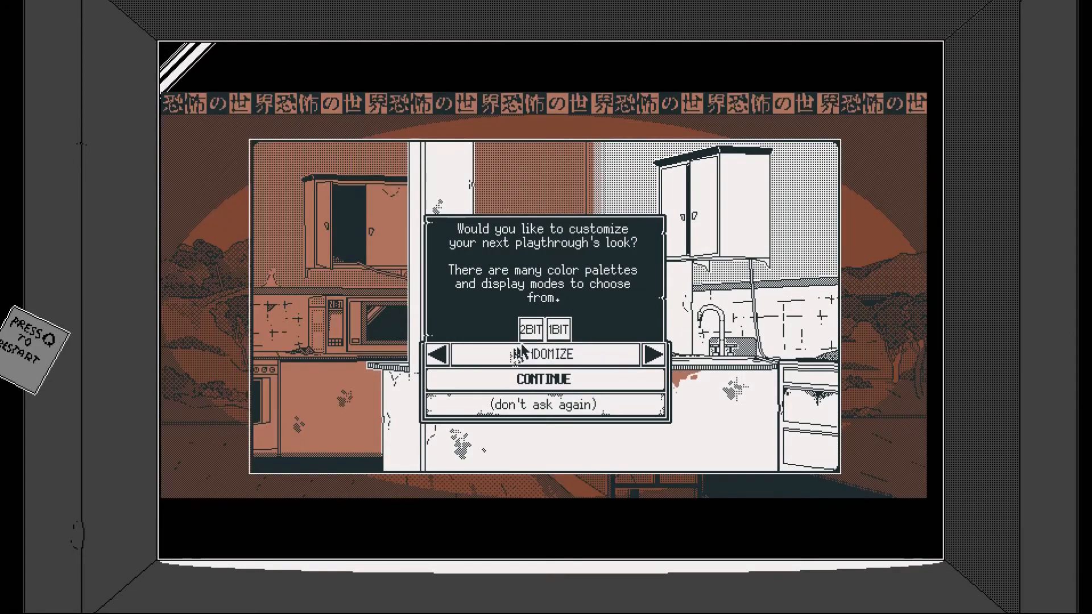
left_click(528, 330)
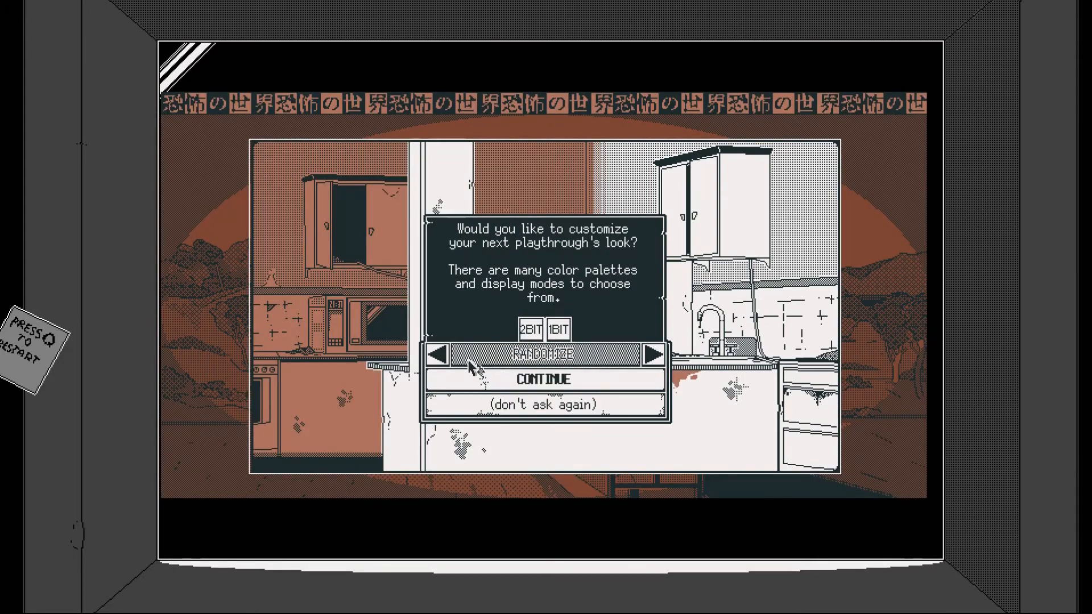
left_click(653, 356)
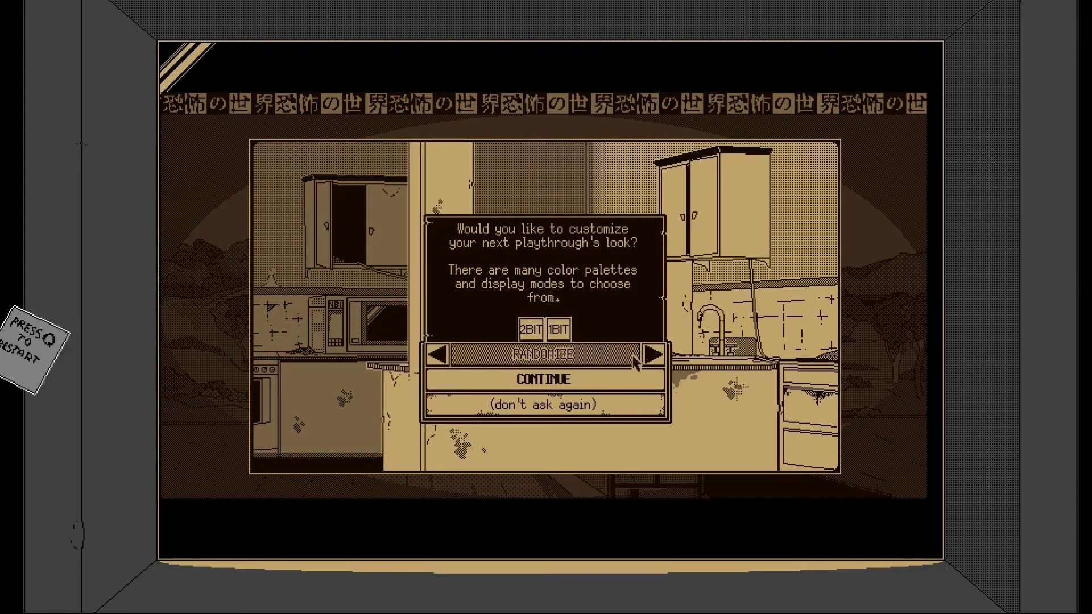
left_click(651, 354)
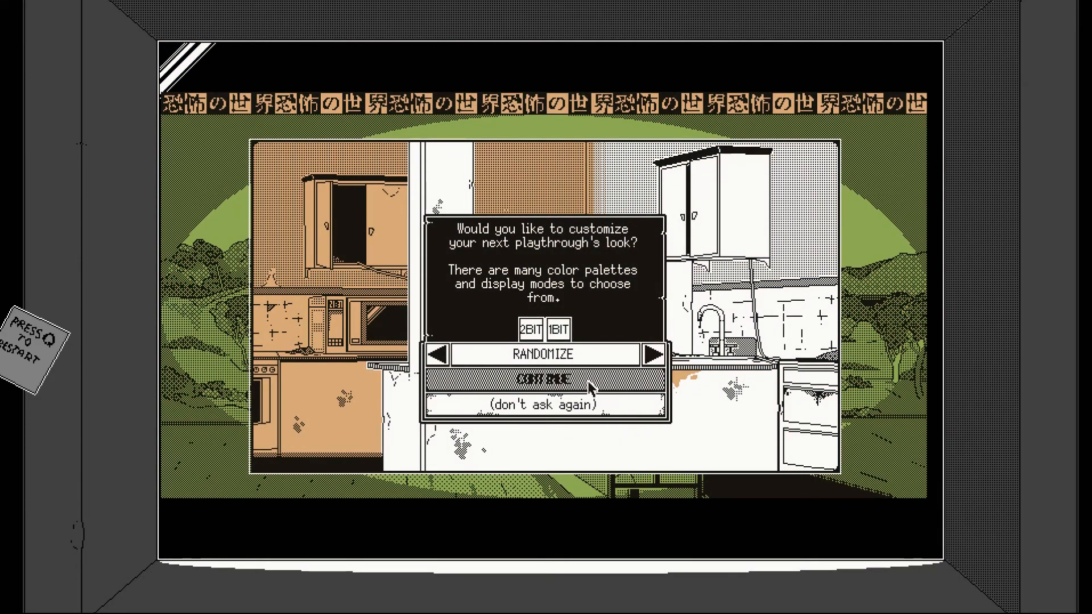
left_click(545, 379)
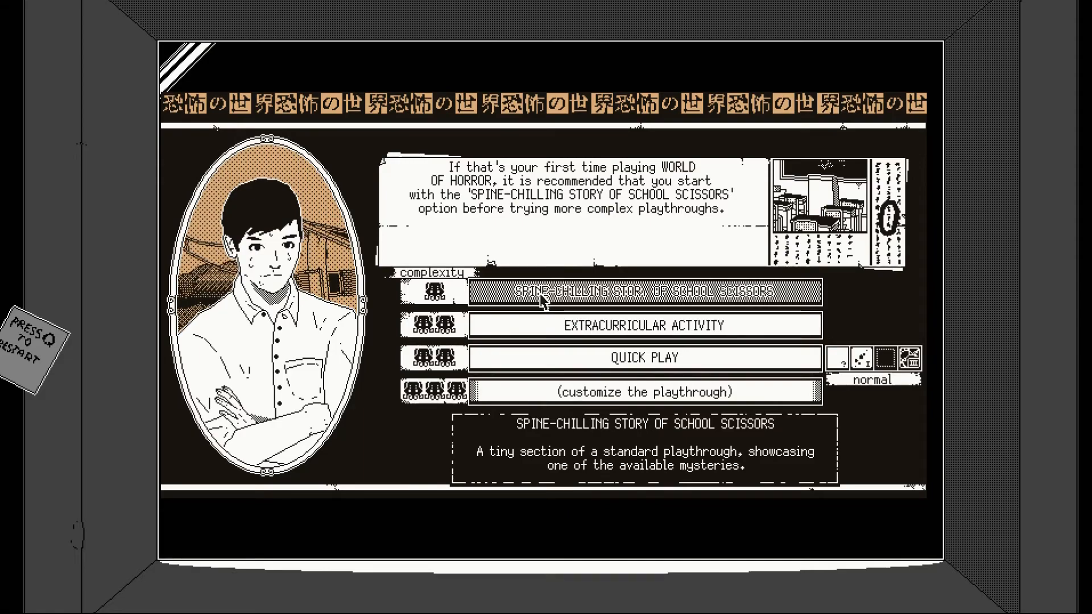
- Start the Spine-Chilling Story of School Scissors playthrough
left_click(644, 291)
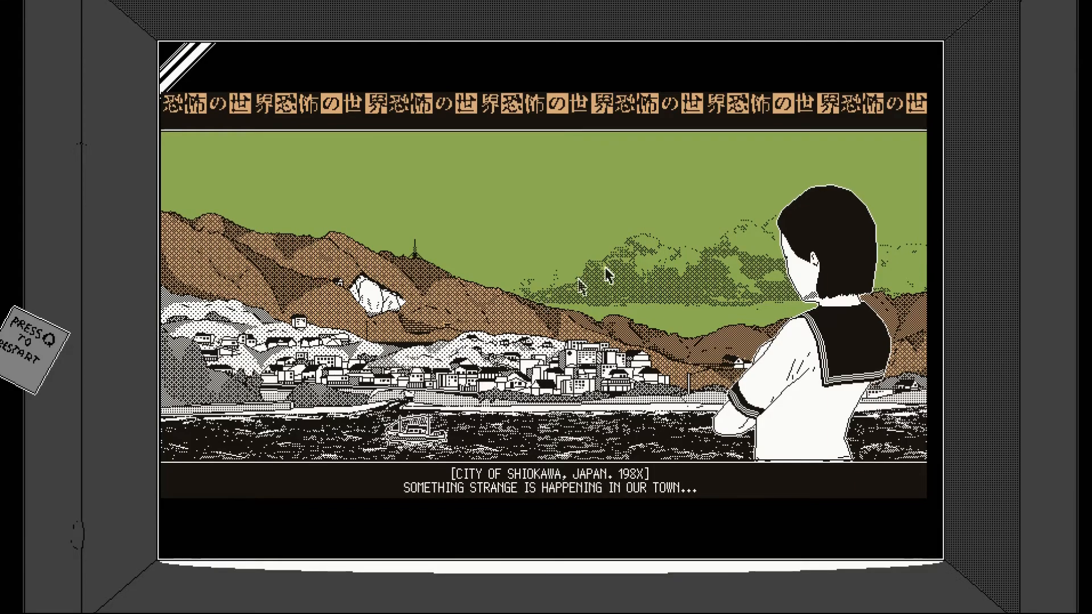
mouse_move(755, 272)
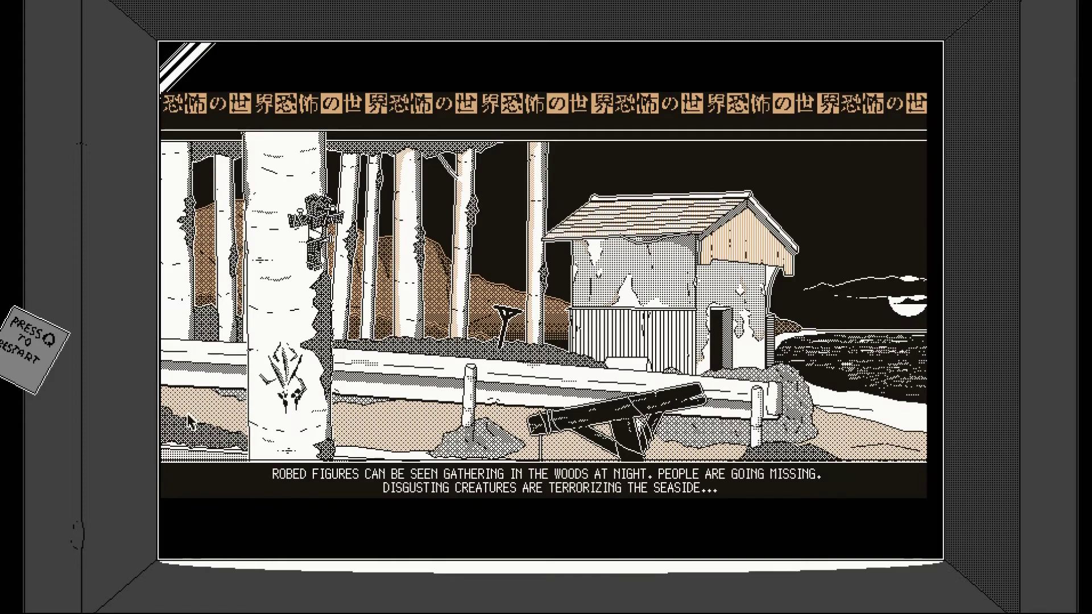
mouse_move(230, 383)
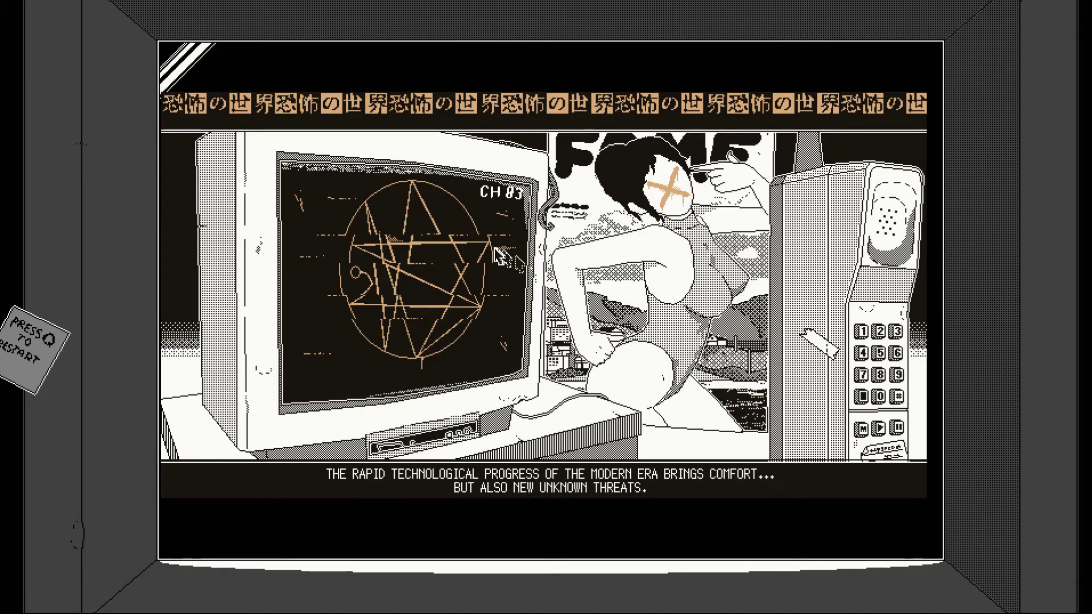
mouse_move(752, 435)
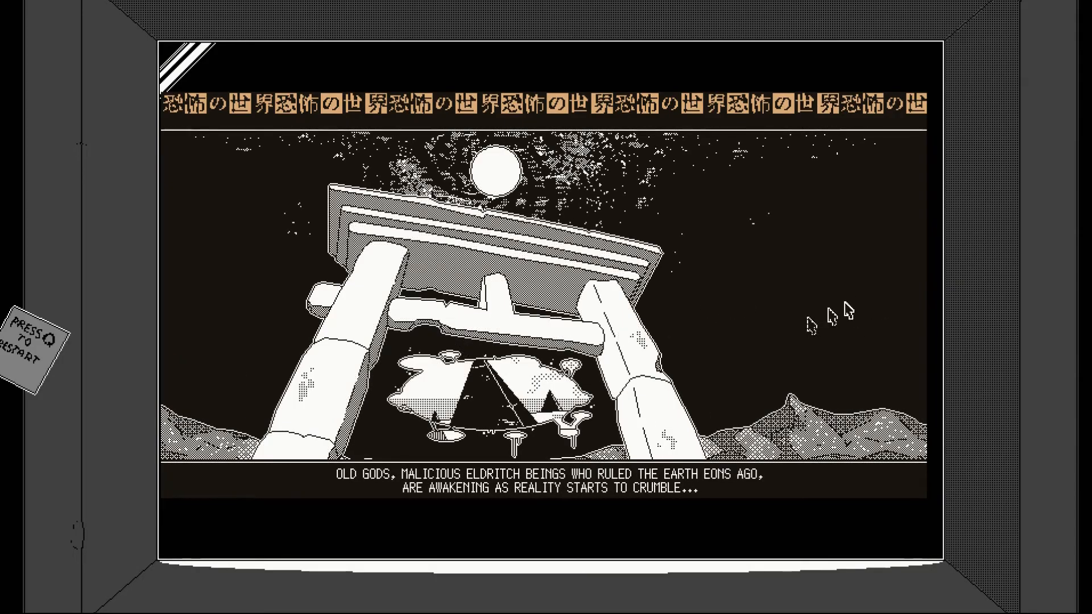
mouse_move(846, 308)
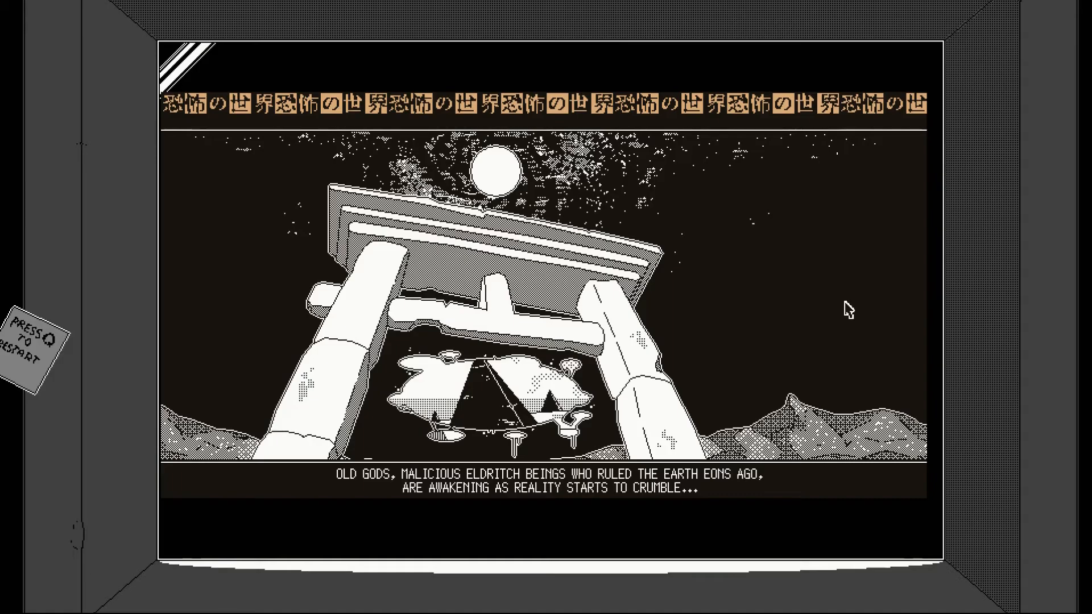
mouse_move(770, 338)
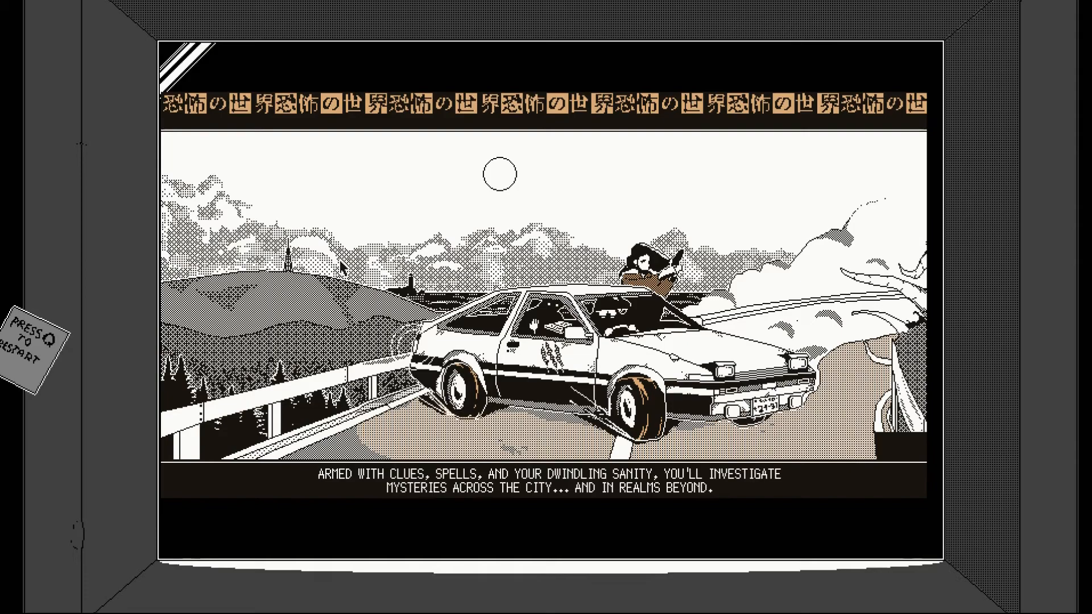
mouse_move(351, 307)
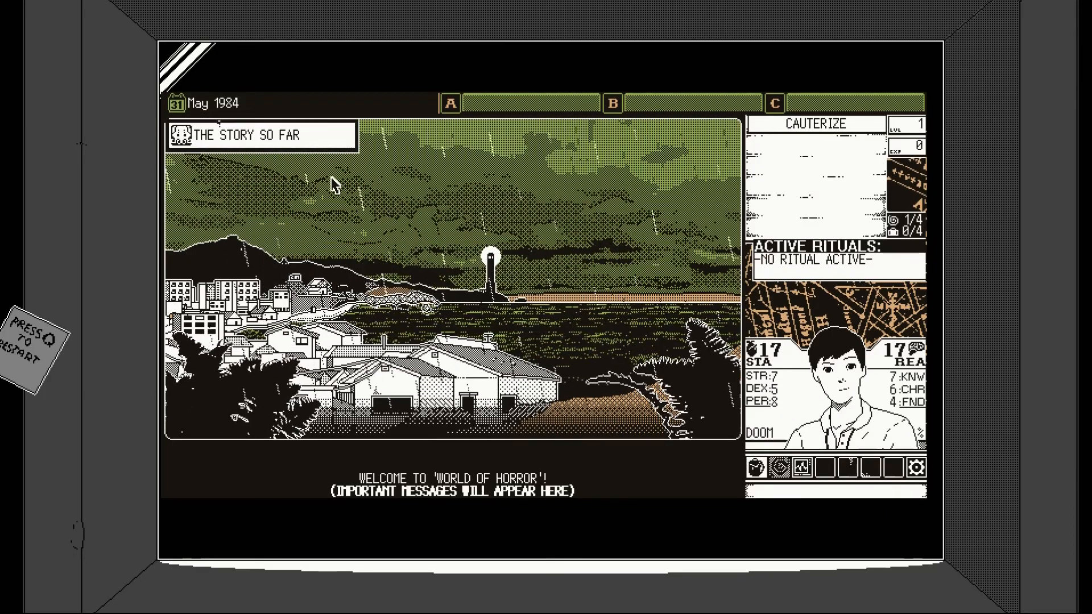
mouse_move(497, 462)
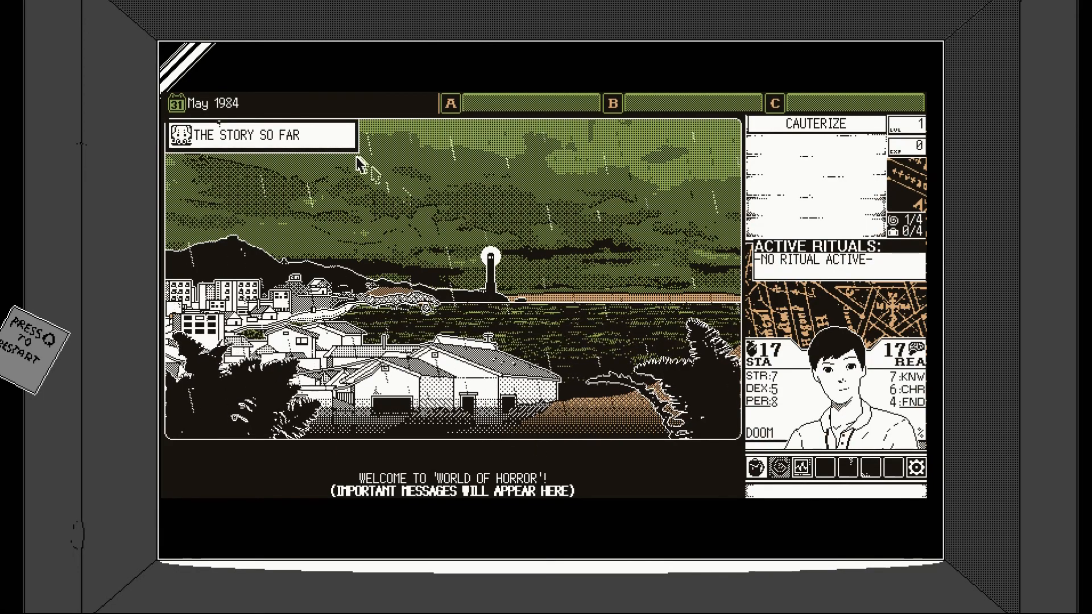
- Read The Story So Far, start the mystery, and page through its introduction
left_click(261, 136)
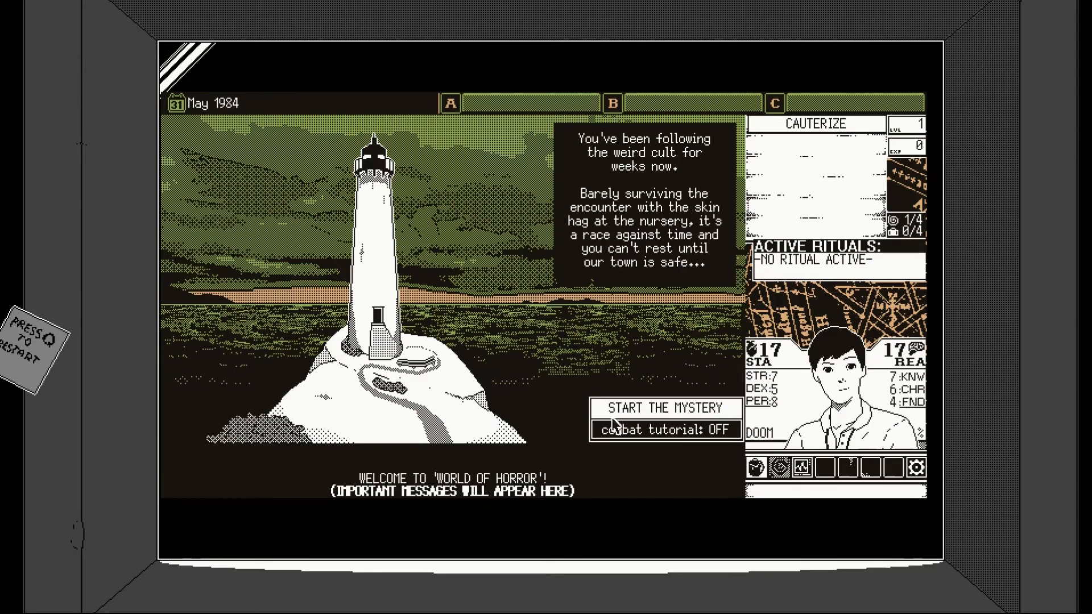
mouse_move(663, 408)
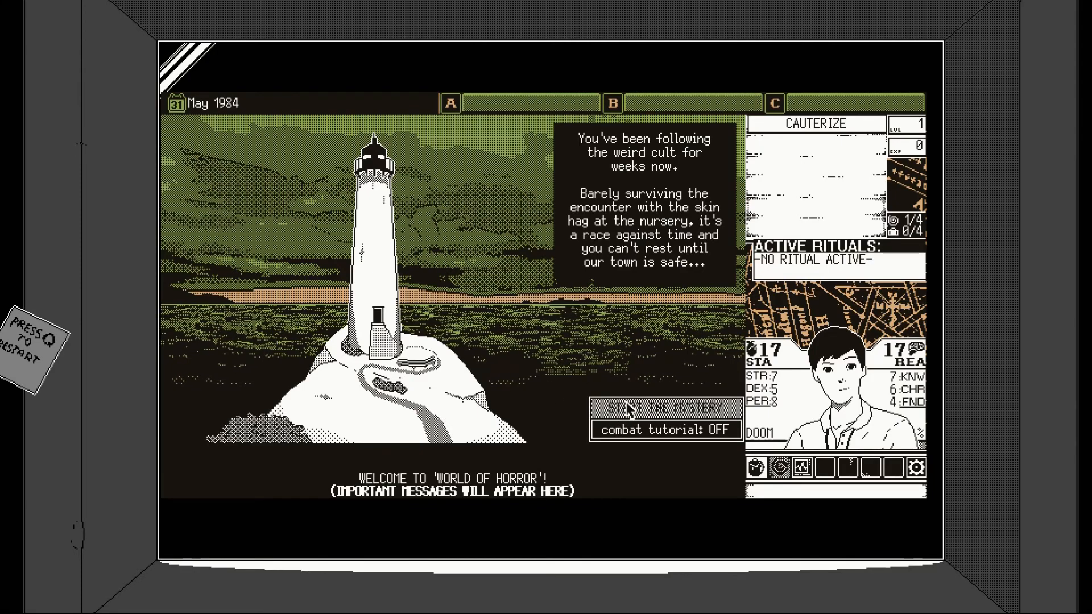
left_click(664, 406)
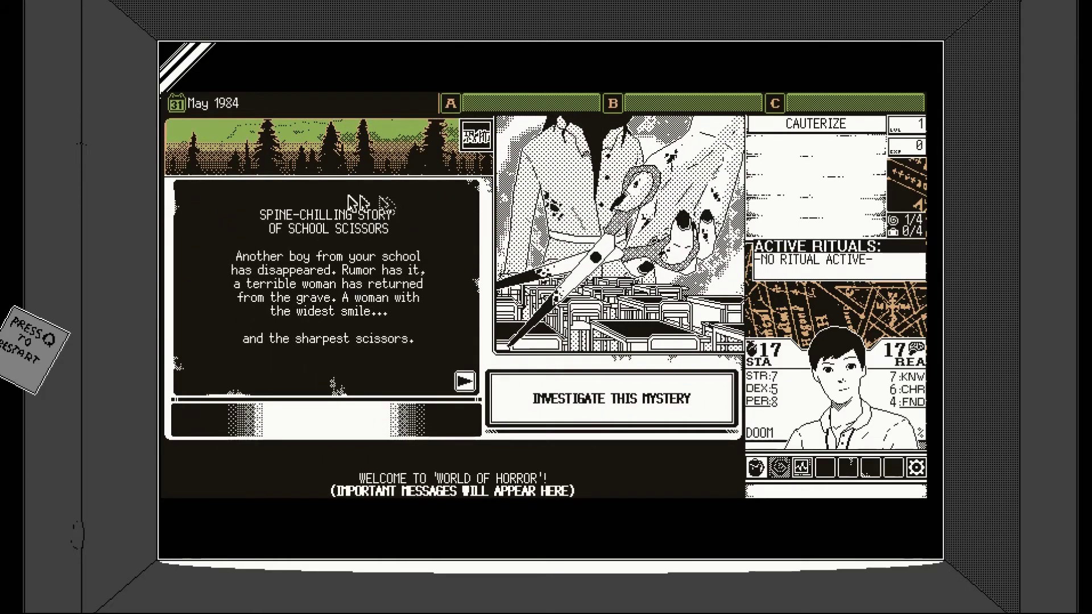
mouse_move(192, 309)
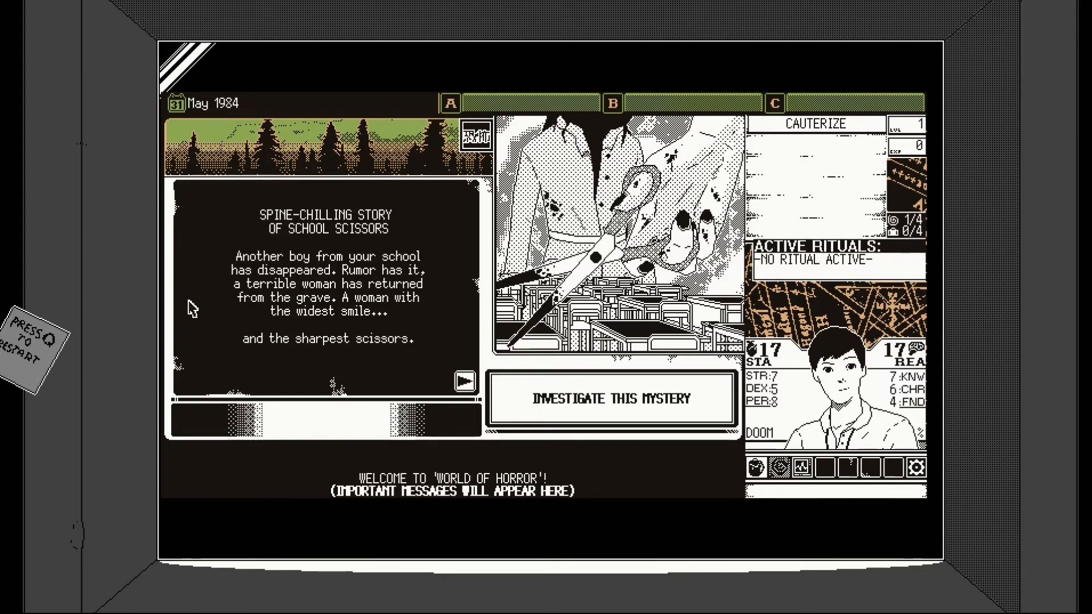
mouse_move(465, 381)
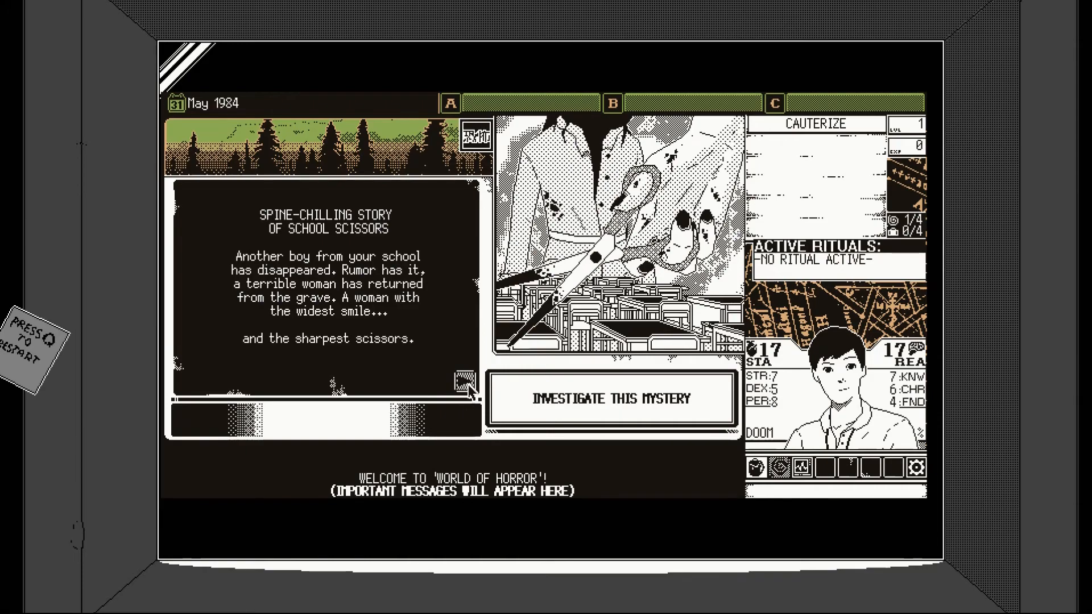
left_click(460, 381)
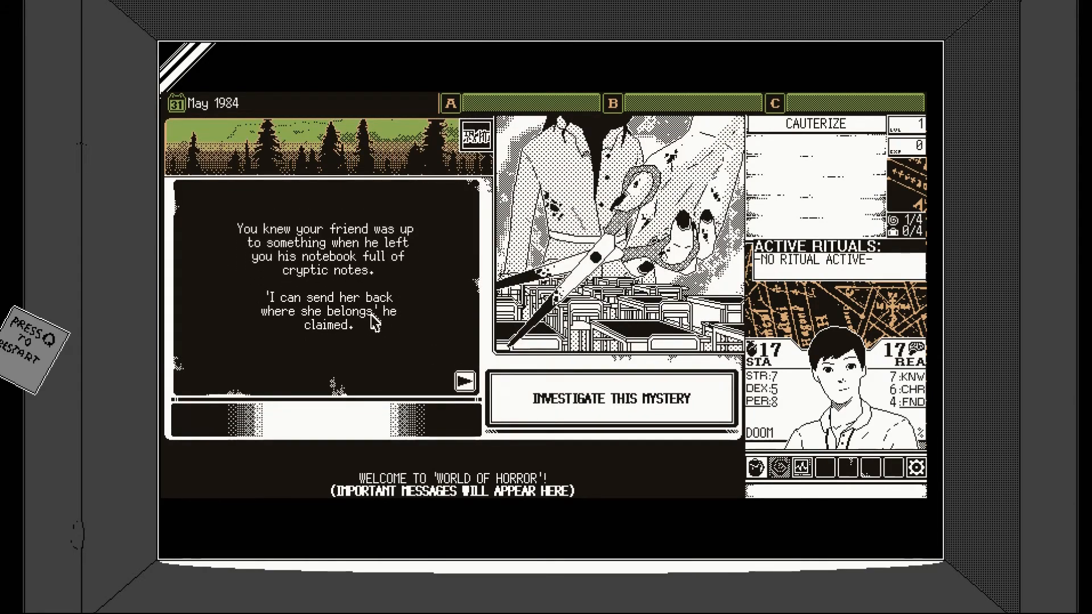
mouse_move(212, 233)
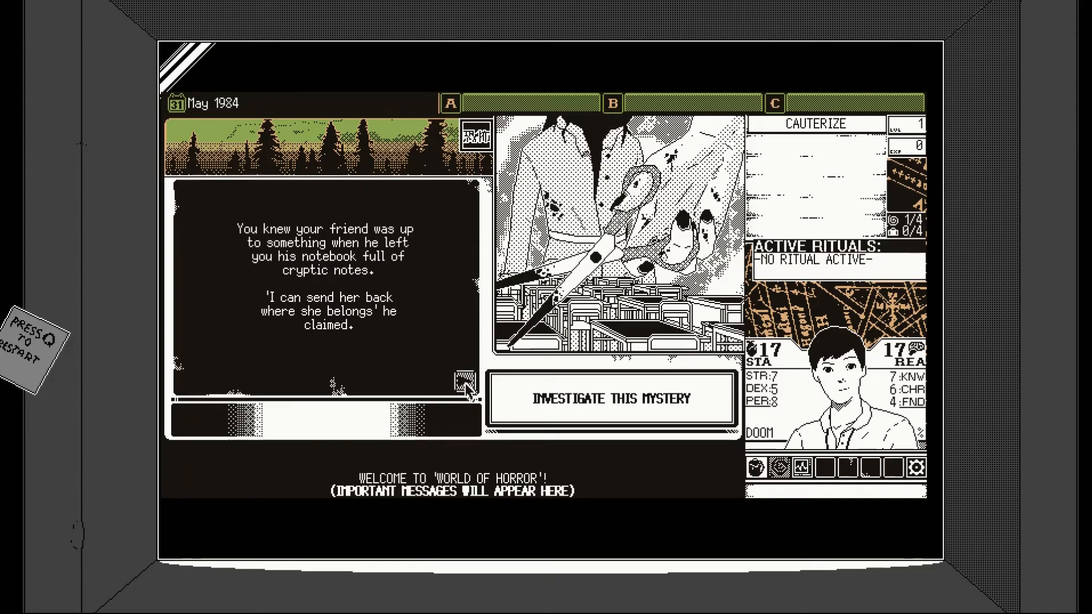
left_click(465, 385)
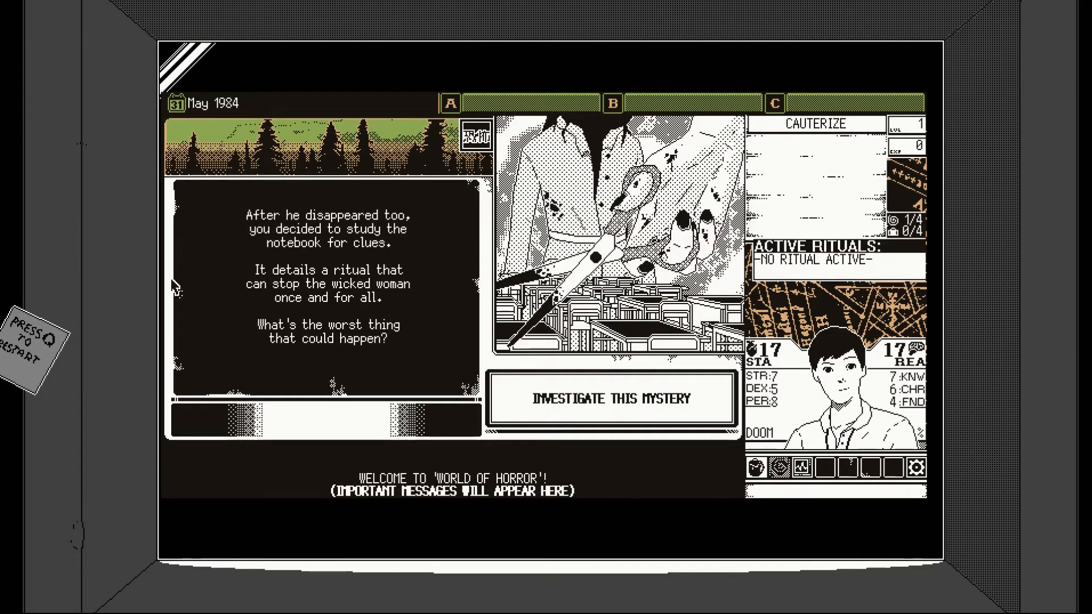
mouse_move(195, 278)
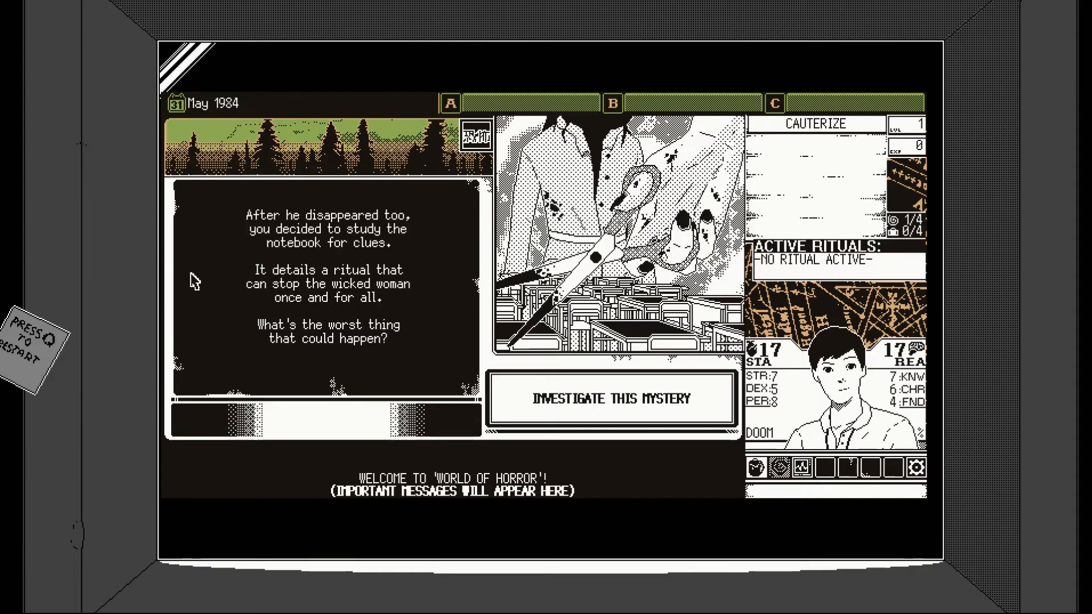
mouse_move(480, 160)
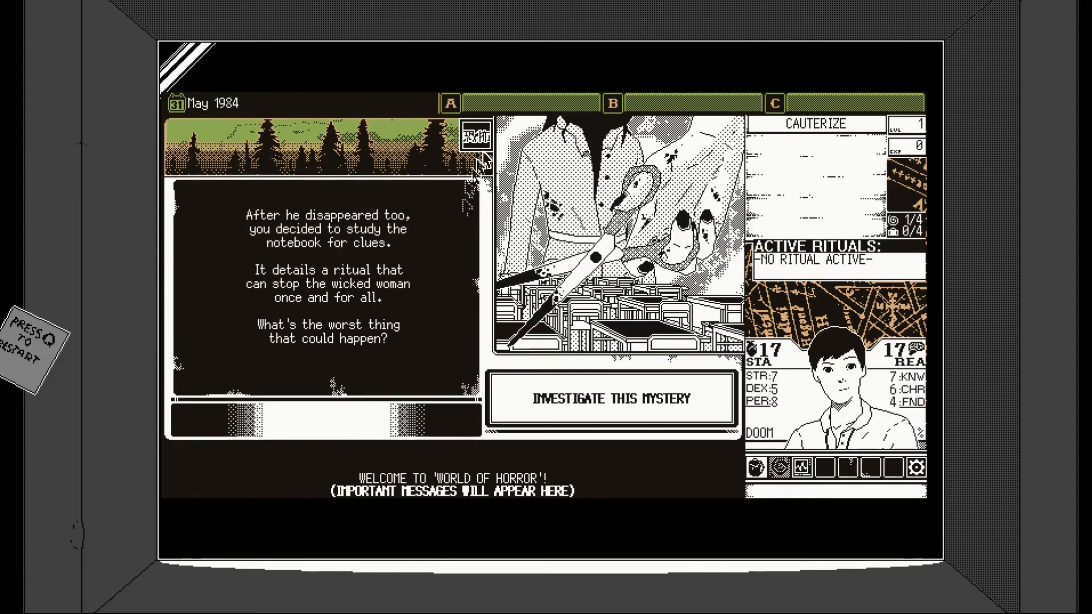
mouse_move(780, 219)
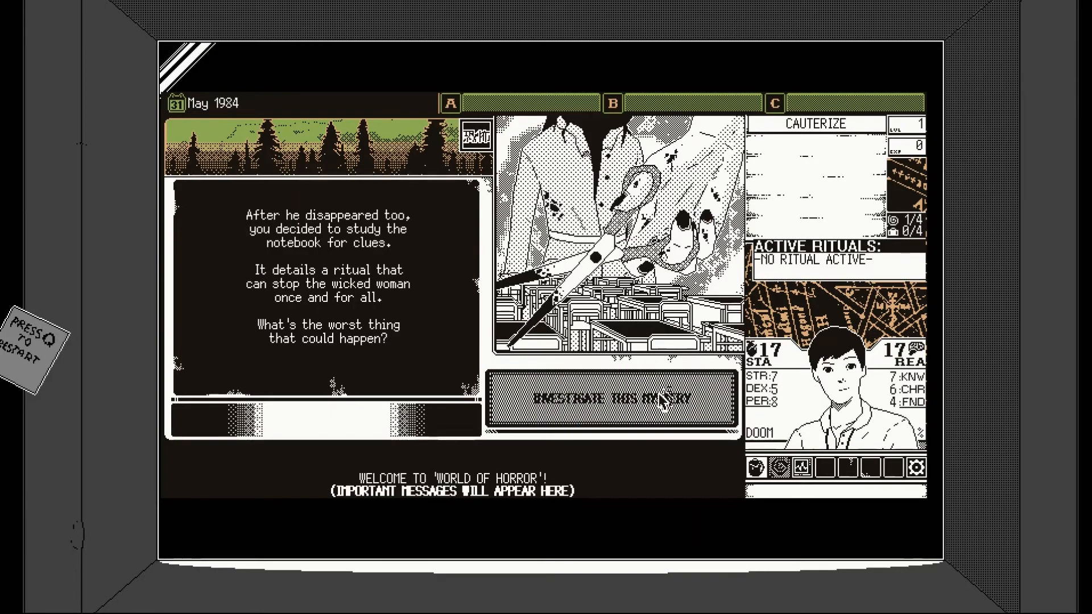
mouse_move(301, 263)
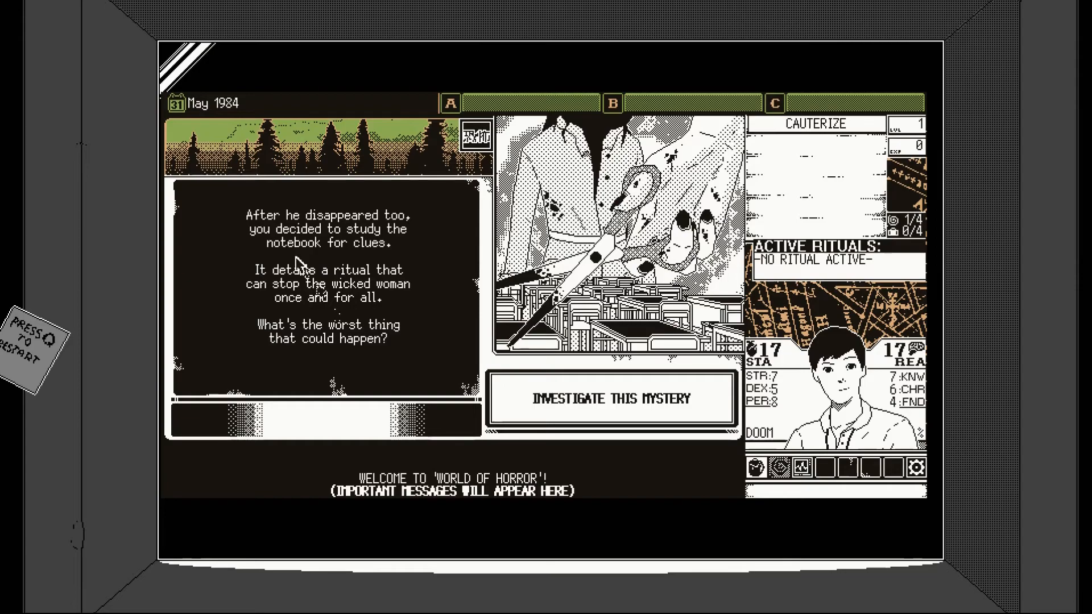
mouse_move(418, 289)
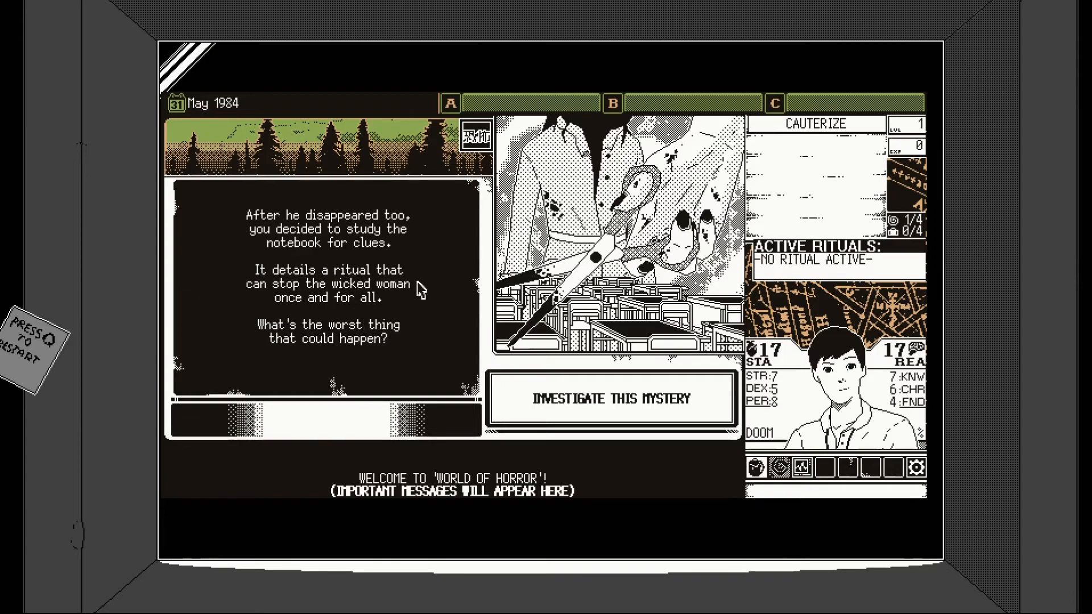
mouse_move(612, 399)
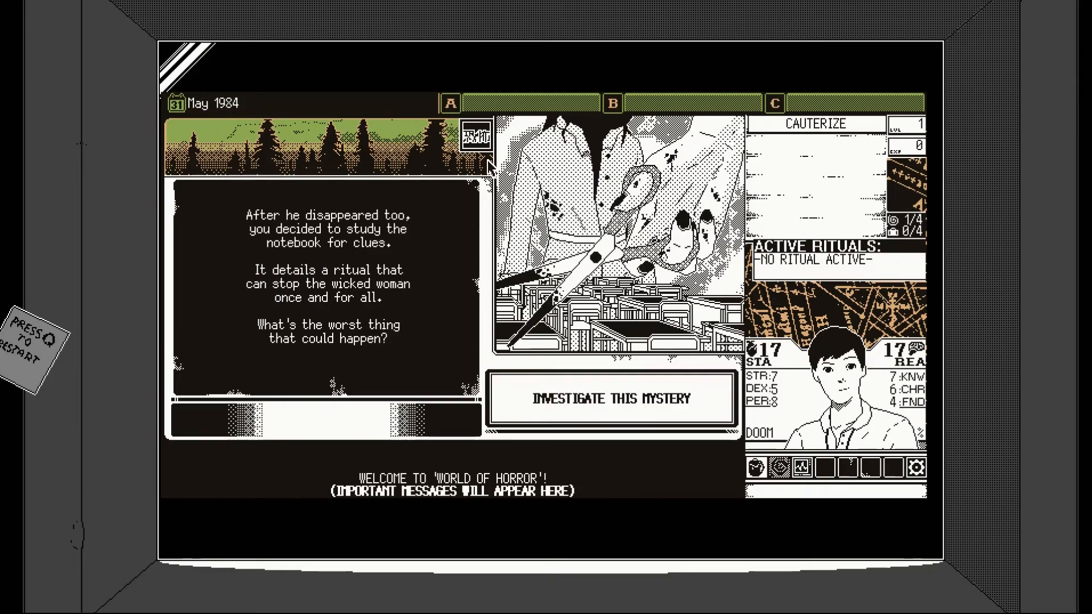
left_click(610, 398)
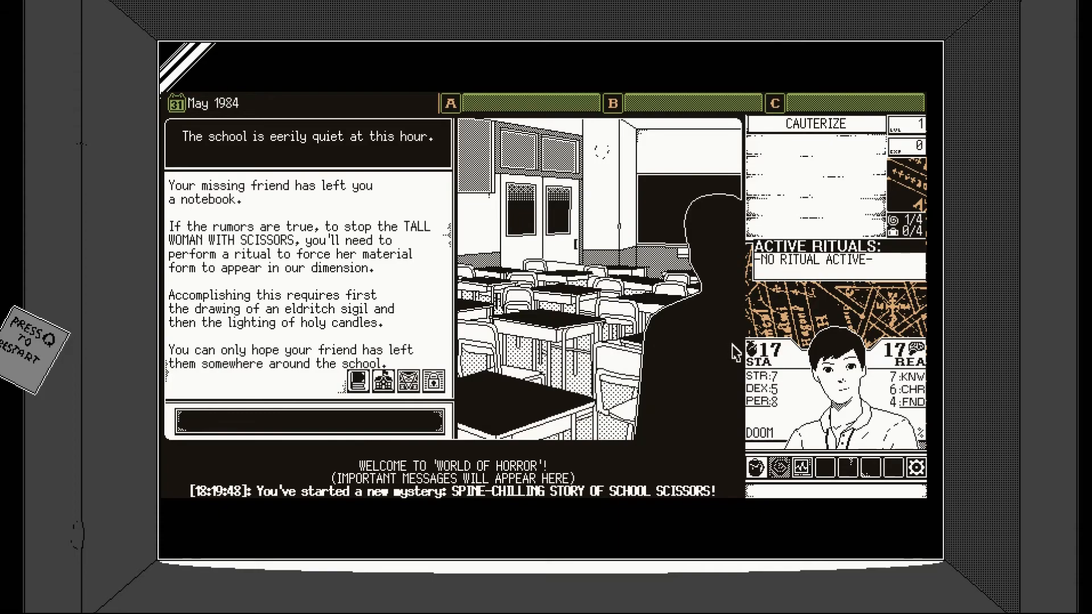
mouse_move(275, 242)
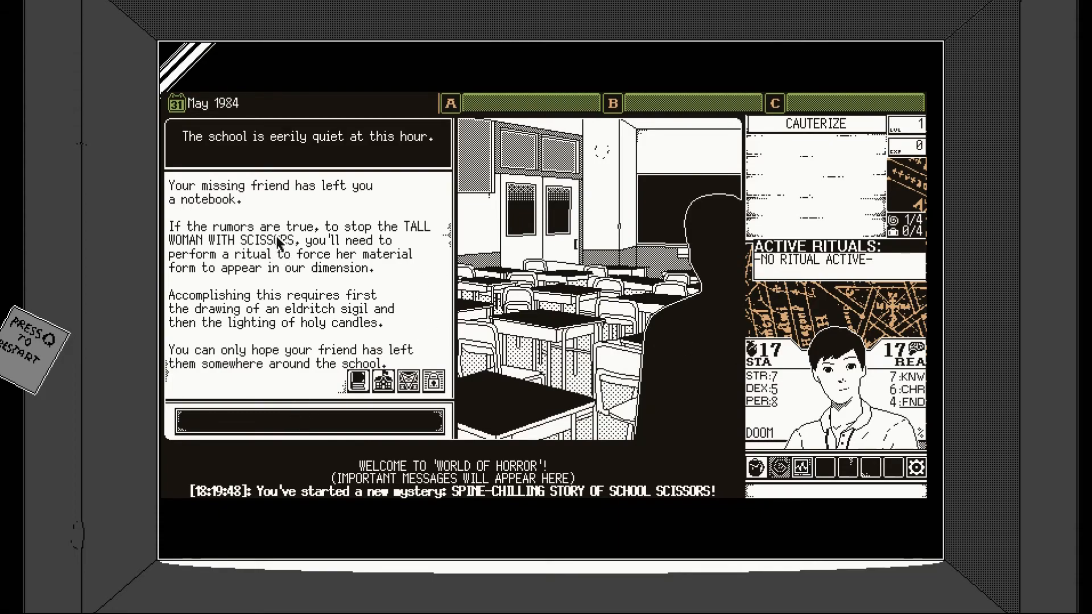
mouse_move(216, 255)
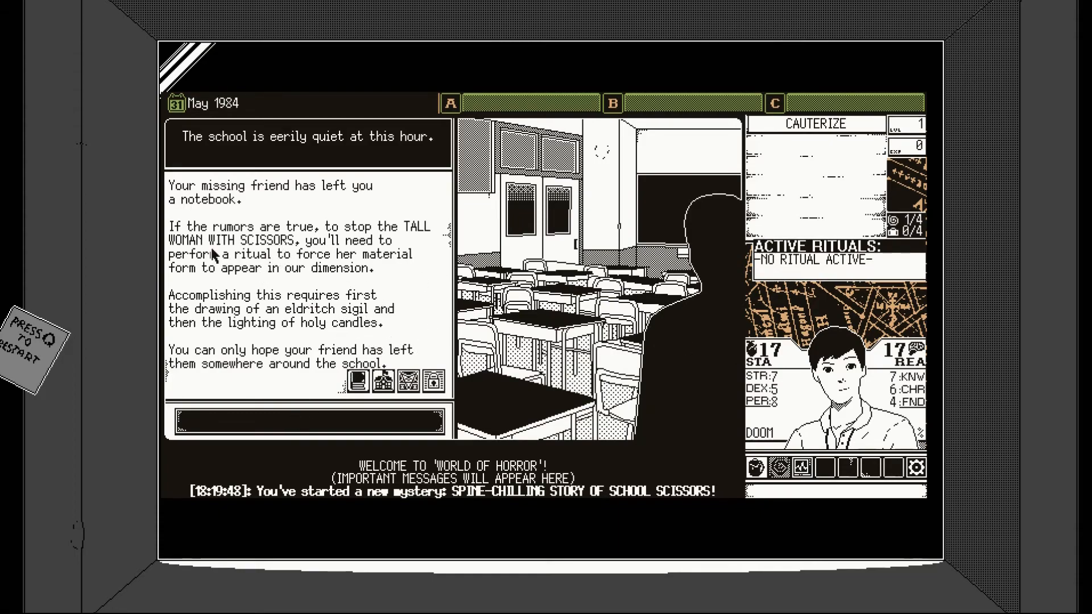
mouse_move(199, 212)
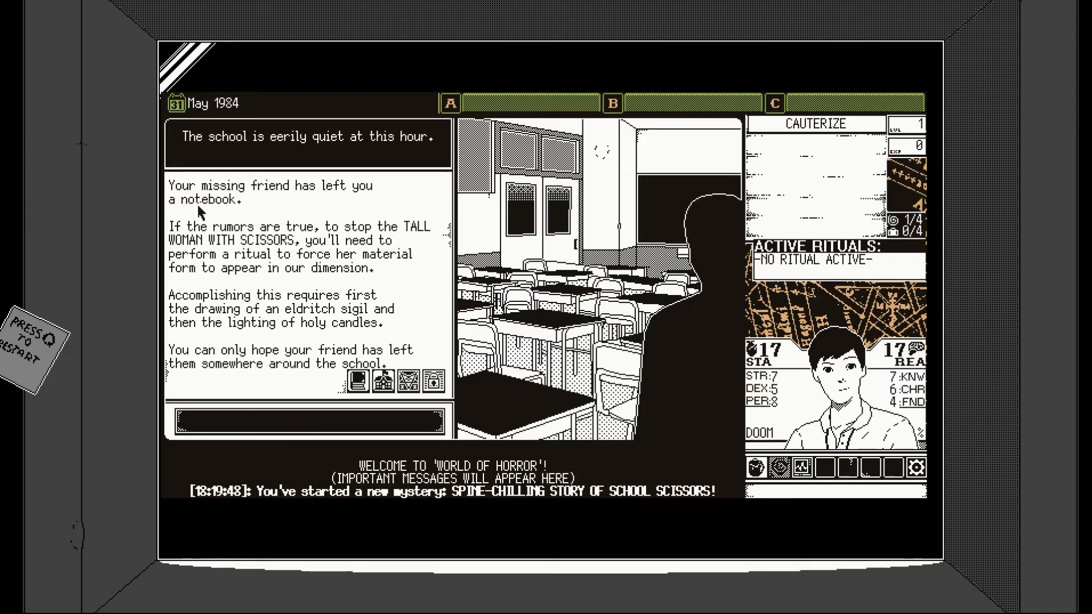
mouse_move(217, 236)
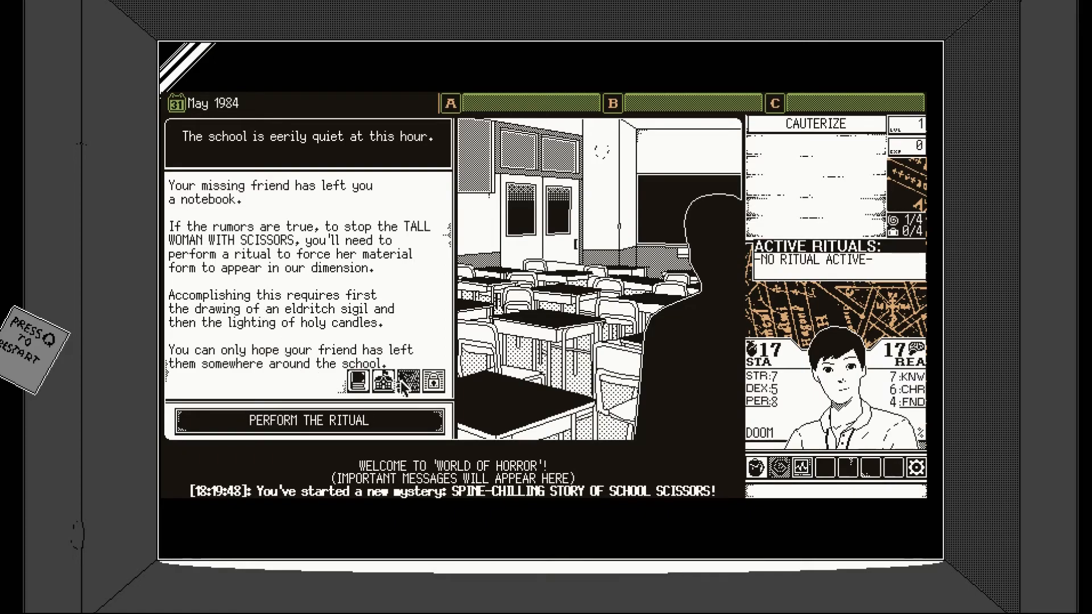
- Explore the school, uncovering the Anatomy Class event
left_click(307, 420)
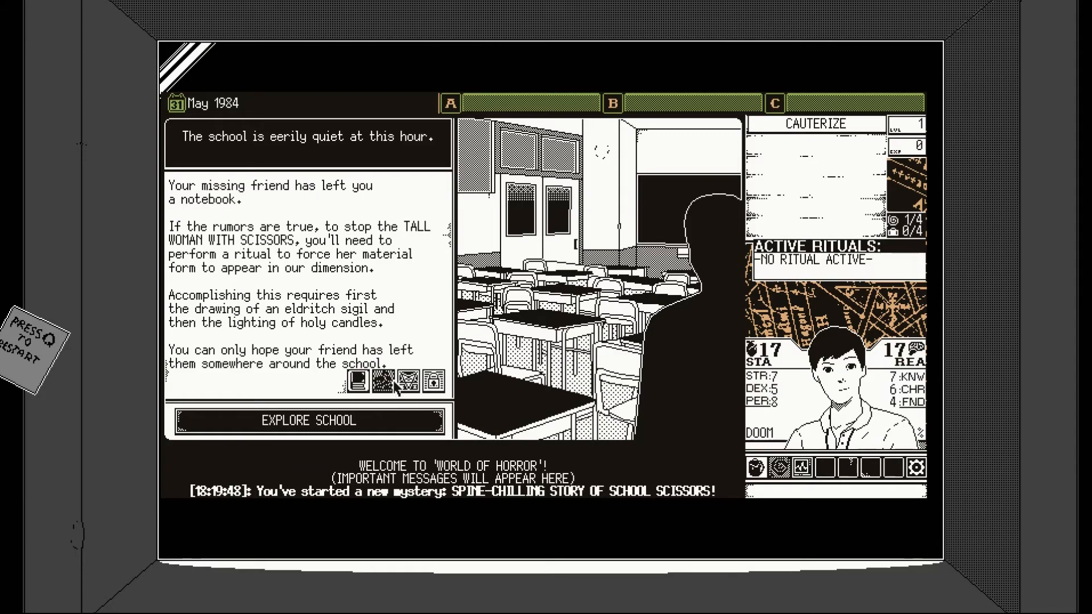
left_click(306, 421)
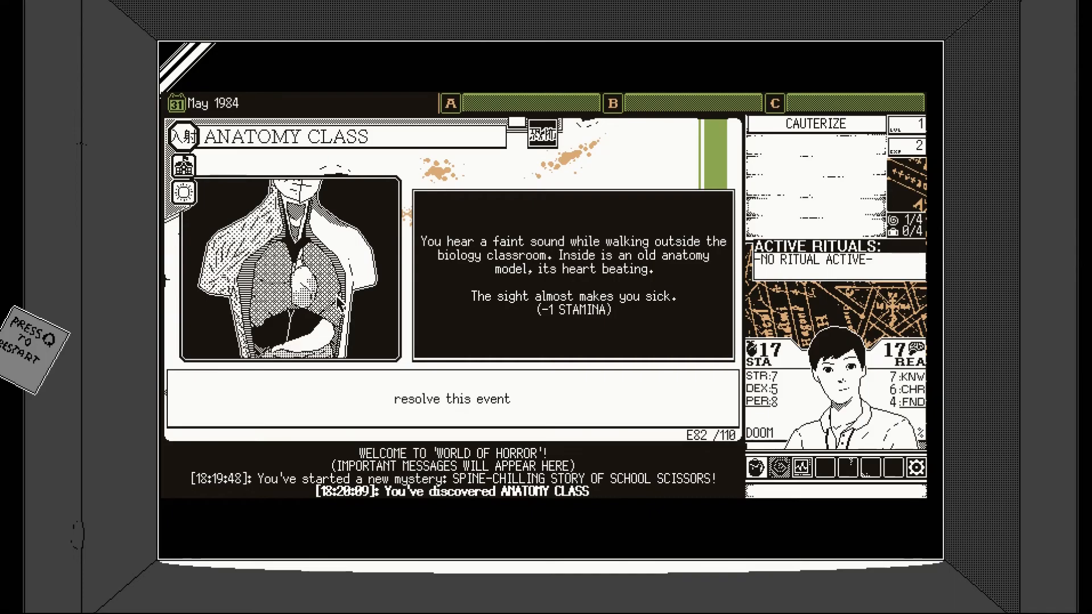
mouse_move(359, 357)
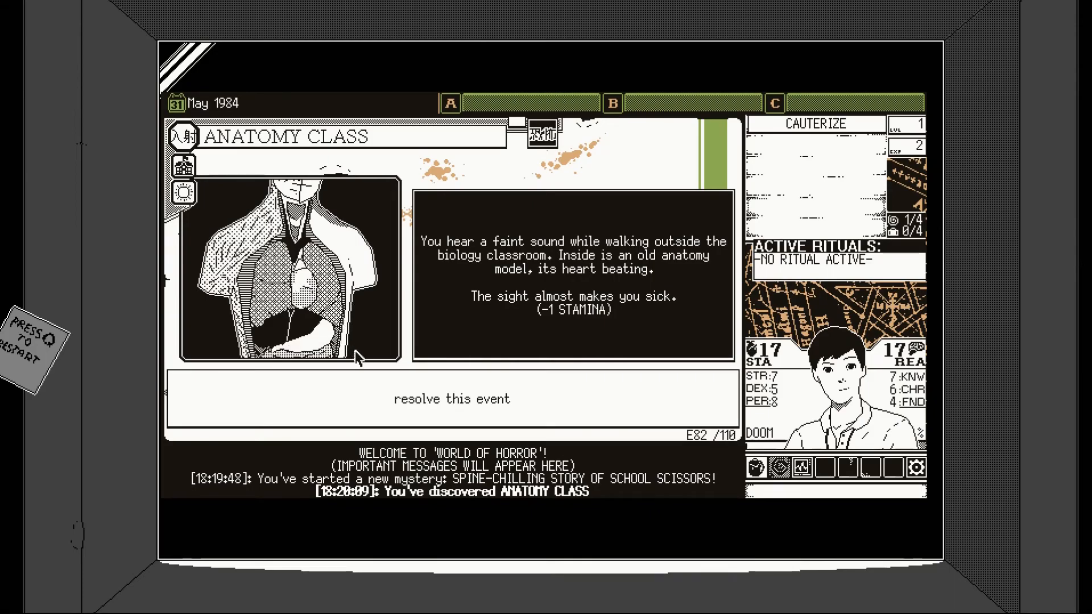
mouse_move(365, 329)
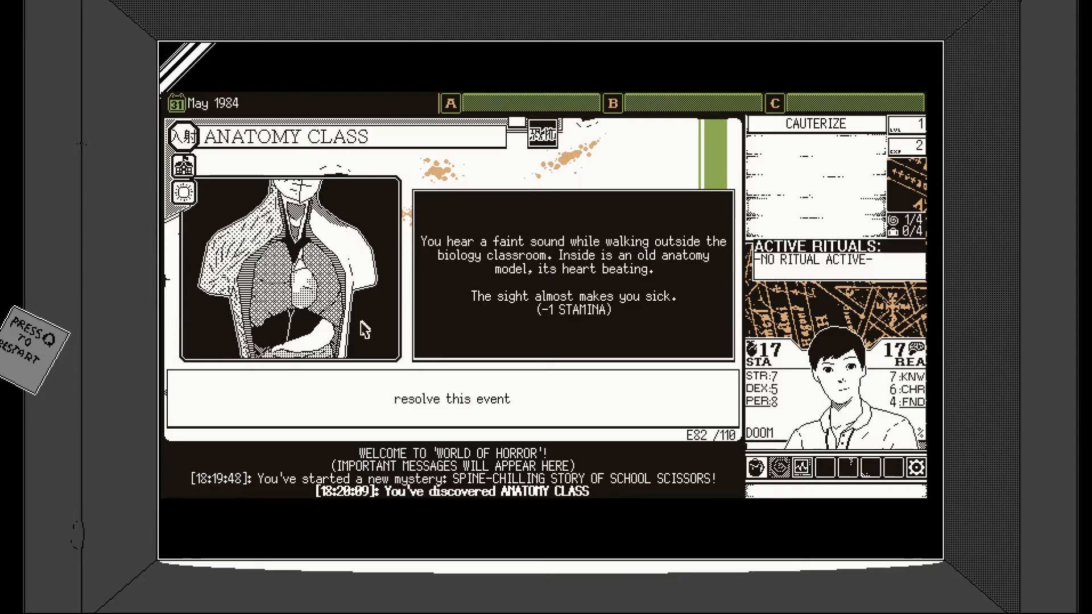
mouse_move(443, 414)
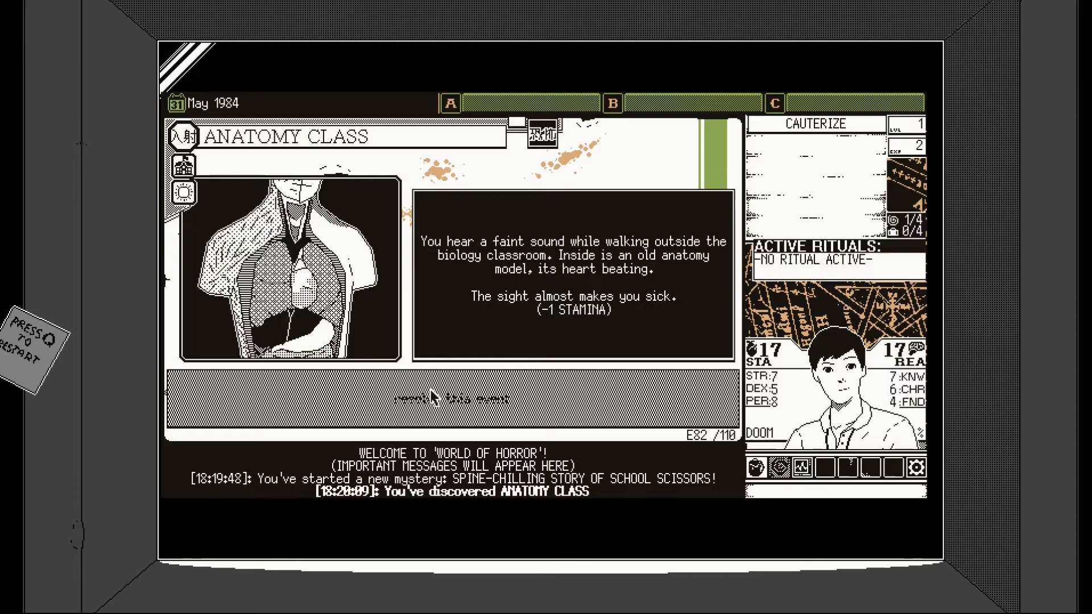
- Resolve Anatomy Class and Substitute Teacher, peek outside, and explore into Drifting Classroom
left_click(449, 399)
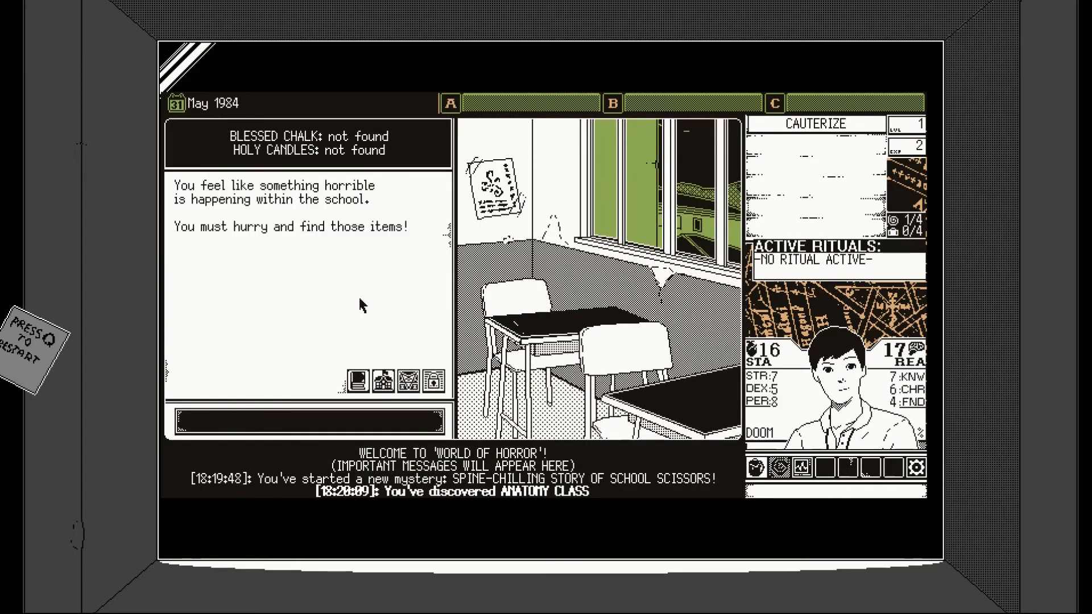
mouse_move(335, 233)
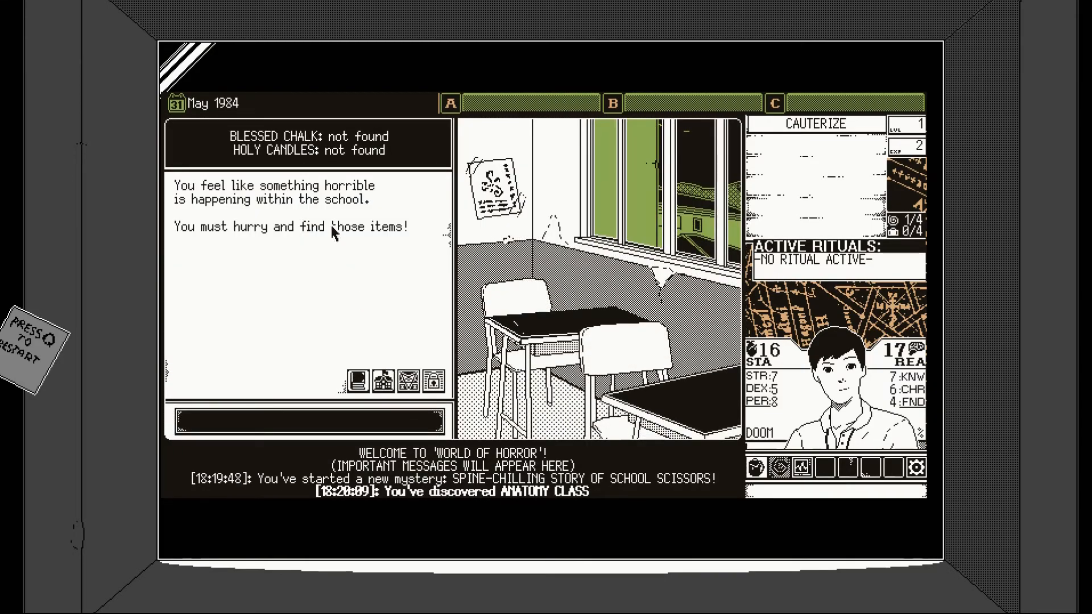
mouse_move(373, 155)
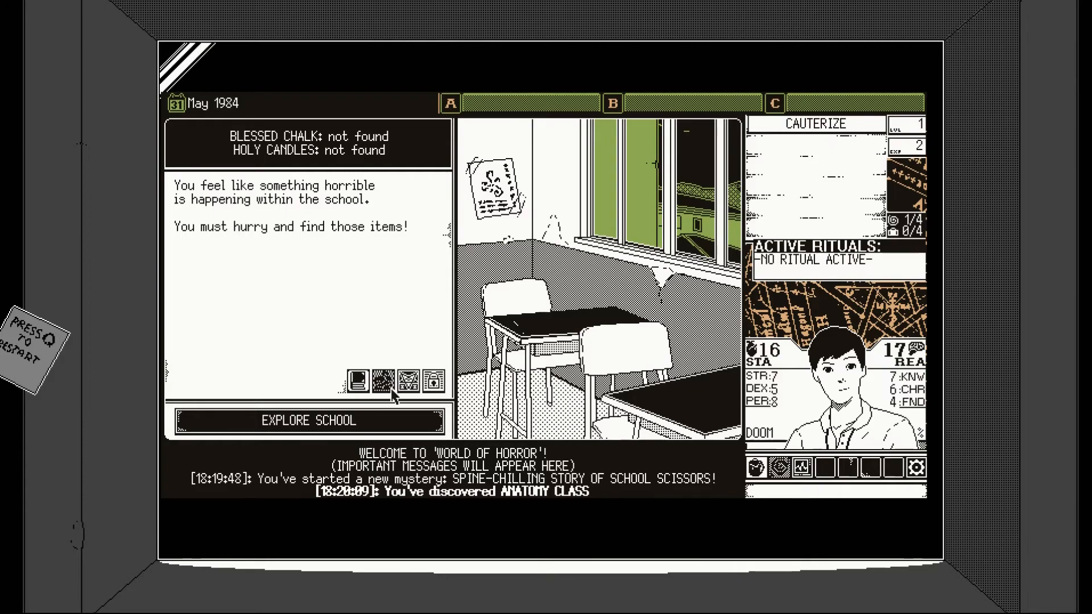
left_click(307, 420)
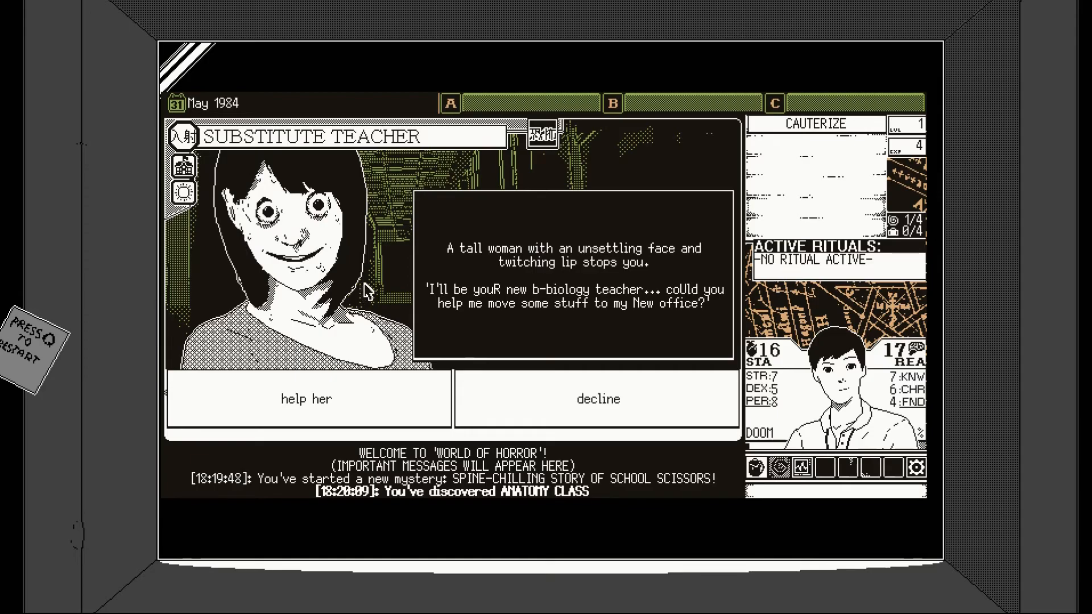
mouse_move(359, 376)
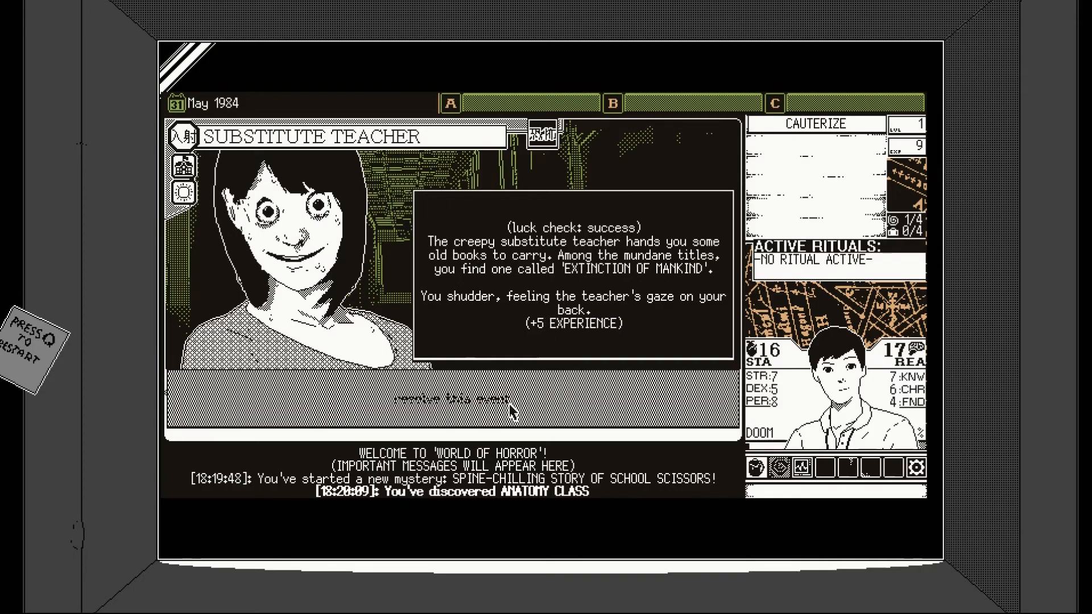
left_click(451, 403)
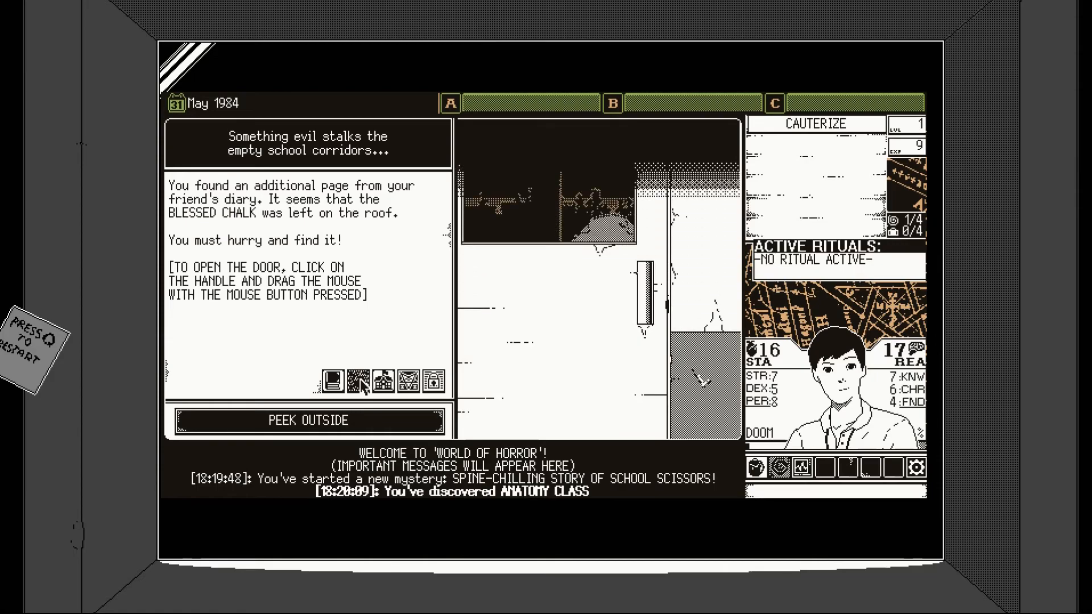
left_click(308, 421)
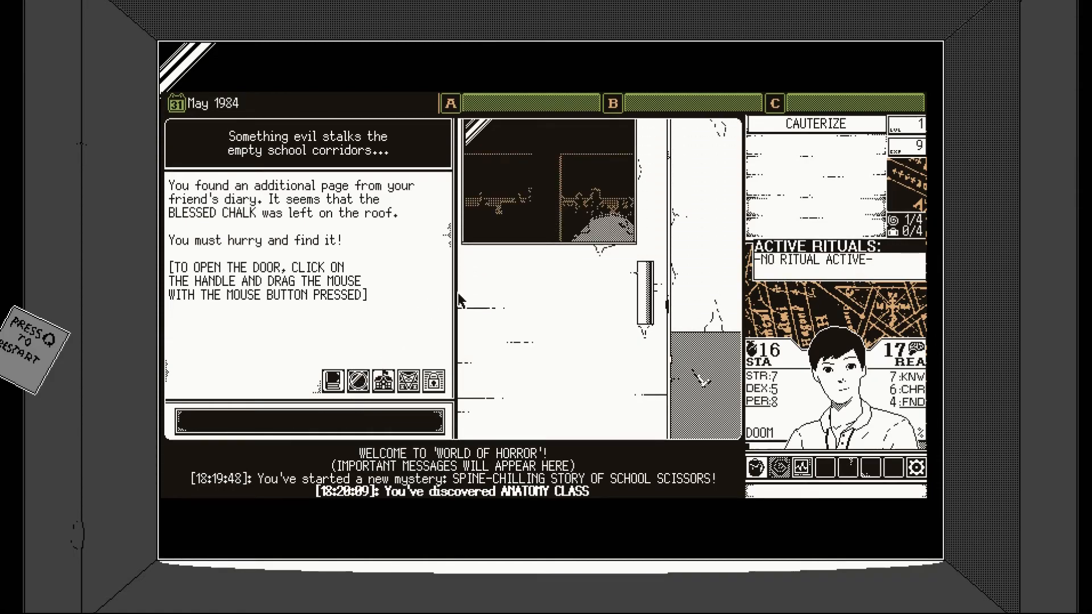
mouse_move(429, 184)
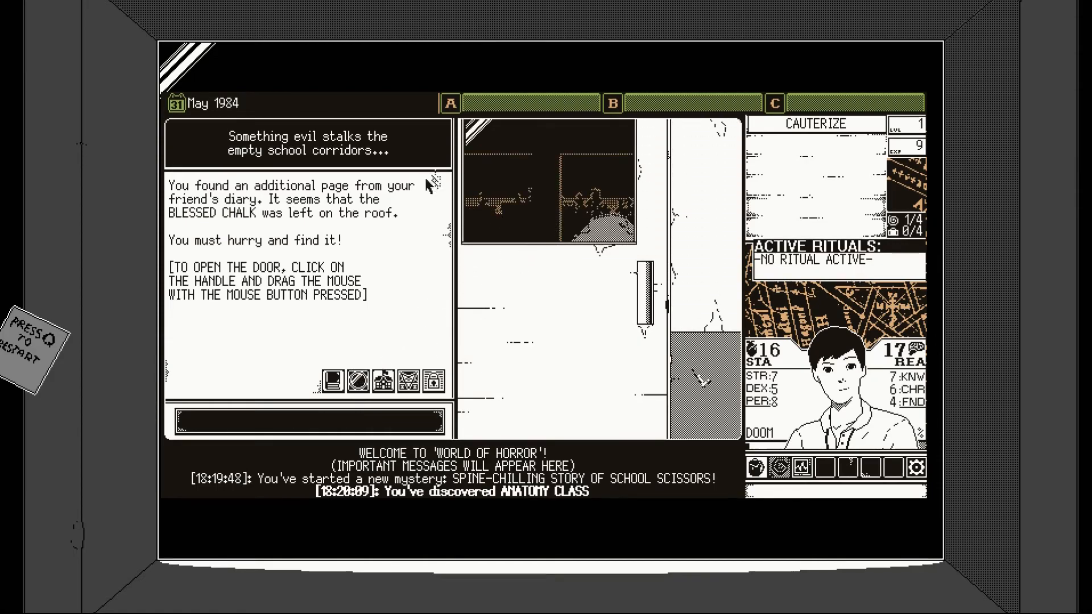
mouse_move(665, 296)
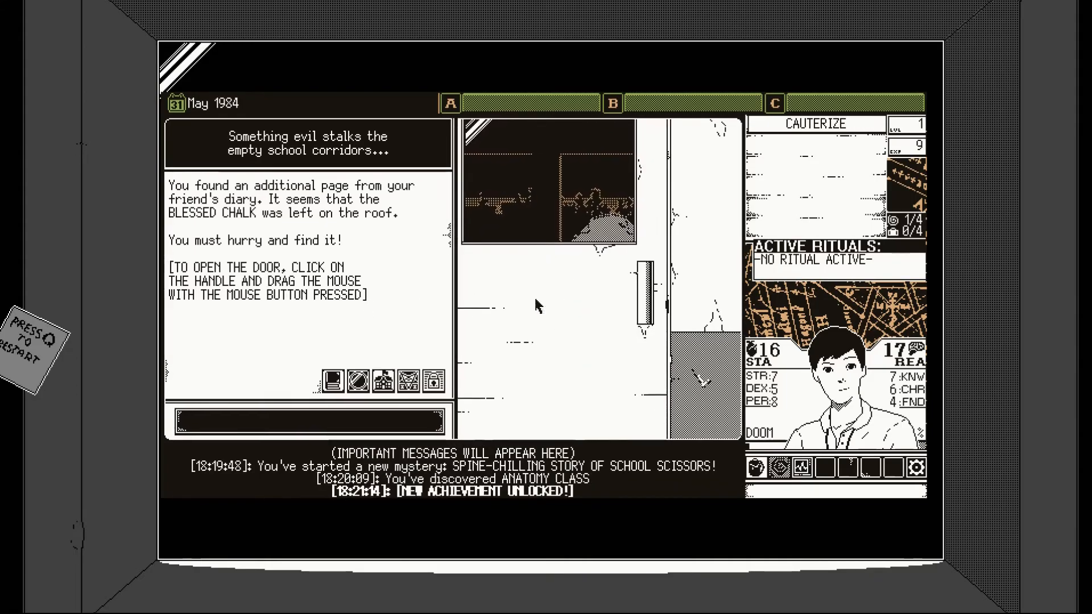
mouse_move(564, 316)
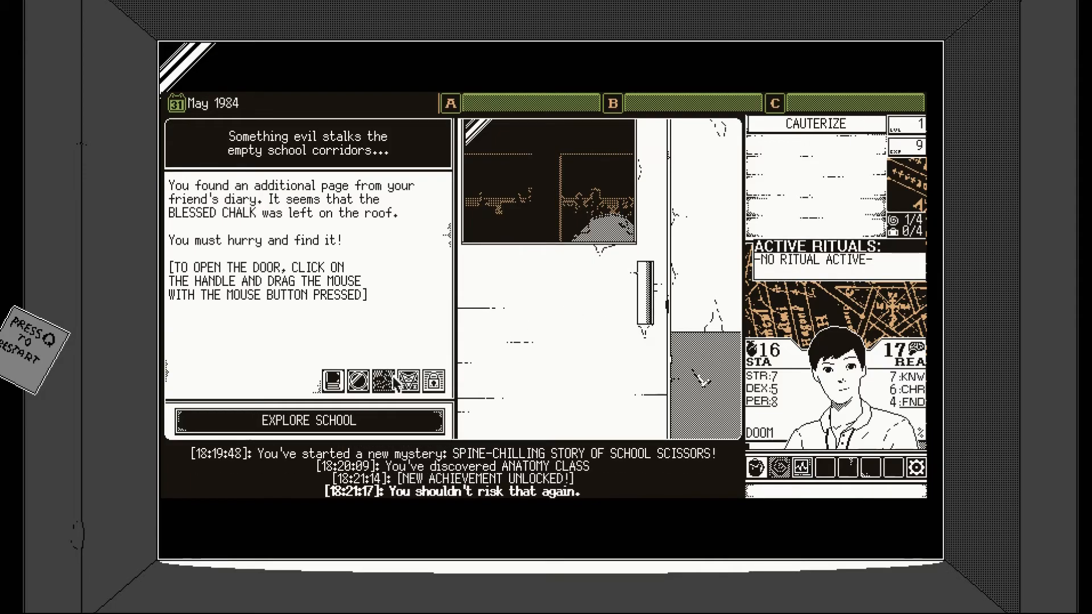
left_click(306, 421)
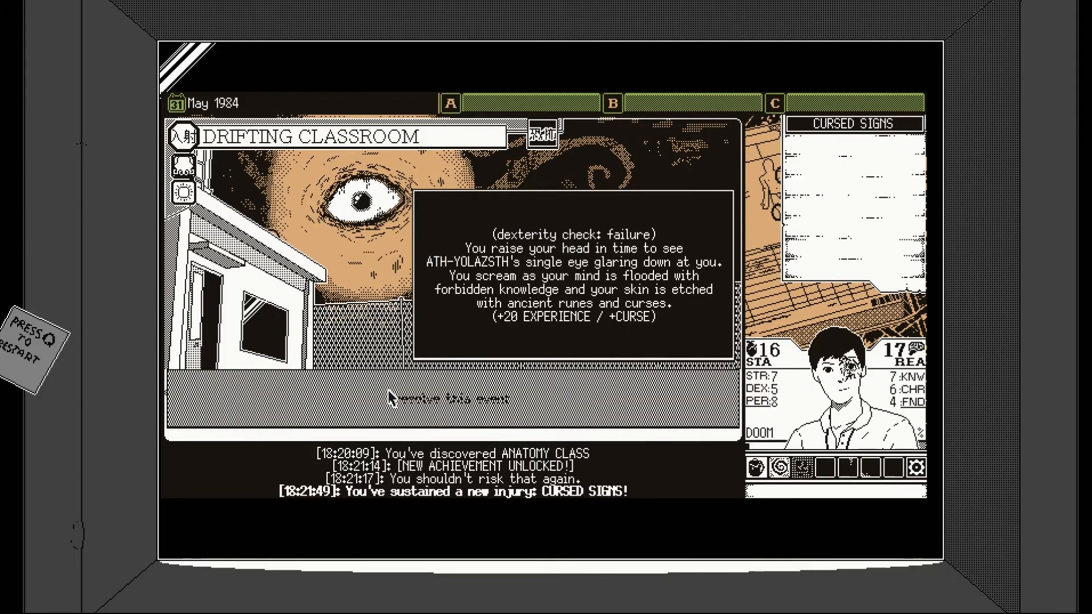
- Resolve Drifting Classroom, redraw the sigil, and retrieve the friend's diary from storage
left_click(451, 399)
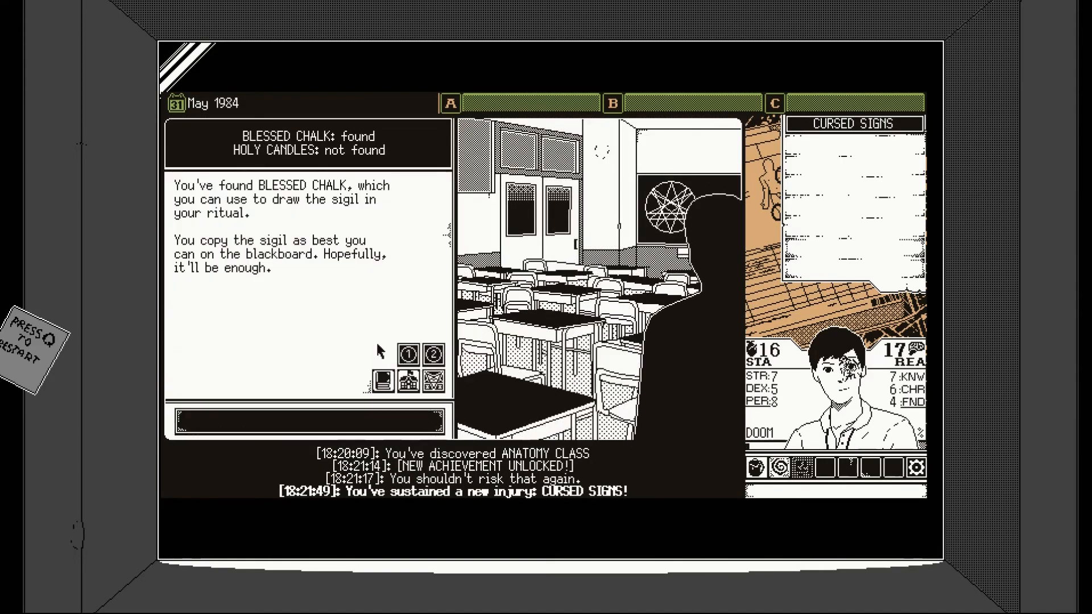
mouse_move(293, 255)
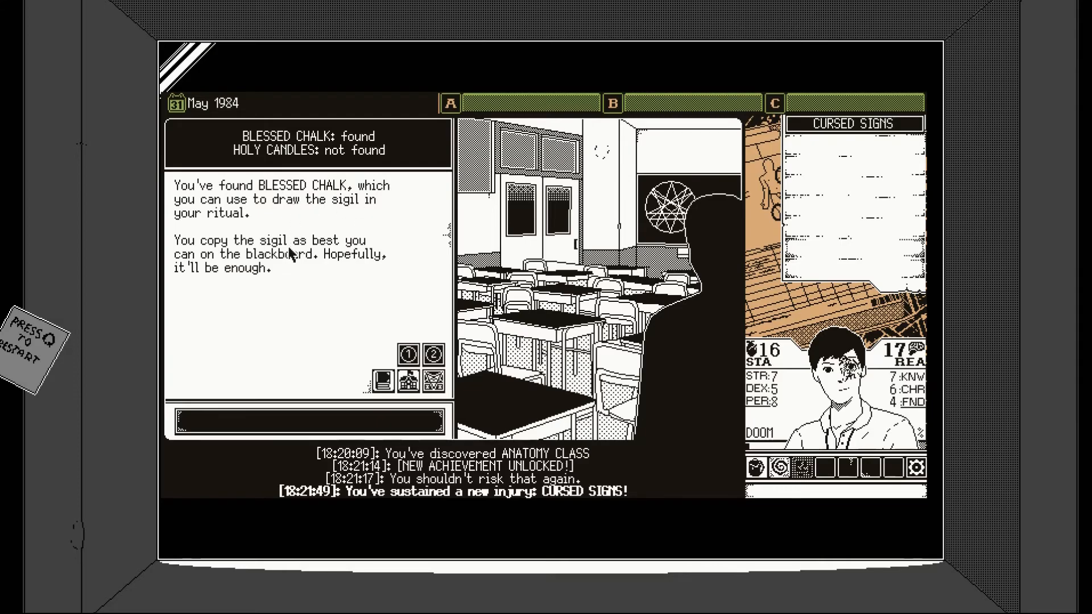
mouse_move(564, 240)
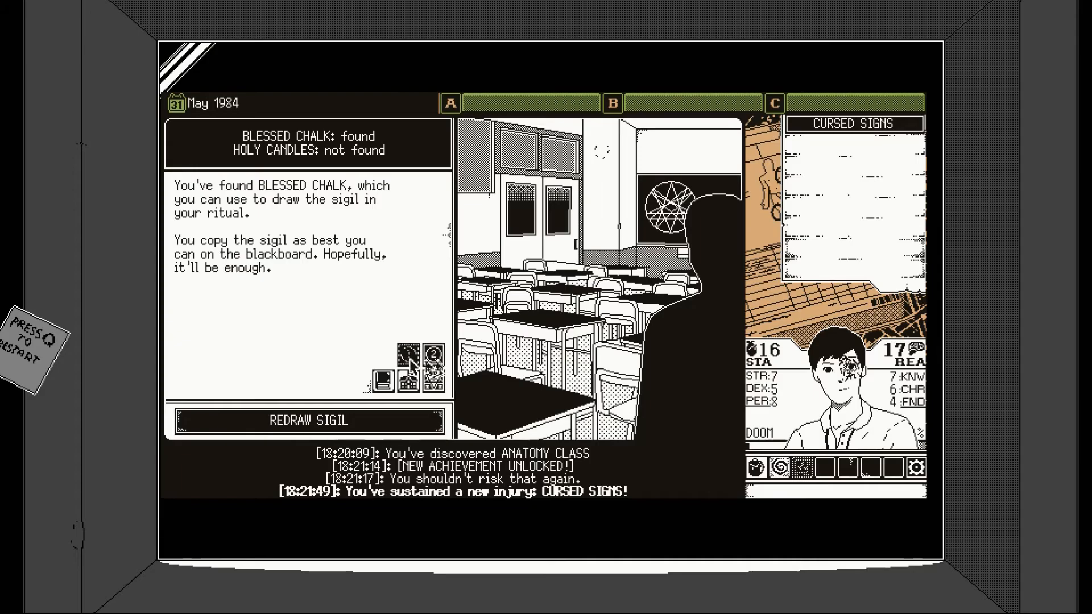
left_click(306, 420)
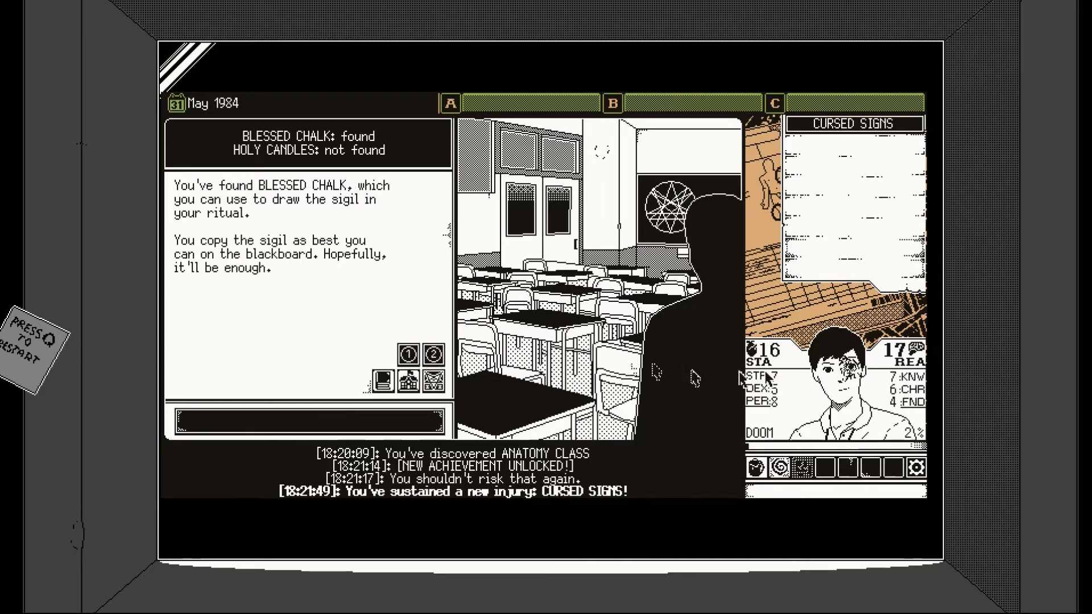
mouse_move(550, 397)
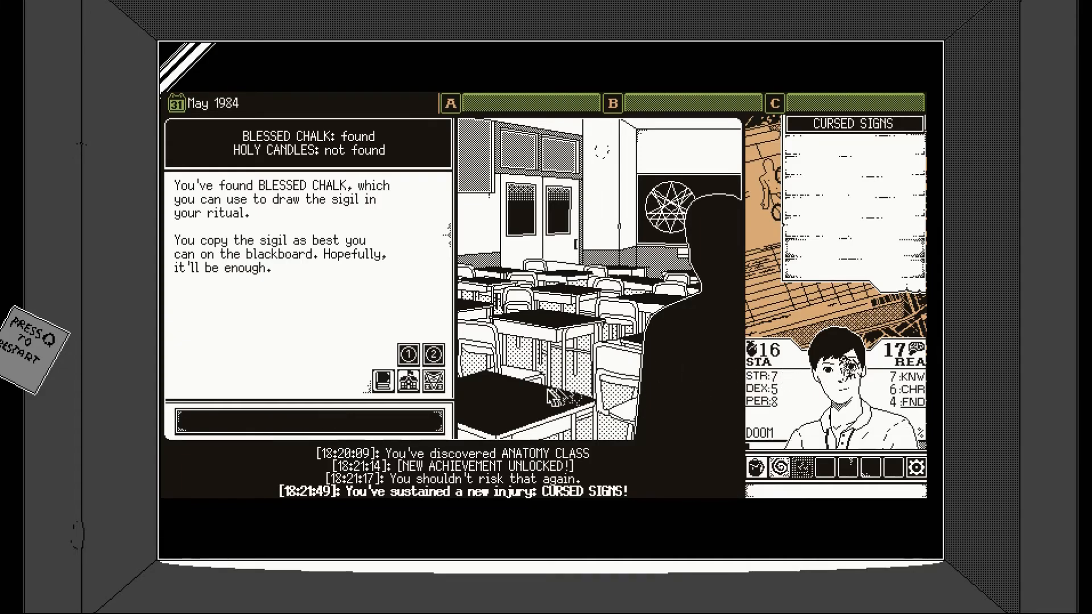
mouse_move(582, 501)
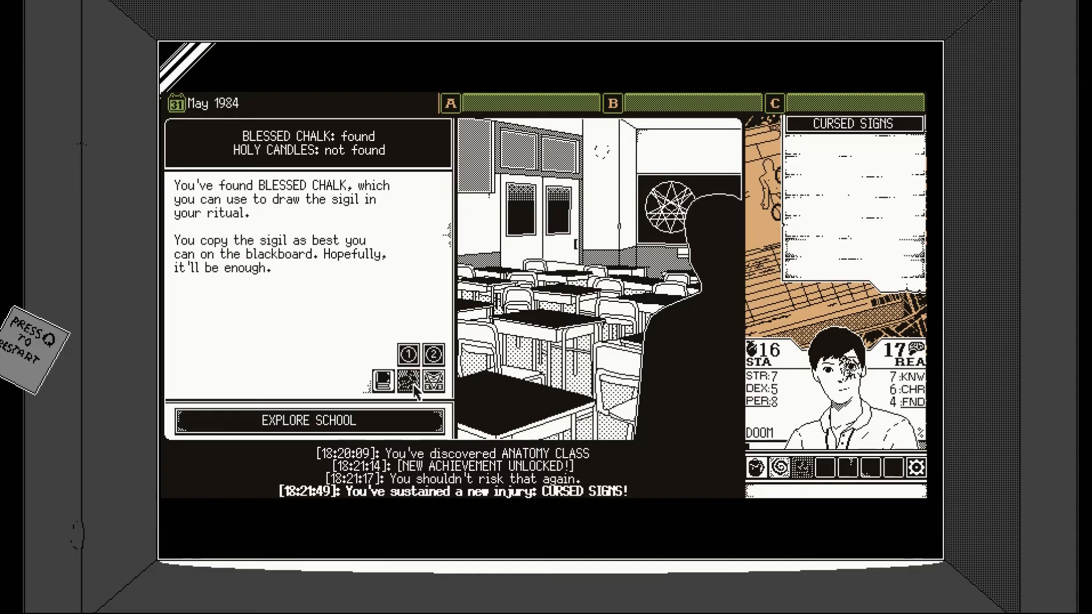
left_click(406, 354)
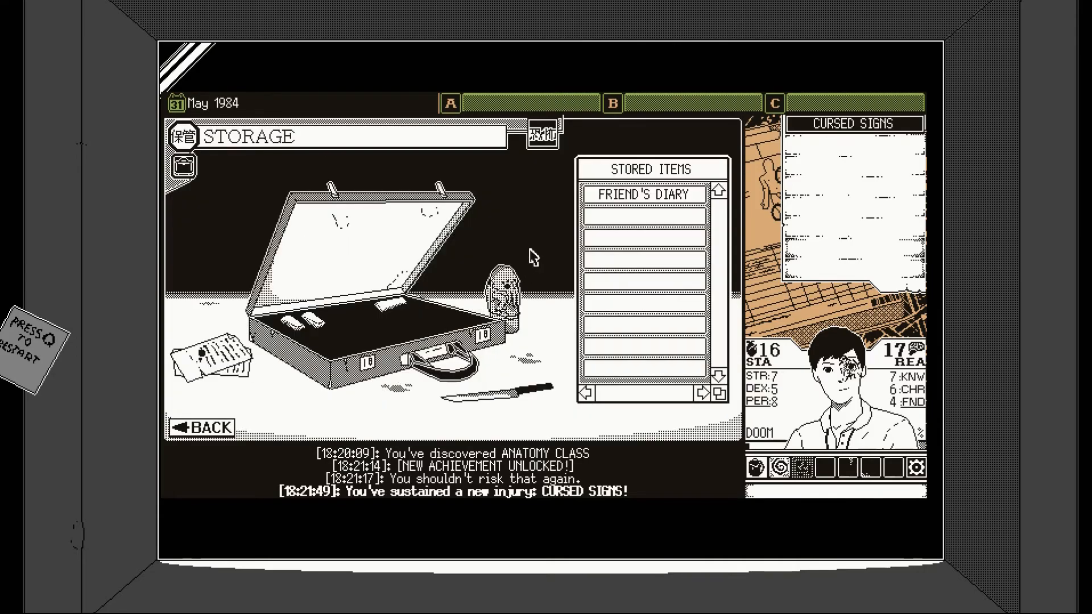
left_click(643, 193)
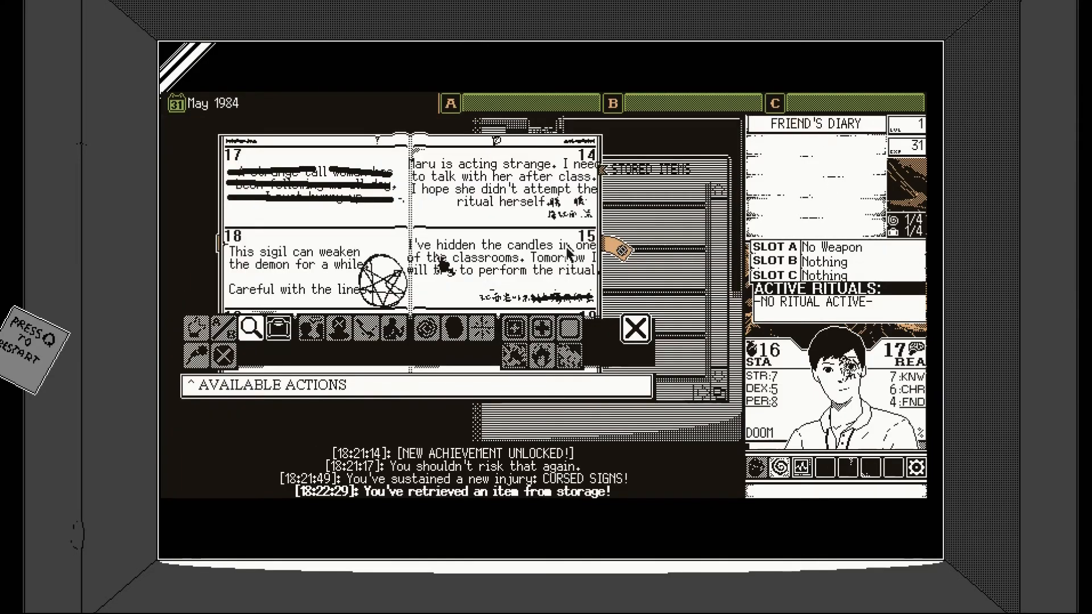
mouse_move(592, 170)
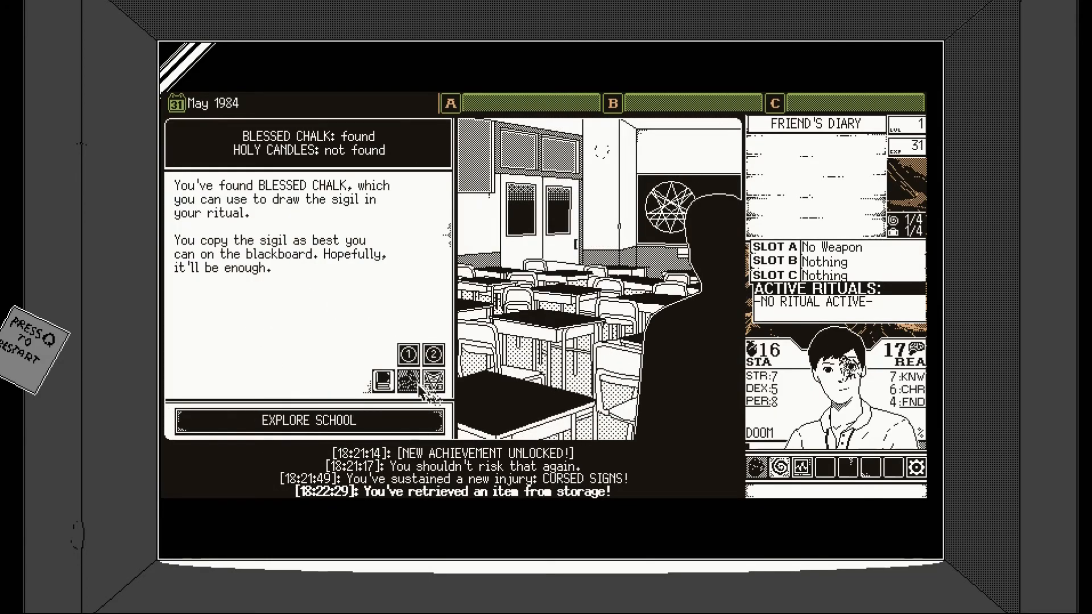
- Explore the school and finish the Non-Euclidean 101 event
left_click(309, 421)
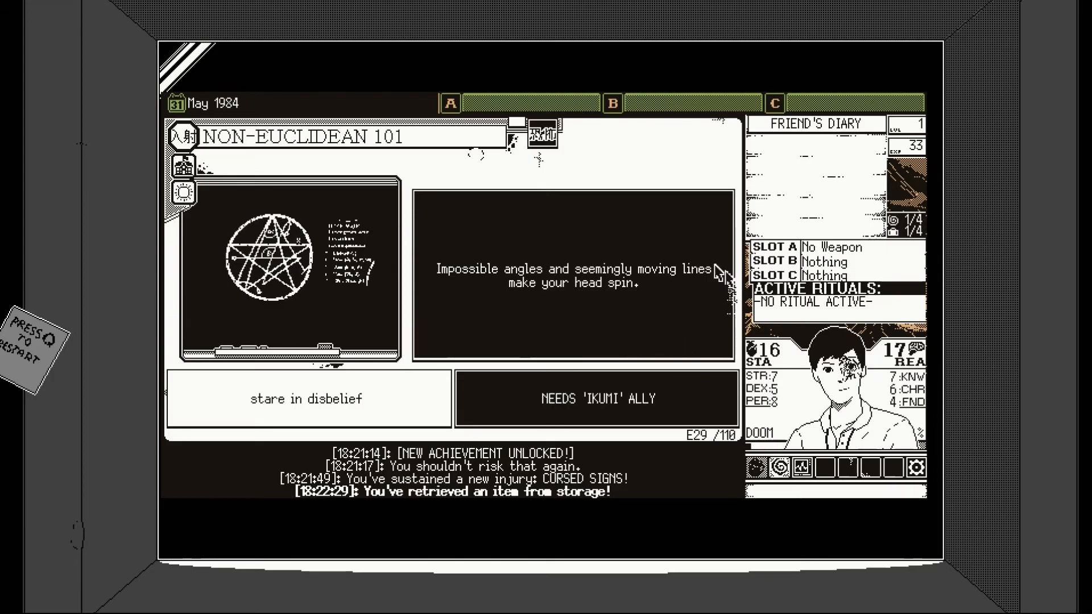
mouse_move(533, 393)
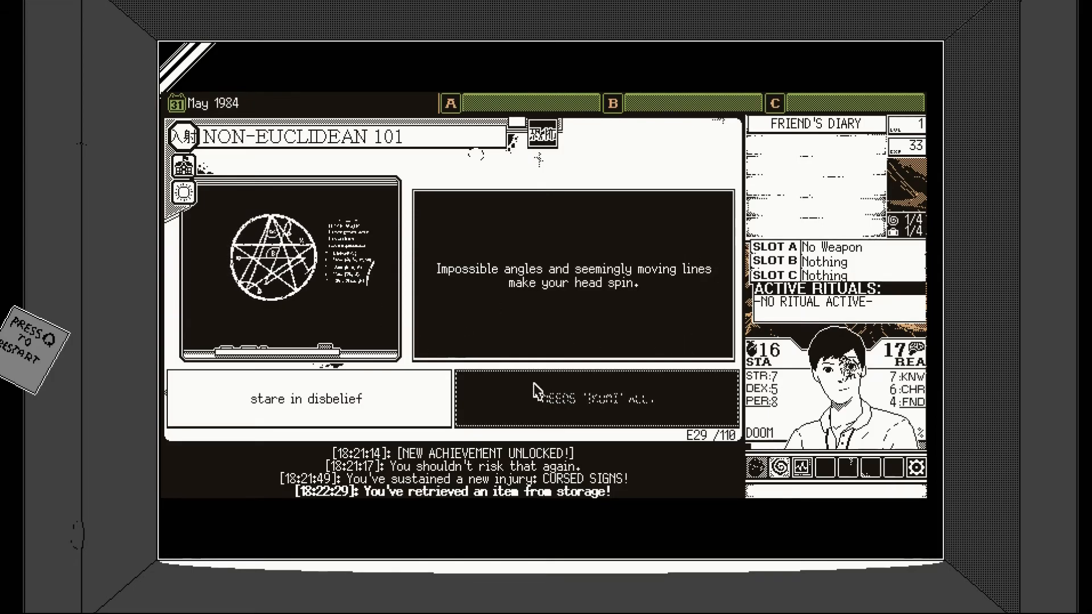
mouse_move(536, 418)
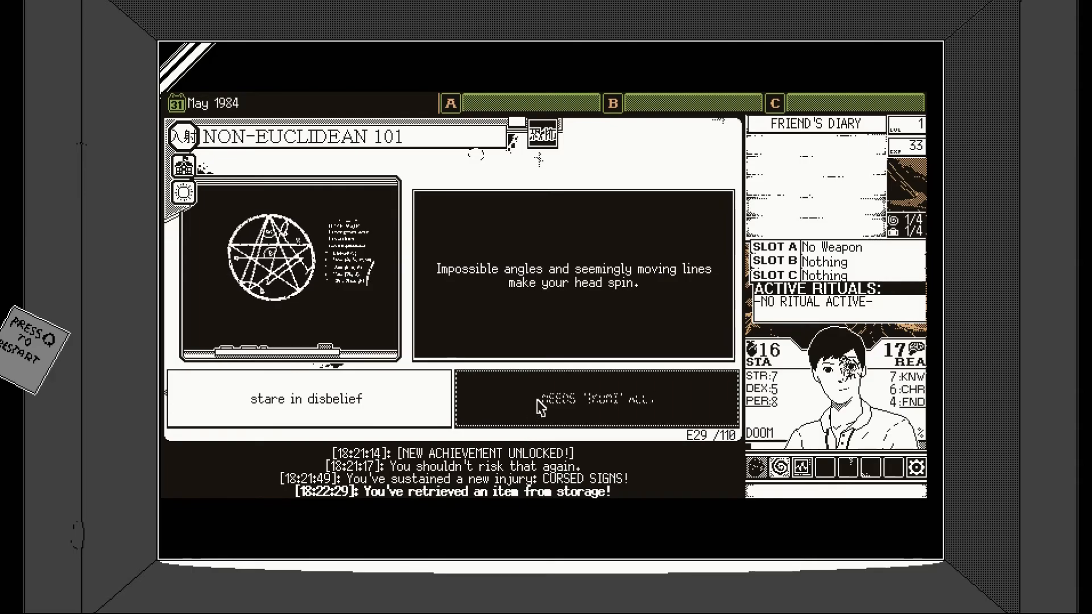
mouse_move(596, 407)
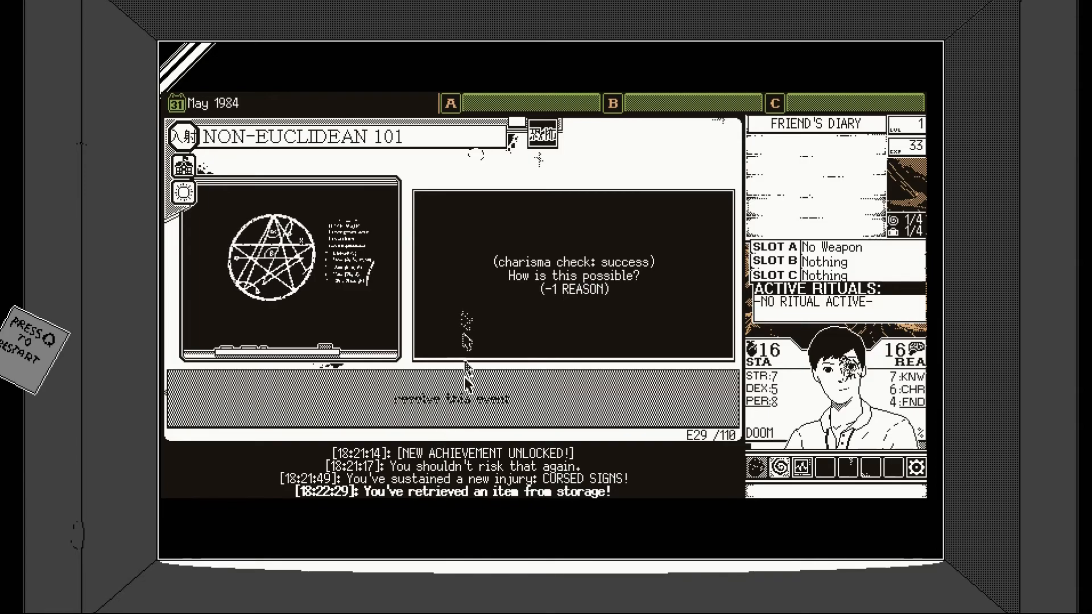
left_click(446, 399)
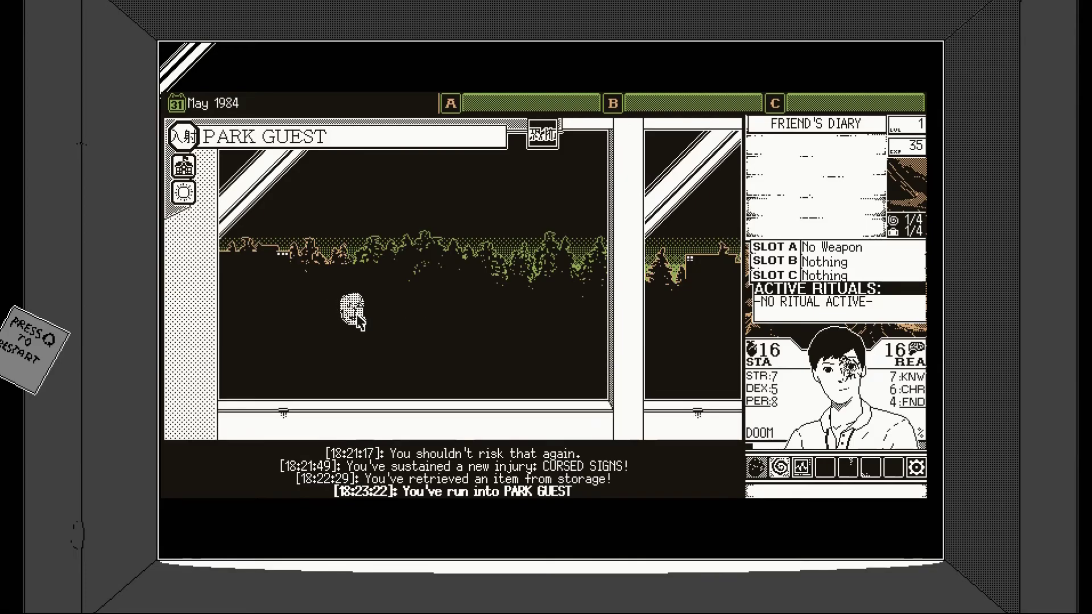
mouse_move(315, 293)
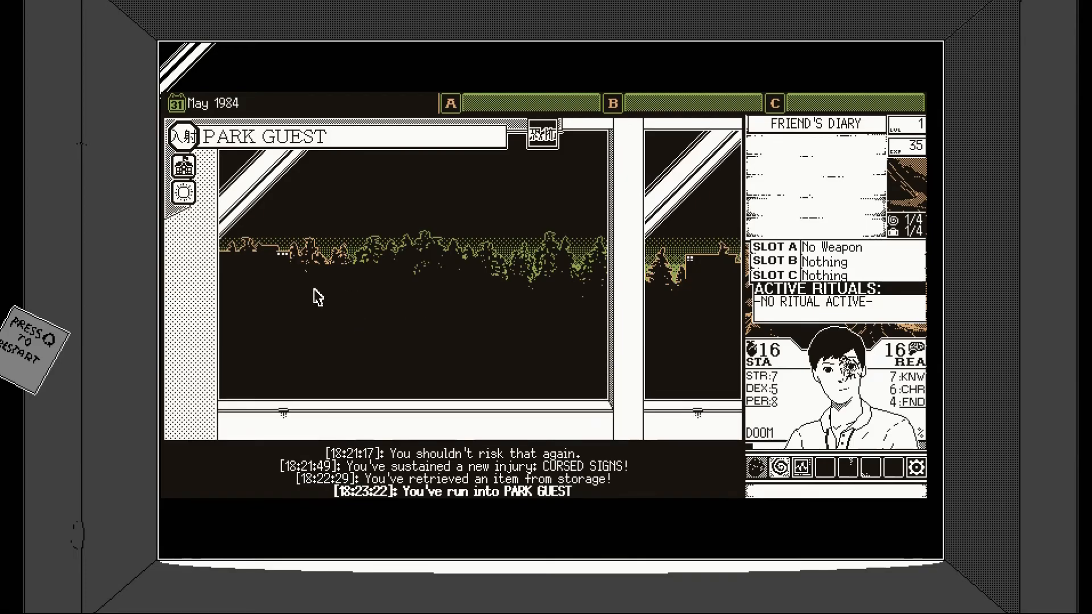
mouse_move(294, 261)
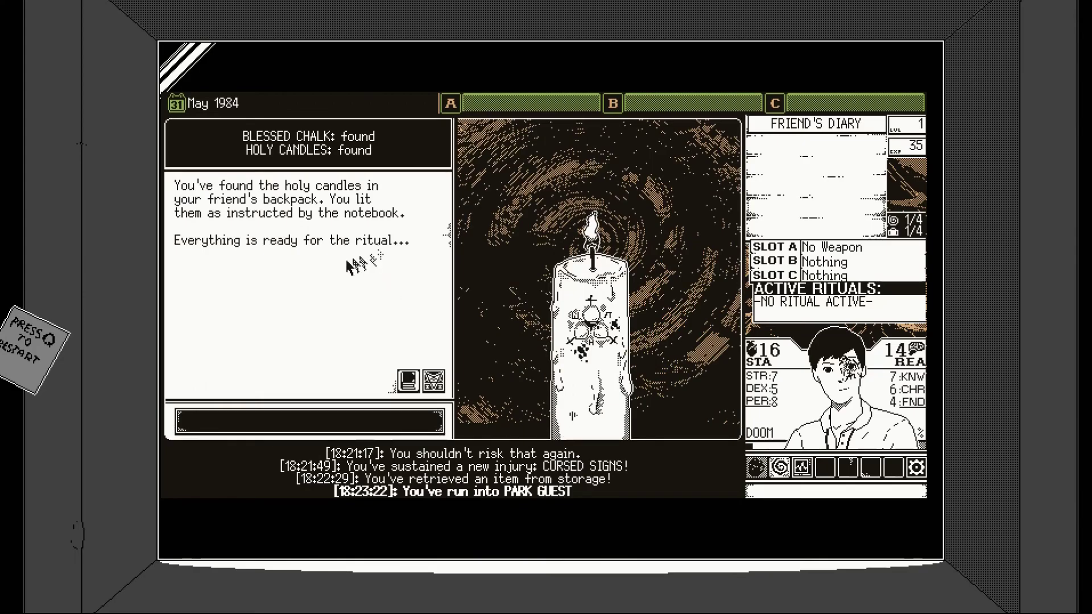
mouse_move(304, 247)
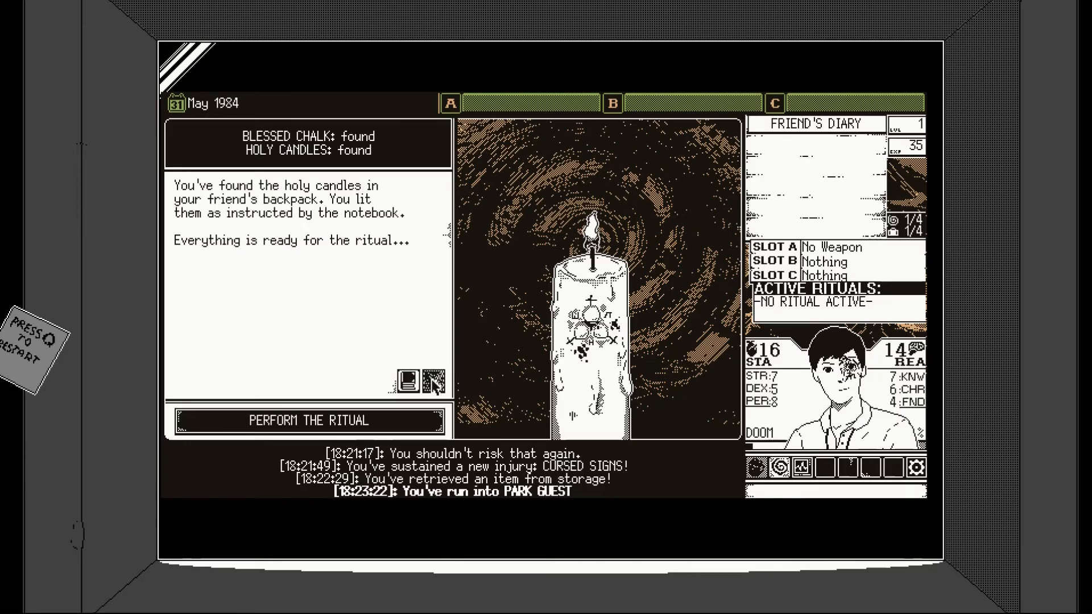
- Perform the ritual, continue past the strange sighting, and prepare to fight the demon
left_click(309, 420)
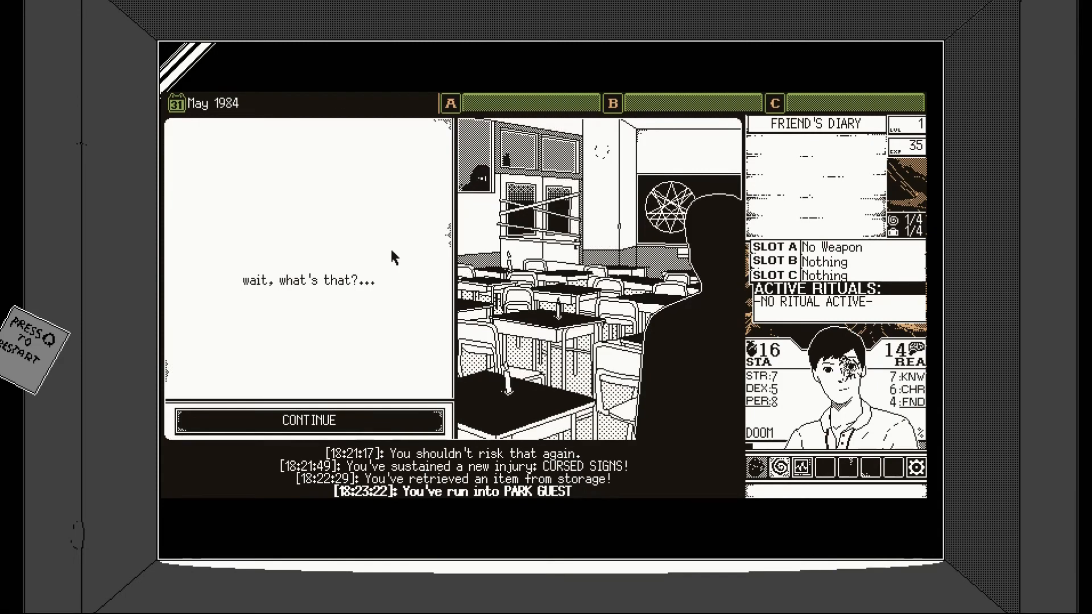
left_click(310, 420)
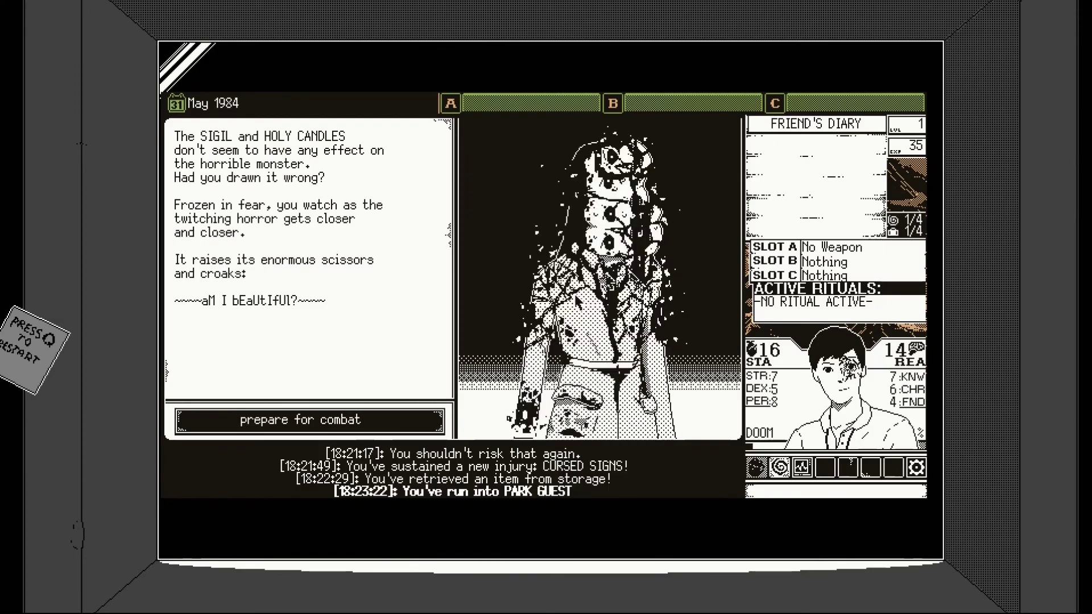
mouse_move(409, 351)
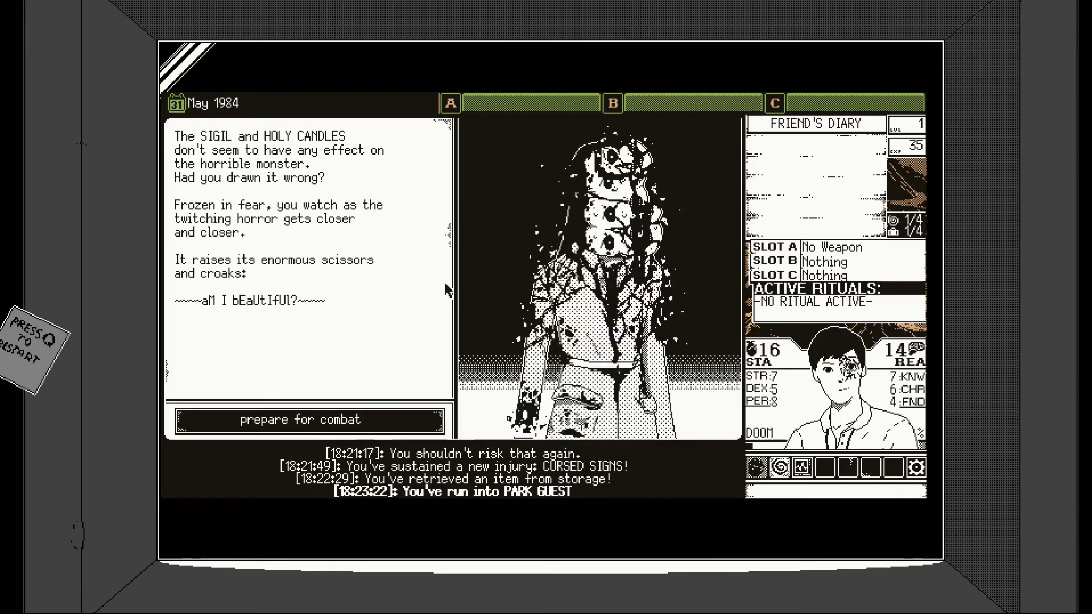
mouse_move(257, 310)
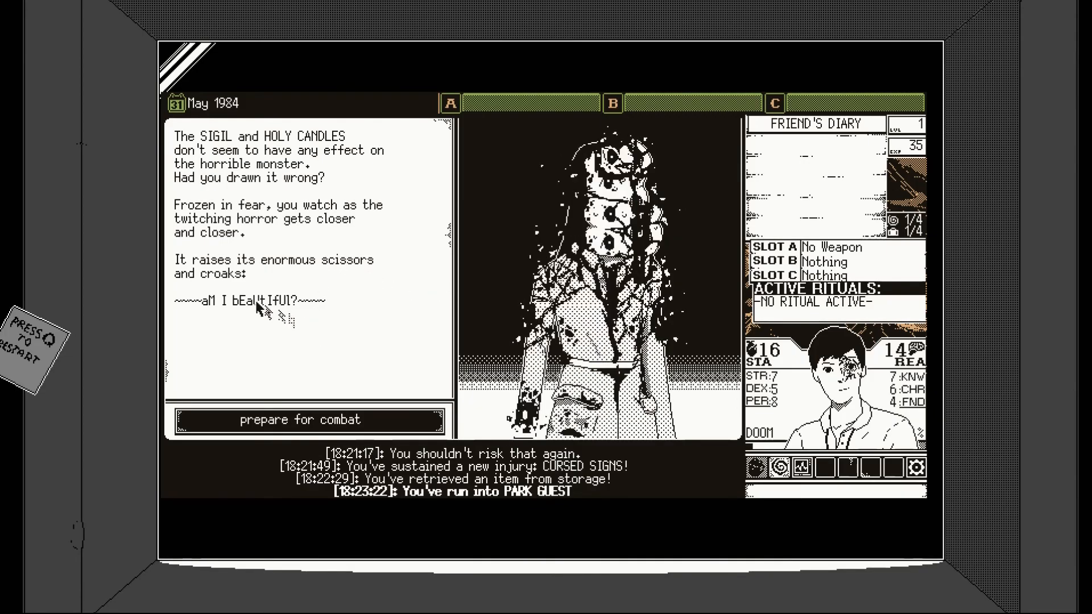
left_click(303, 420)
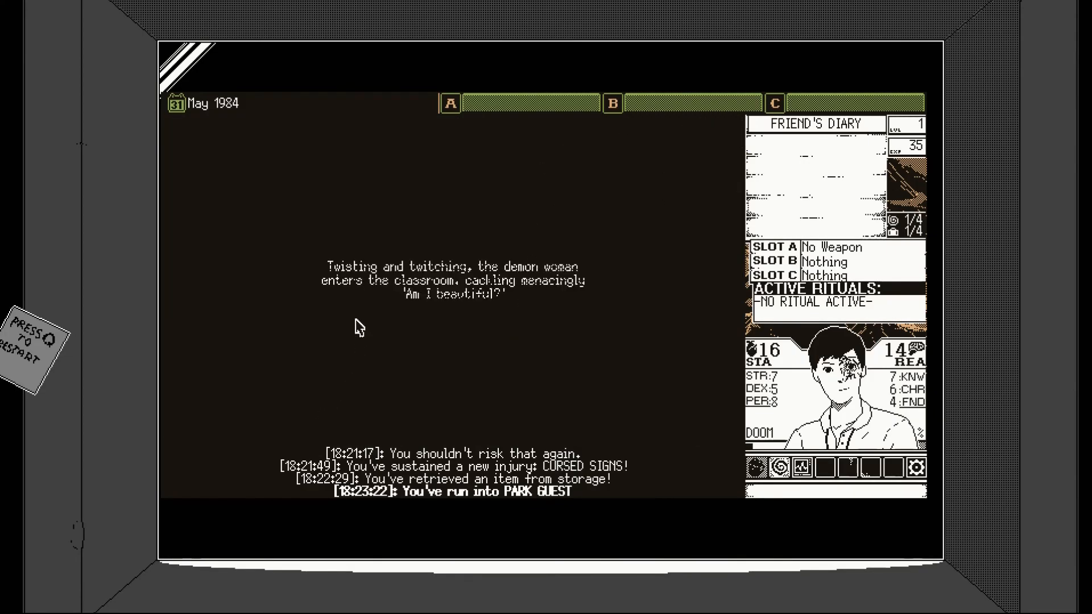
mouse_move(416, 359)
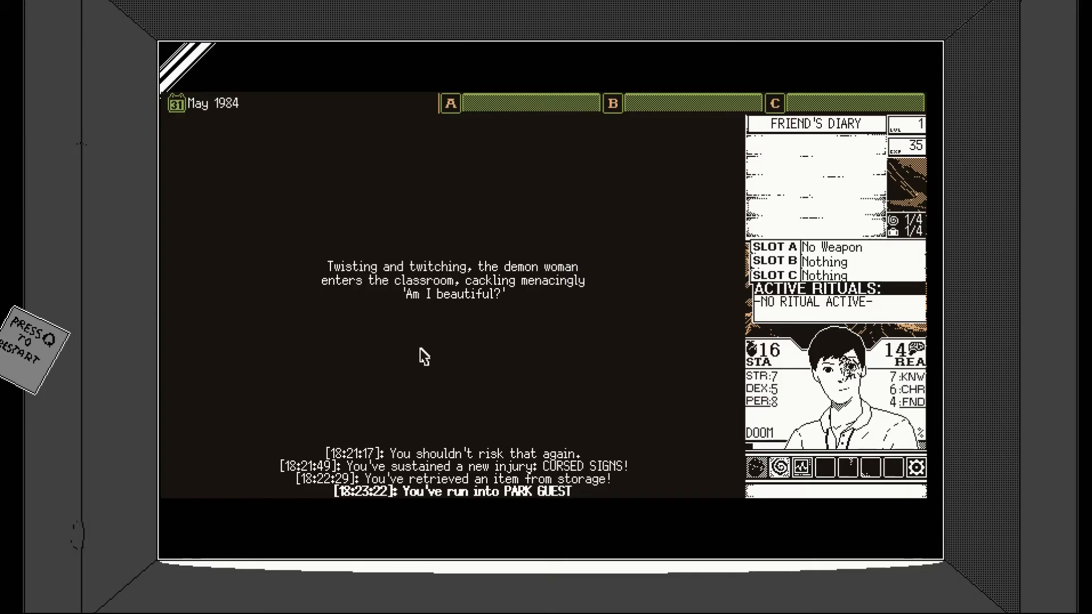
mouse_move(782, 469)
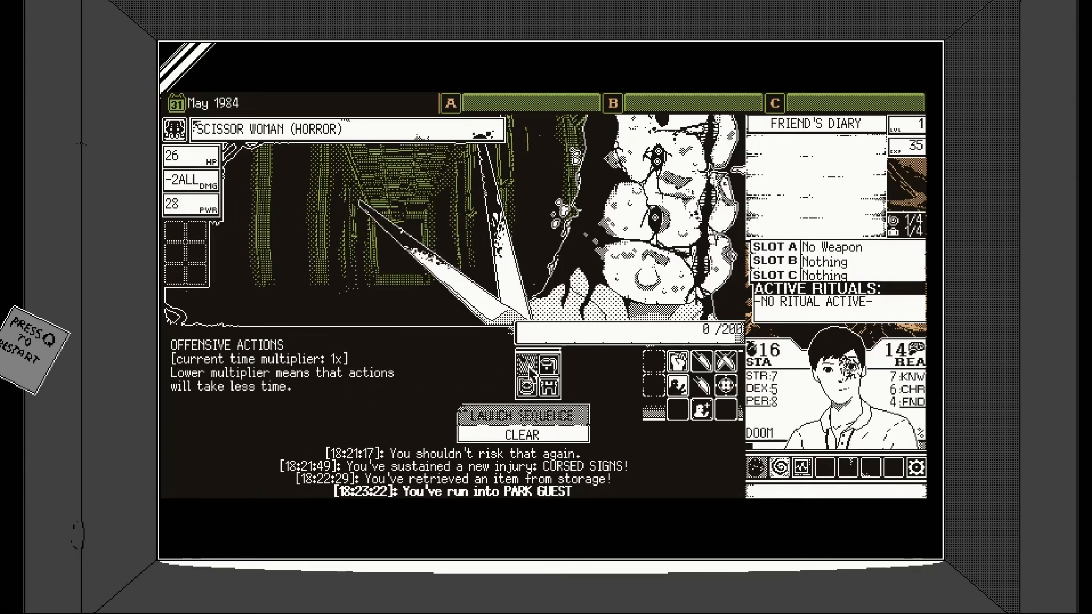
- Browse offensive and defensive actions and queue attack boost and guaranteed-hit moves
left_click(533, 388)
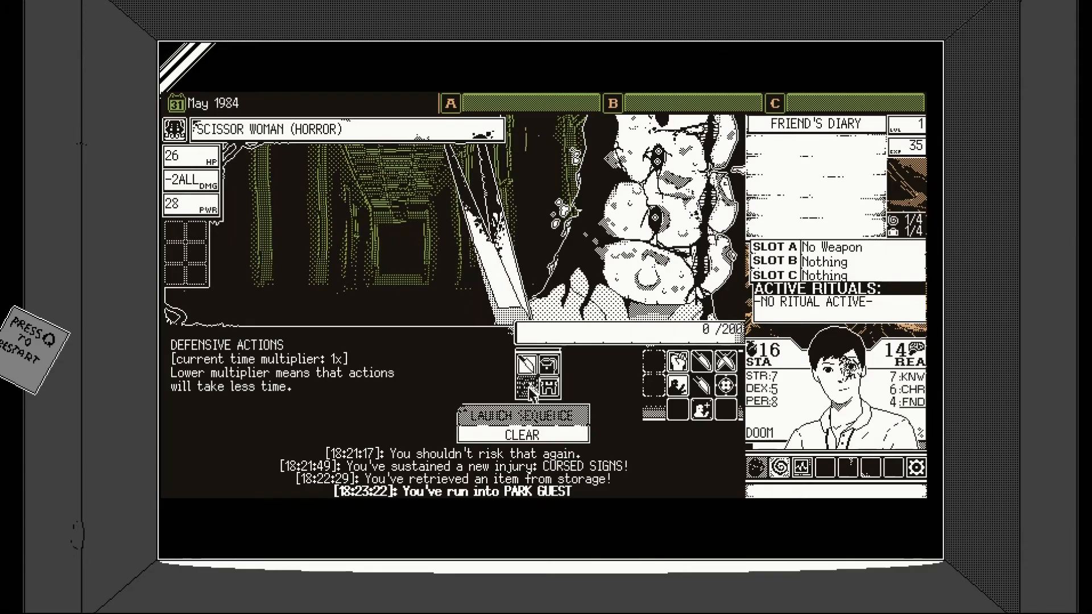
left_click(545, 364)
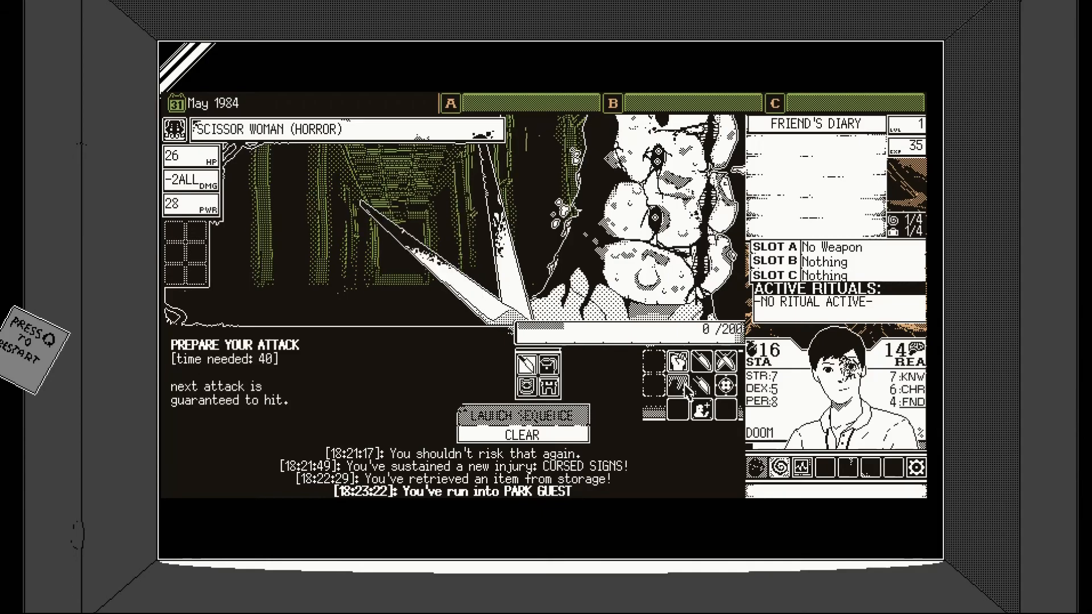
left_click(679, 383)
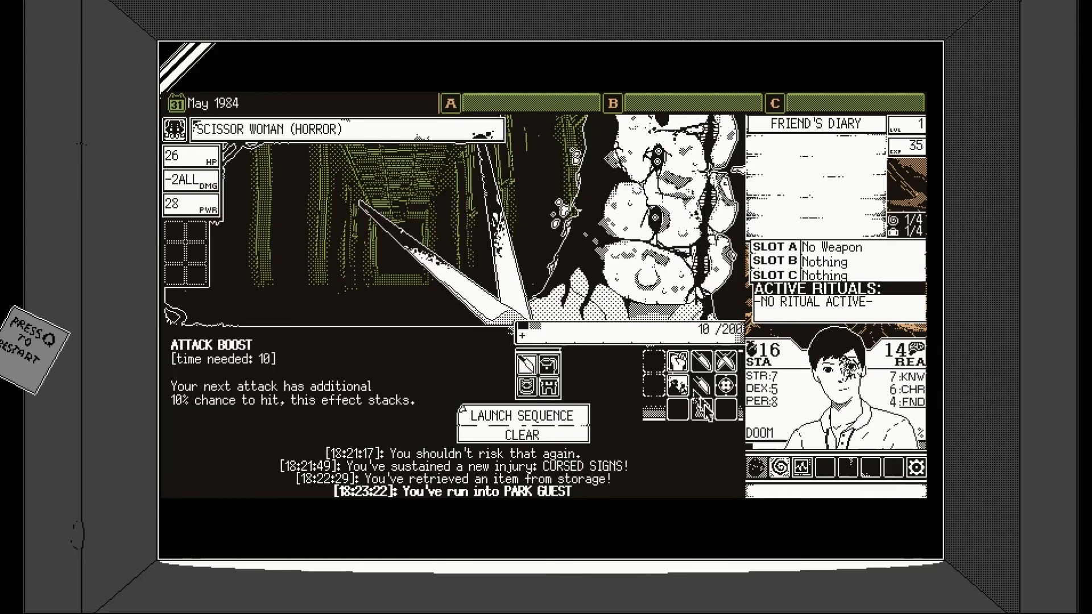
left_click(675, 385)
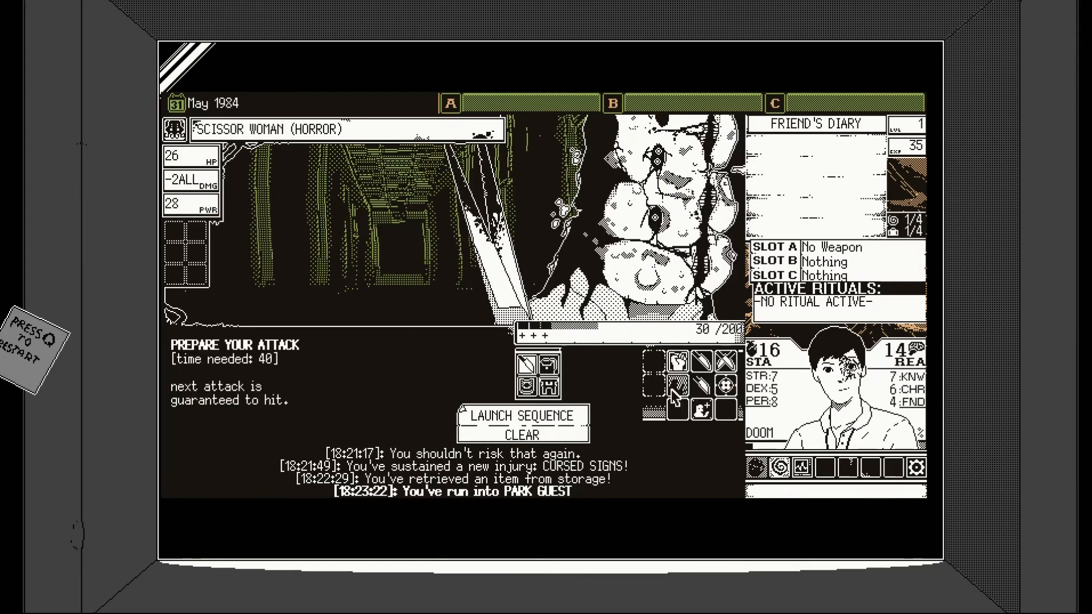
left_click(679, 388)
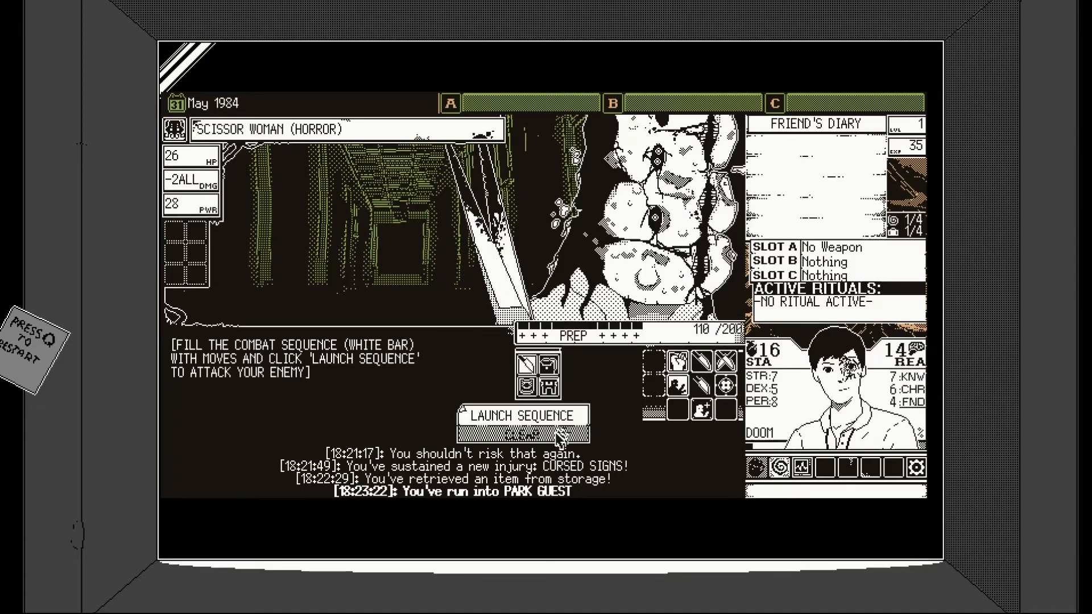
- Clear and rebuild the sequence with an attack boost, kicks and a guaranteed-hit move
left_click(703, 407)
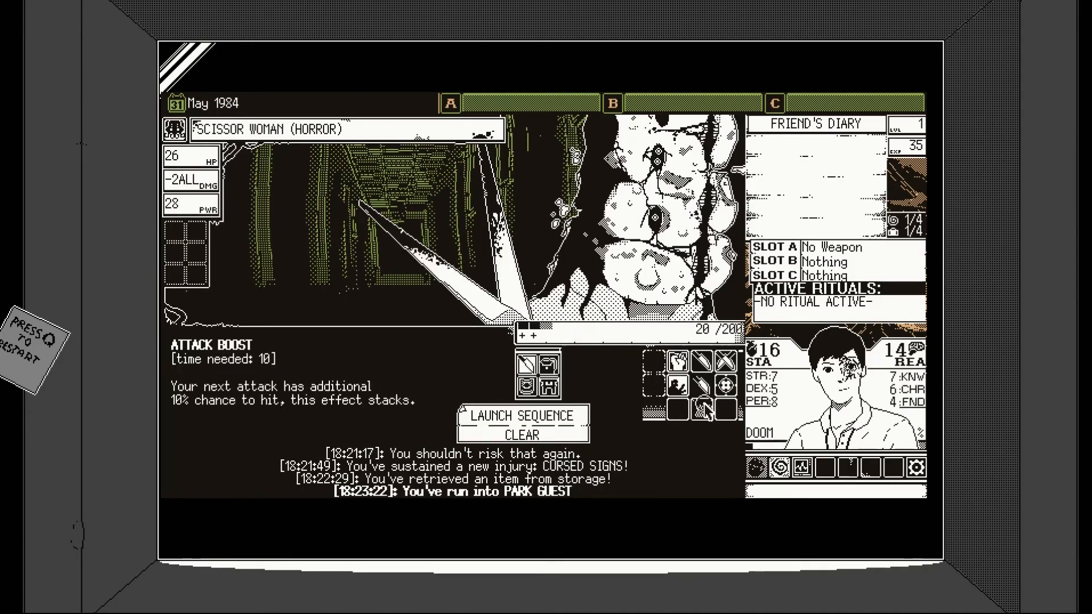
left_click(677, 390)
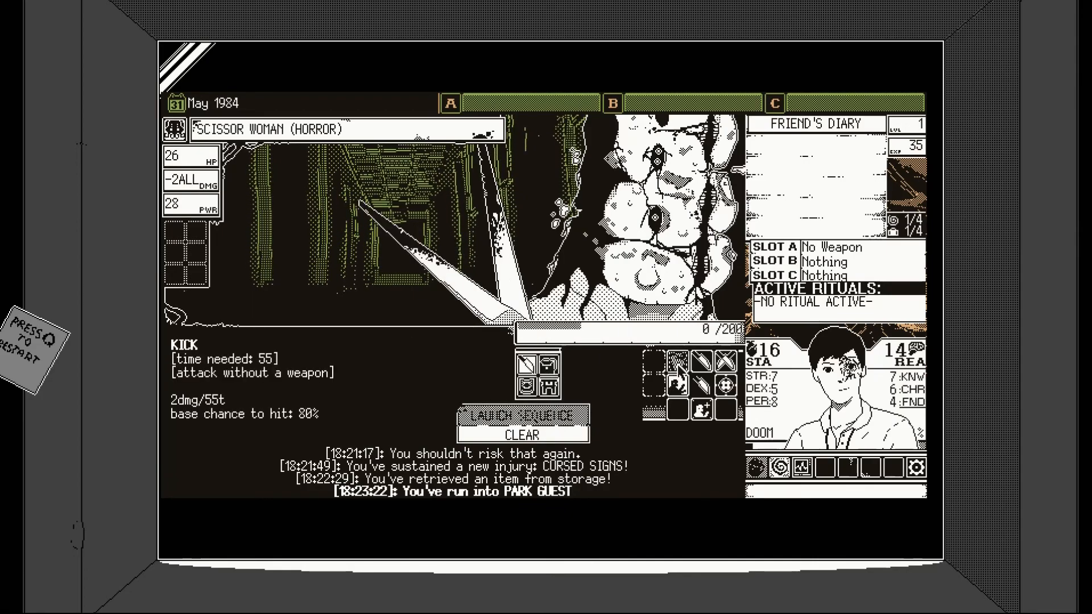
left_click(704, 414)
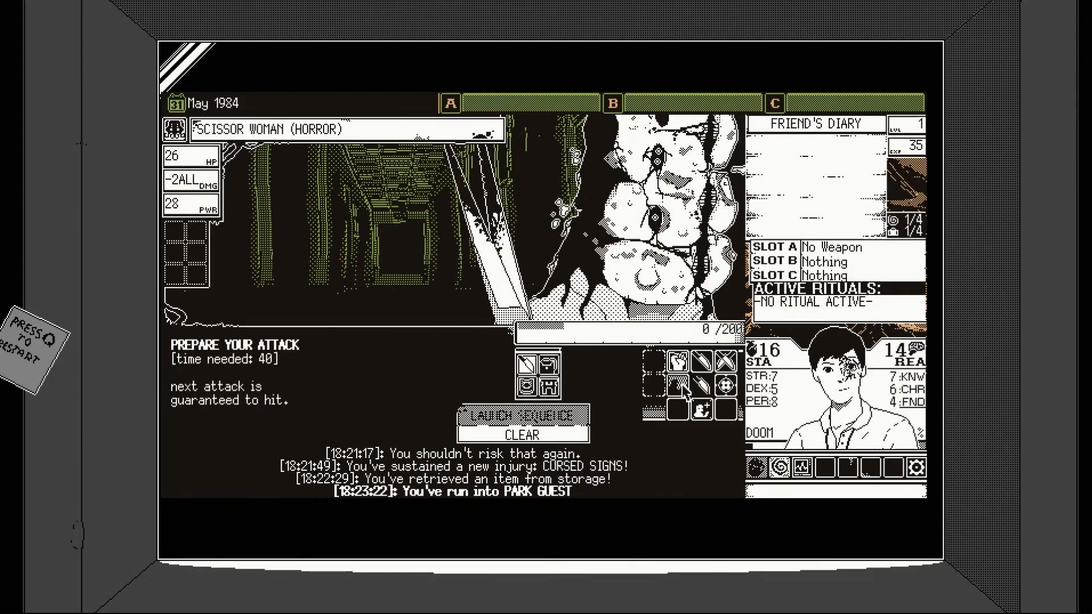
left_click(677, 385)
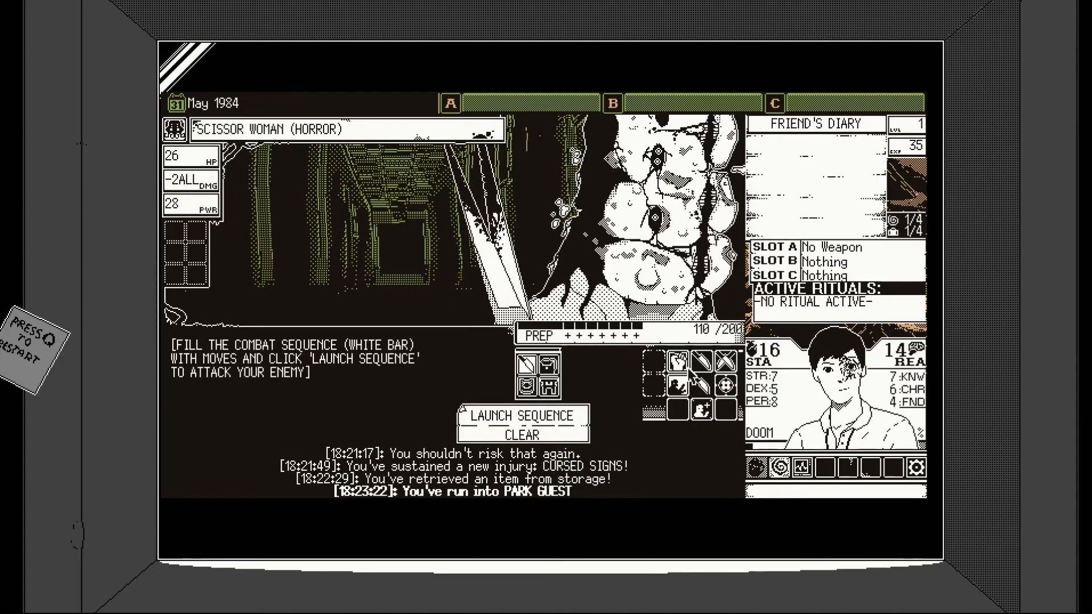
left_click(520, 416)
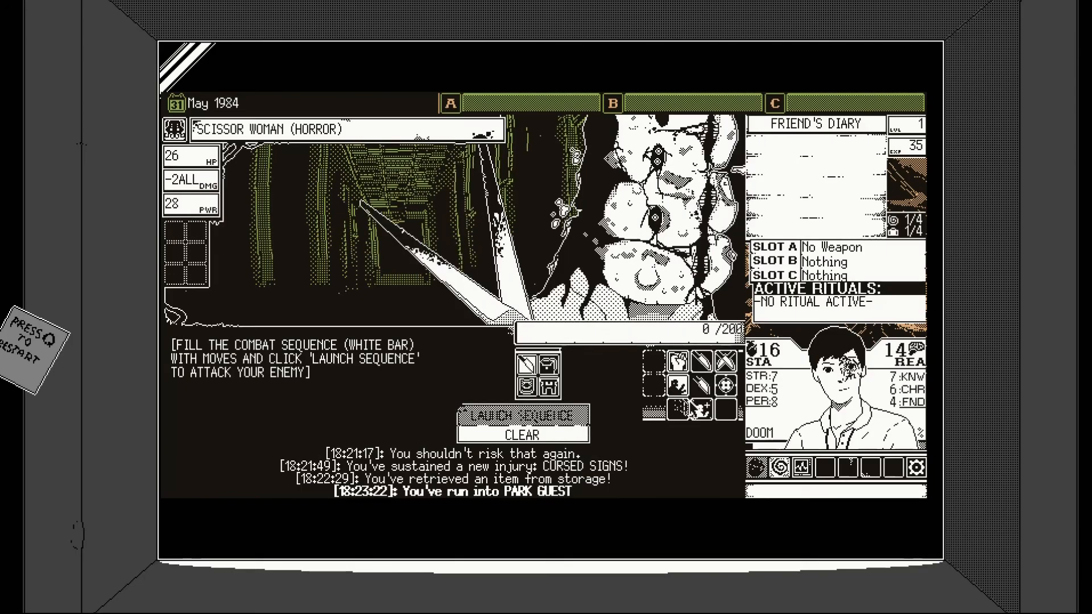
left_click(675, 366)
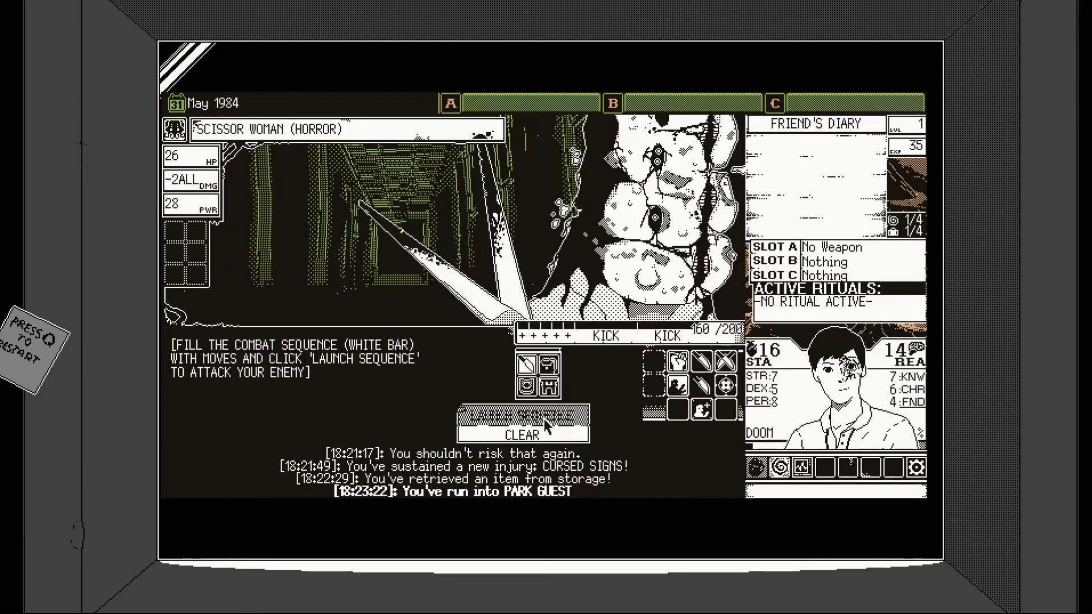
- Launch the queued bow-and-clap sequences against the Scissor Woman three times
left_click(521, 416)
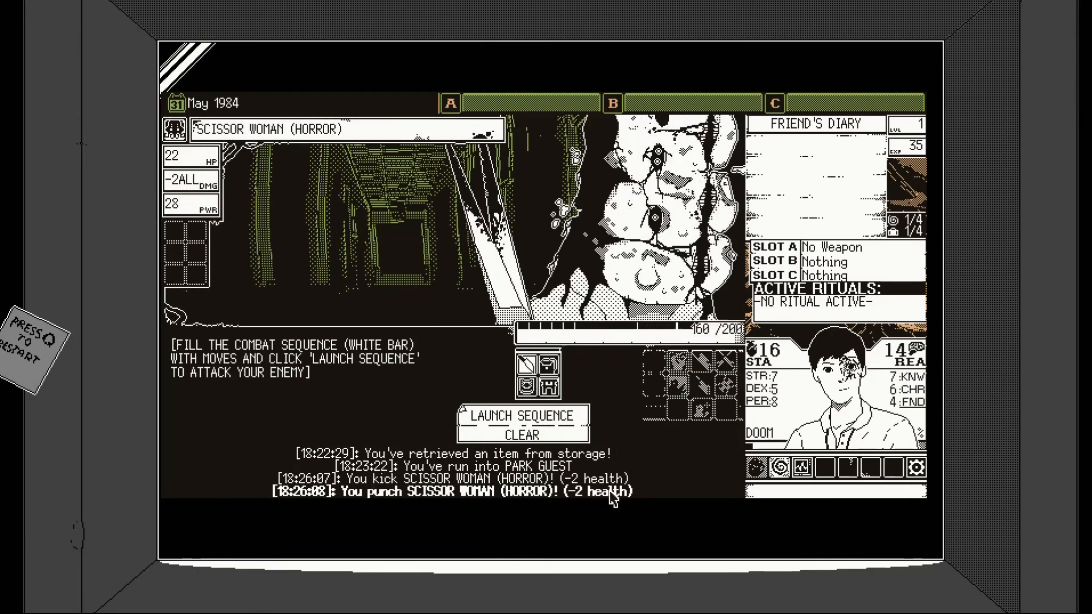
left_click(521, 416)
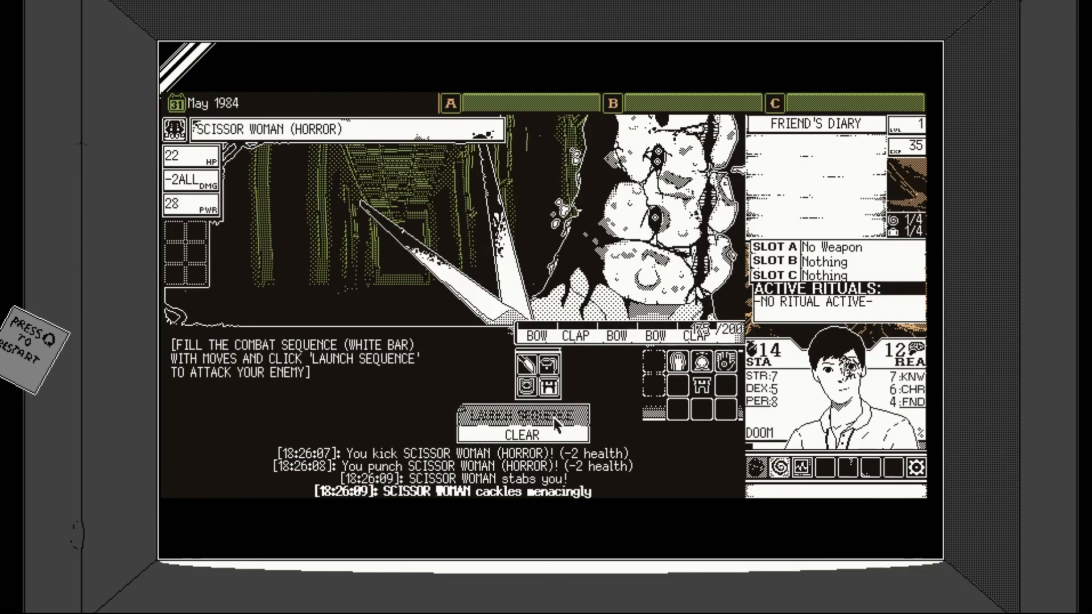
left_click(521, 415)
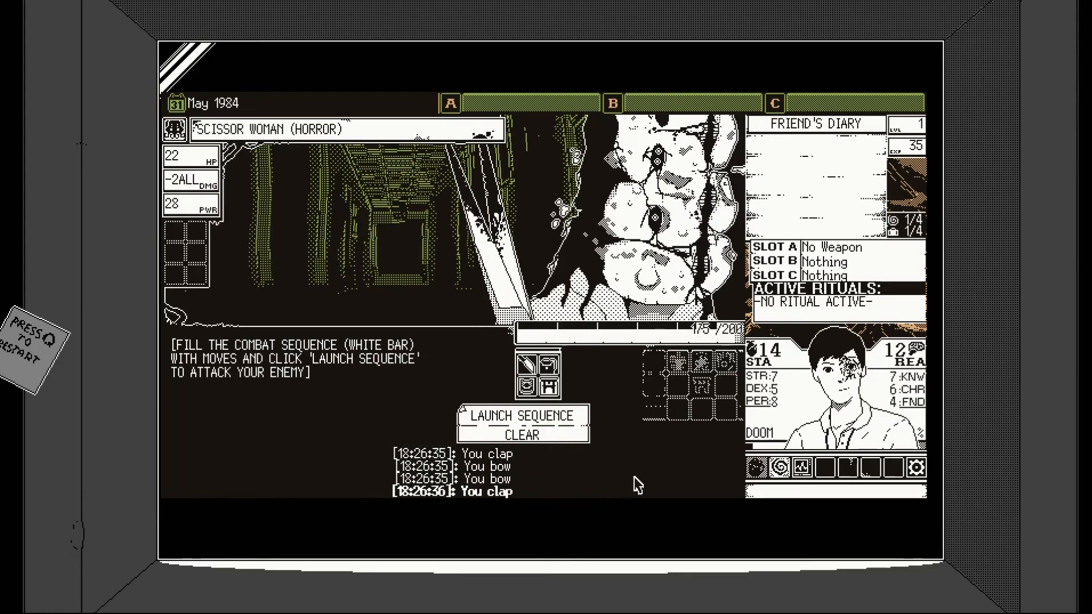
left_click(521, 416)
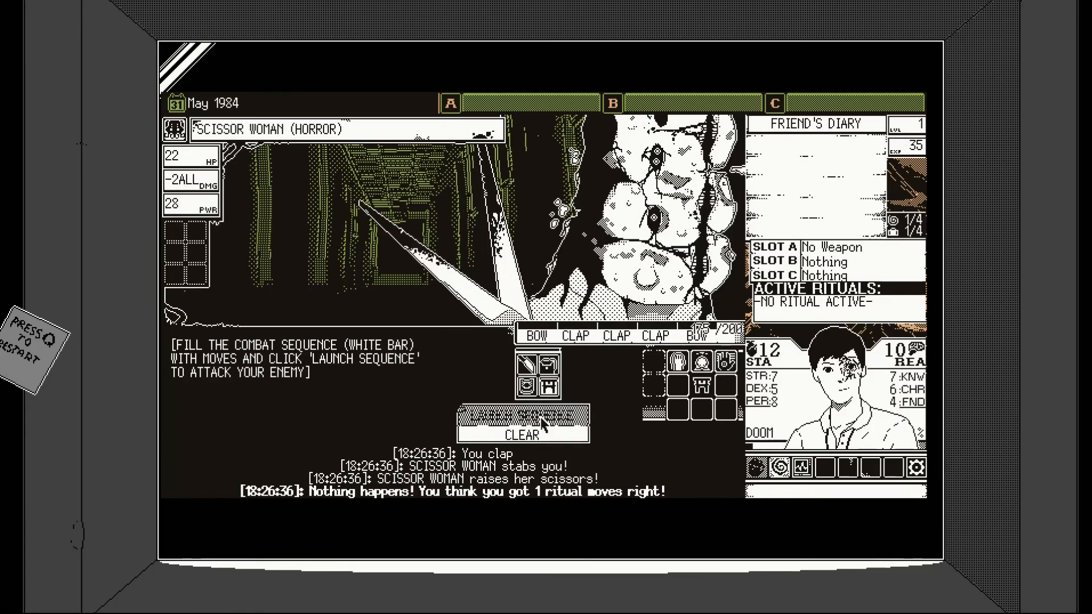
left_click(521, 415)
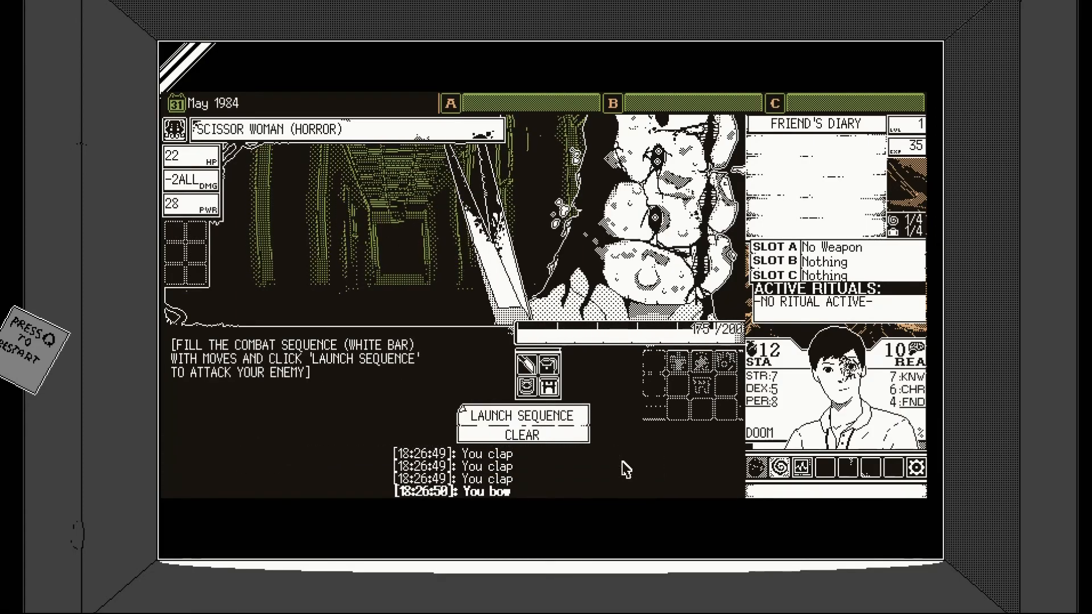
left_click(521, 416)
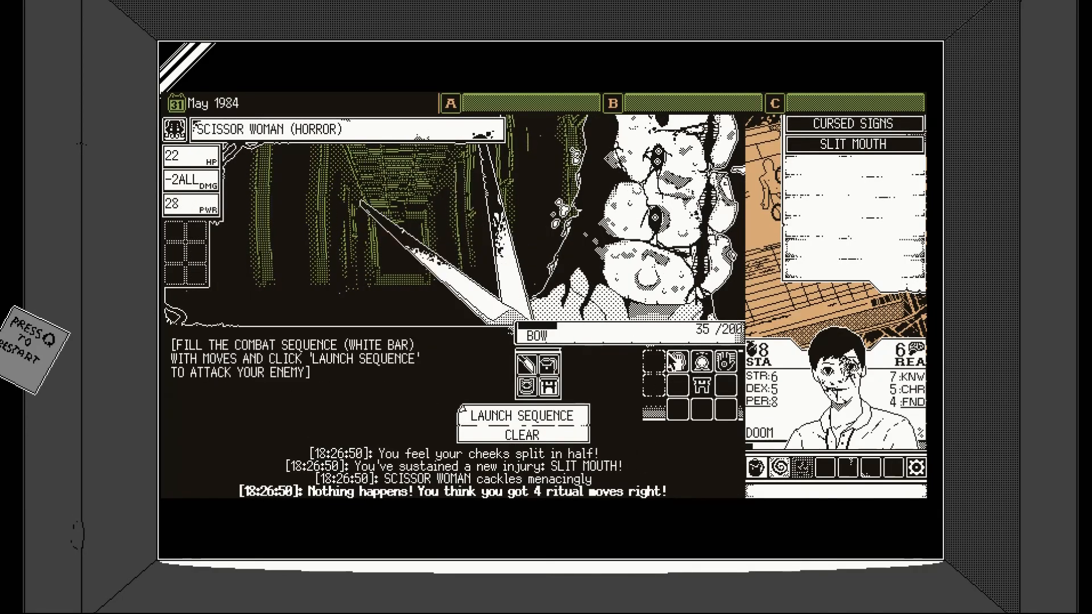
- Add further ritual moves, including a bow, and launch the new sequences
left_click(690, 362)
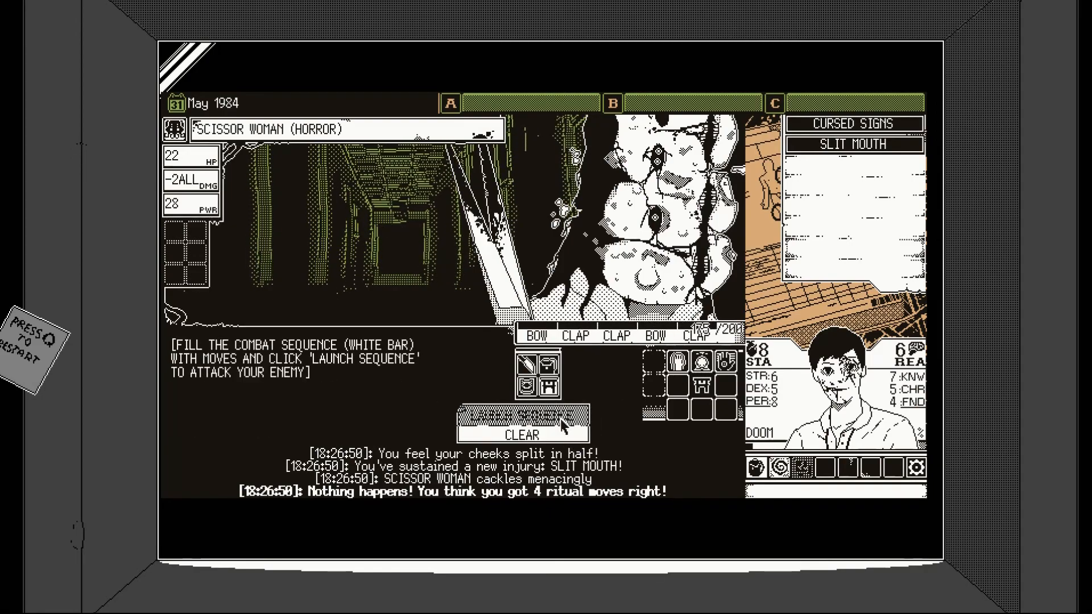
left_click(521, 416)
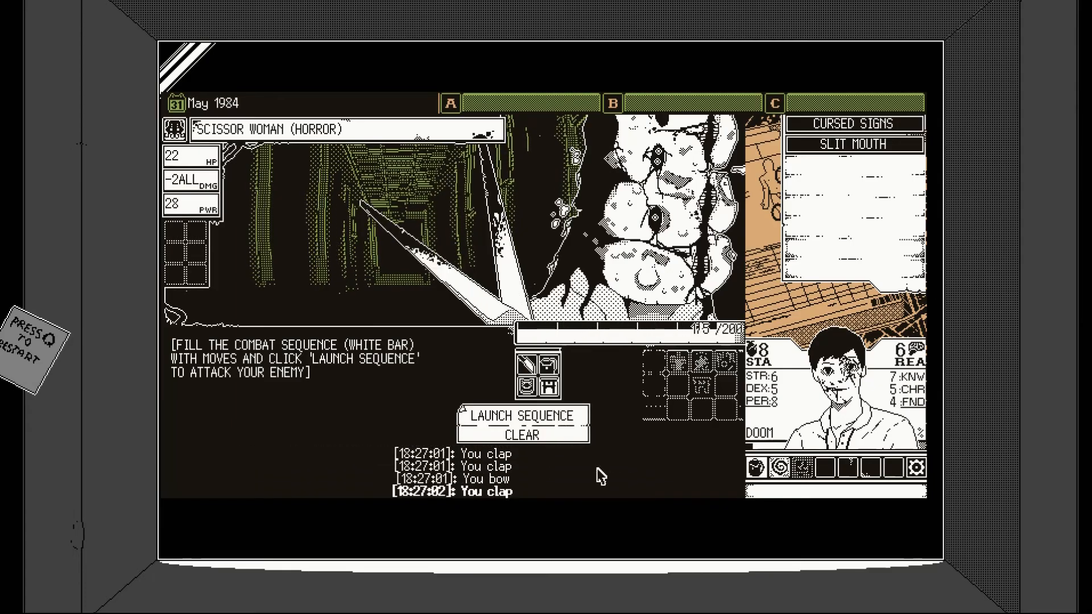
left_click(521, 416)
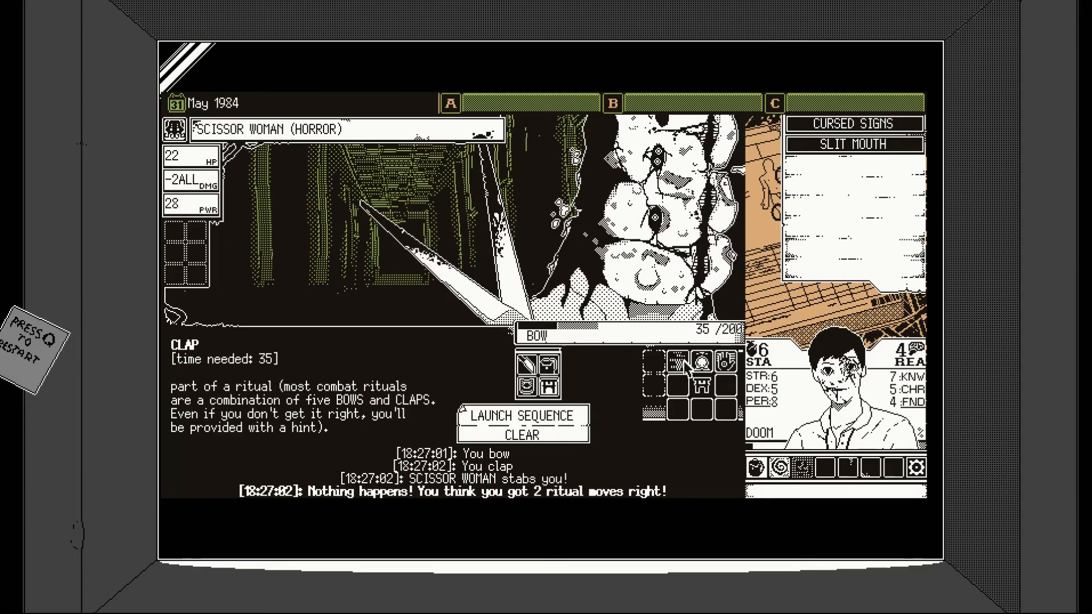
left_click(548, 374)
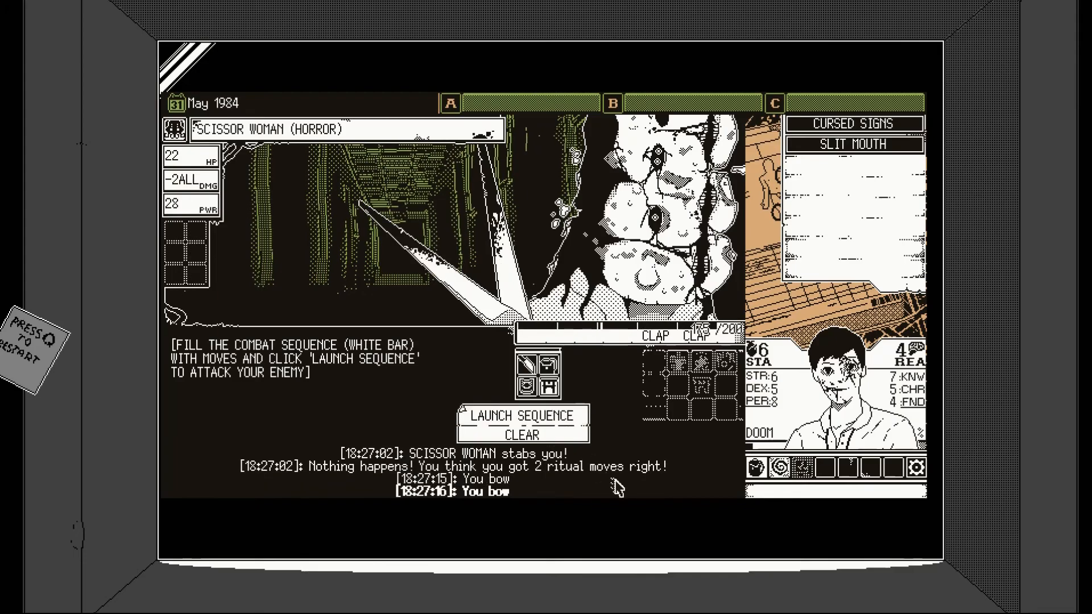
left_click(521, 416)
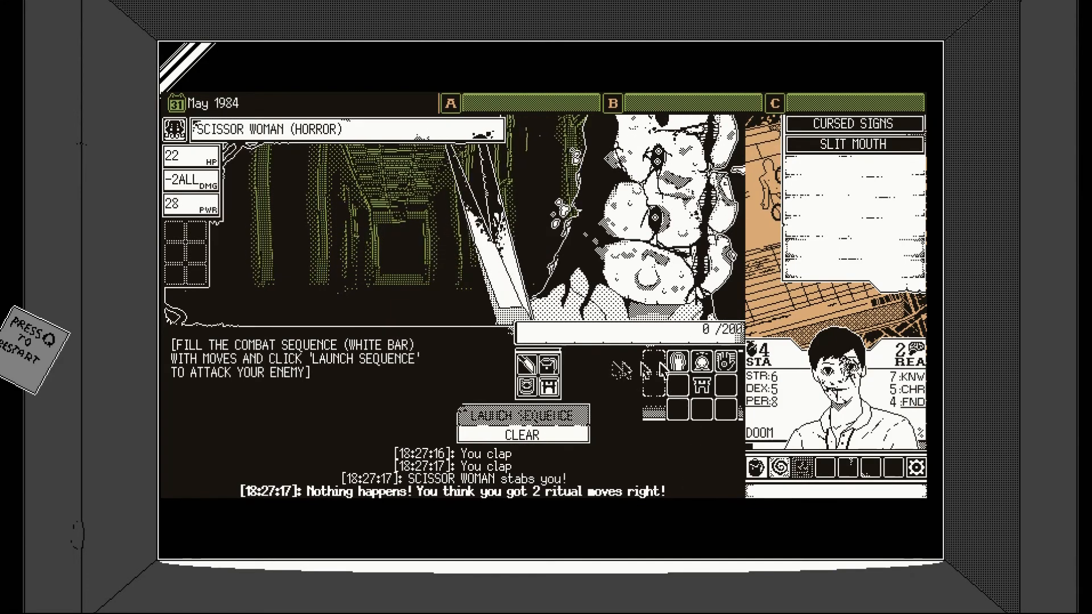
left_click(662, 363)
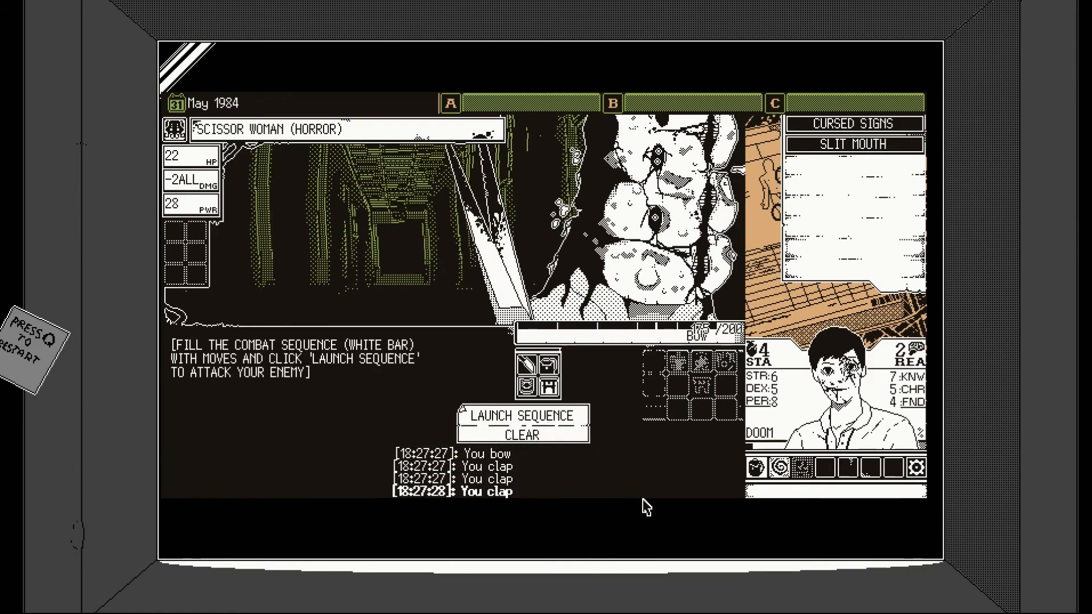
left_click(522, 416)
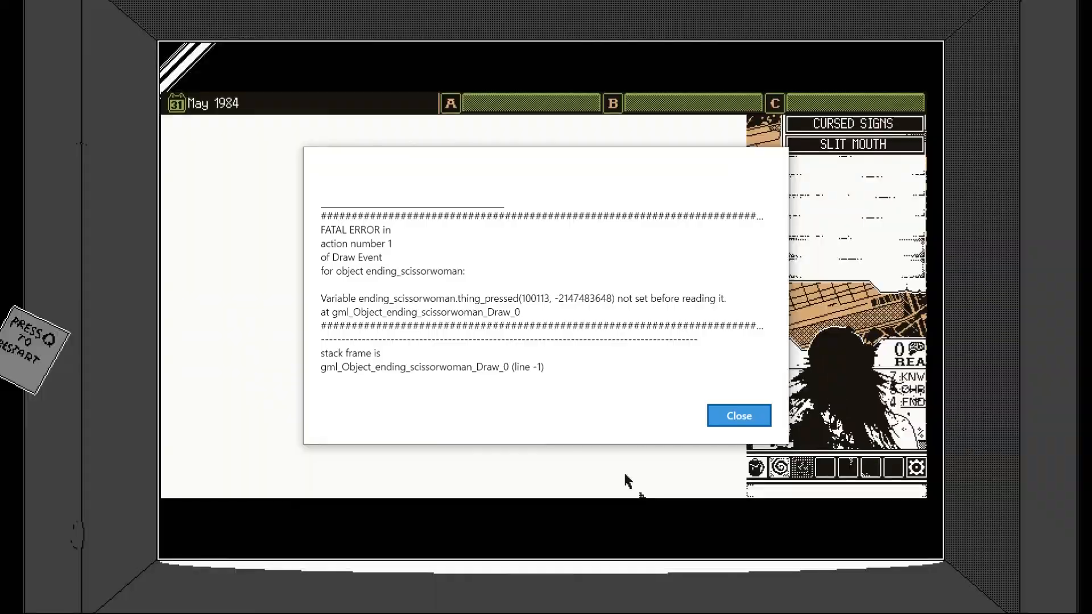
- Dismiss the FATAL ERROR dialog left by the crashed Scissor Woman run
left_click(738, 415)
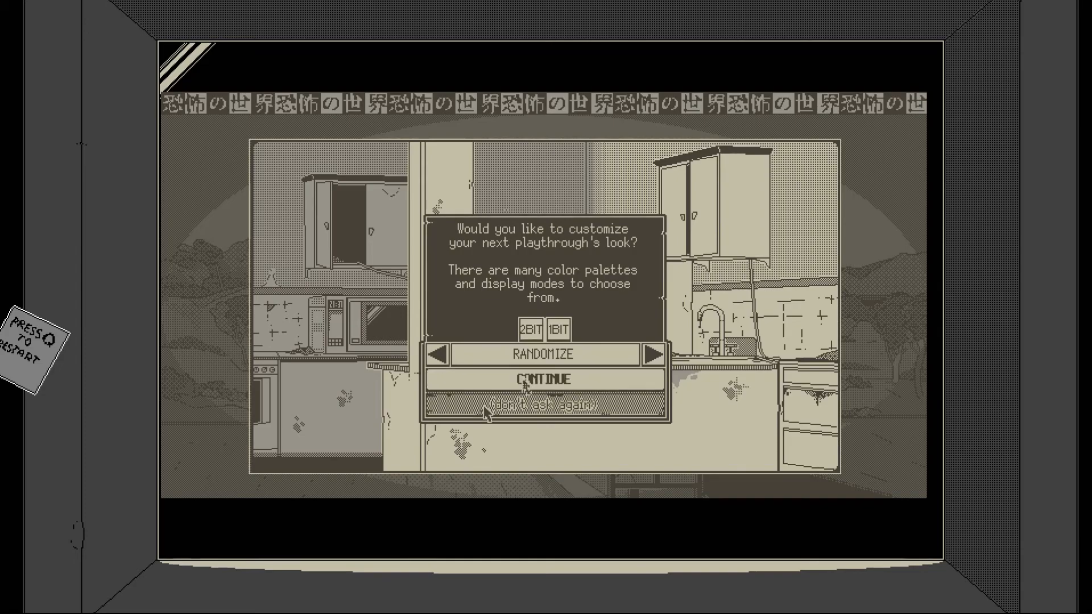
- Keep the current palette and display mode, then start Spine-Chilling Story of School Scissors
left_click(546, 379)
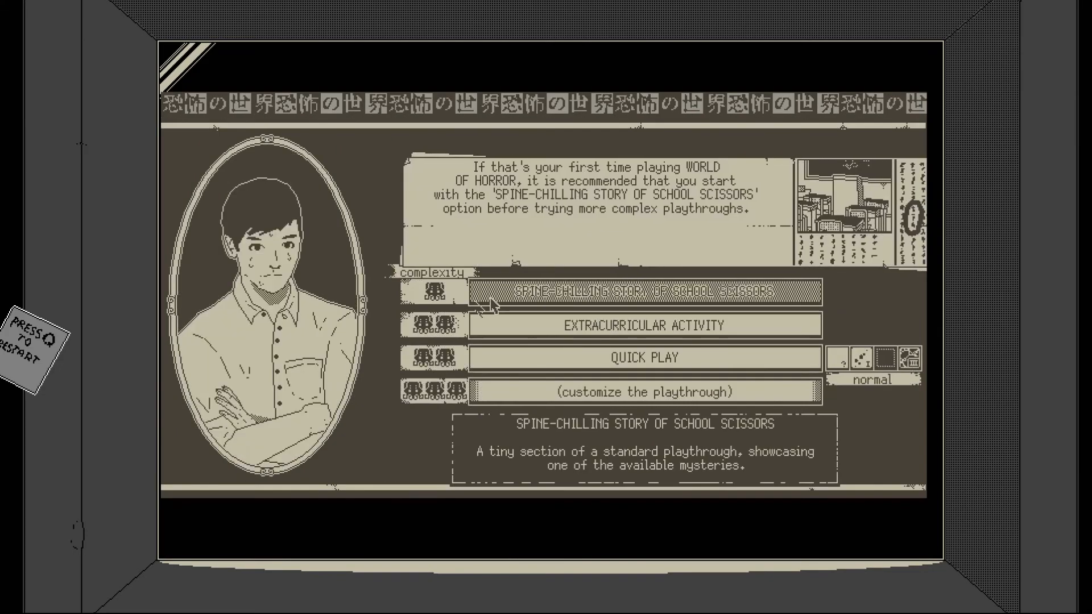
left_click(645, 292)
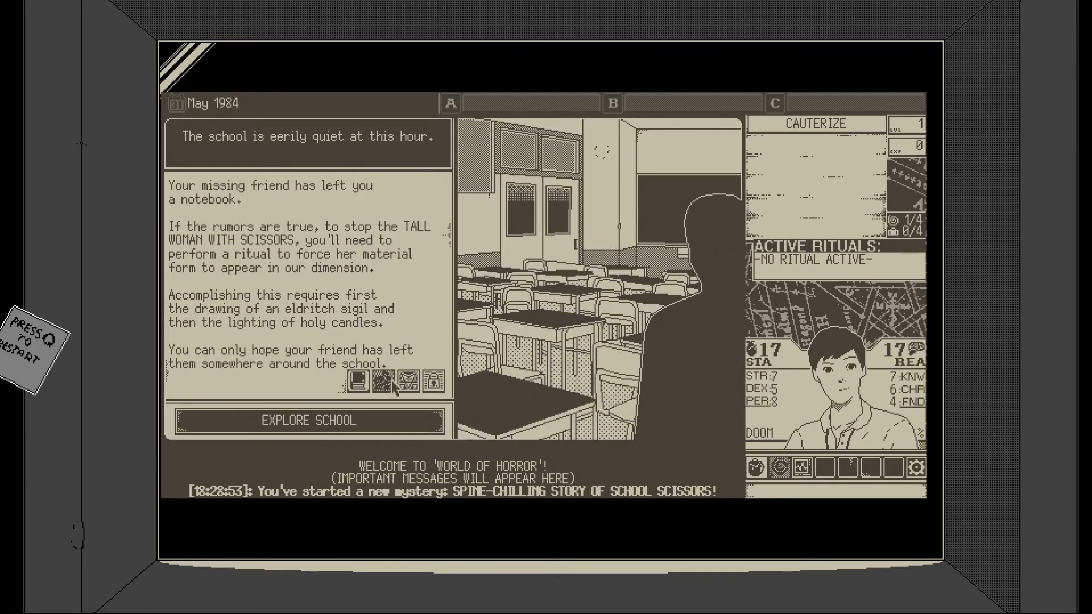
- Explore the school, check the Trophy Case plaques, and resolve the event
left_click(307, 420)
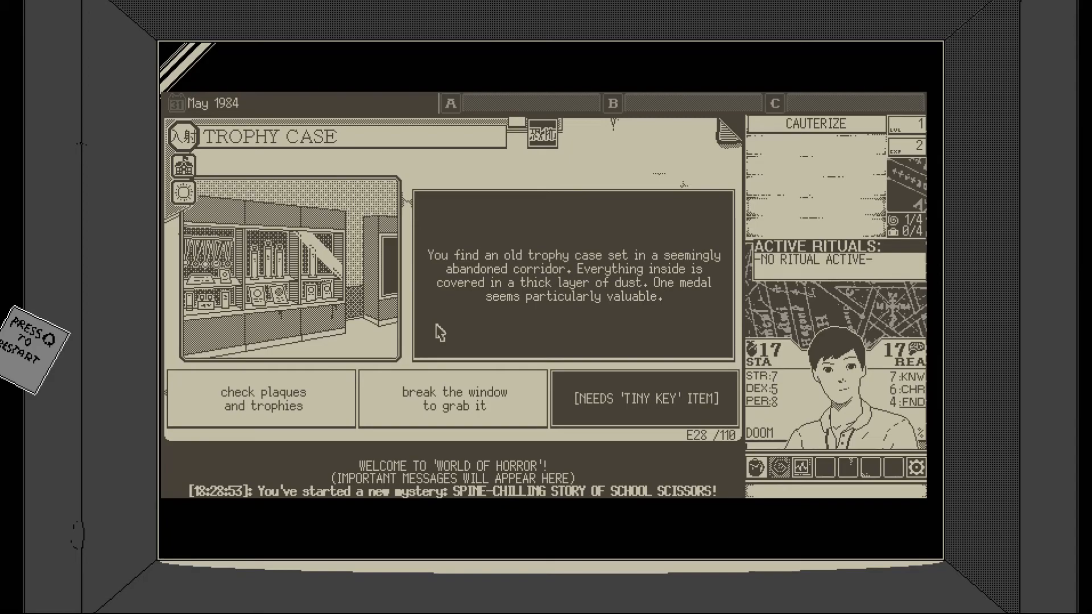
mouse_move(492, 324)
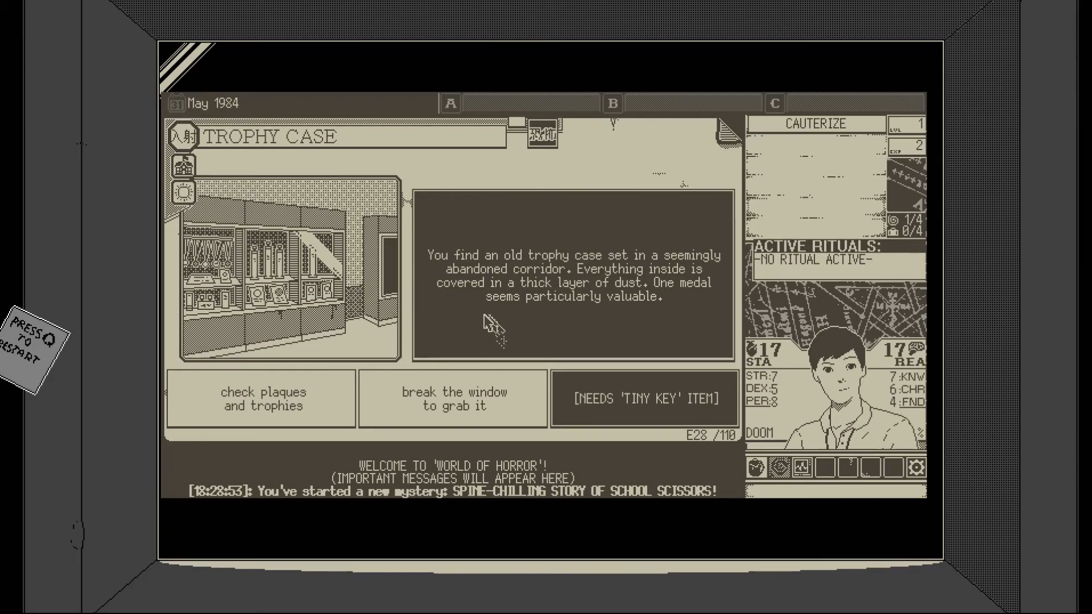
mouse_move(568, 324)
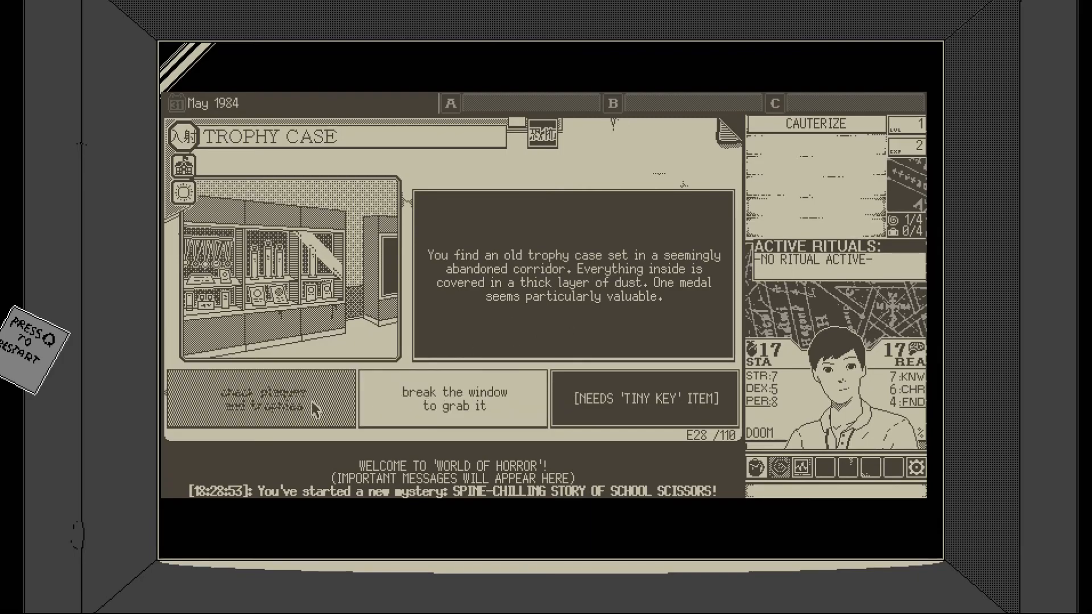
left_click(252, 398)
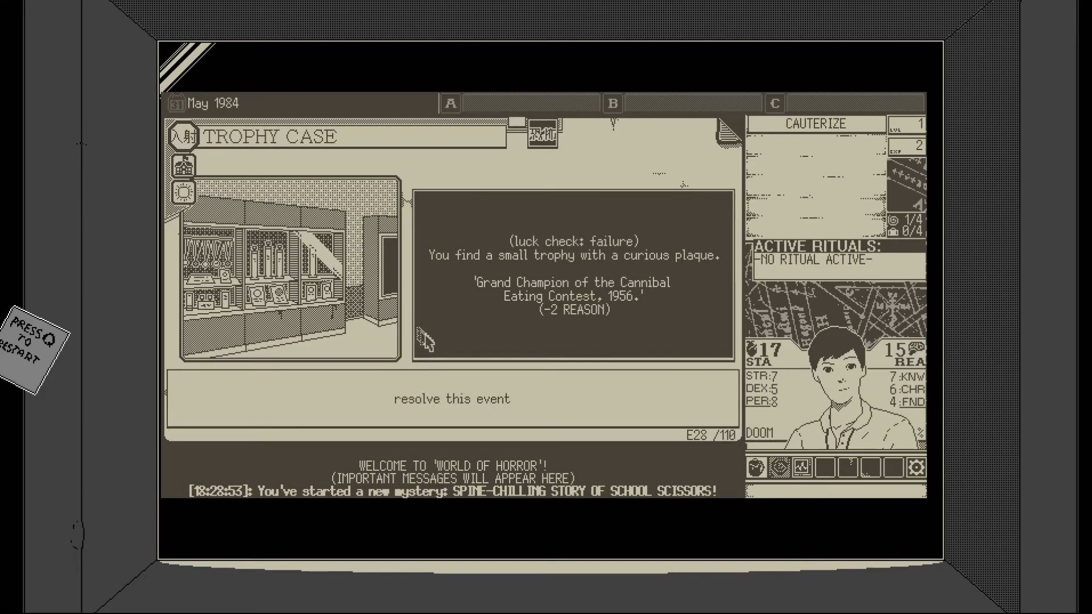
mouse_move(441, 405)
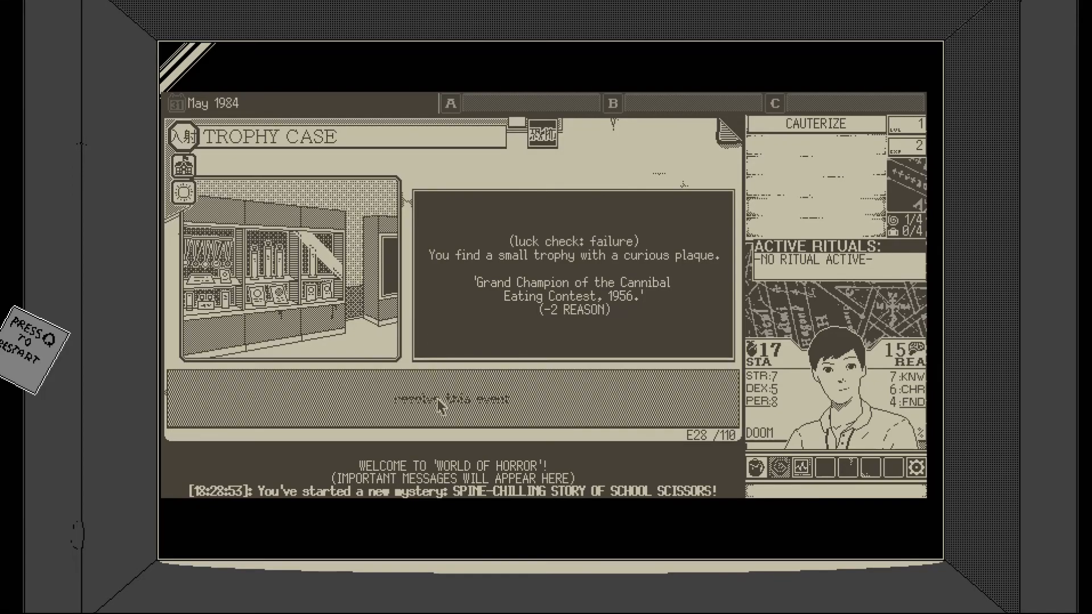
left_click(439, 398)
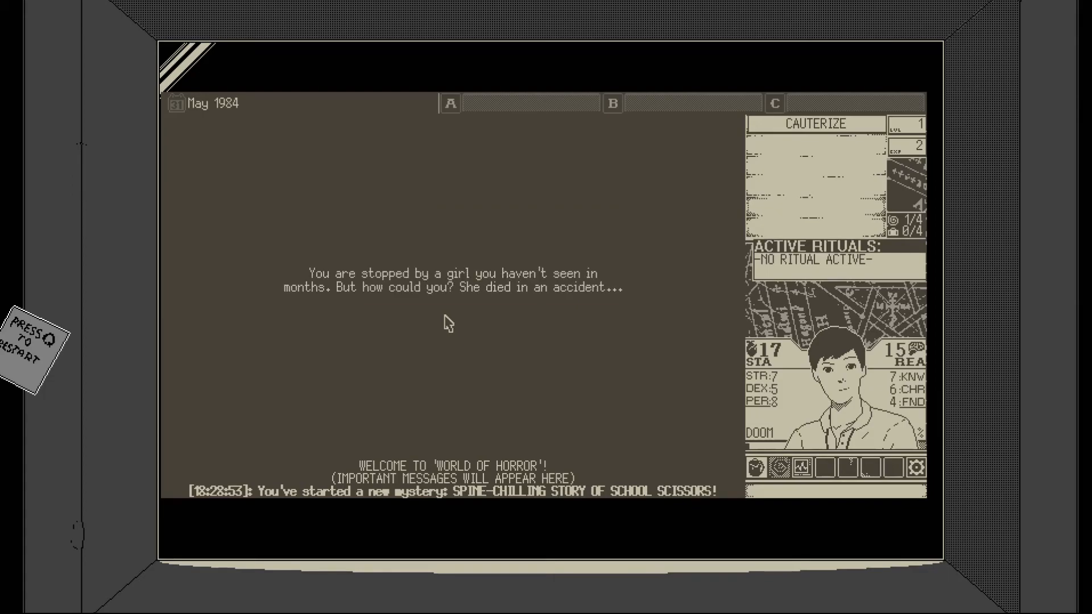
mouse_move(456, 315)
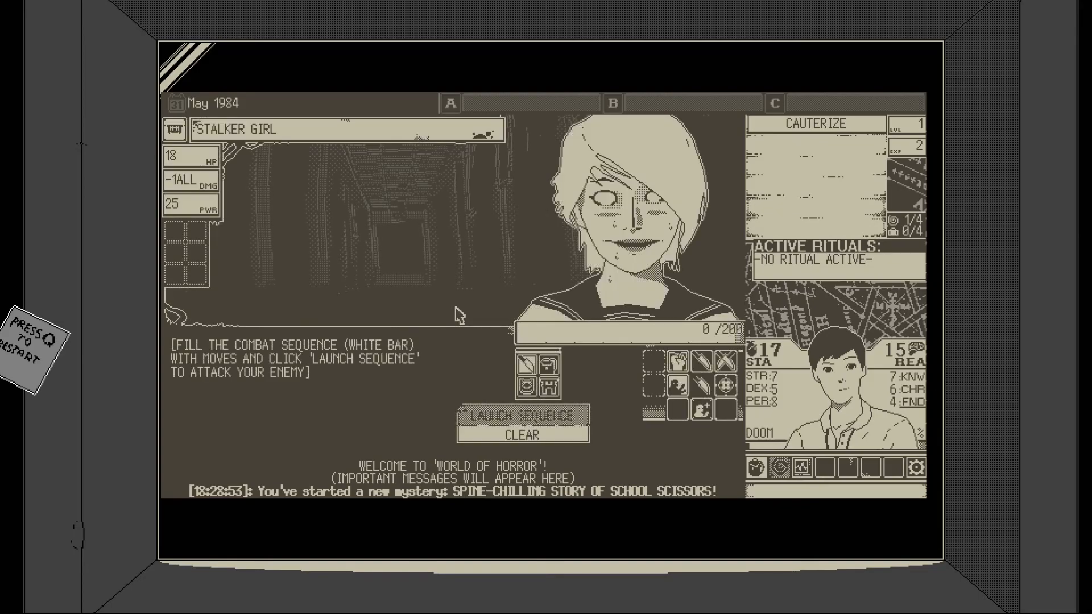
mouse_move(459, 374)
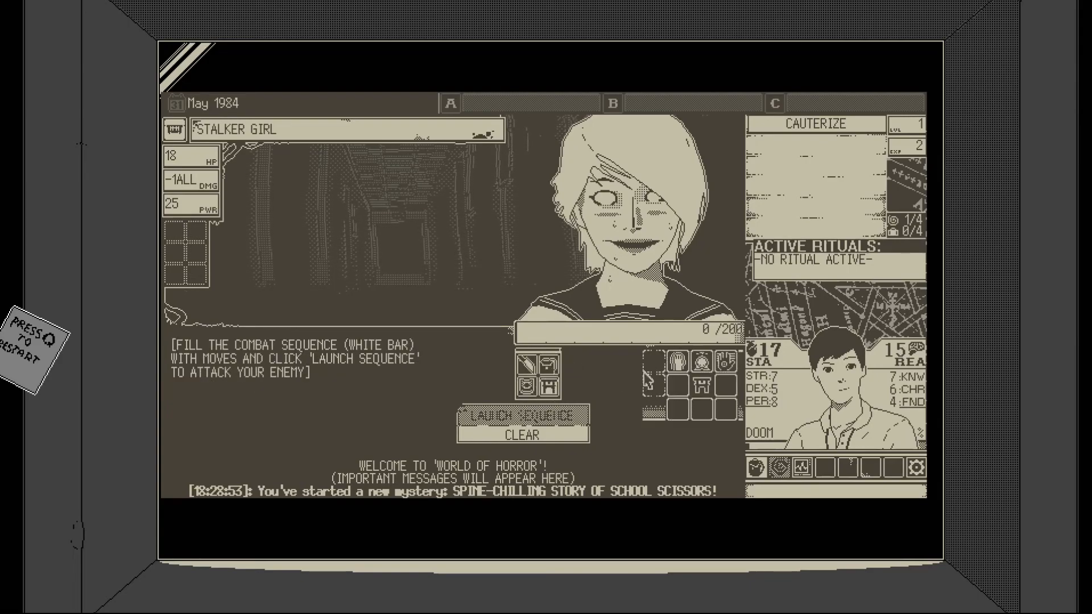
- Try several bow-and-clap ritual sequences on the Stalker Girl, then queue kicks
left_click(675, 363)
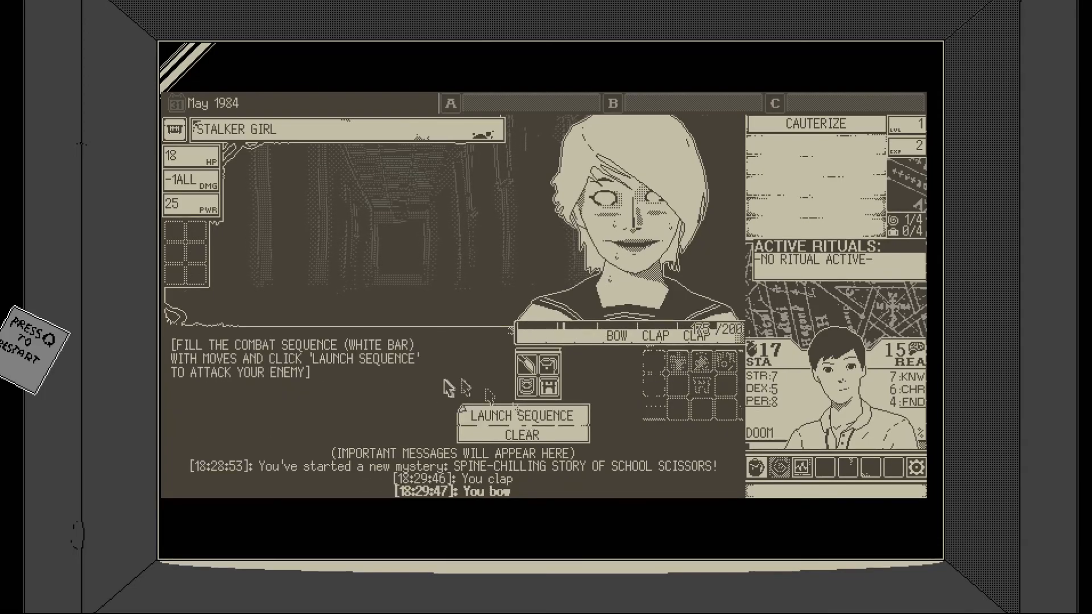
left_click(520, 415)
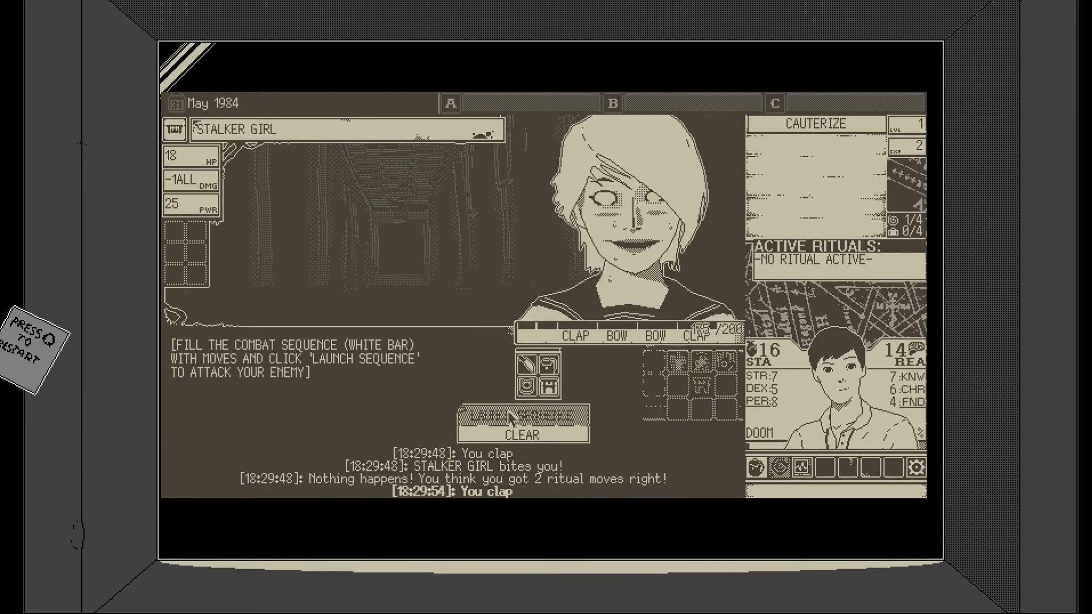
left_click(519, 416)
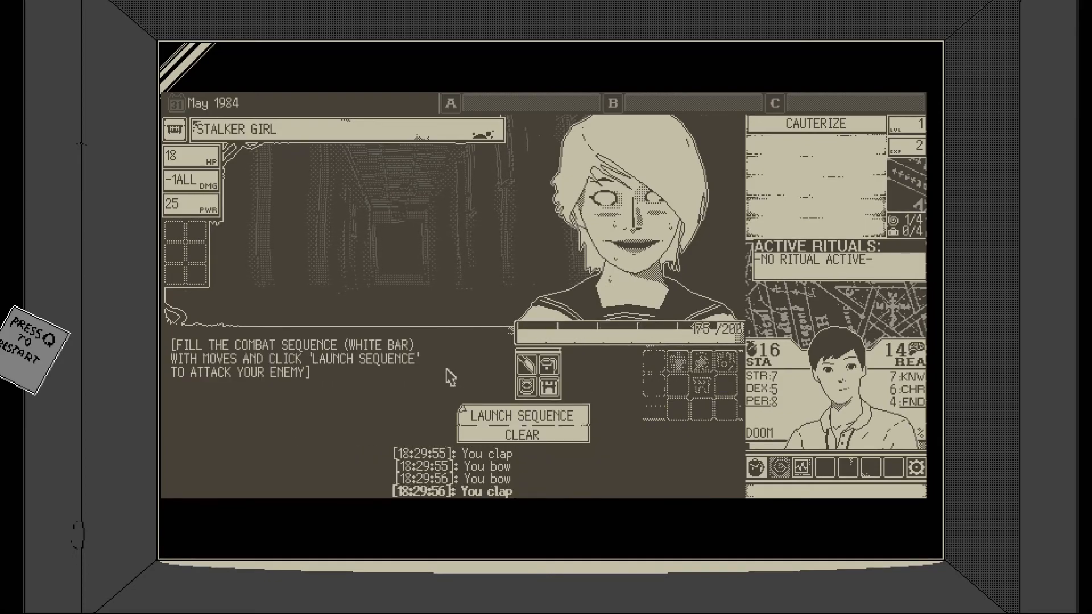
left_click(520, 415)
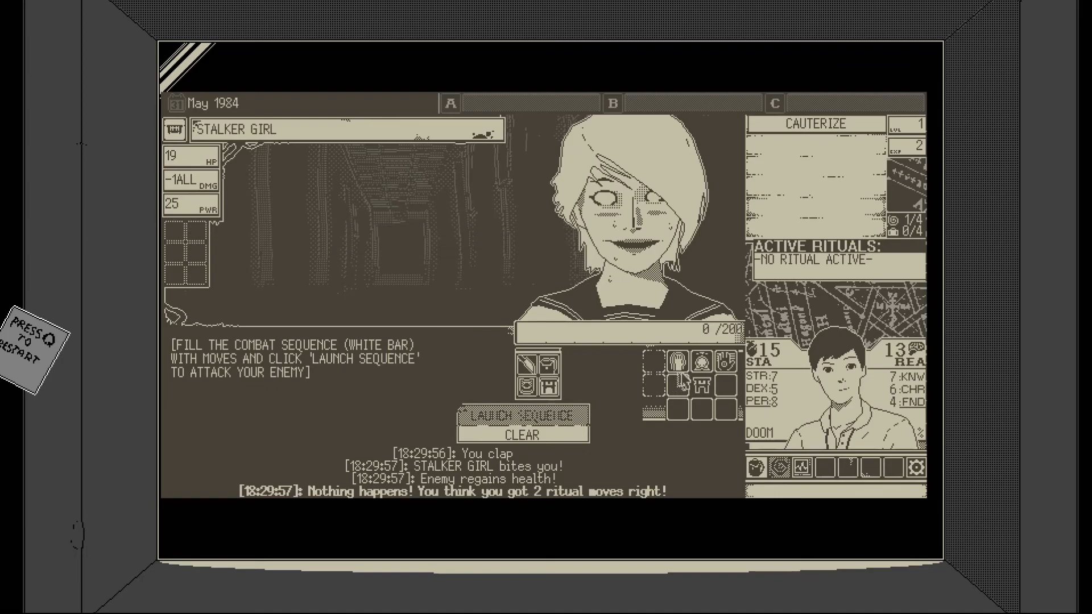
left_click(692, 362)
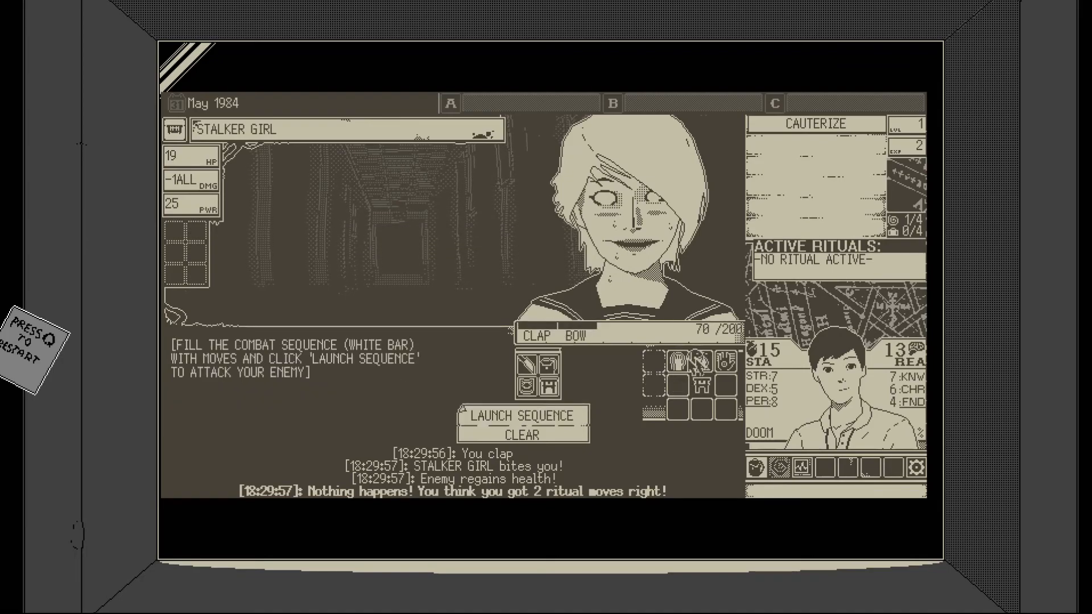
left_click(521, 416)
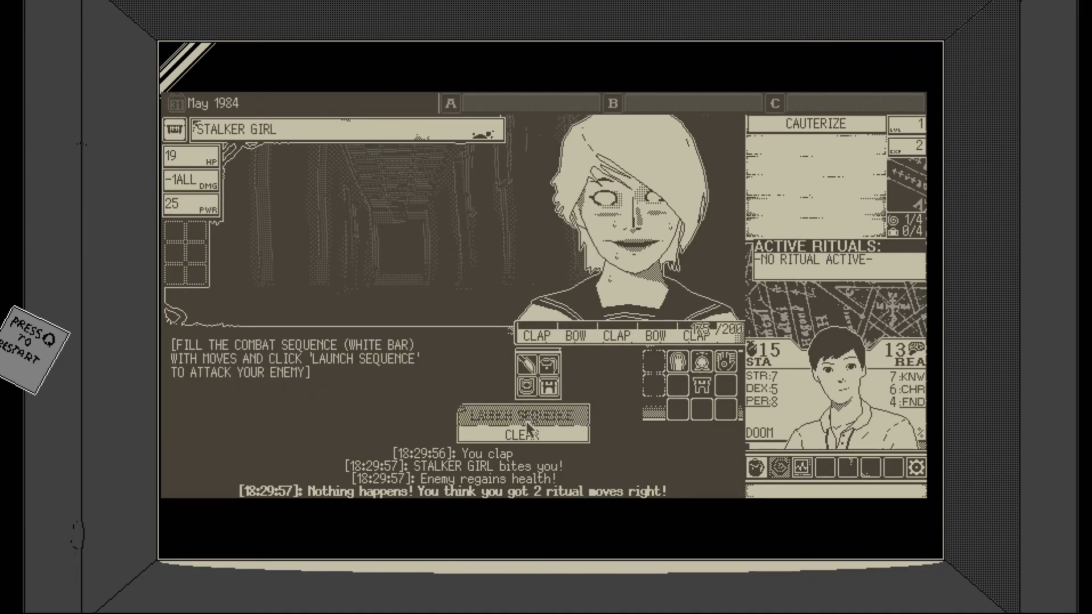
left_click(521, 415)
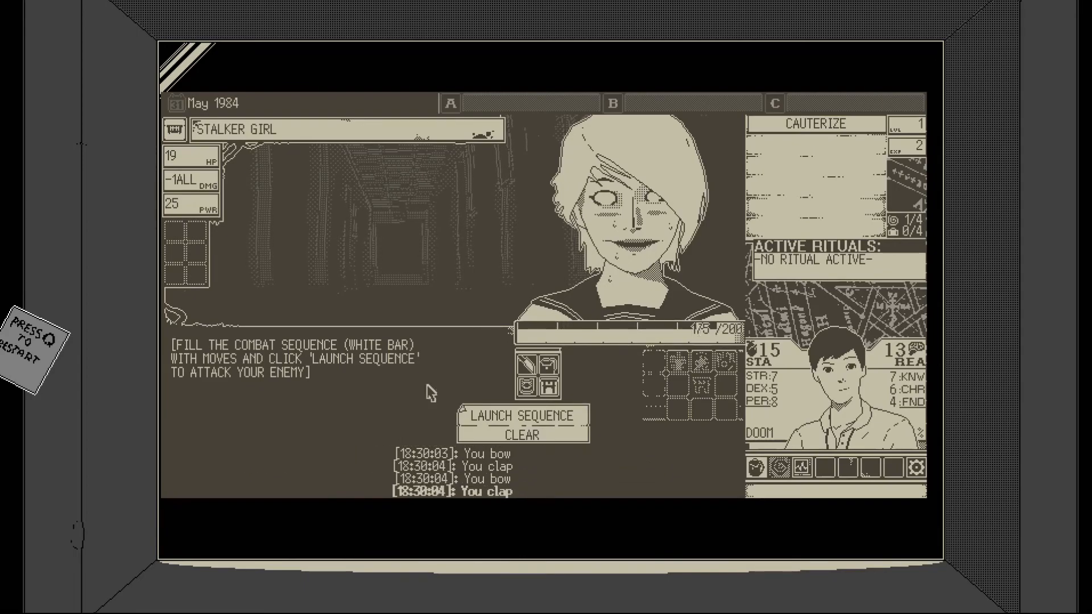
left_click(519, 415)
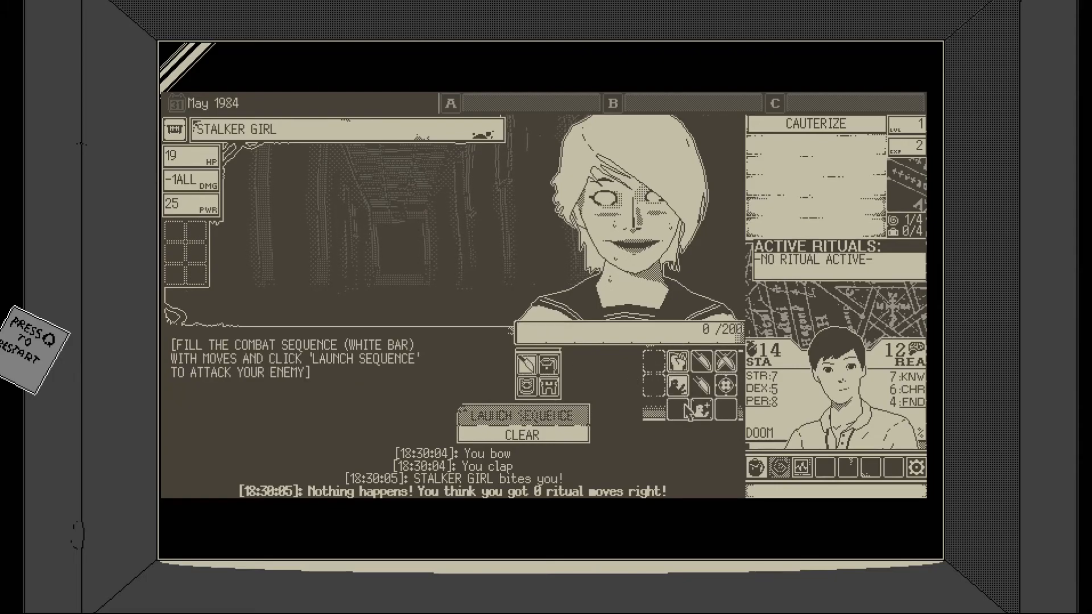
left_click(696, 410)
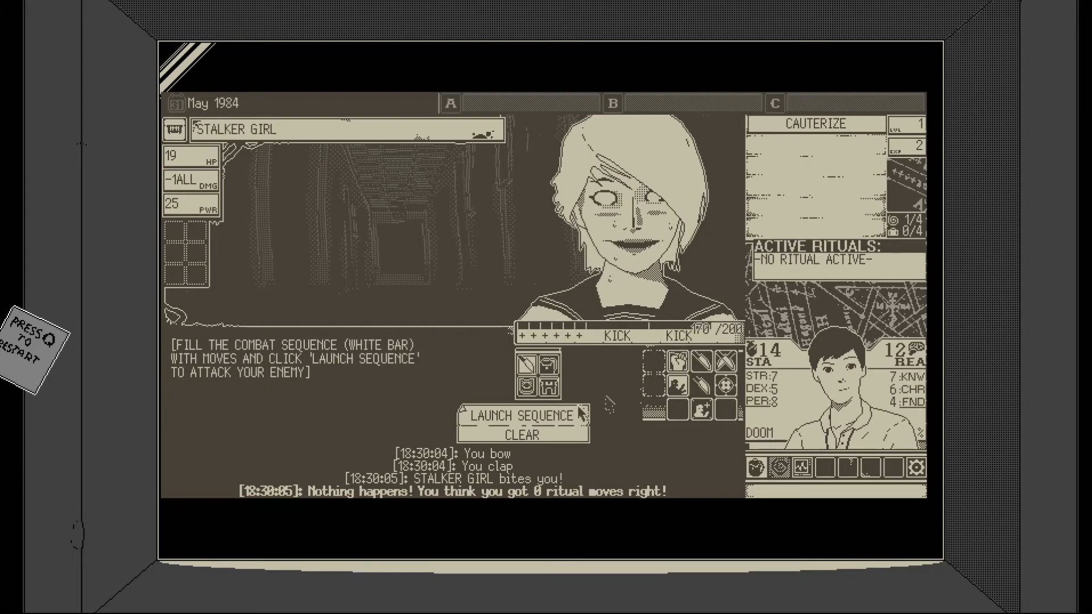
- Launch kicks, then a boosted sequence of attack boosts followed by a kick
left_click(520, 415)
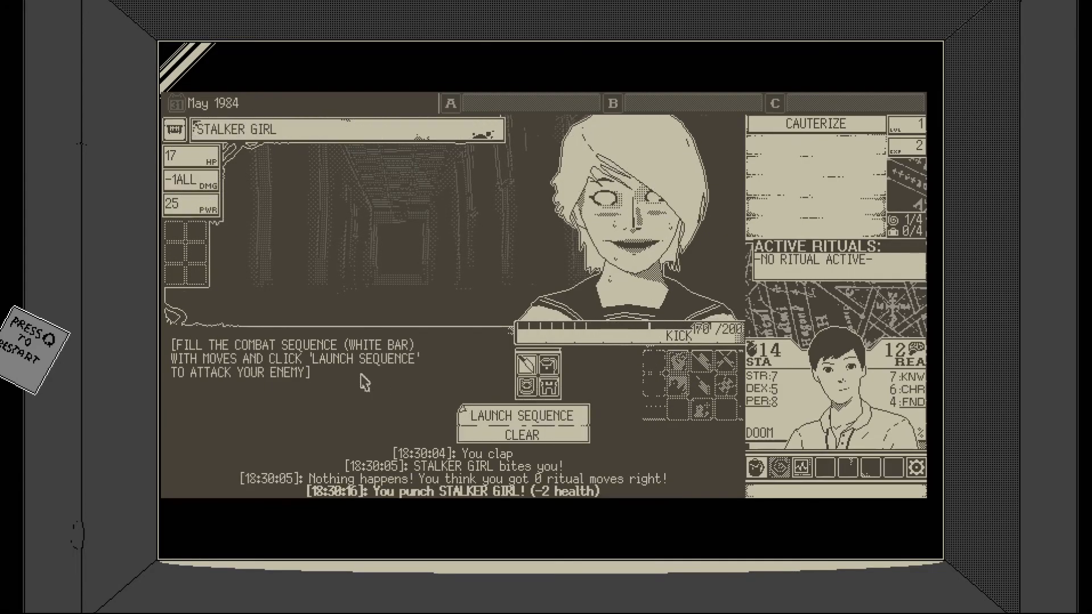
left_click(521, 416)
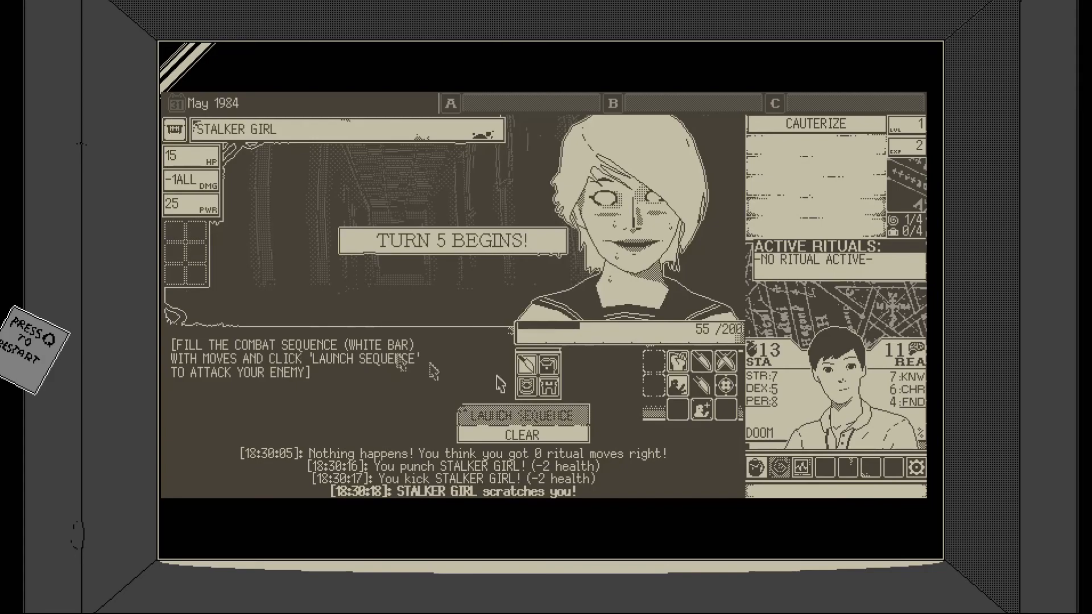
left_click(698, 407)
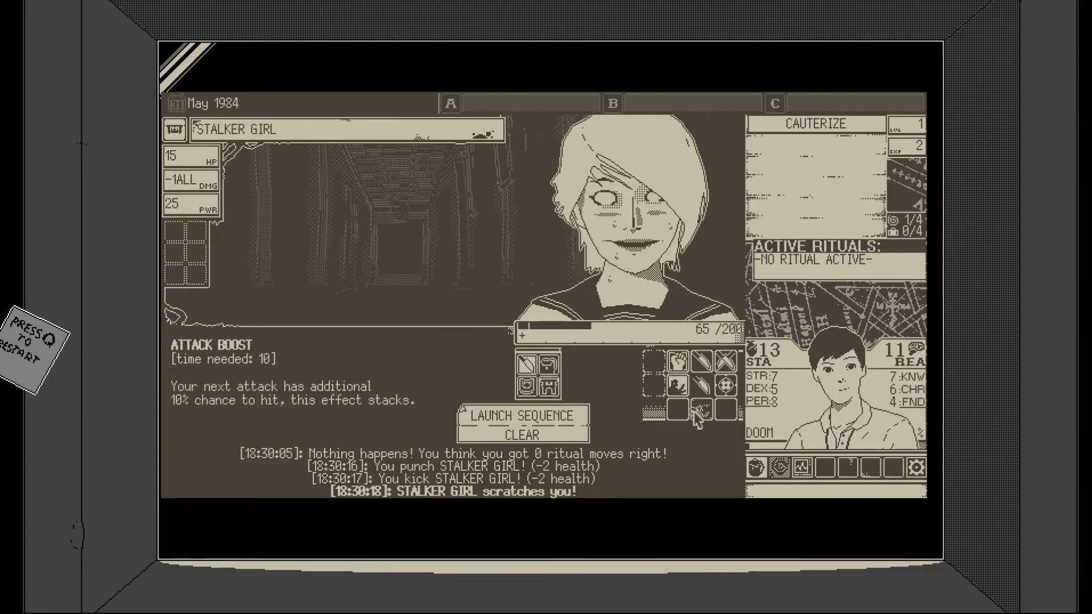
left_click(711, 404)
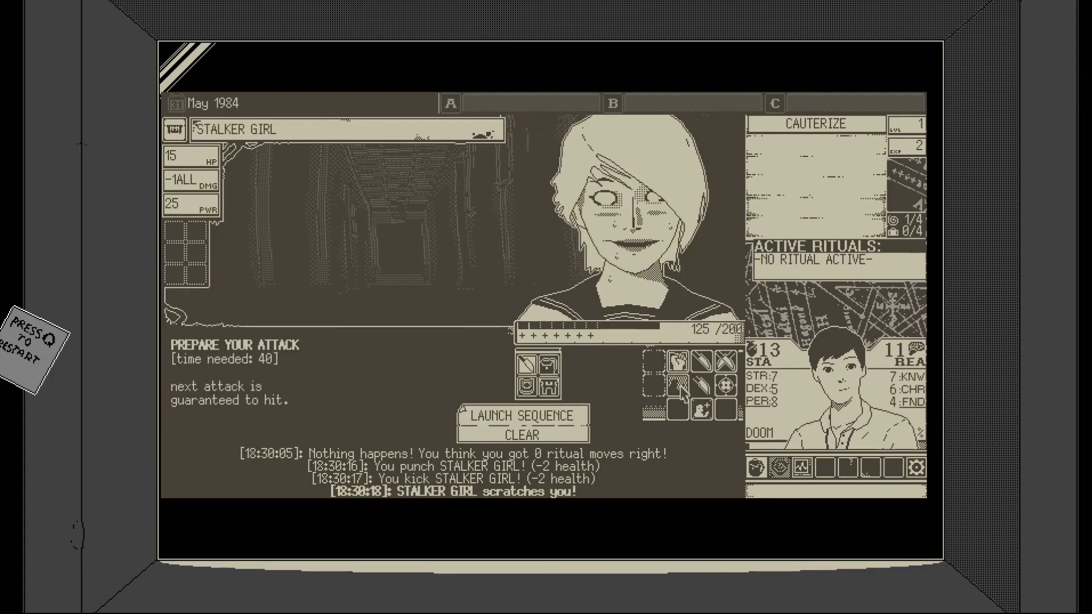
left_click(669, 376)
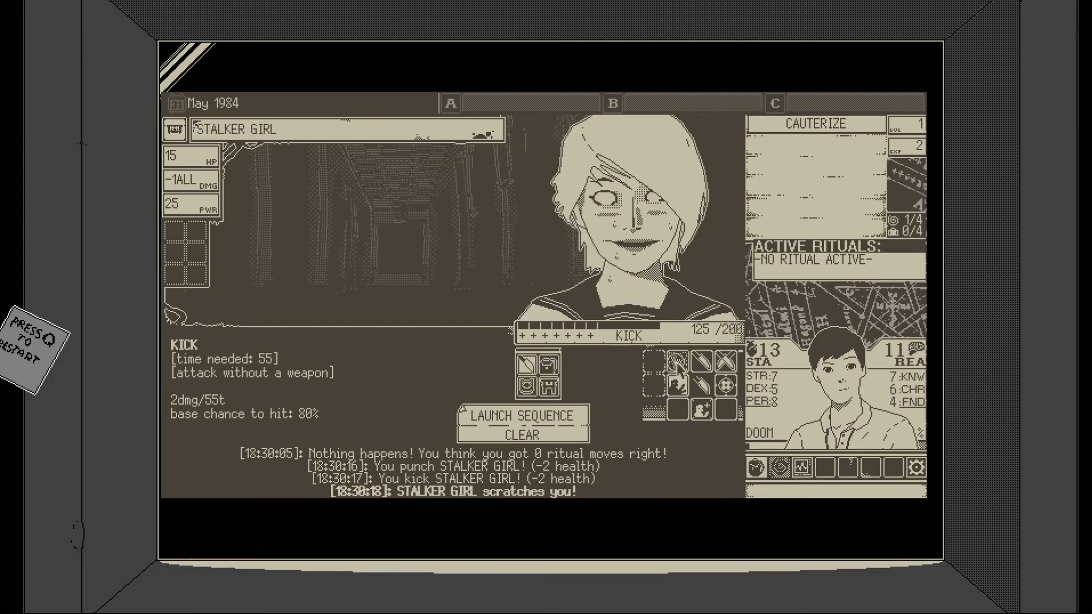
left_click(521, 416)
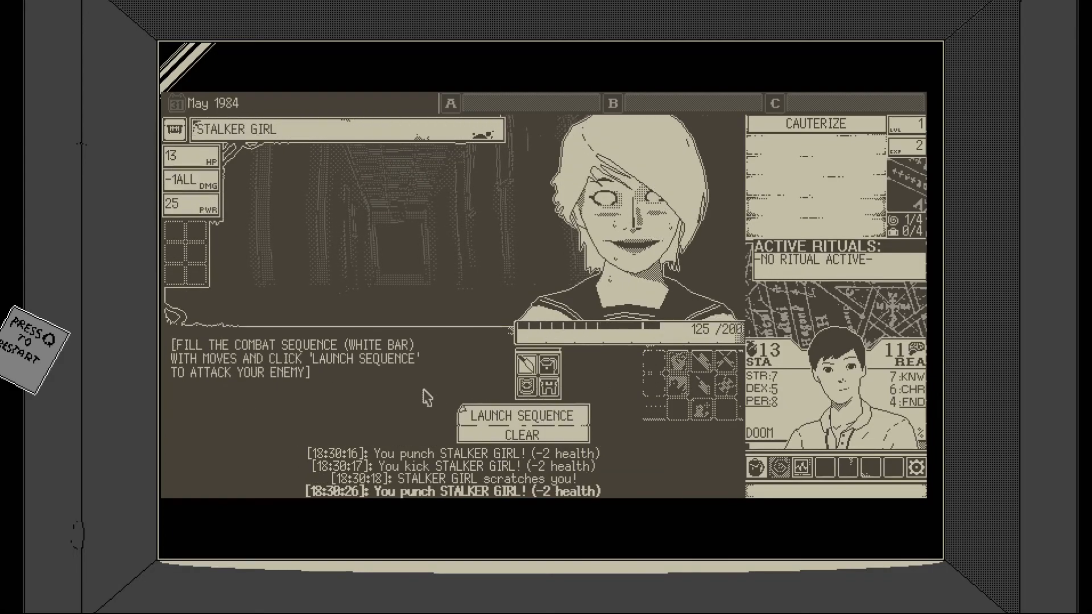
left_click(522, 416)
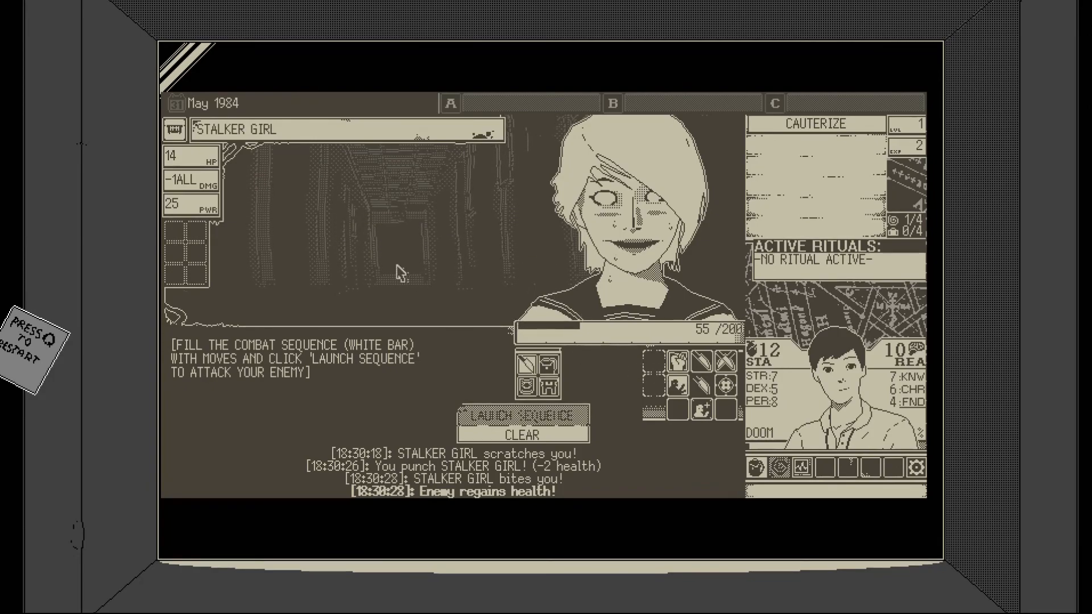
mouse_move(699, 419)
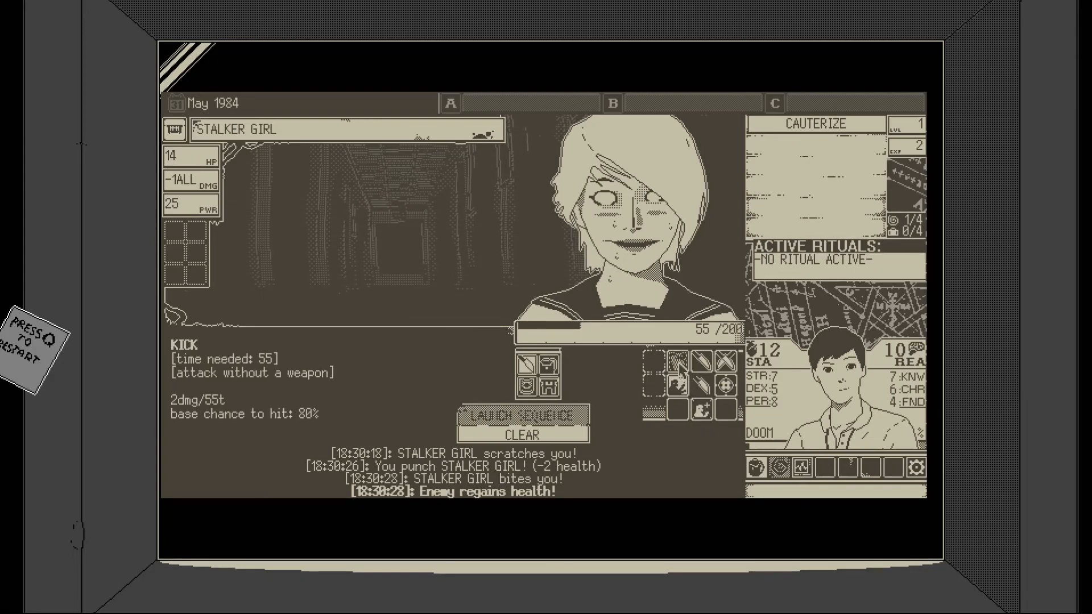
- Queue and launch further kick rounds until the Stalker Girl is defeated
left_click(528, 358)
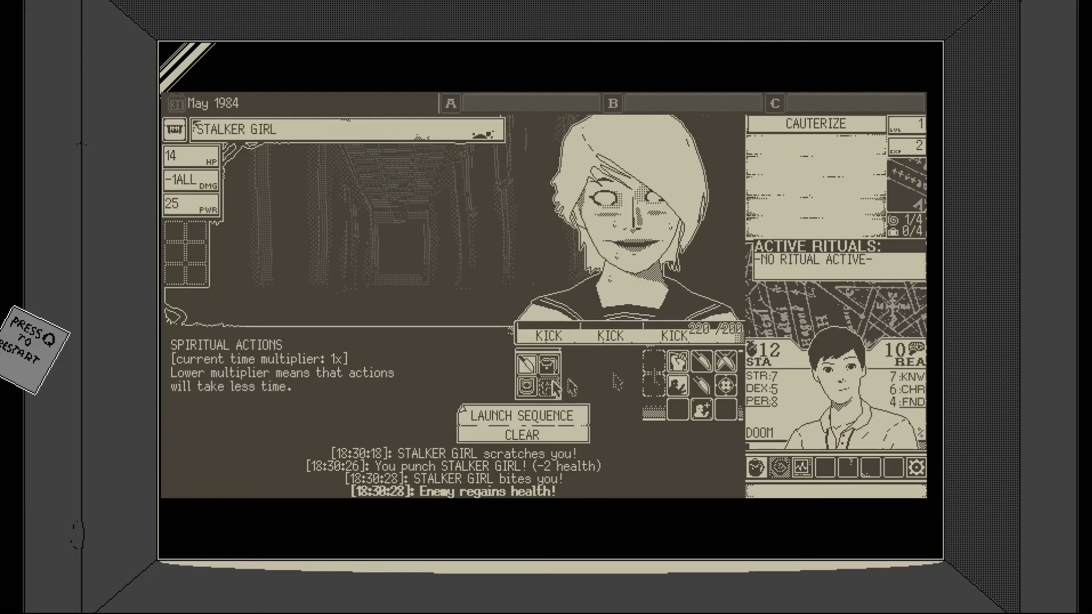
left_click(521, 415)
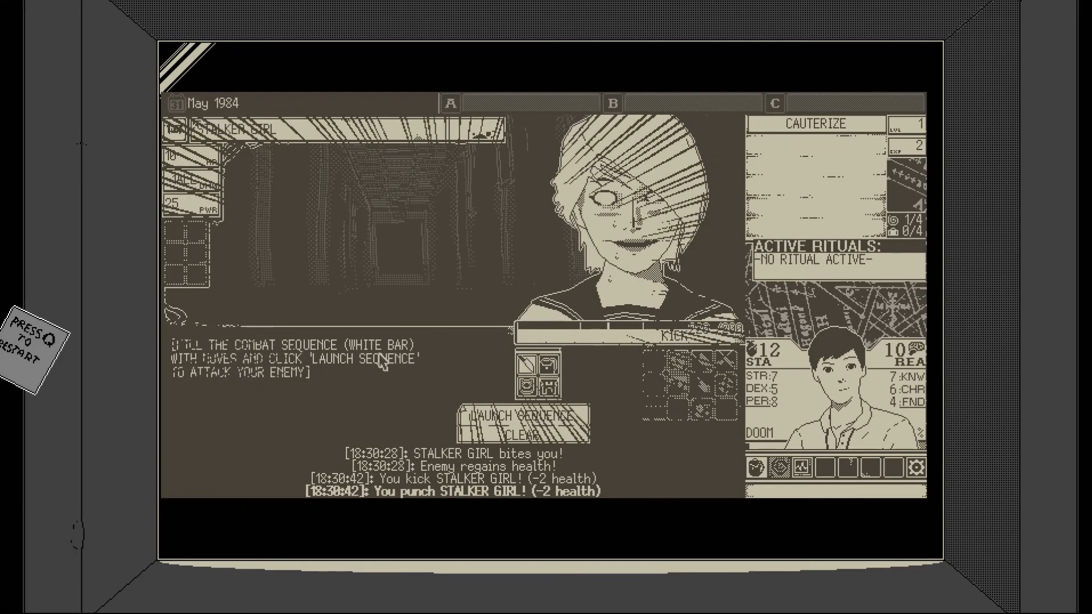
left_click(523, 416)
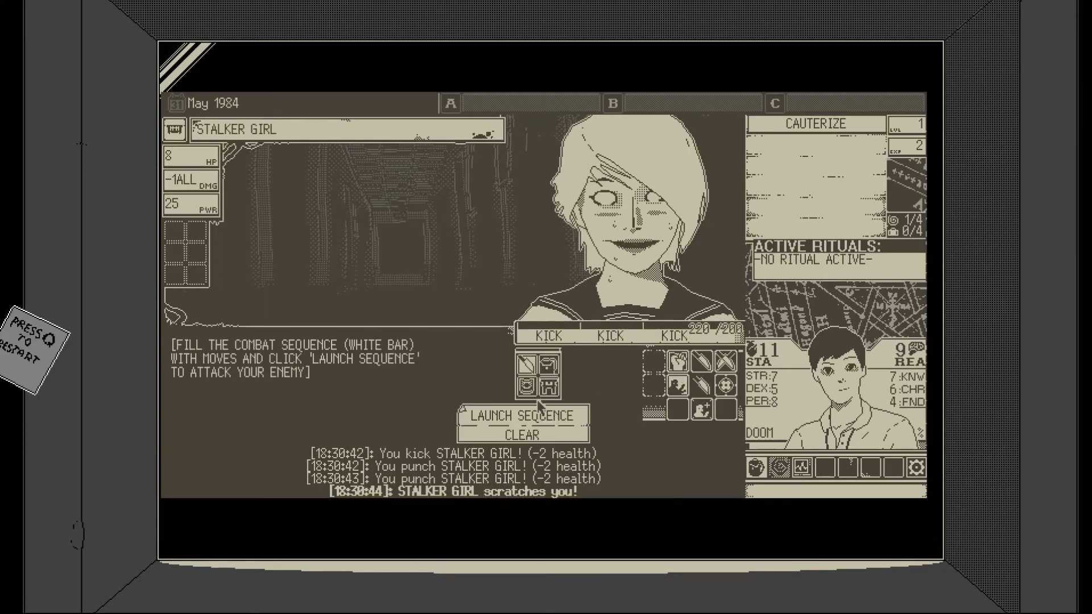
left_click(522, 416)
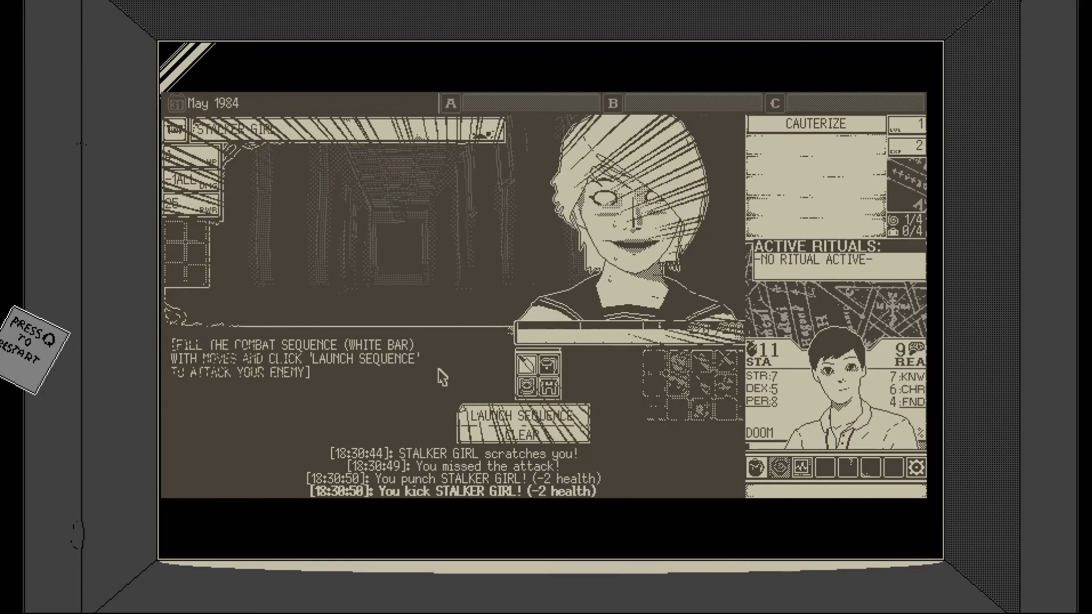
left_click(520, 416)
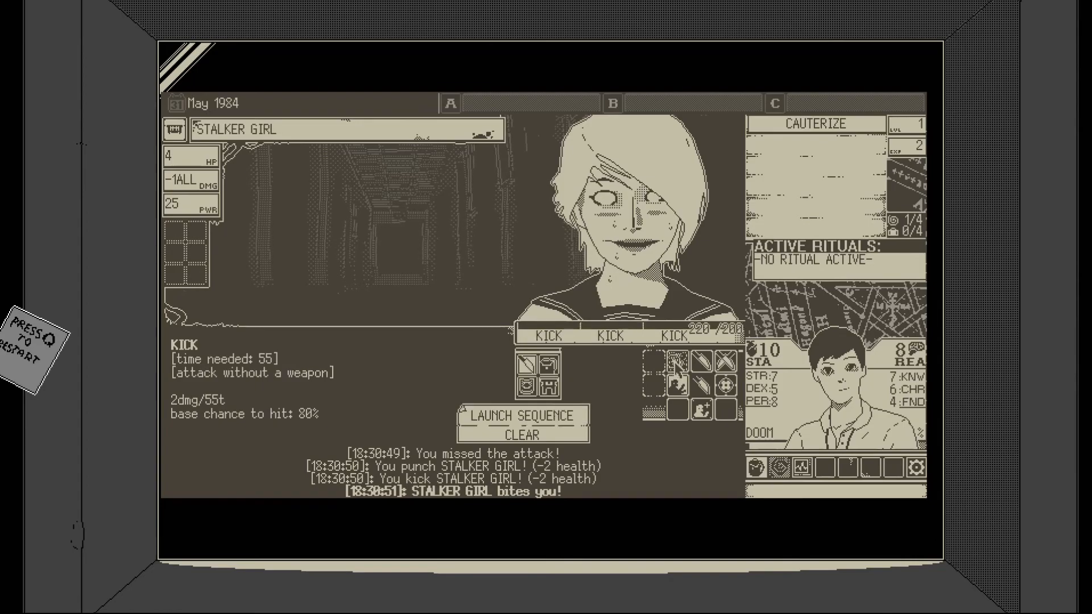
left_click(521, 415)
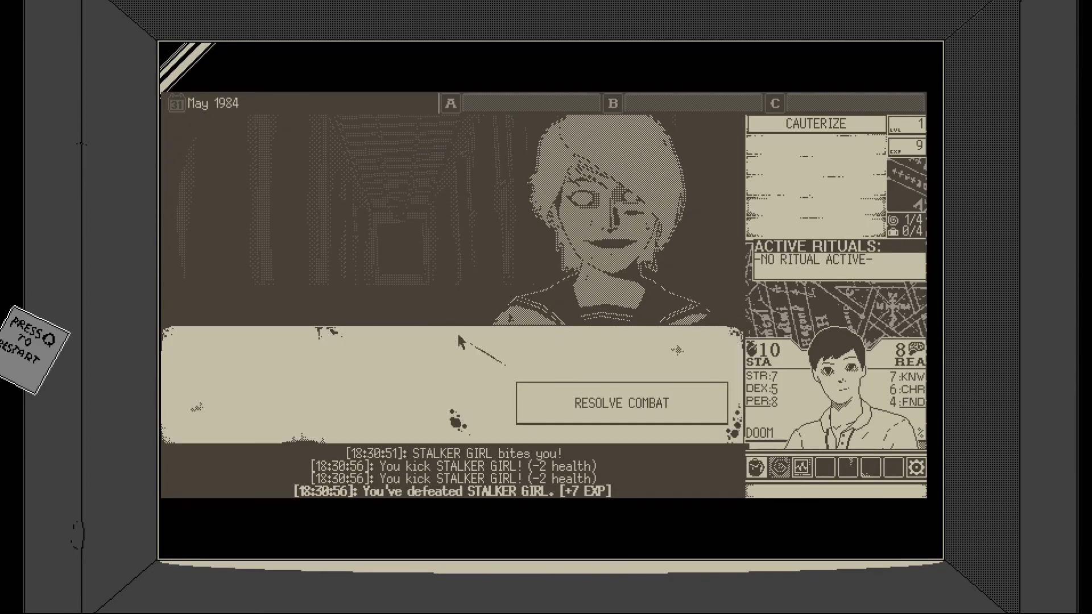
mouse_move(463, 347)
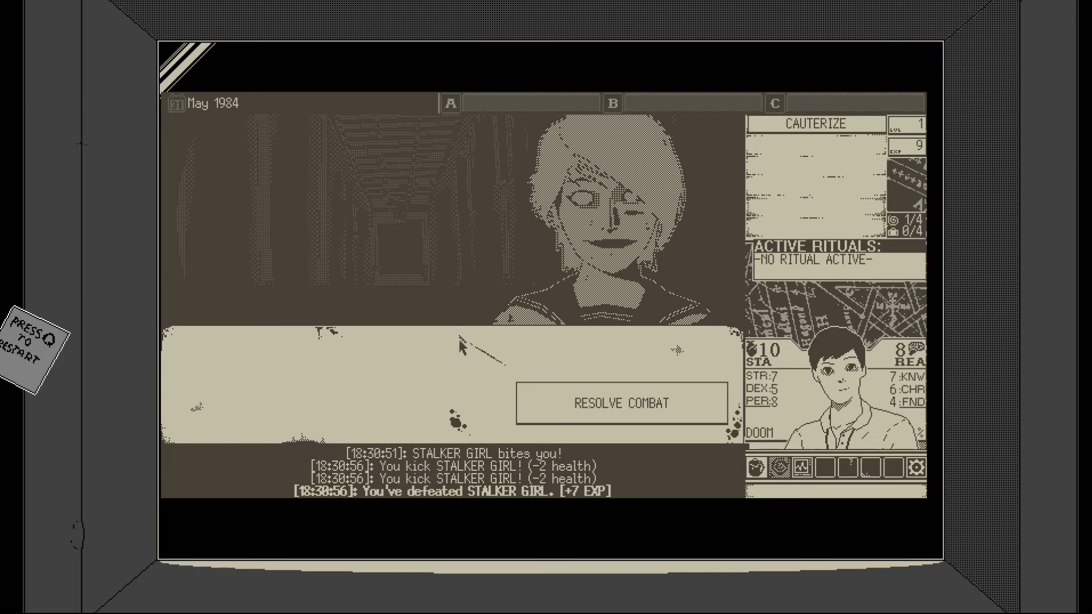
mouse_move(659, 195)
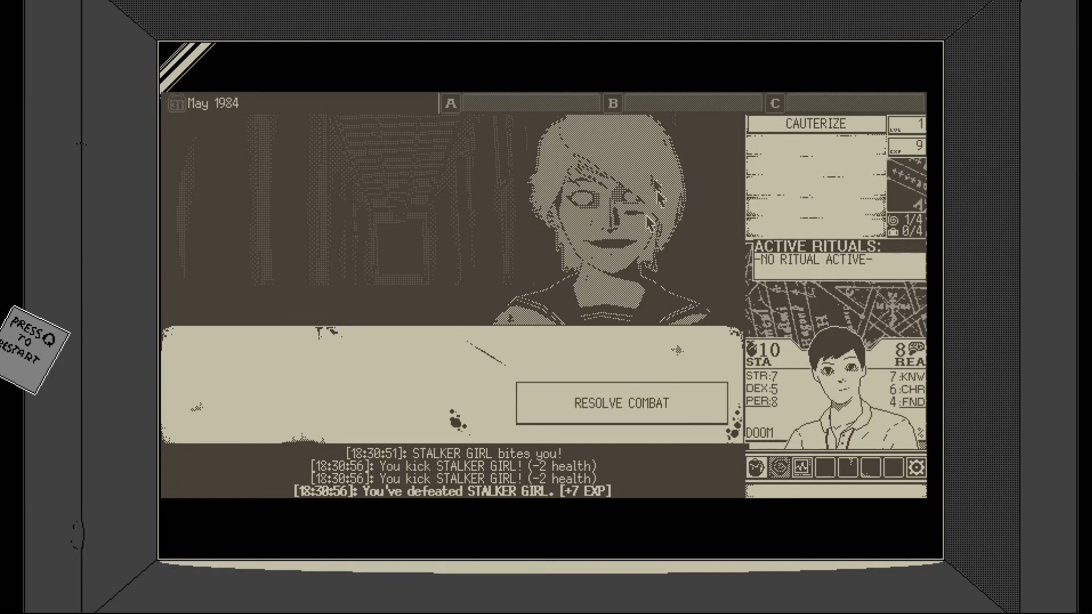
- Resolve the Stalker Girl combat, revealing the Blessed Chalk was left in the pool
left_click(621, 404)
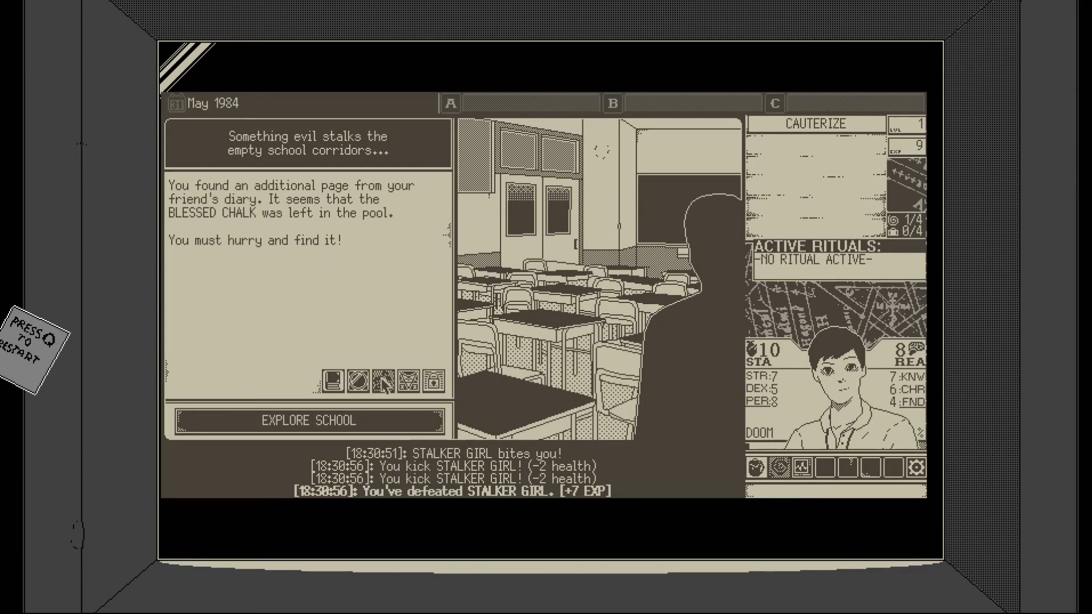
- Explore the school pool, enter the water, and prepare to fight the Bloated Teacher
left_click(307, 421)
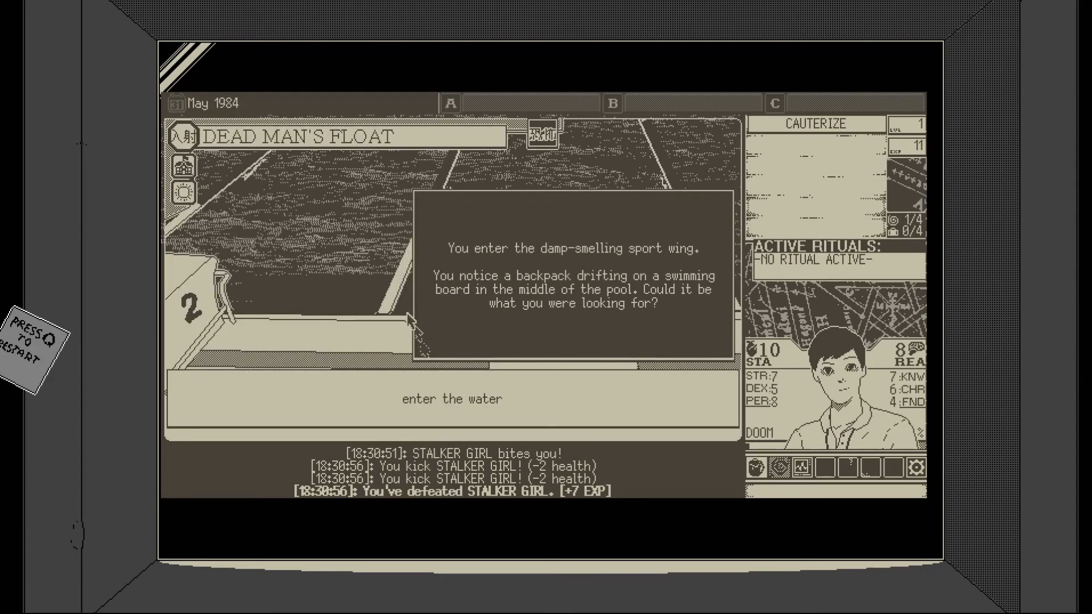
mouse_move(561, 286)
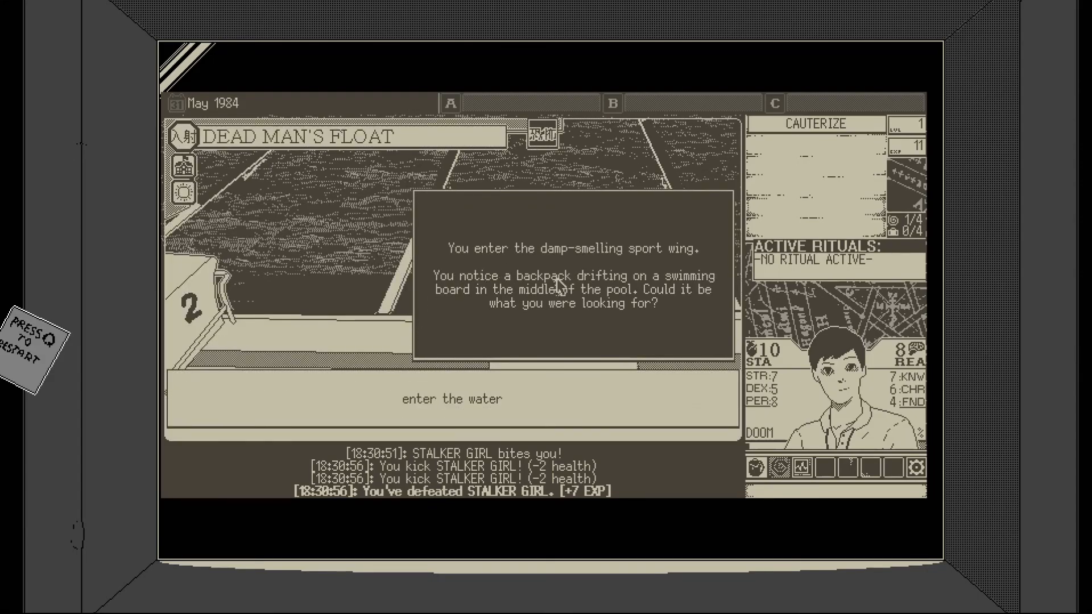
left_click(451, 400)
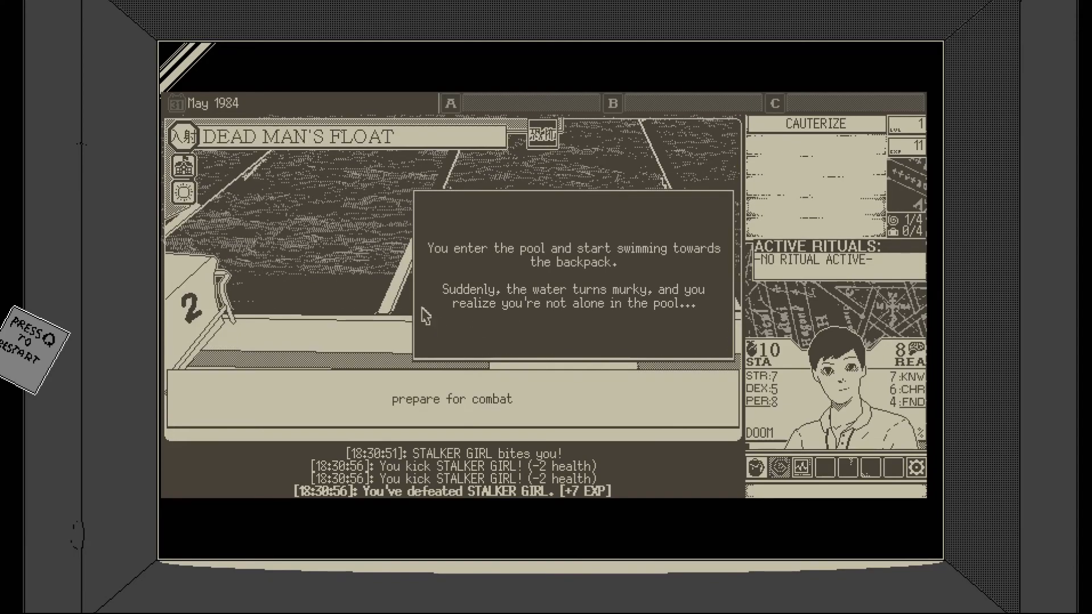
left_click(451, 398)
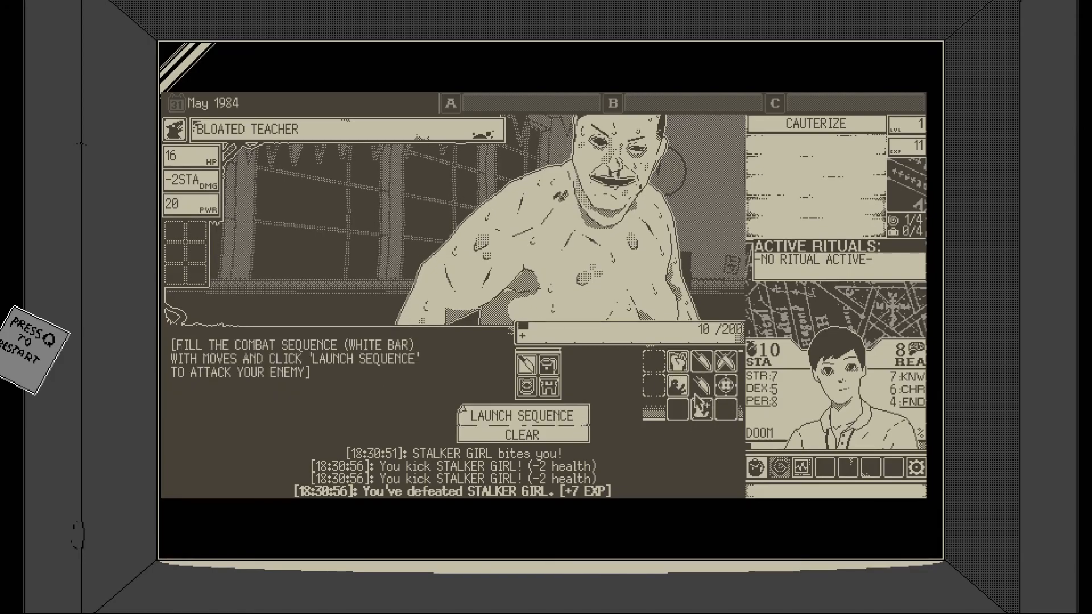
- Defeat the Bloated Teacher with kick sequences and resolve the combat
left_click(665, 383)
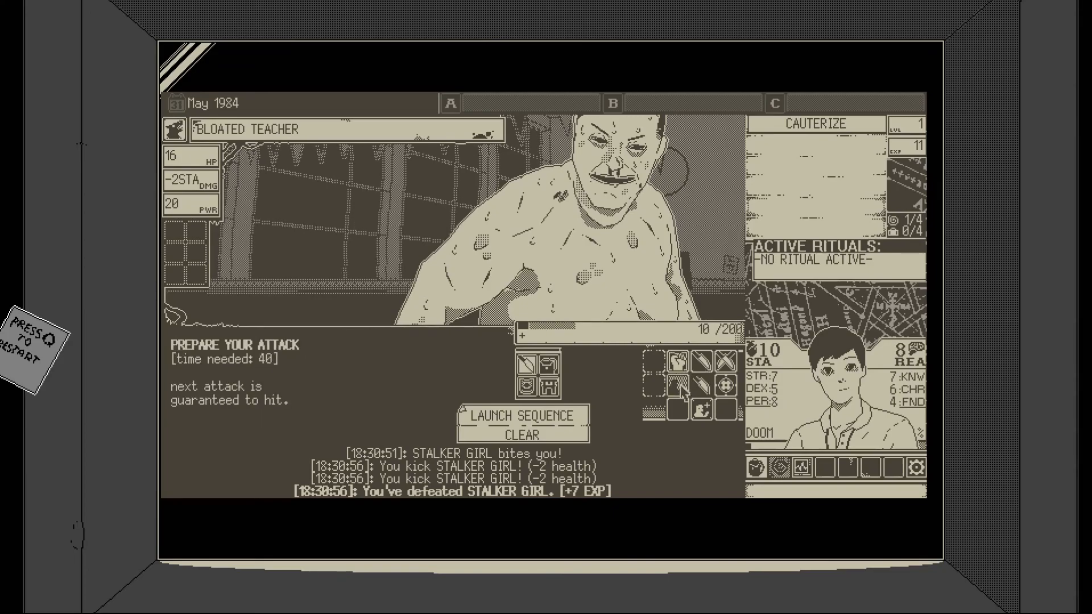
left_click(669, 364)
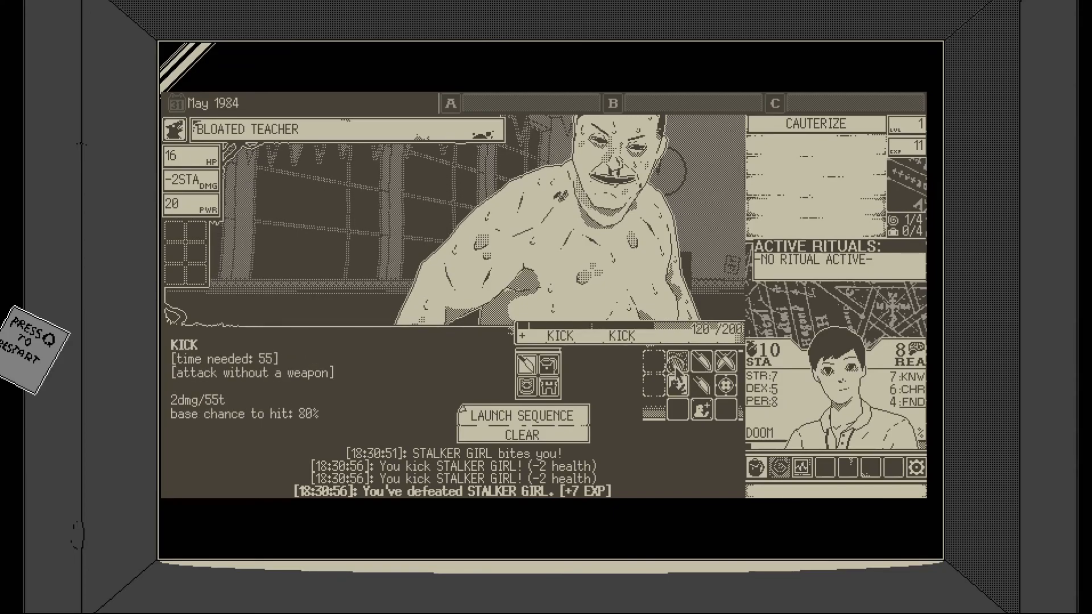
left_click(522, 415)
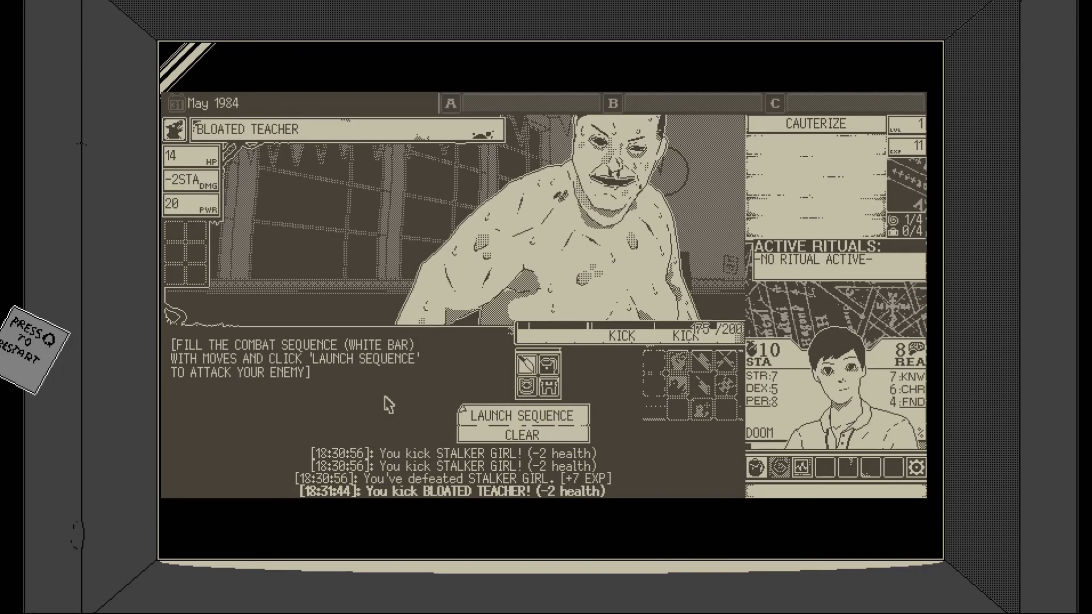
left_click(521, 415)
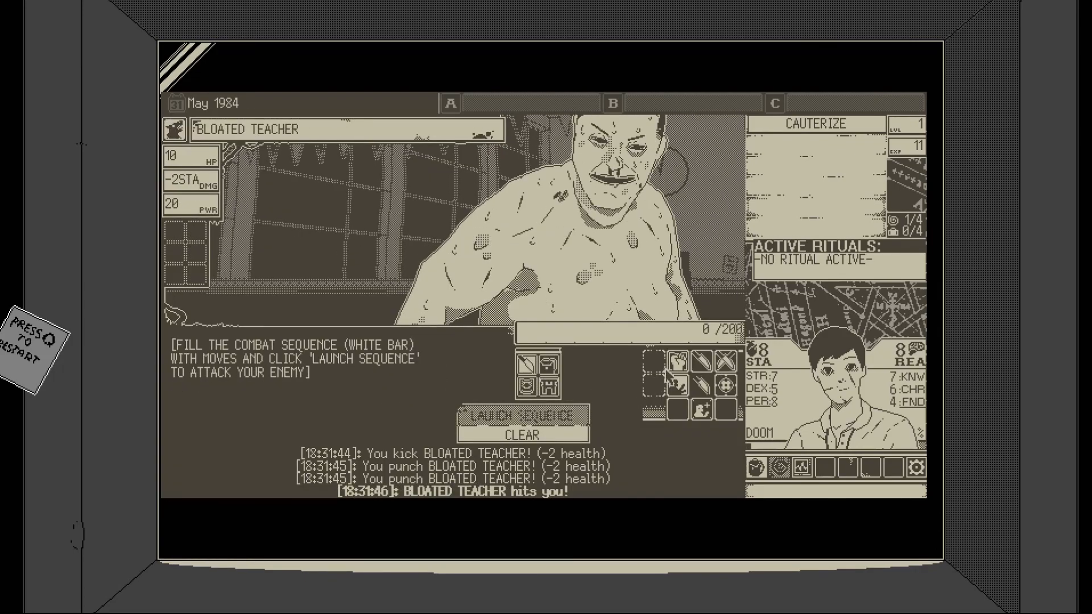
left_click(521, 416)
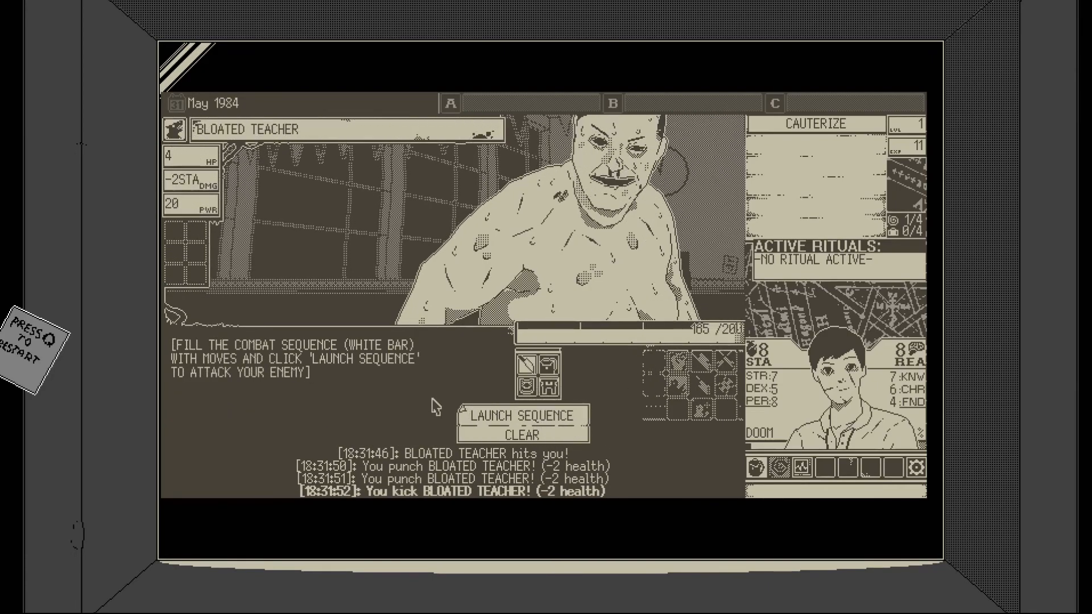
left_click(674, 363)
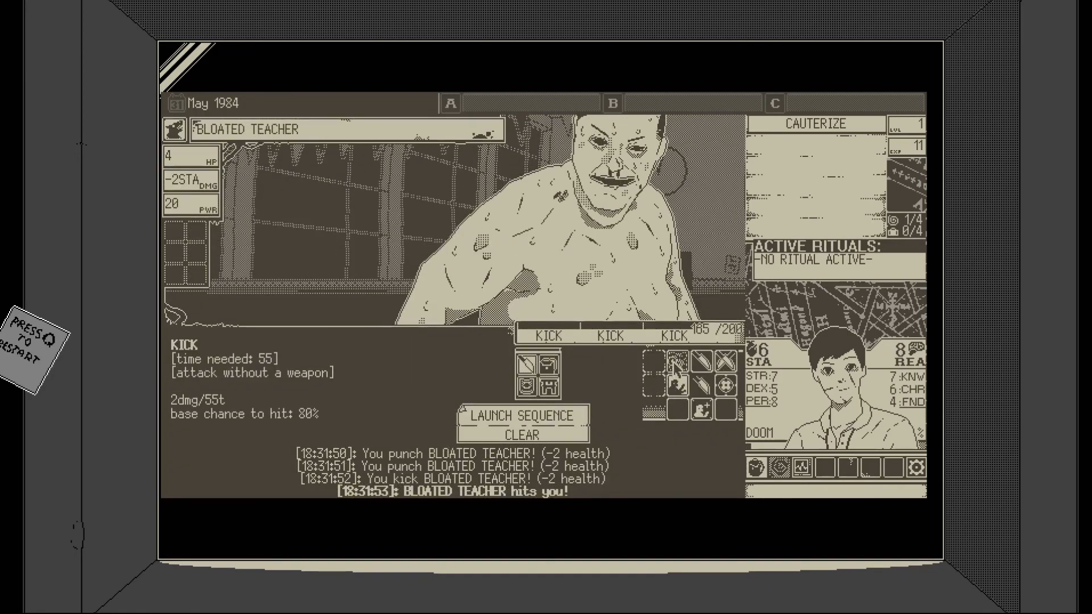
left_click(521, 415)
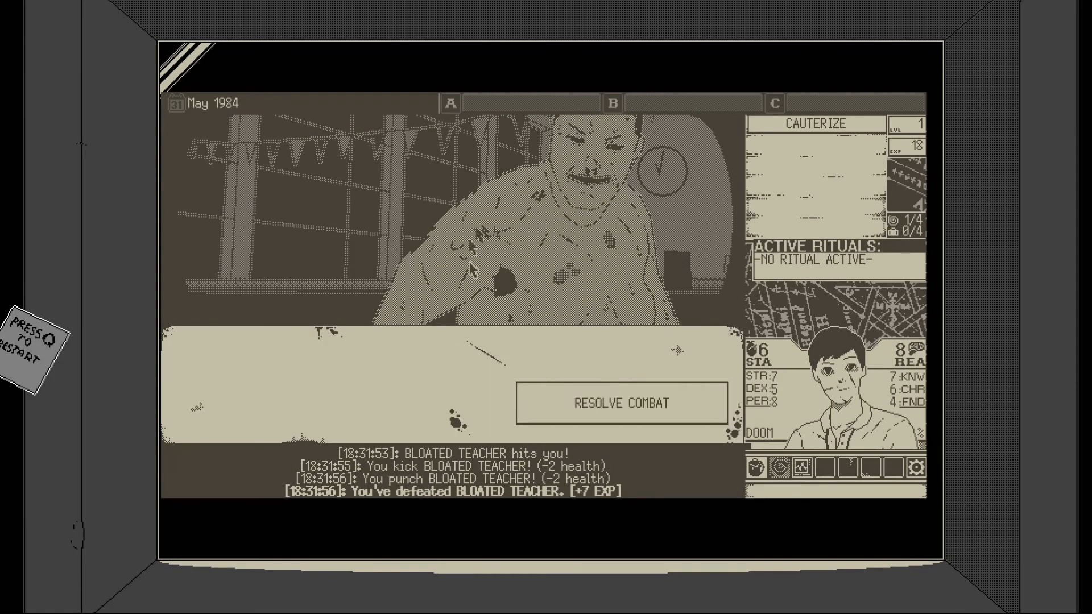
mouse_move(578, 296)
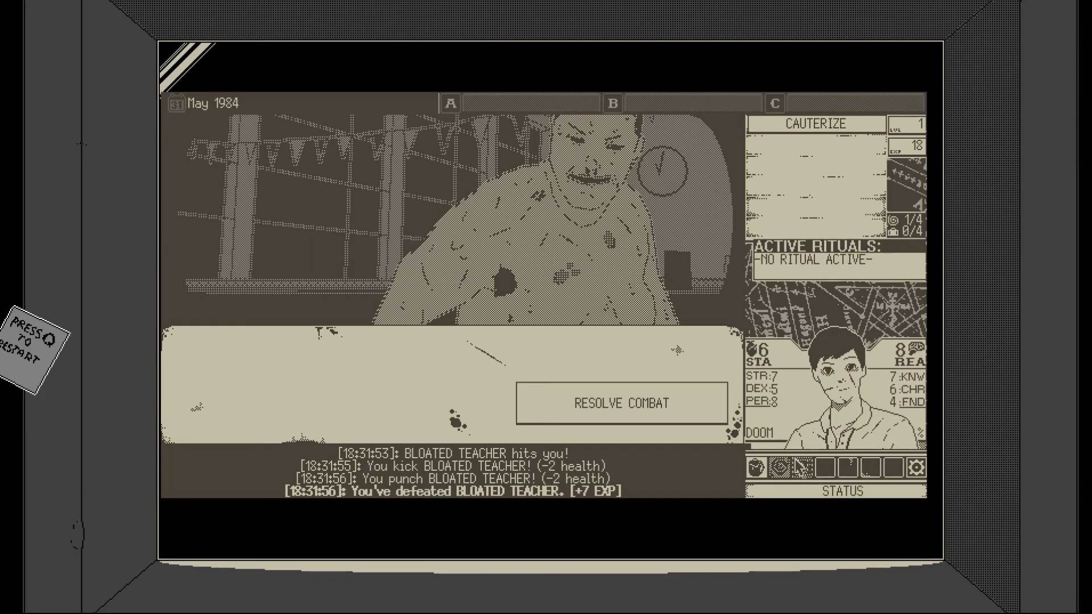
left_click(620, 402)
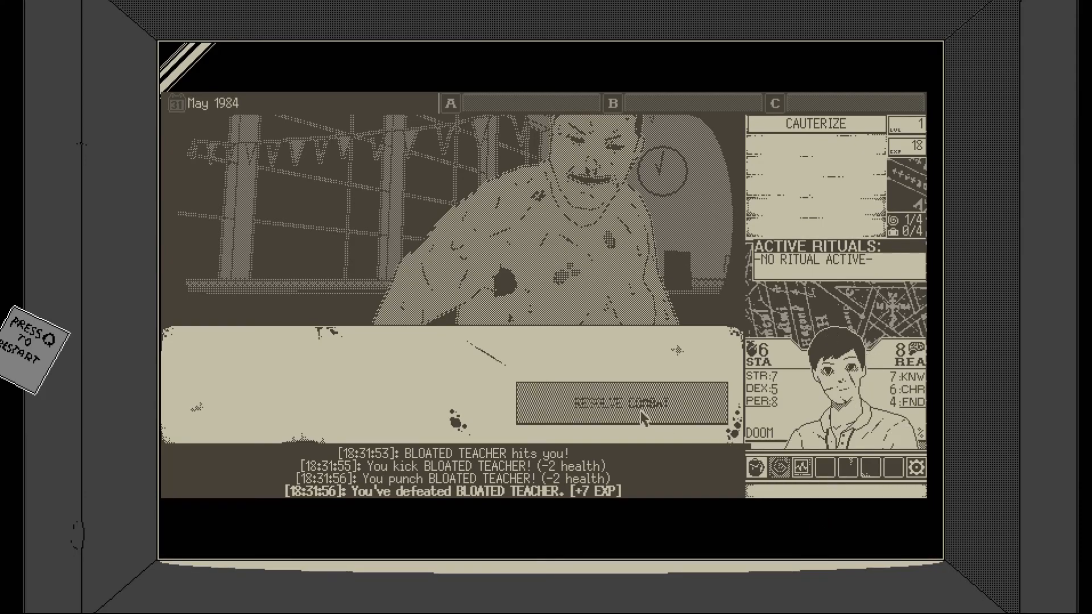
left_click(620, 404)
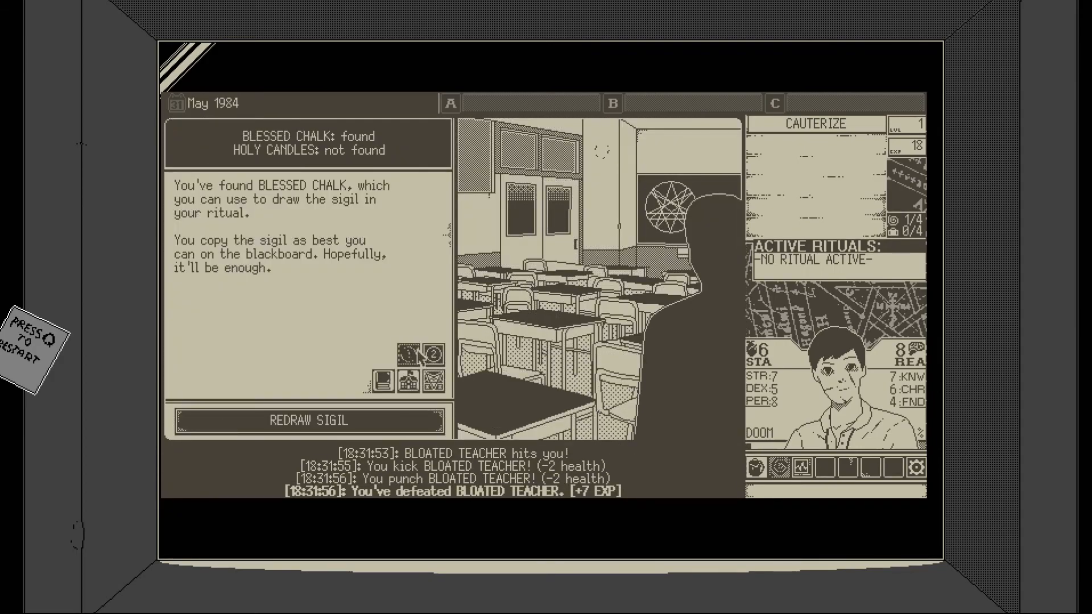
- Retrieve the Friend's Diary from storage
left_click(407, 382)
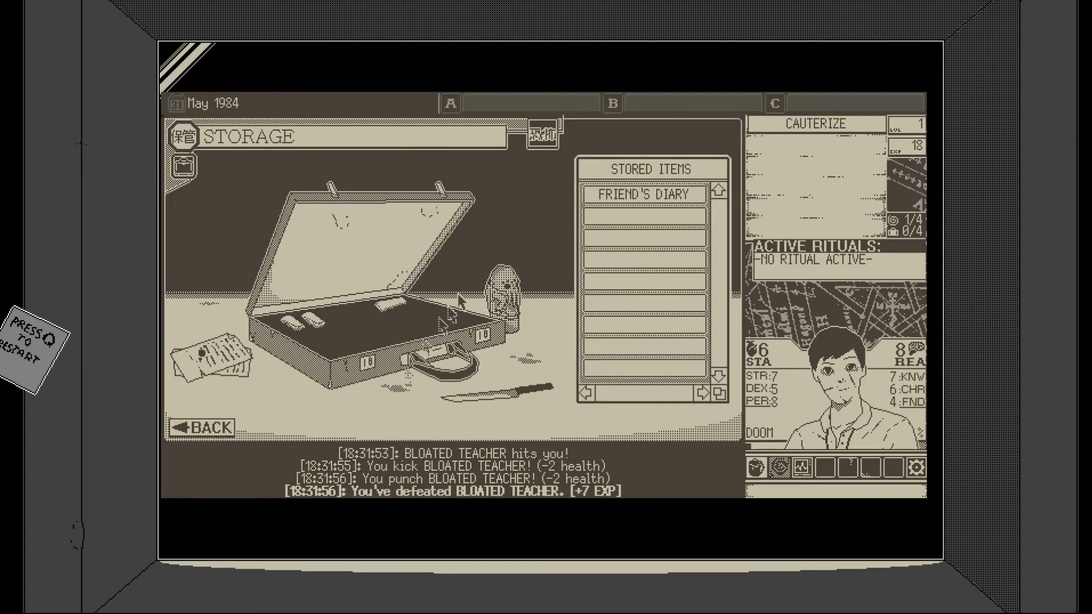
left_click(643, 193)
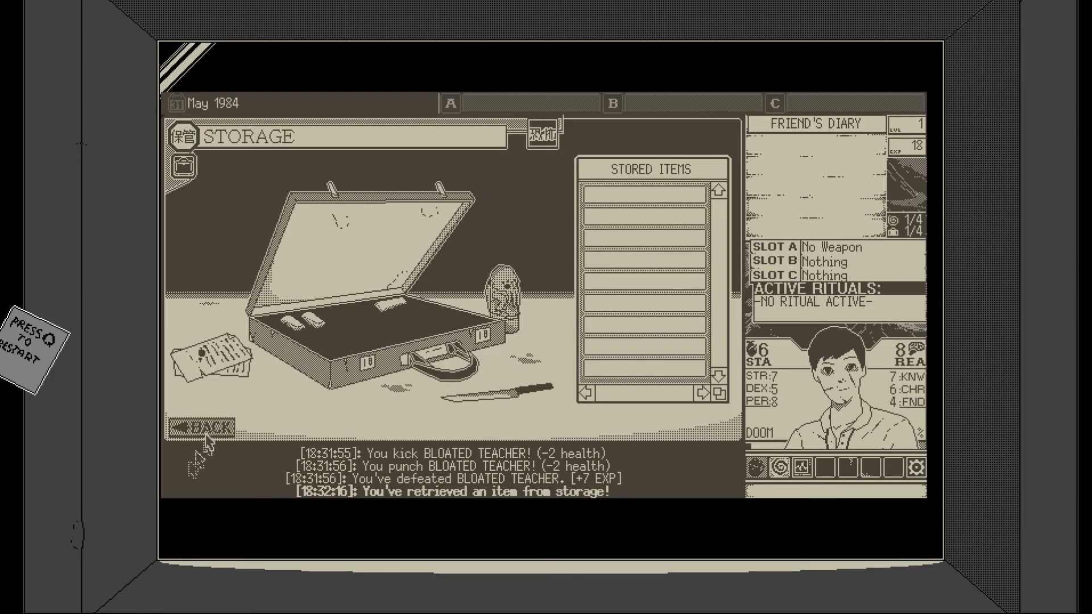
left_click(200, 427)
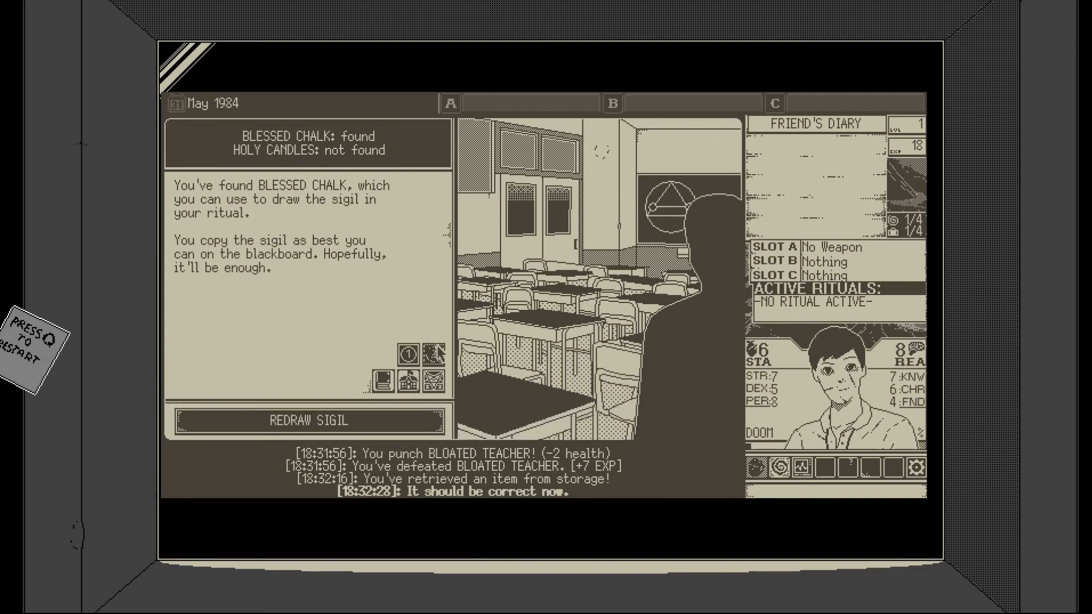
- Redraw the chalk sigil on the blackboard until it matches the ritual pattern
left_click(305, 421)
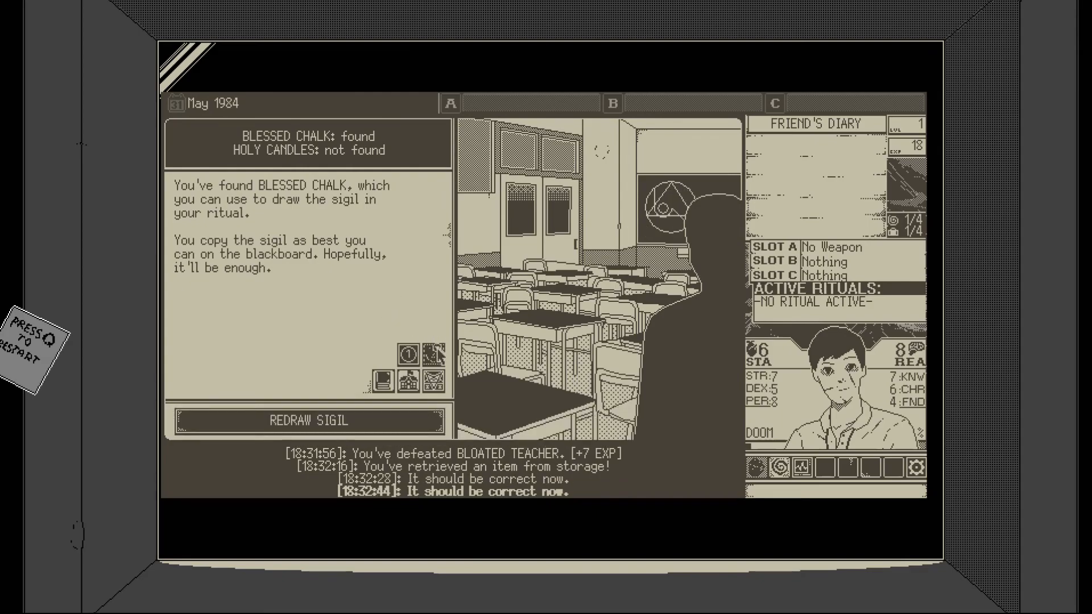
left_click(304, 422)
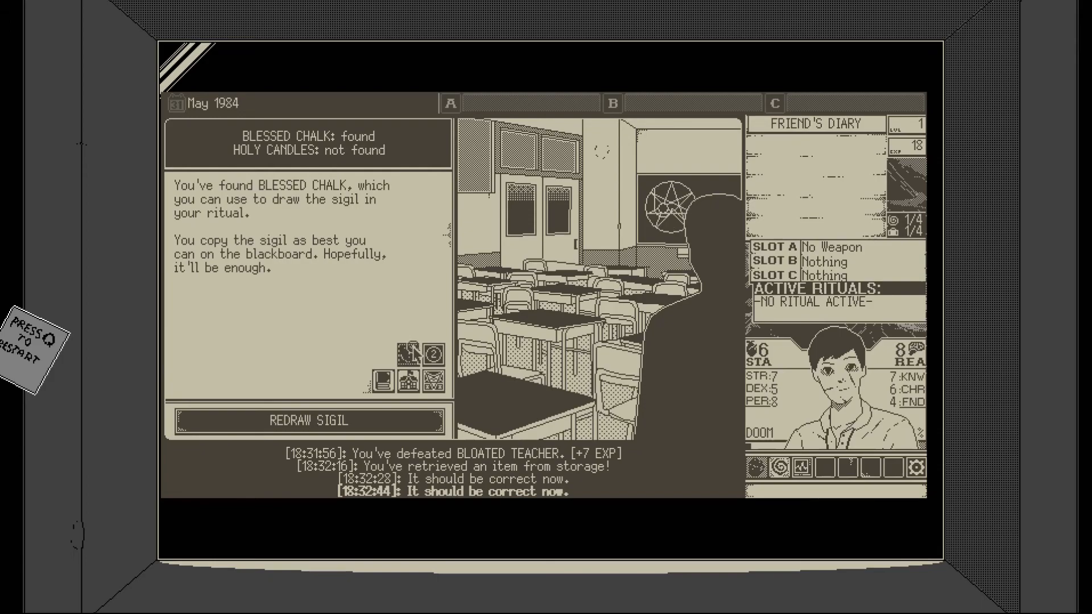
left_click(307, 421)
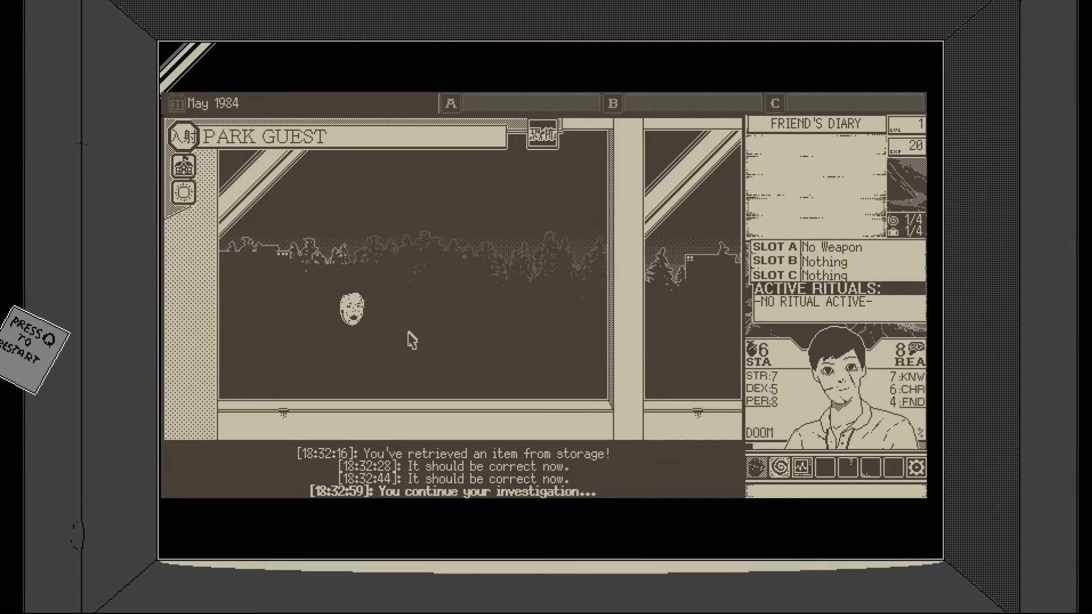
mouse_move(407, 314)
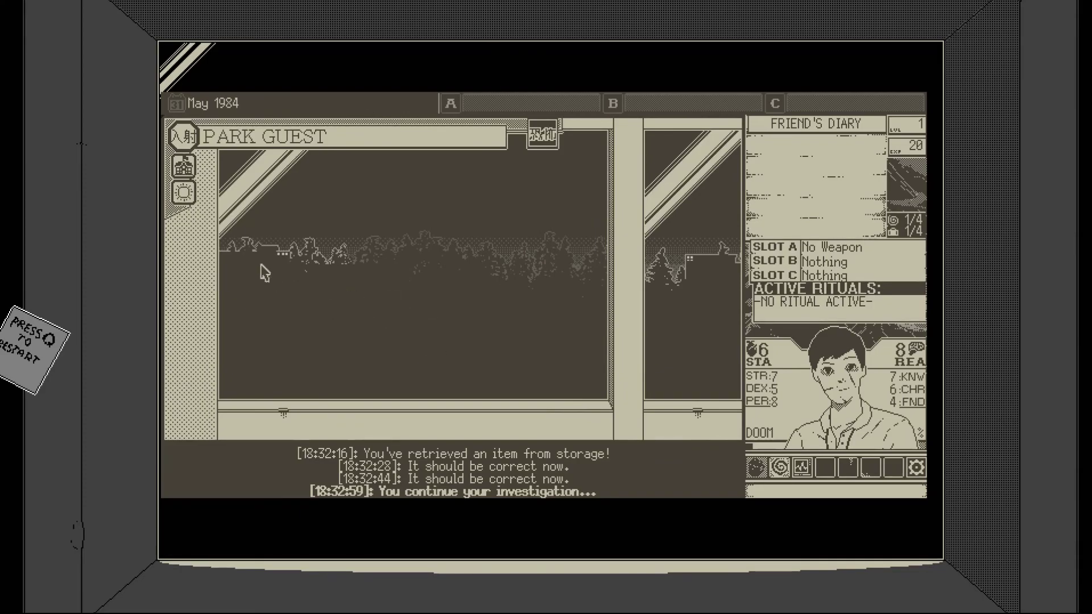
mouse_move(187, 192)
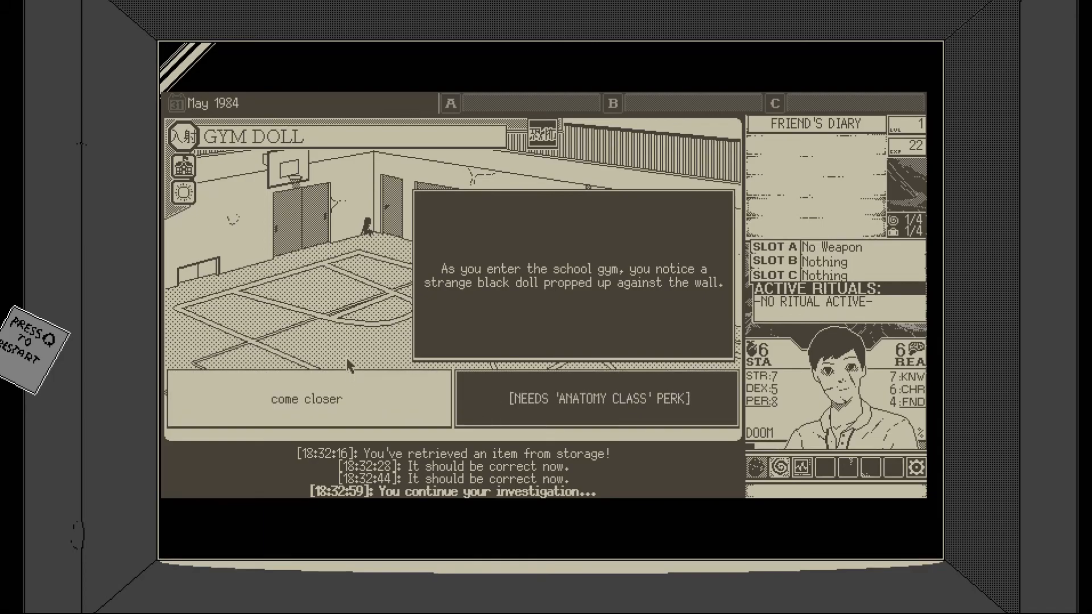
- Approach the black Gym Doll, resolve the event losing 2 reason, and continue
left_click(305, 399)
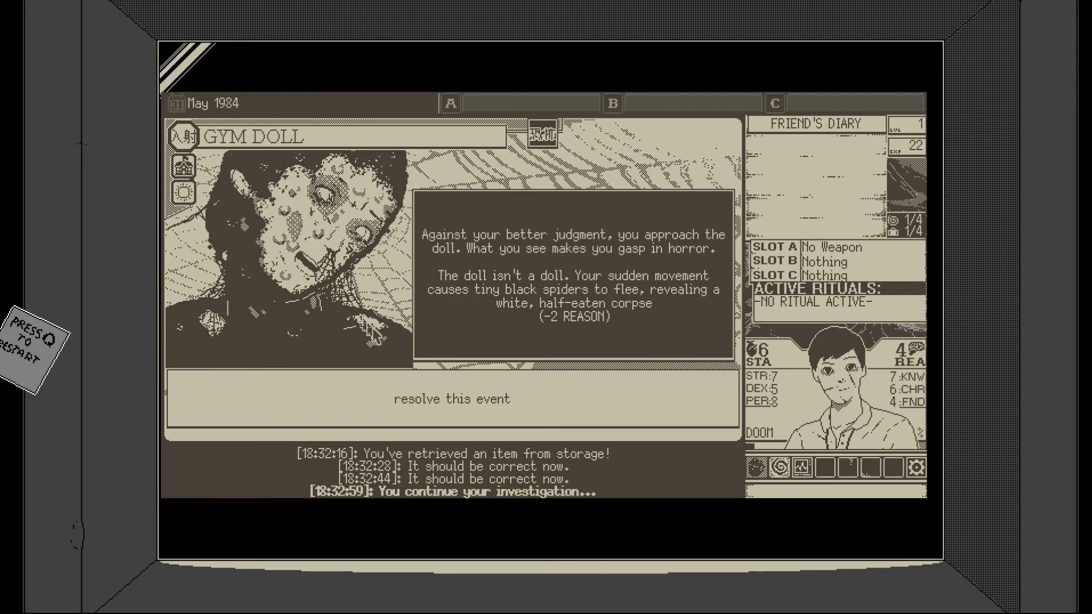
left_click(451, 398)
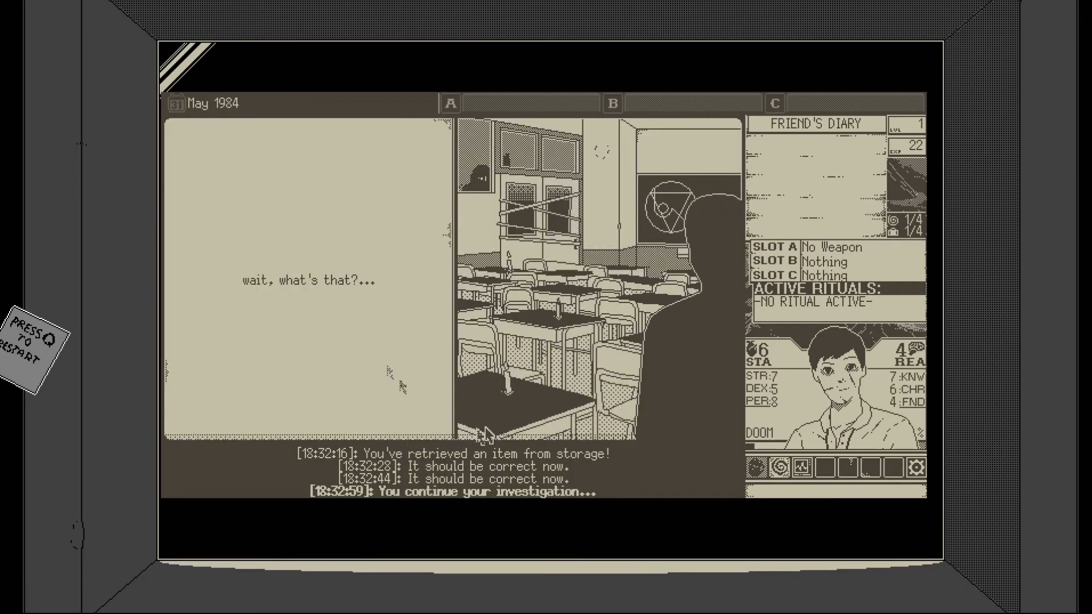
mouse_move(430, 317)
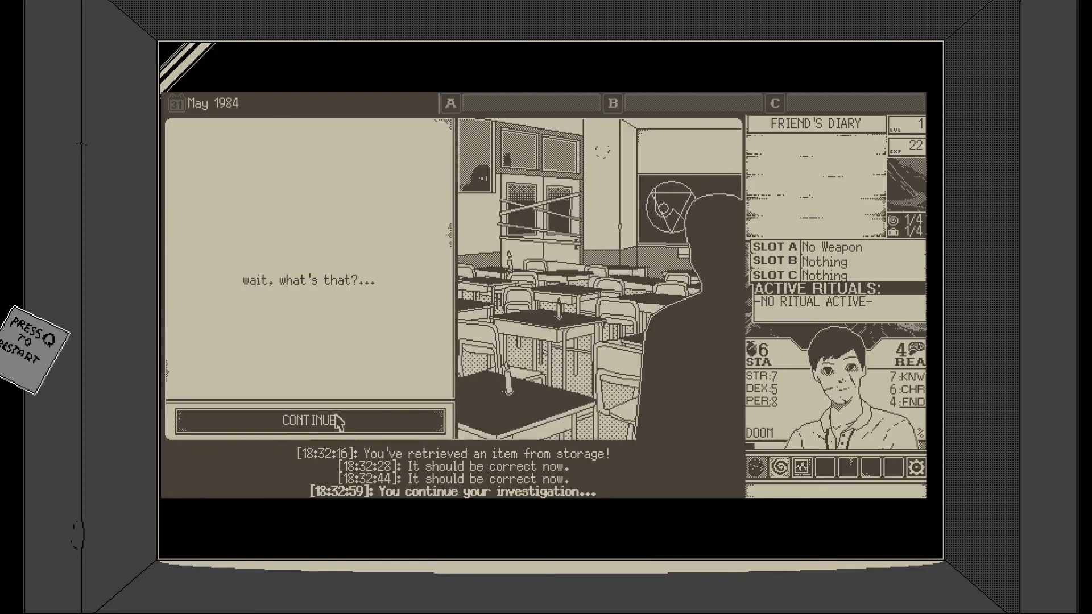
left_click(305, 420)
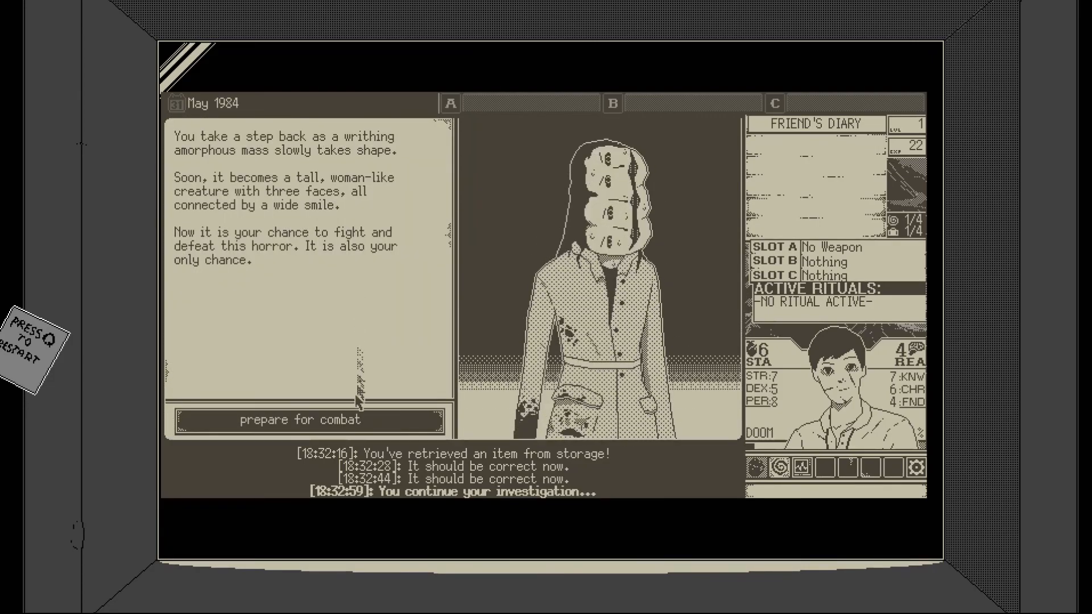
- Fight the Scissor Woman with kick and punch sequences until the game crashes
left_click(308, 420)
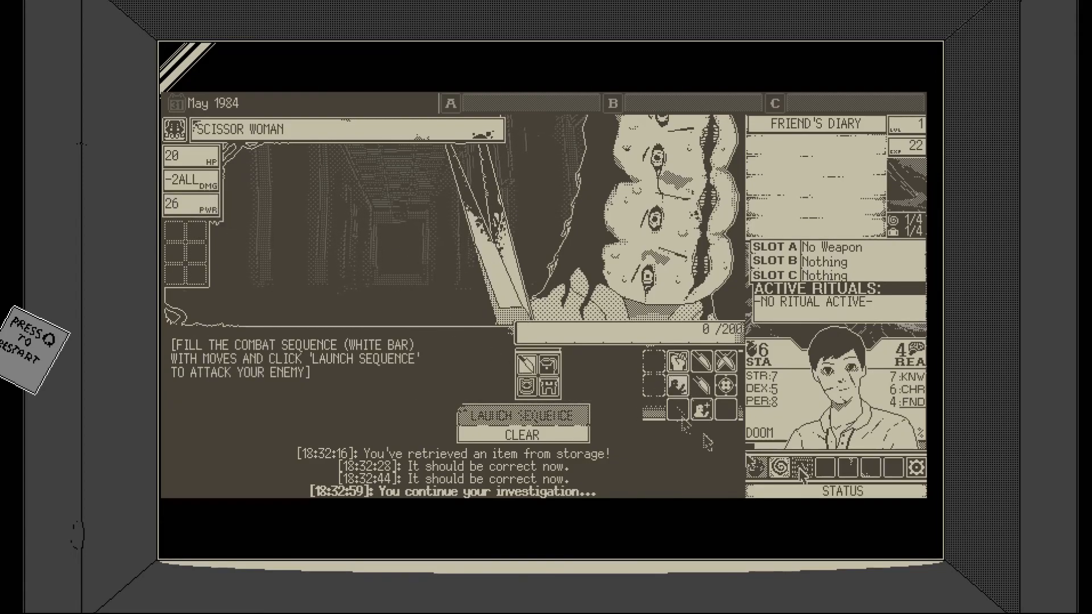
left_click(772, 471)
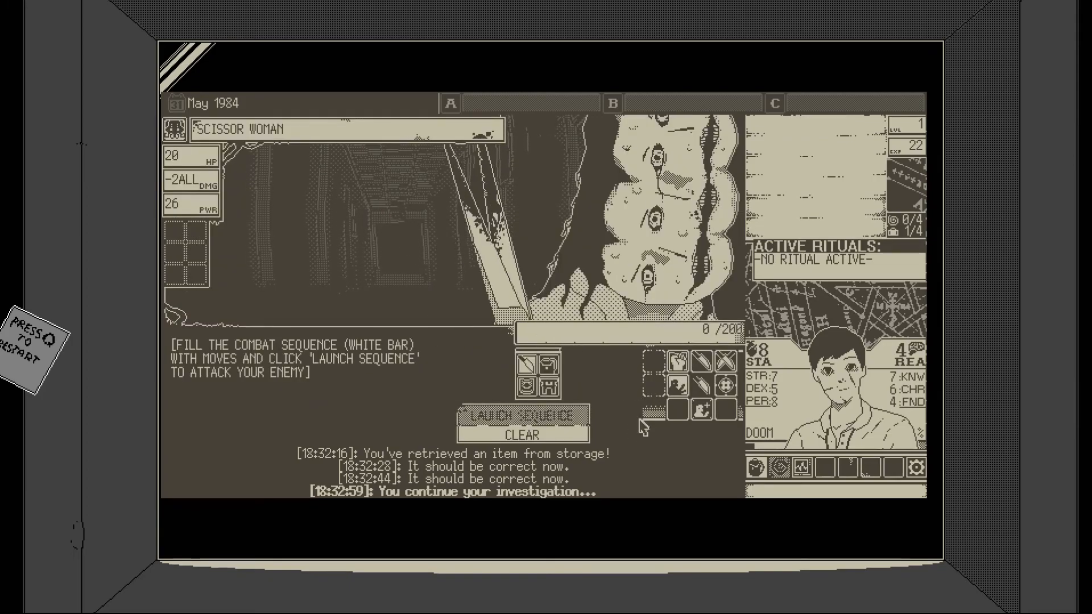
left_click(677, 363)
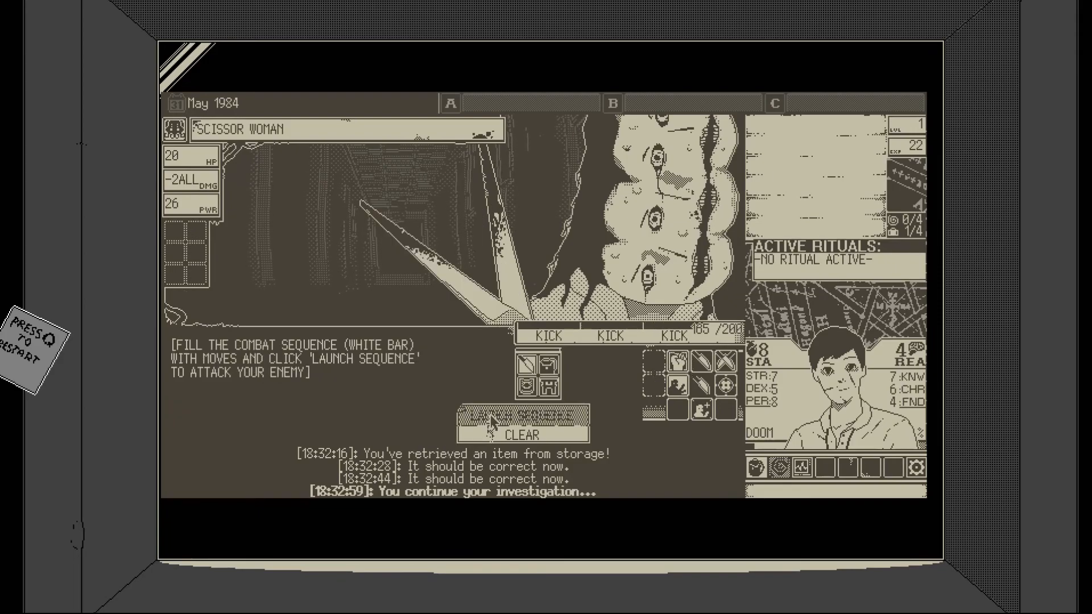
left_click(521, 415)
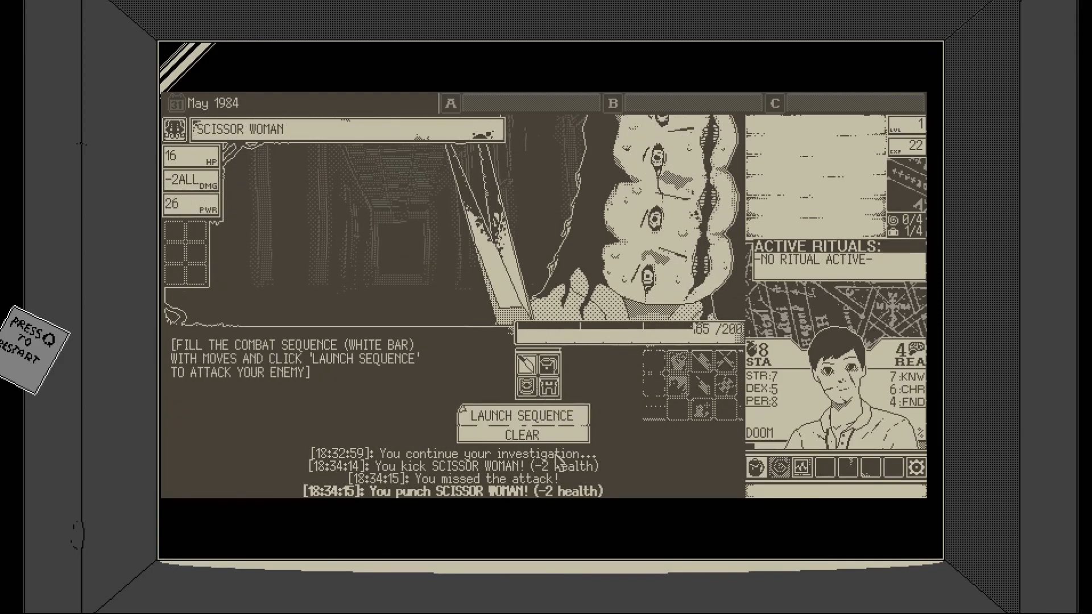
left_click(522, 416)
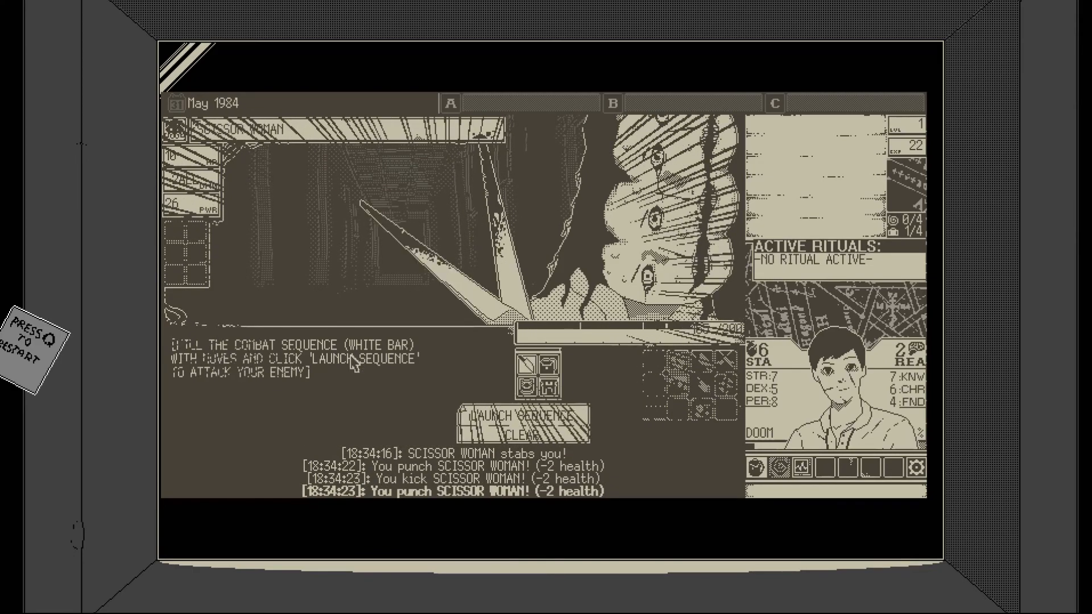
left_click(523, 417)
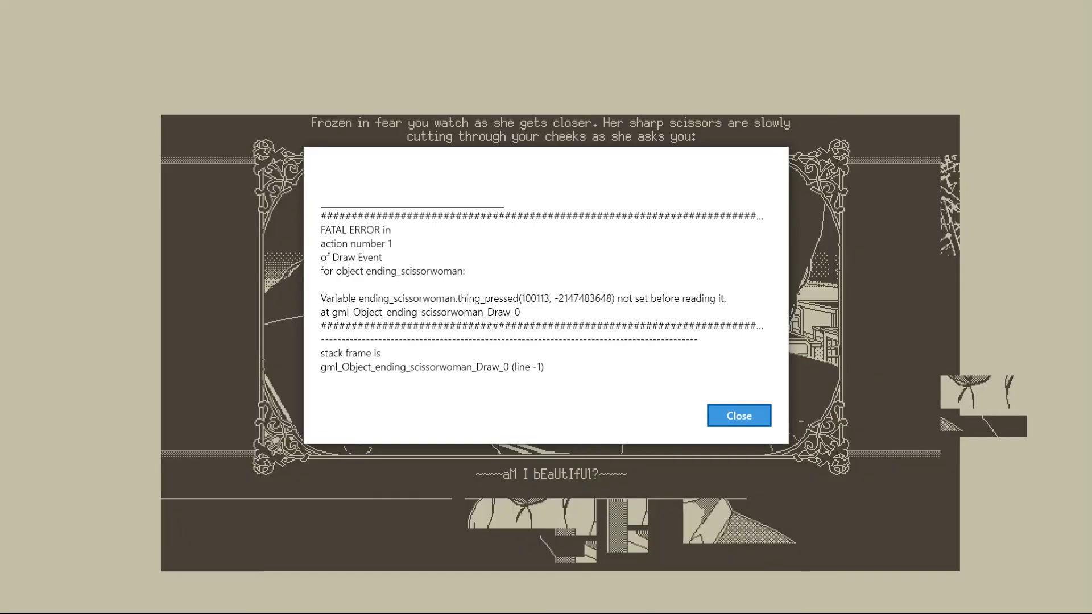
- Close the fatal error dialog so the game can be relaunched to its title menu
left_click(738, 415)
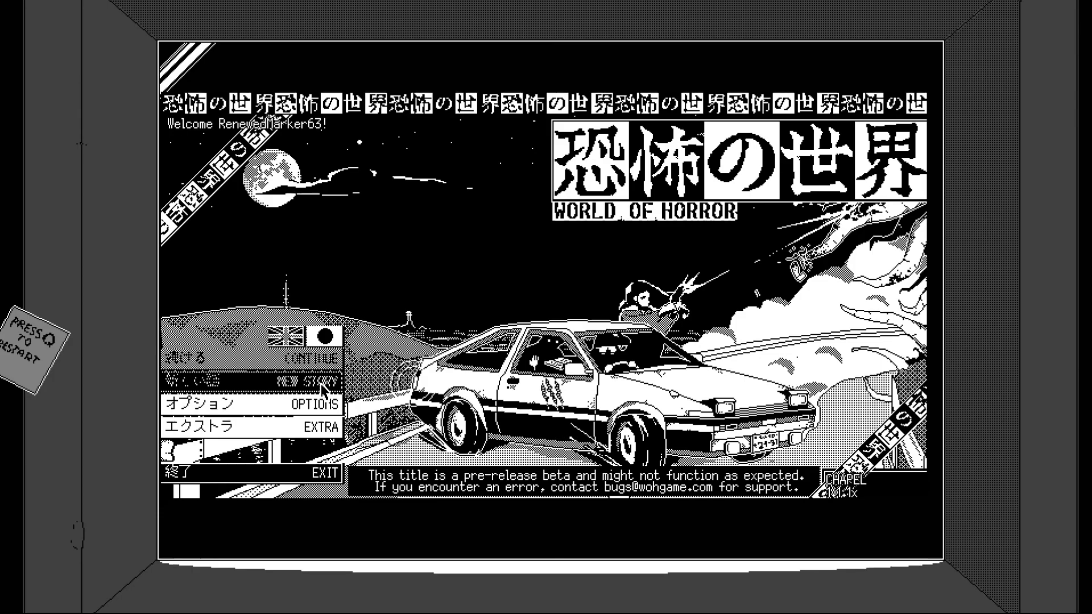
- Begin a new Quick Play story with the default look and start The Missing Stars mystery
left_click(313, 381)
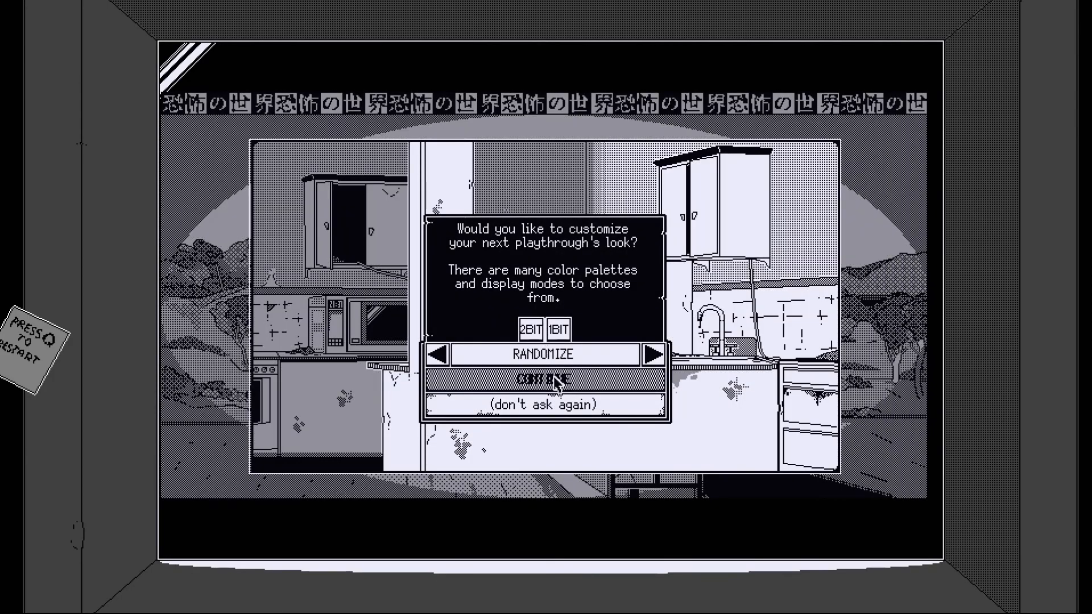
left_click(543, 381)
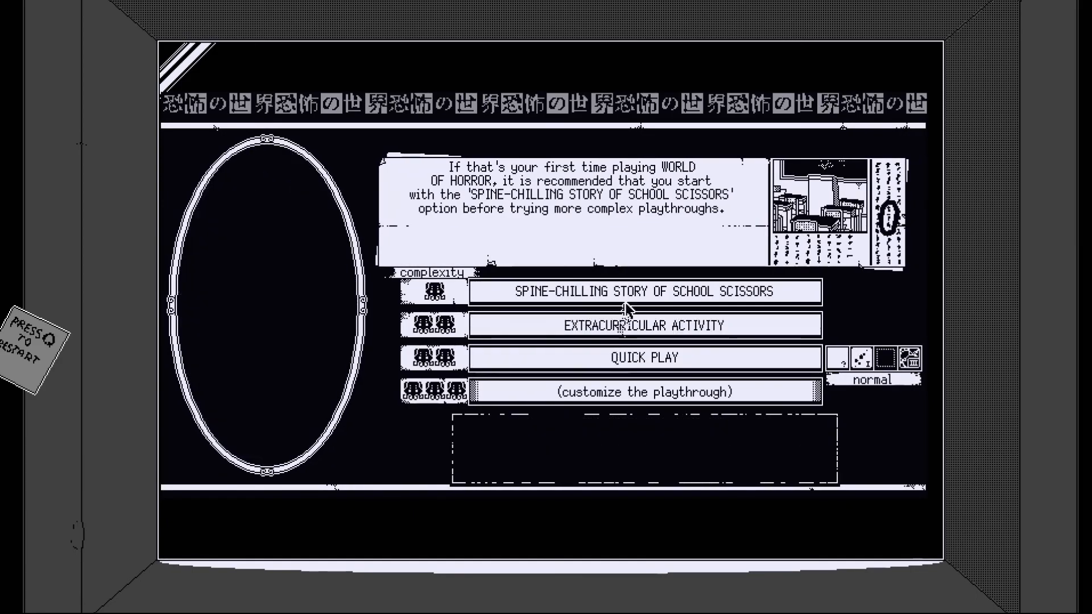
left_click(643, 291)
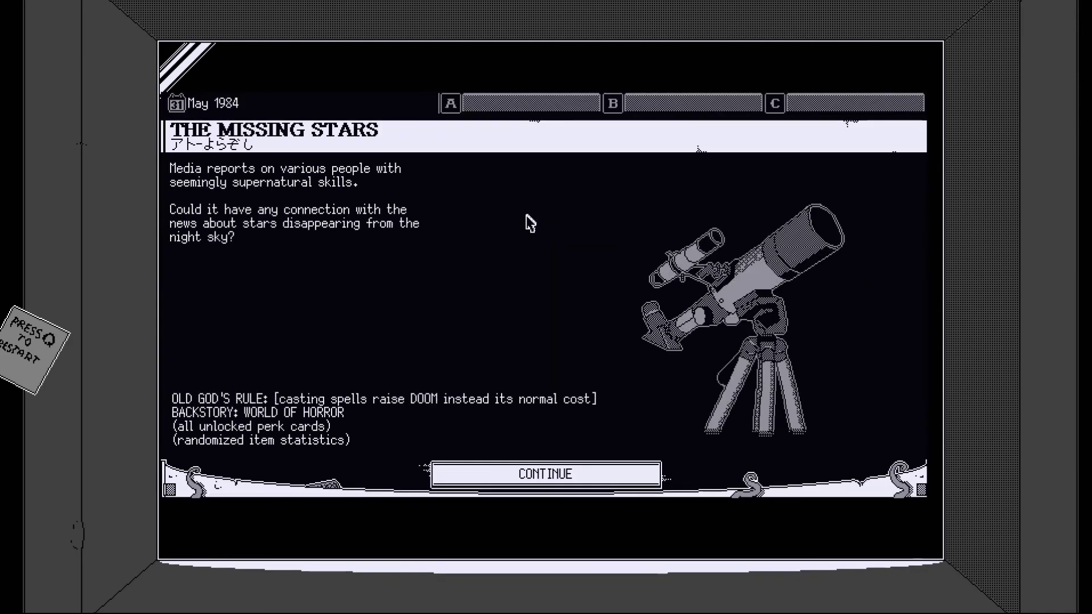
mouse_move(367, 249)
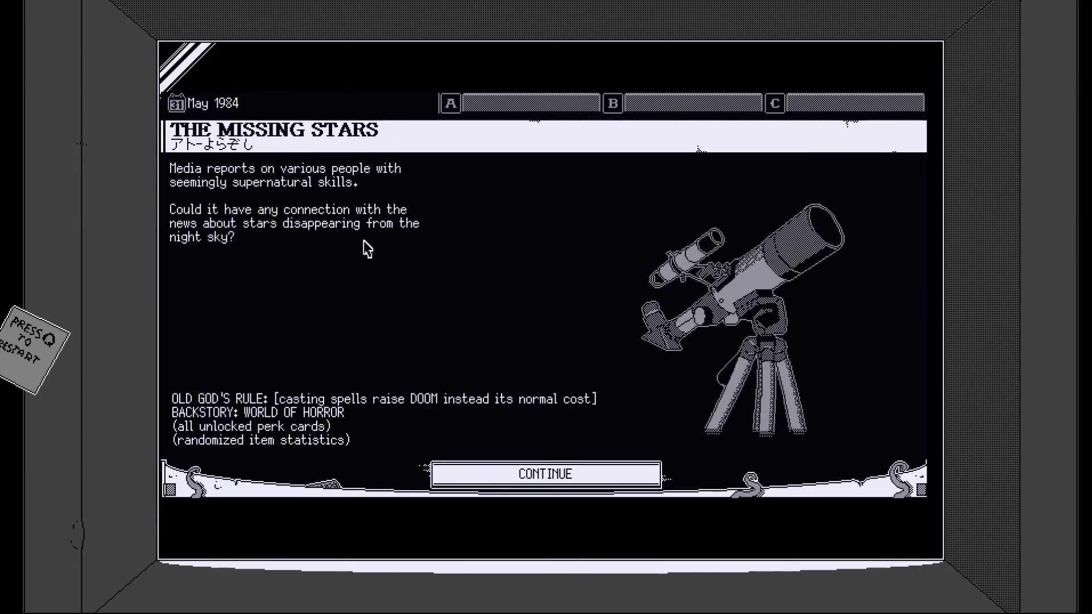
mouse_move(533, 233)
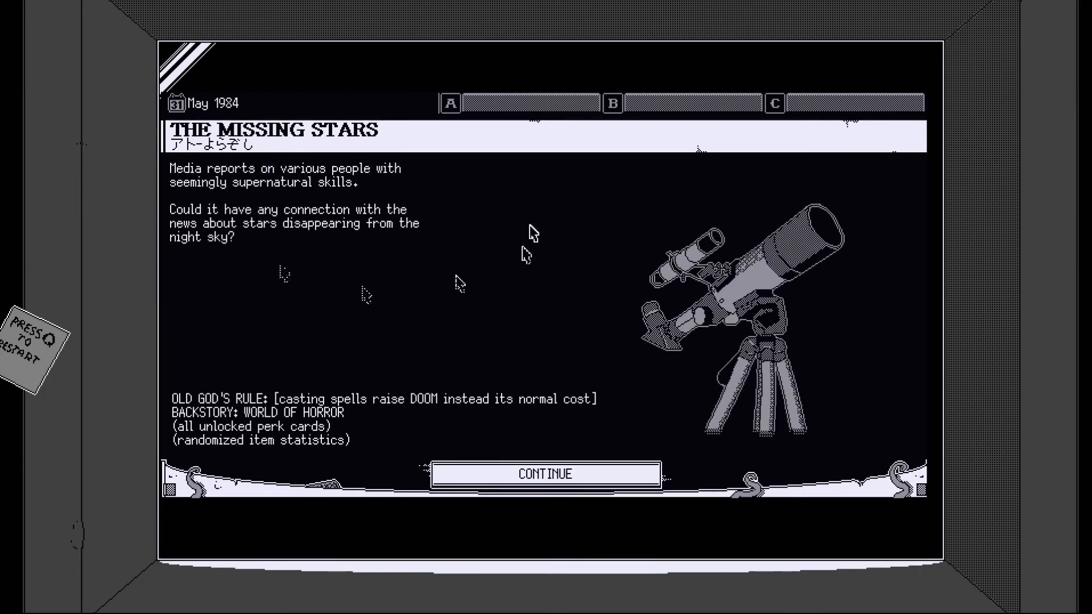
mouse_move(550, 291)
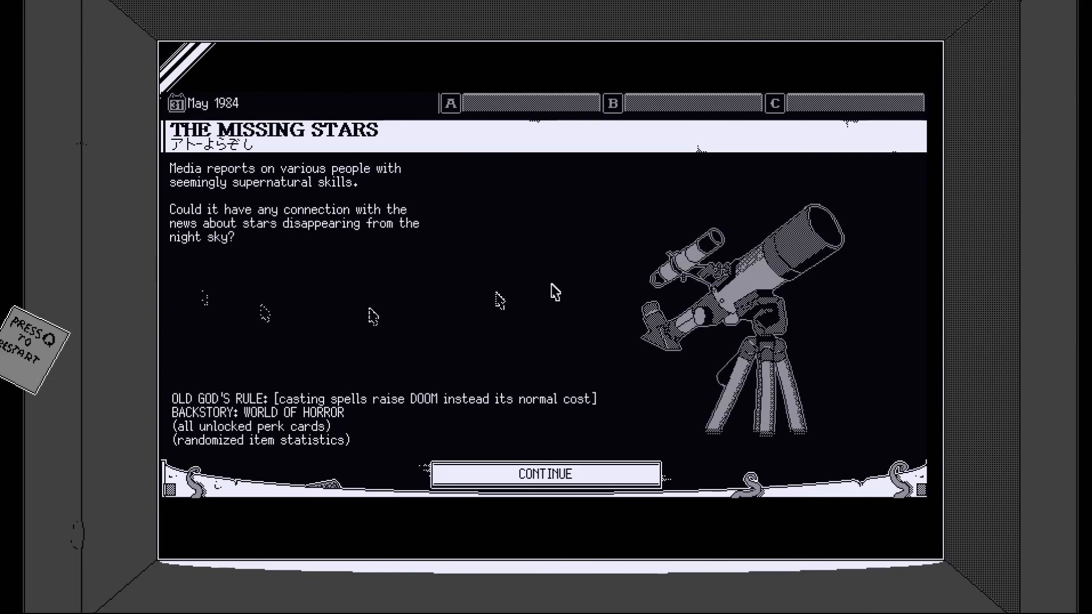
mouse_move(348, 415)
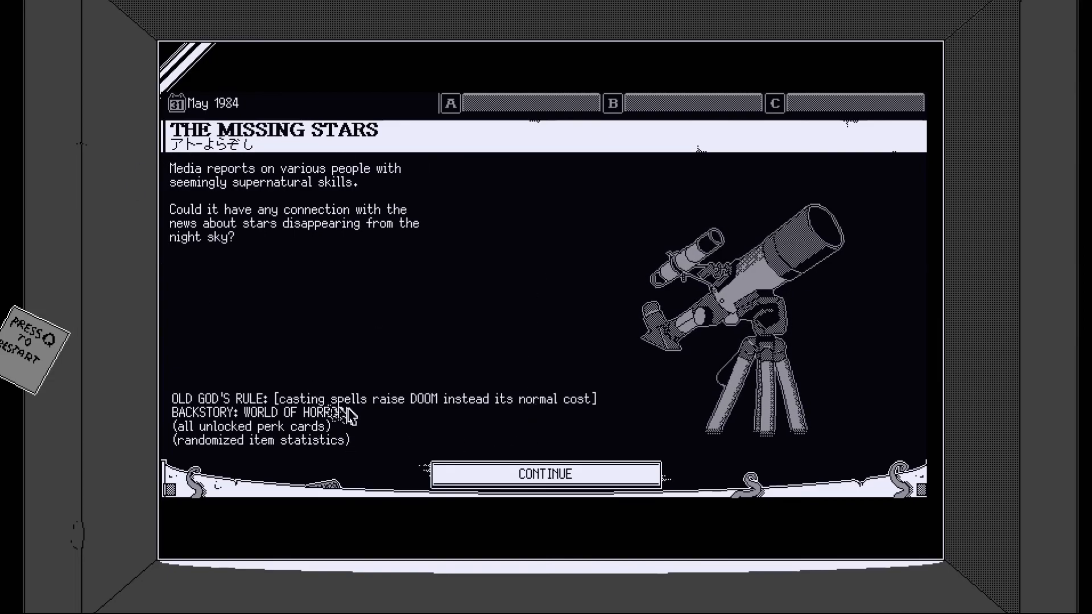
mouse_move(303, 446)
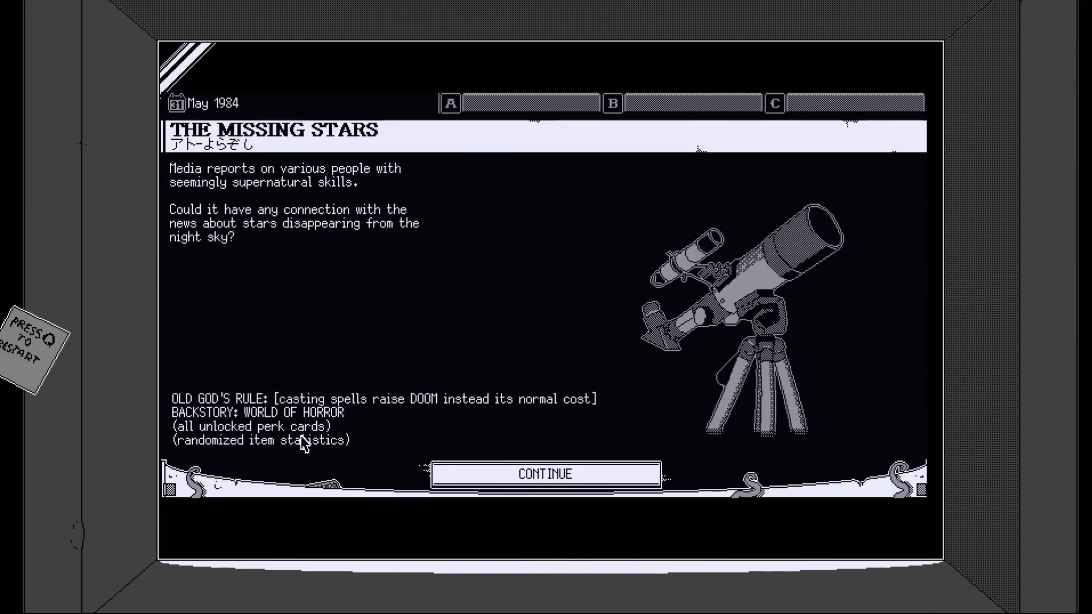
left_click(546, 475)
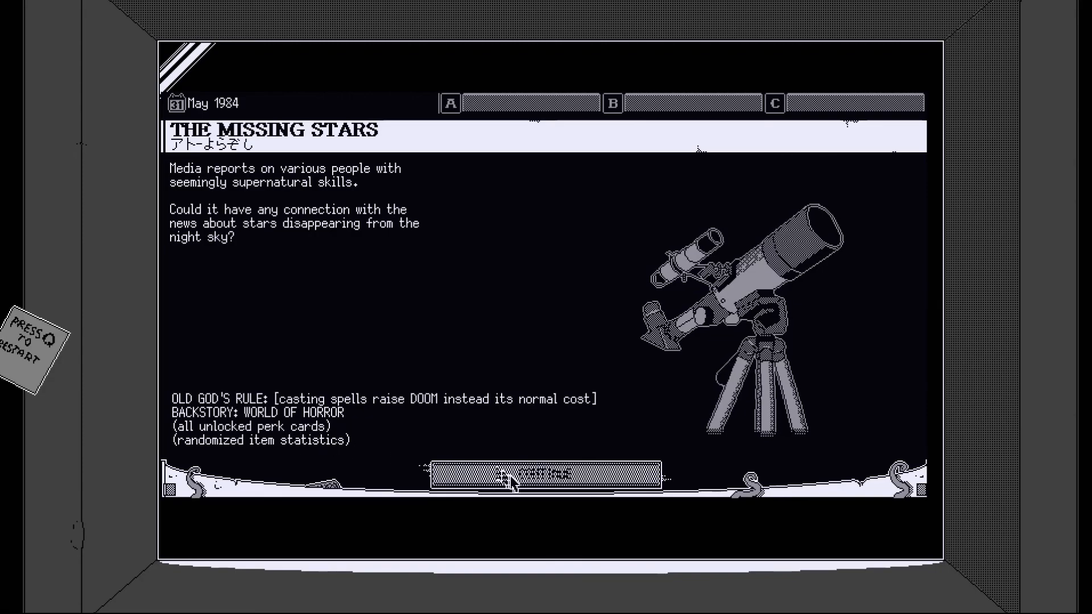
left_click(546, 474)
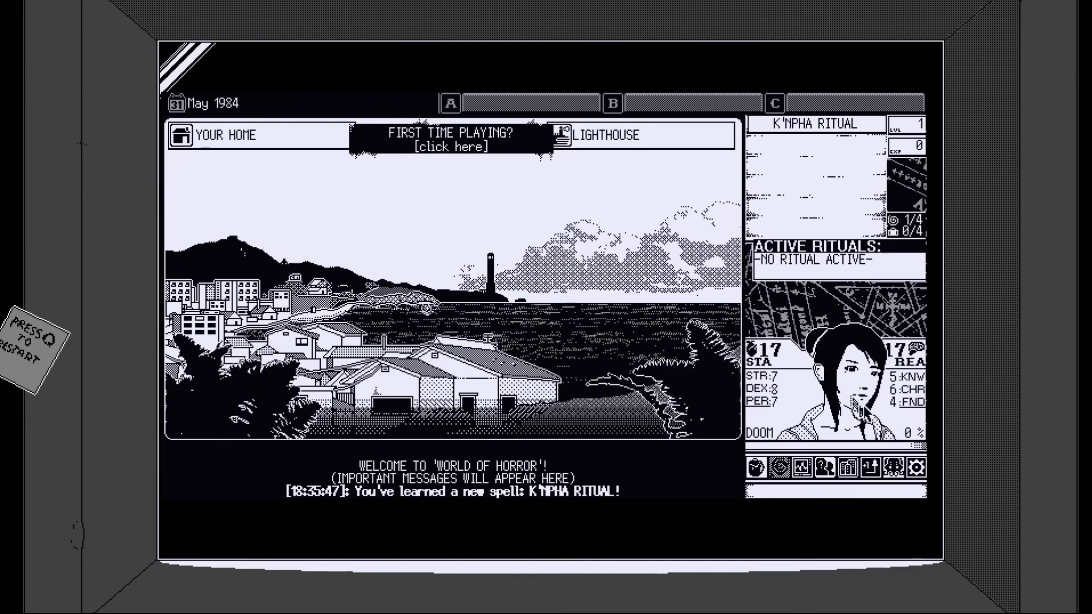
- Page through the first-time tutorial, decline the combat tutorial, and close the K'nPha Ritual card
left_click(448, 146)
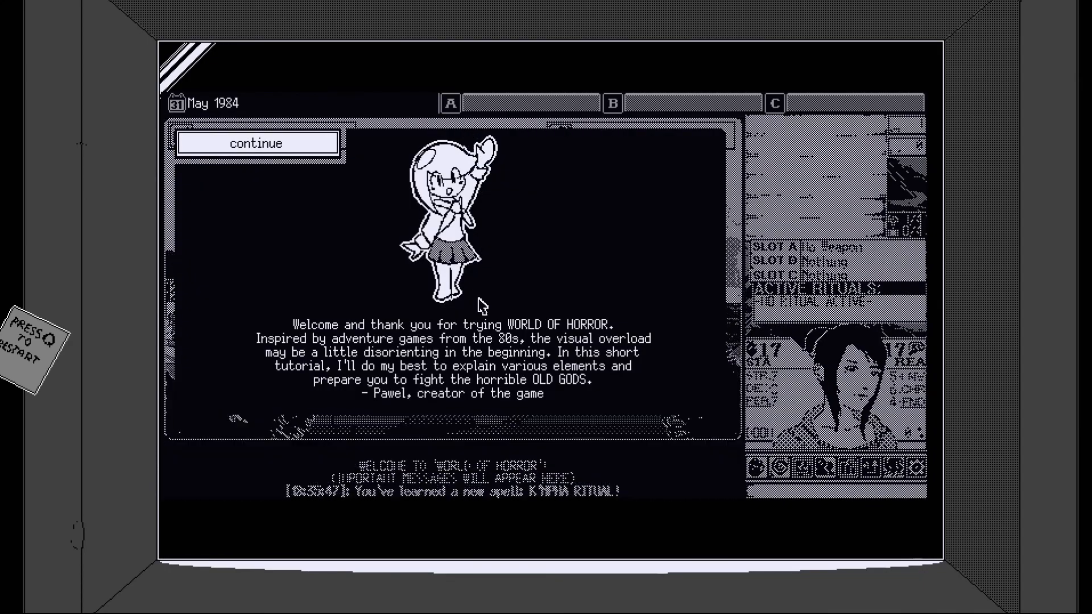
mouse_move(536, 320)
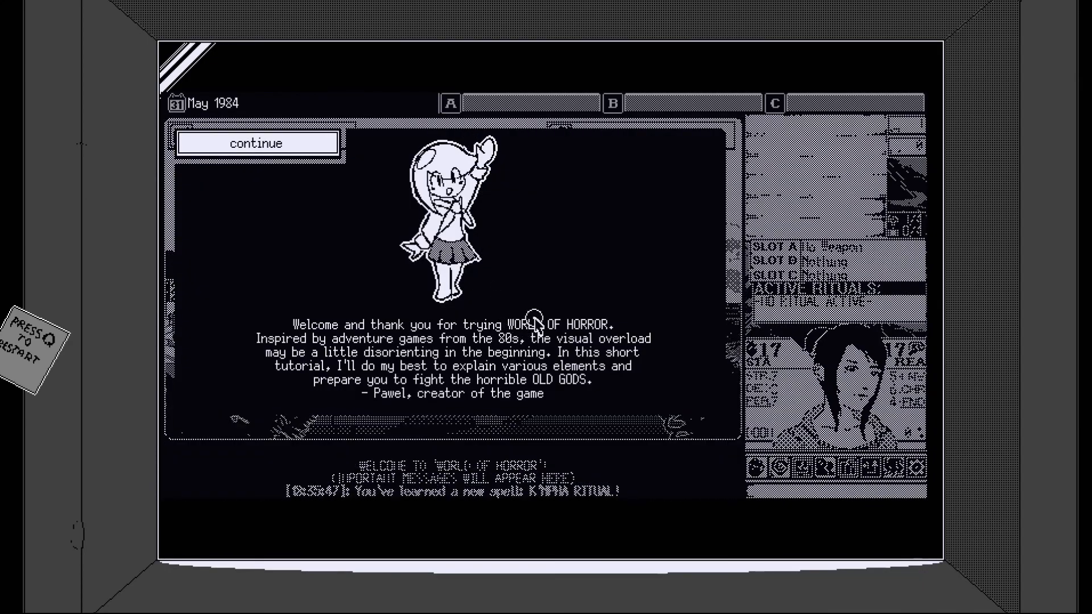
left_click(256, 143)
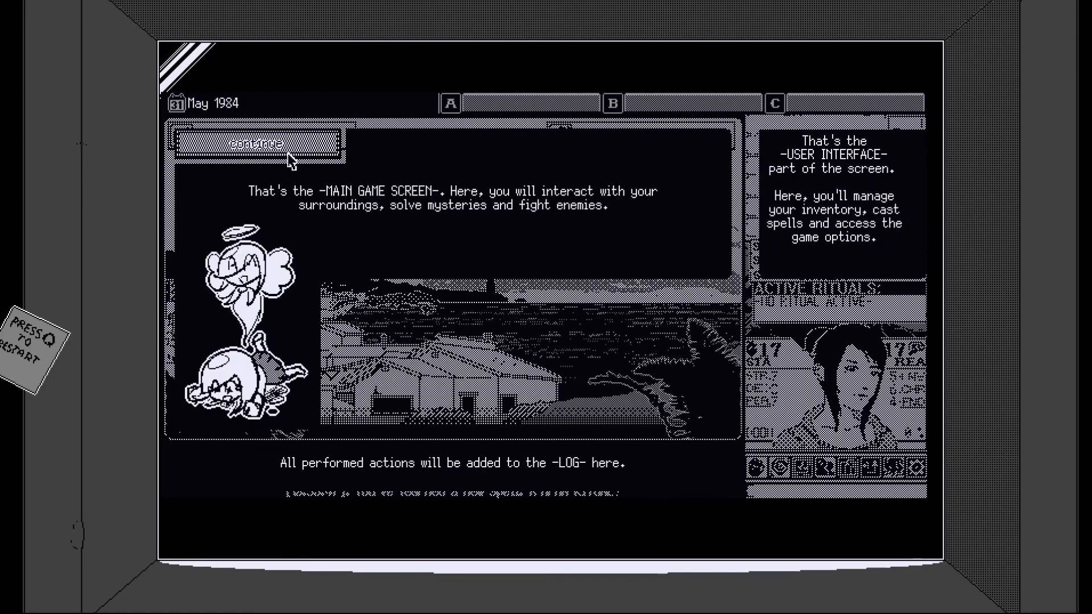
left_click(258, 143)
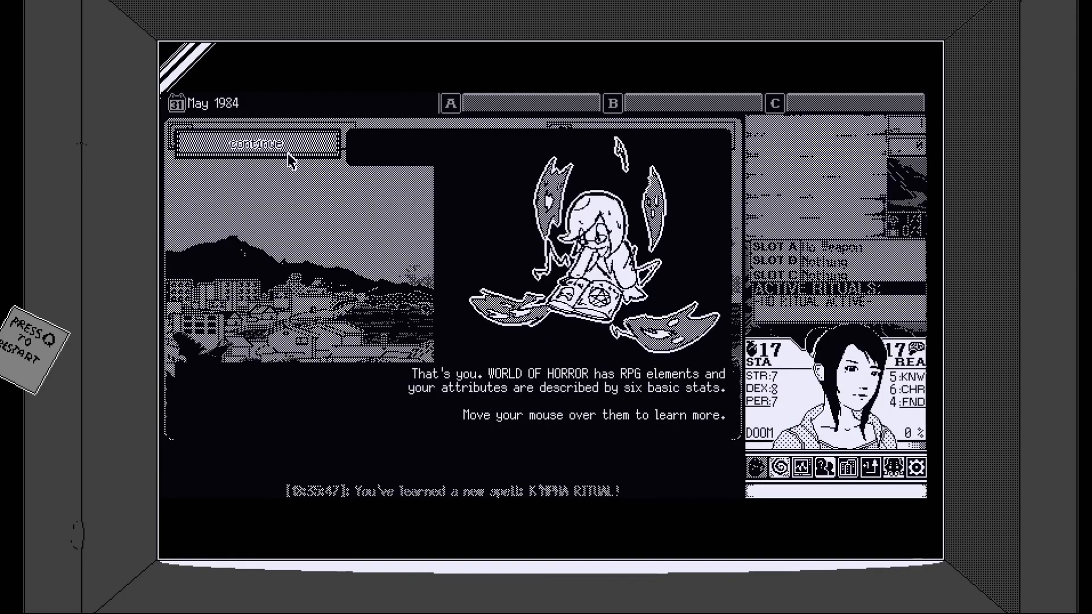
left_click(255, 143)
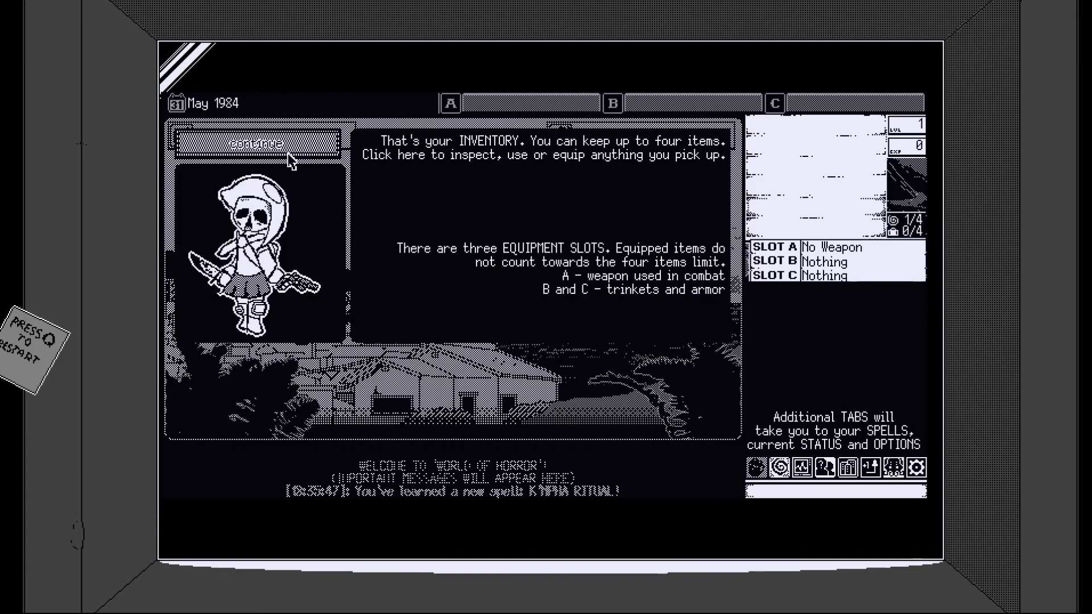
left_click(255, 142)
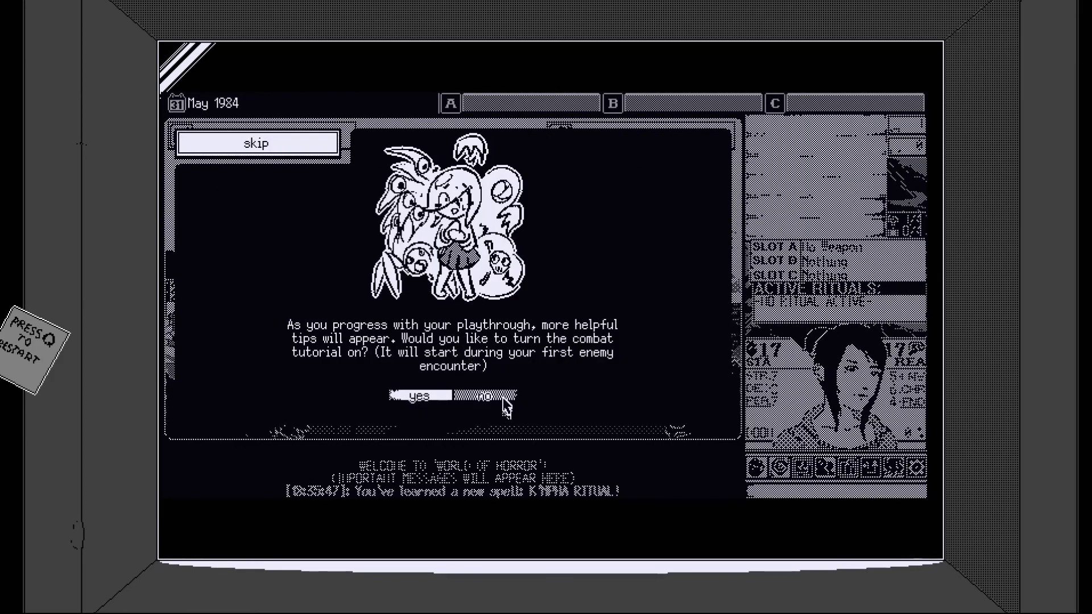
left_click(481, 397)
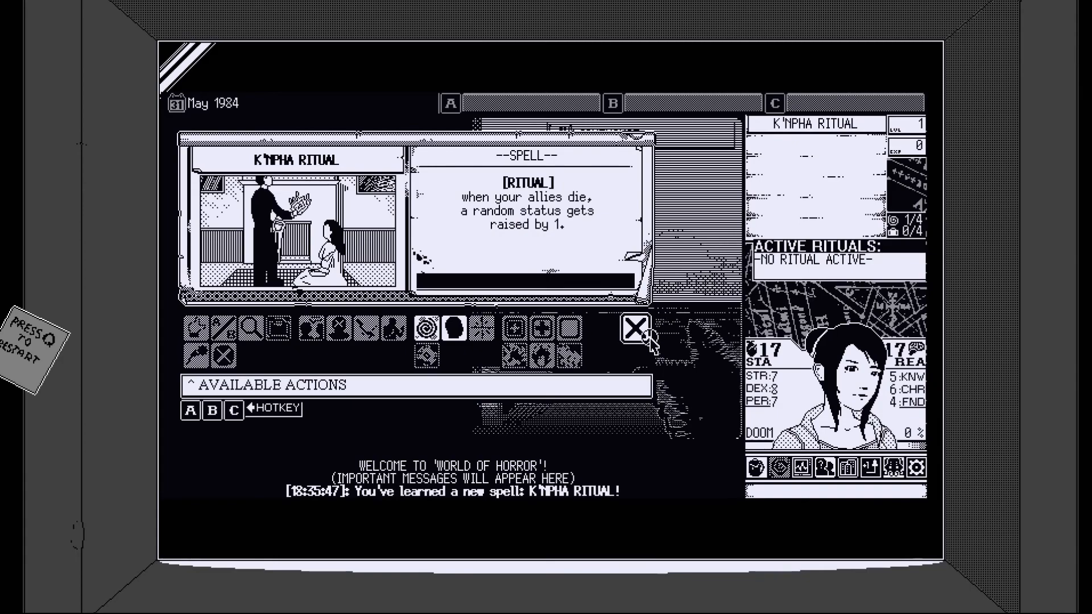
left_click(633, 331)
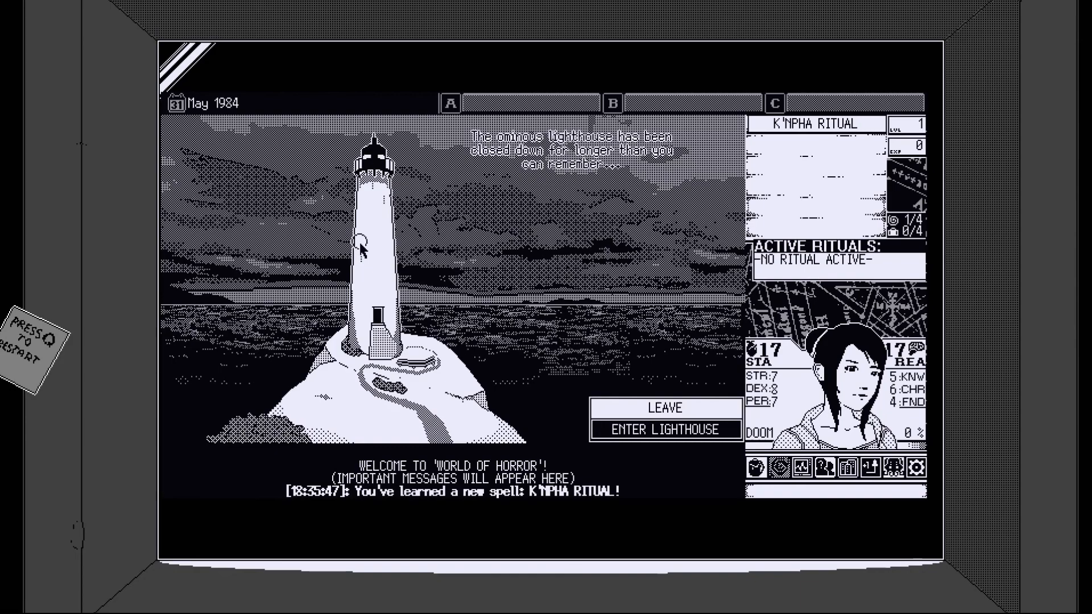
- Find the lighthouse padlocked, leave it, and check the empty mailbox at home
left_click(664, 429)
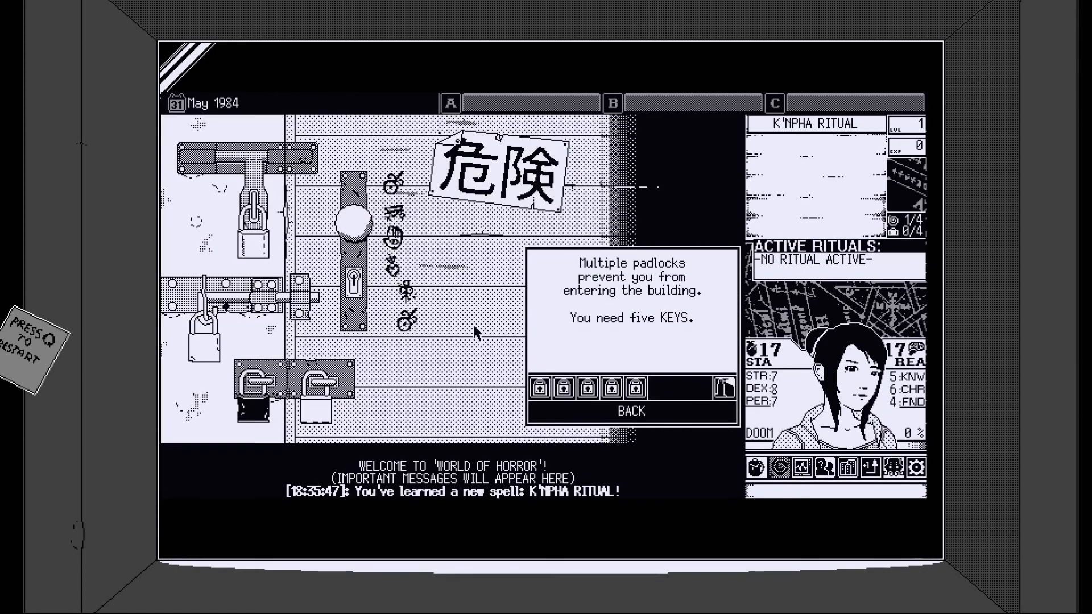
left_click(630, 410)
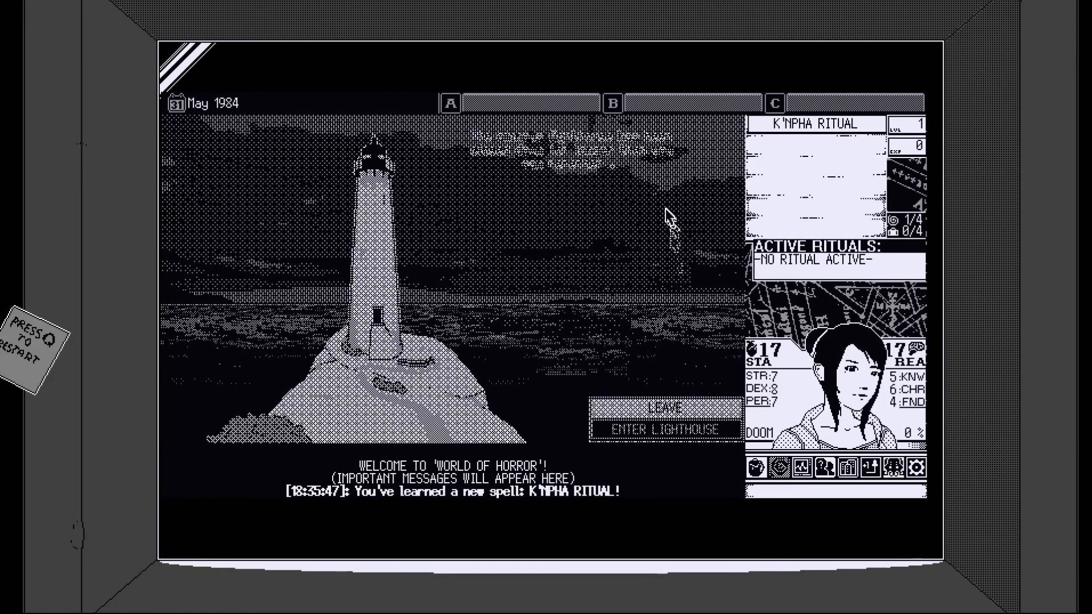
left_click(665, 407)
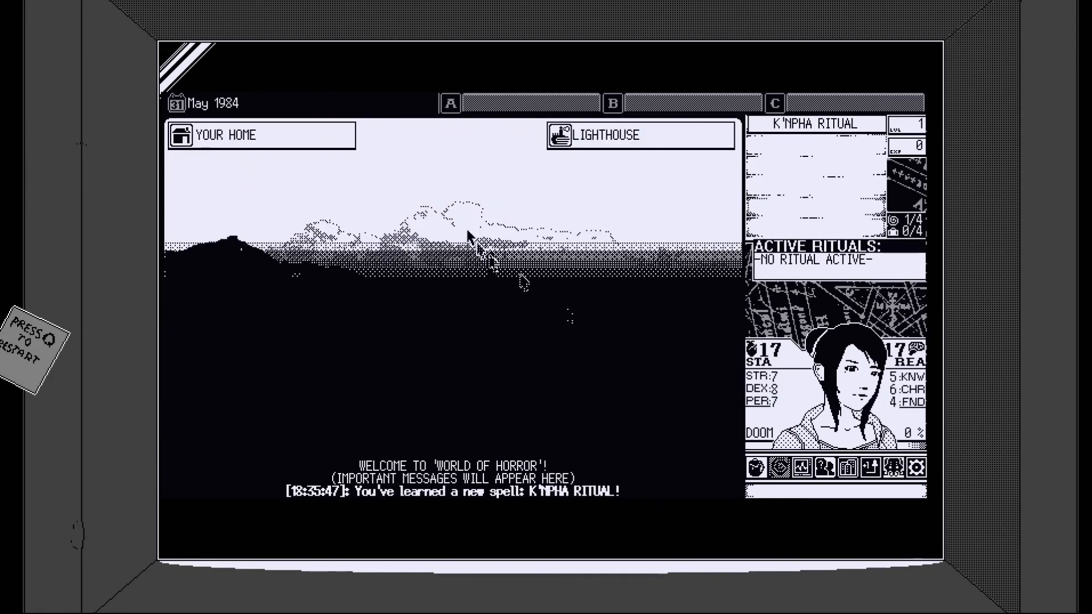
left_click(261, 134)
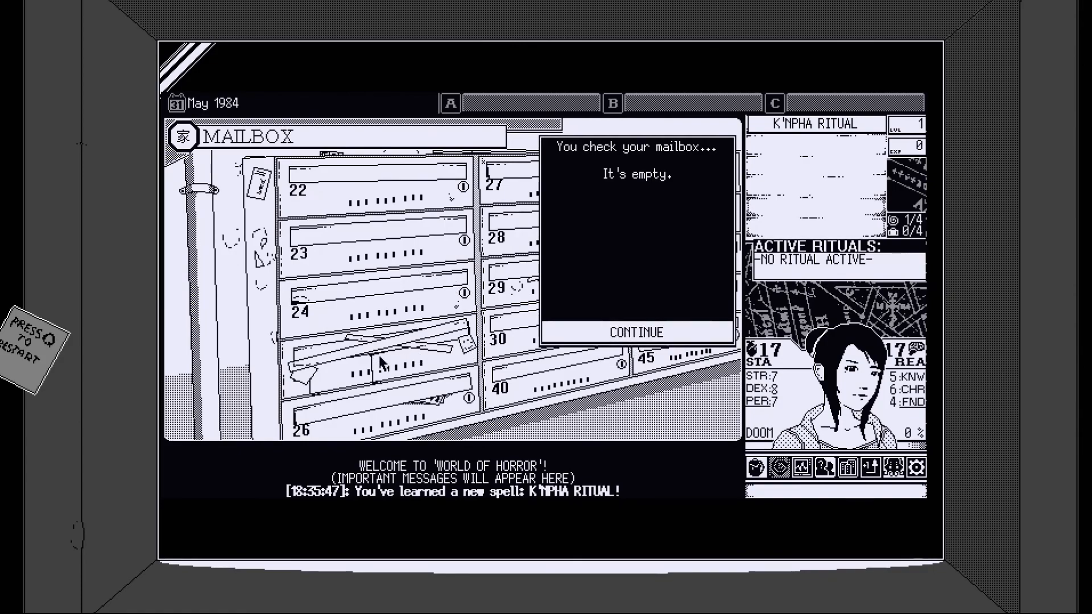
- Search the home: watch the news, check the mirror, and try the light switch twice
left_click(635, 332)
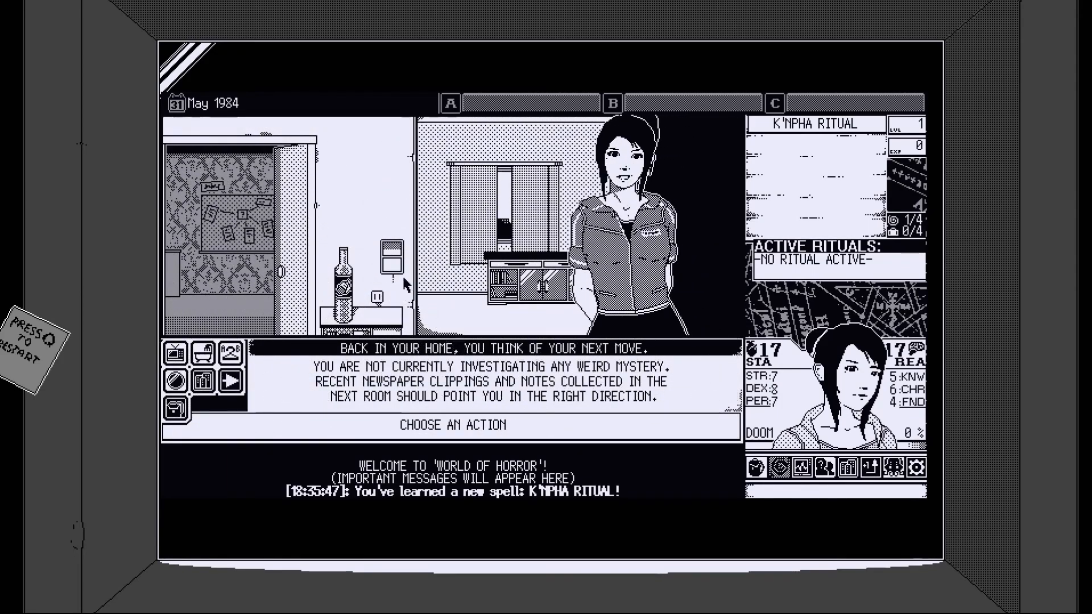
mouse_move(395, 261)
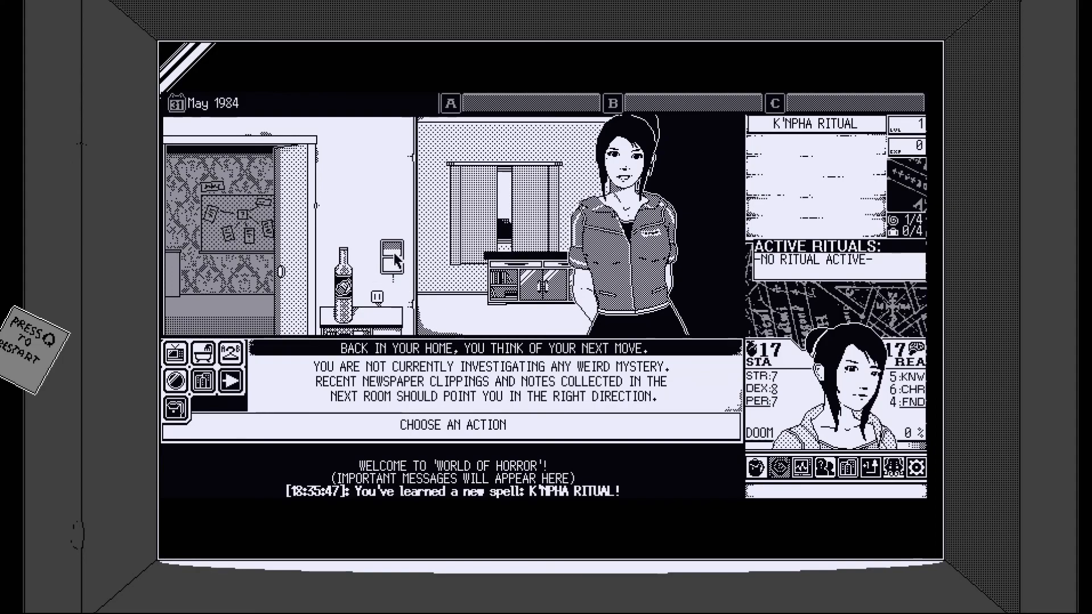
mouse_move(348, 296)
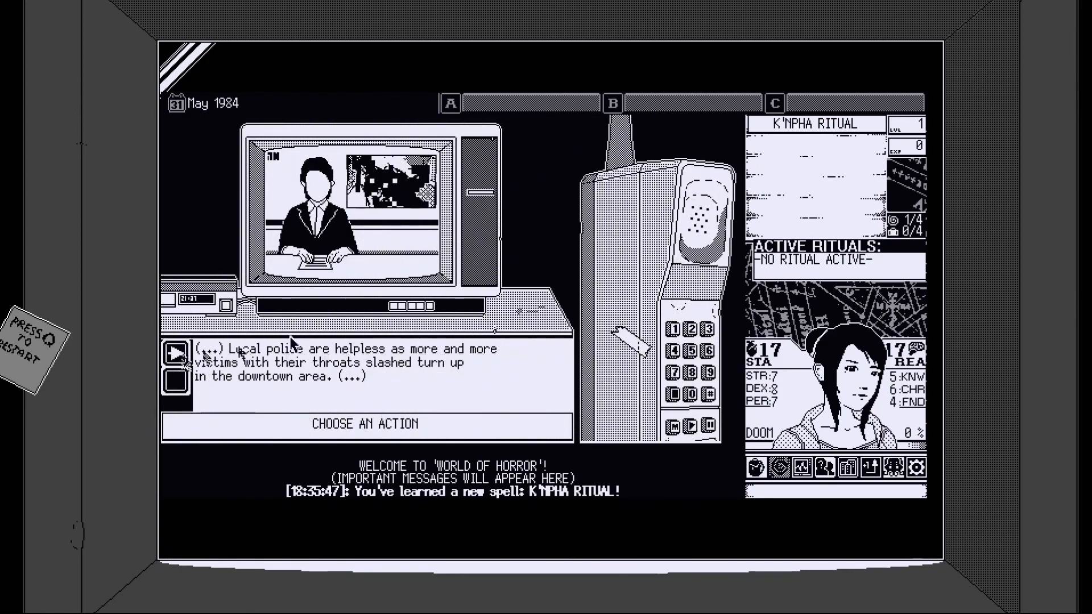
mouse_move(407, 410)
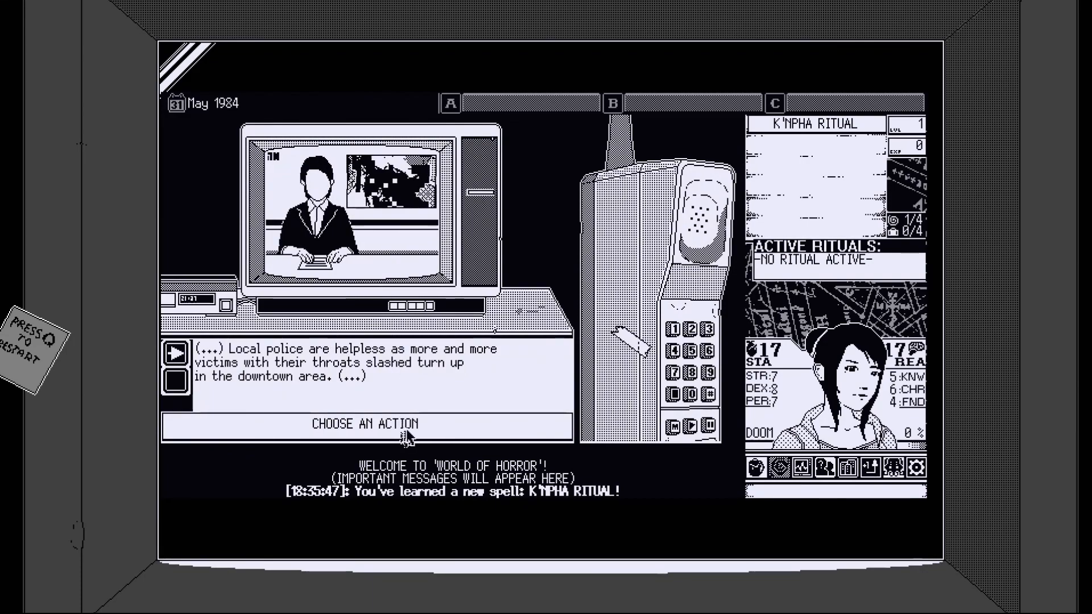
mouse_move(143, 387)
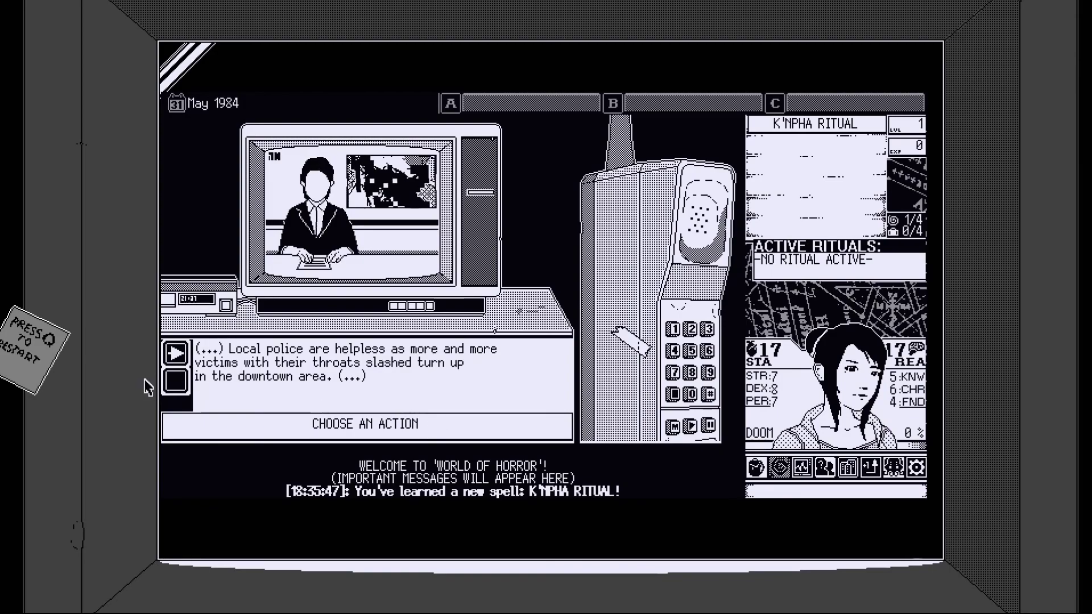
left_click(365, 425)
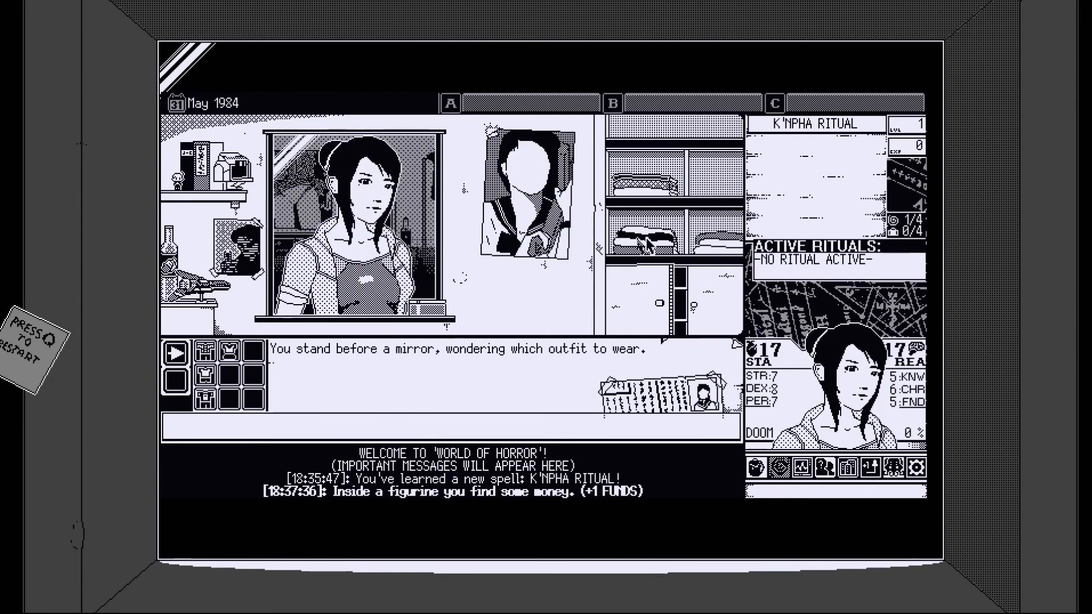
mouse_move(633, 397)
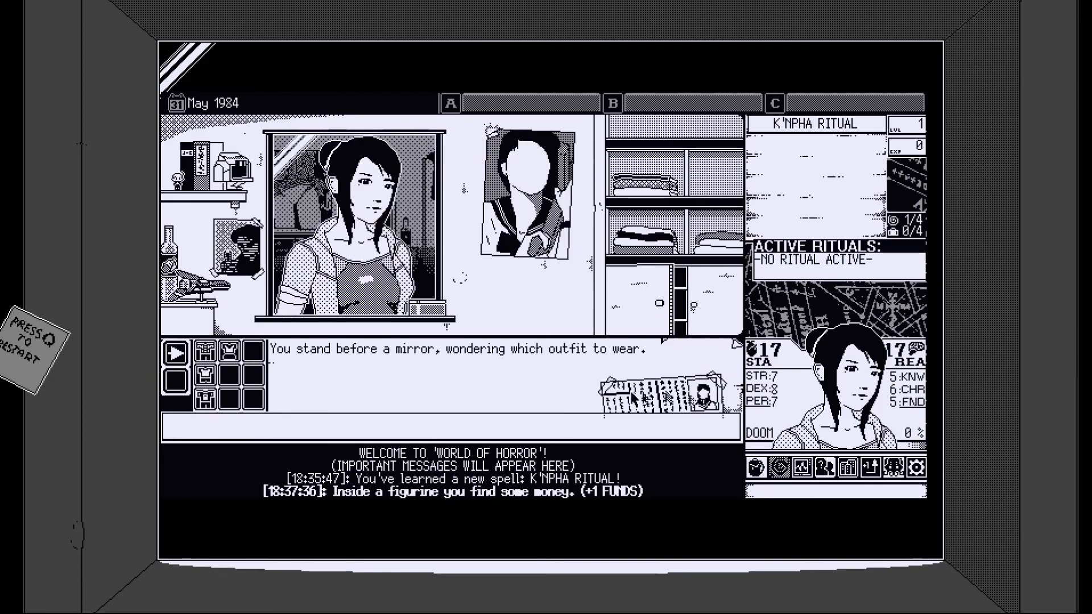
mouse_move(201, 399)
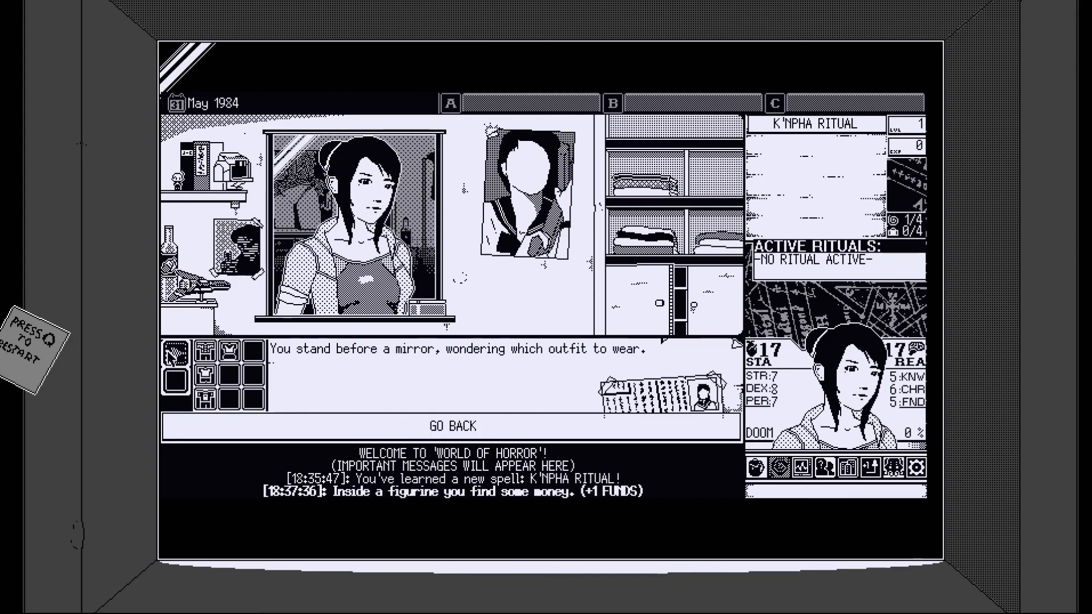
left_click(449, 425)
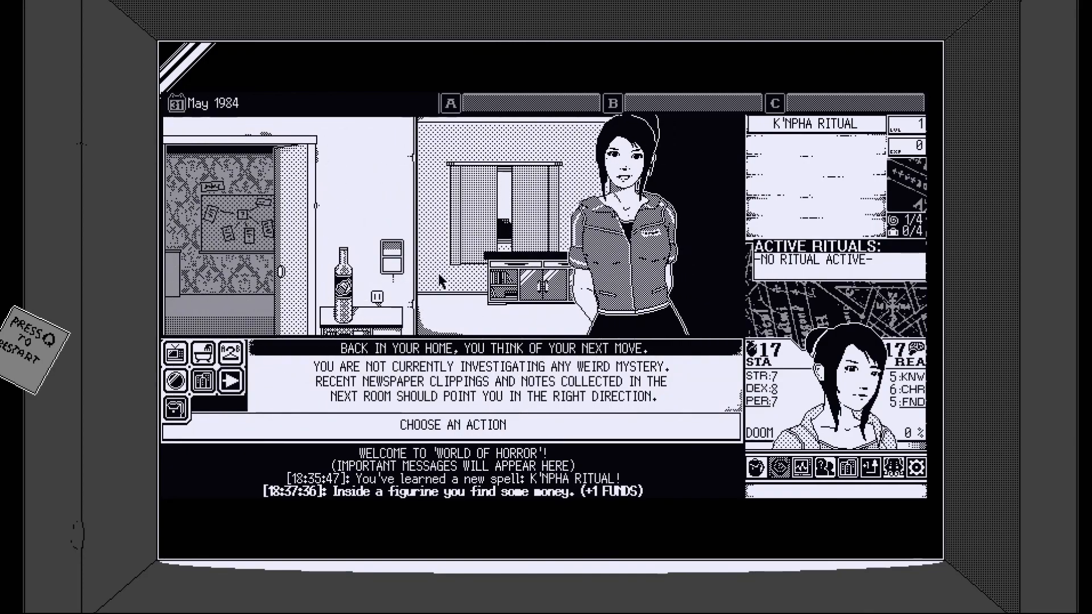
mouse_move(388, 258)
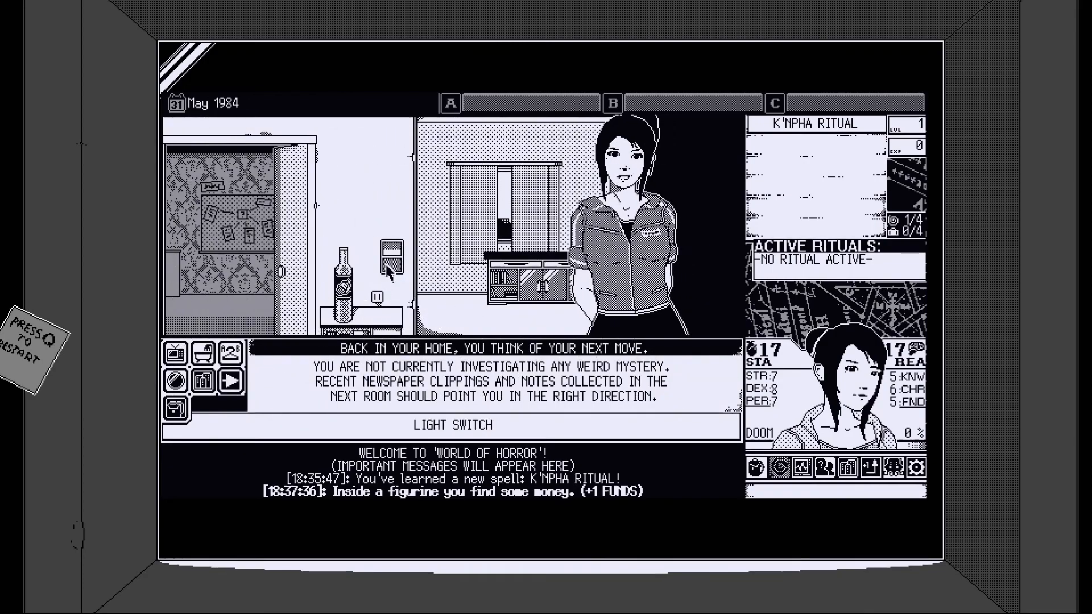
left_click(389, 251)
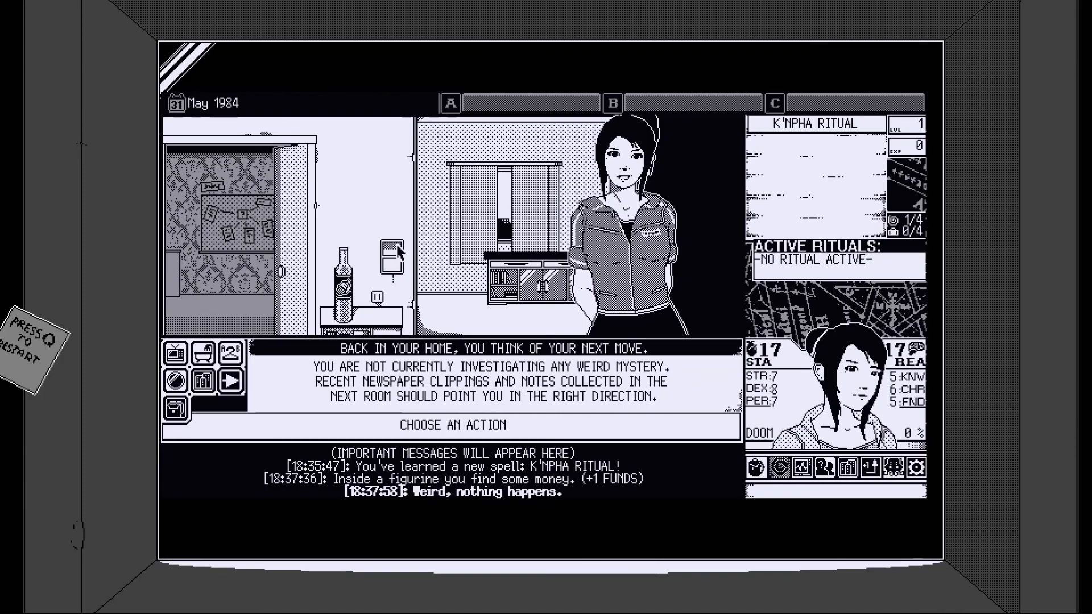
left_click(387, 257)
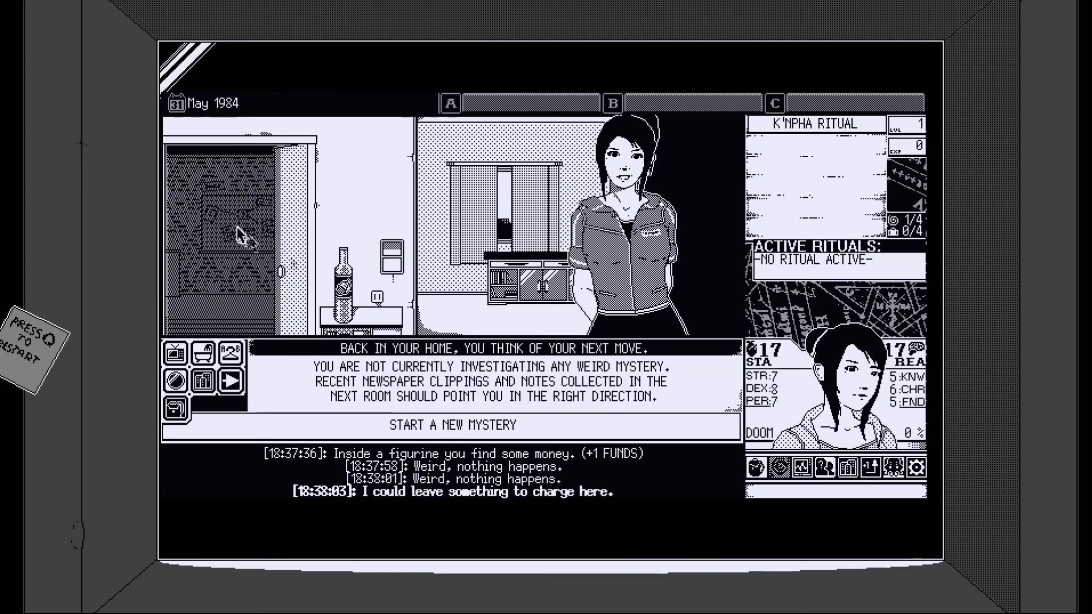
- From the corkboard, pick the Macabre Memoir of Morbid Mermaids and start investigating it
left_click(449, 425)
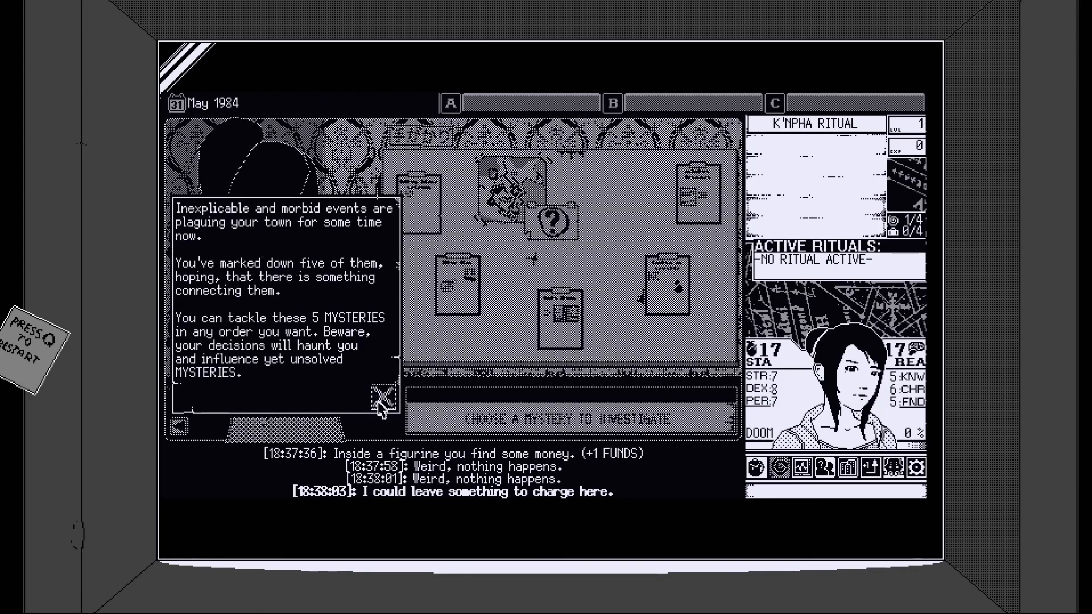
mouse_move(384, 410)
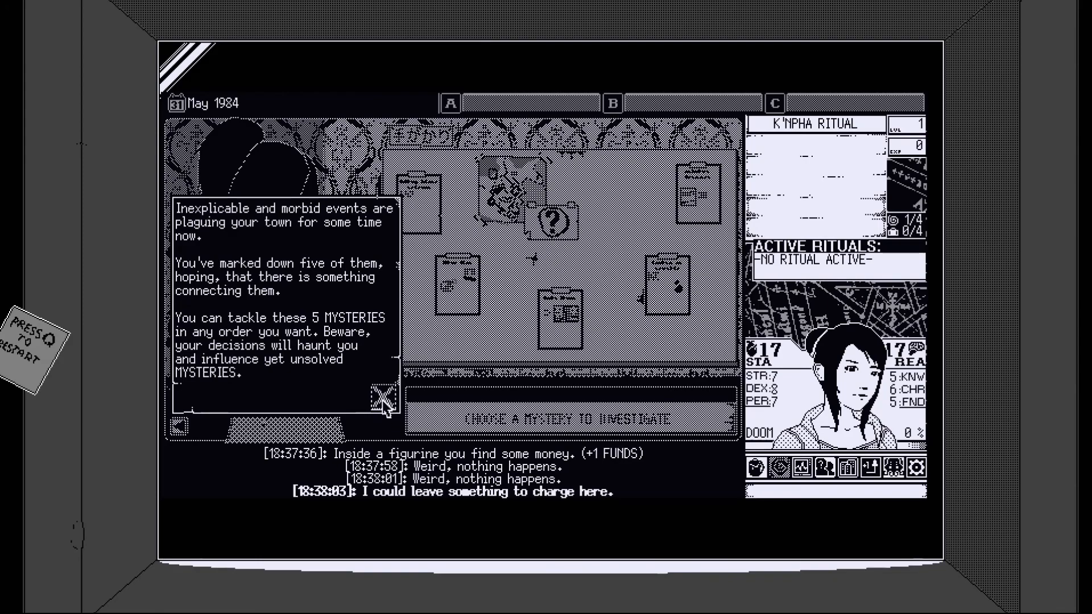
left_click(380, 403)
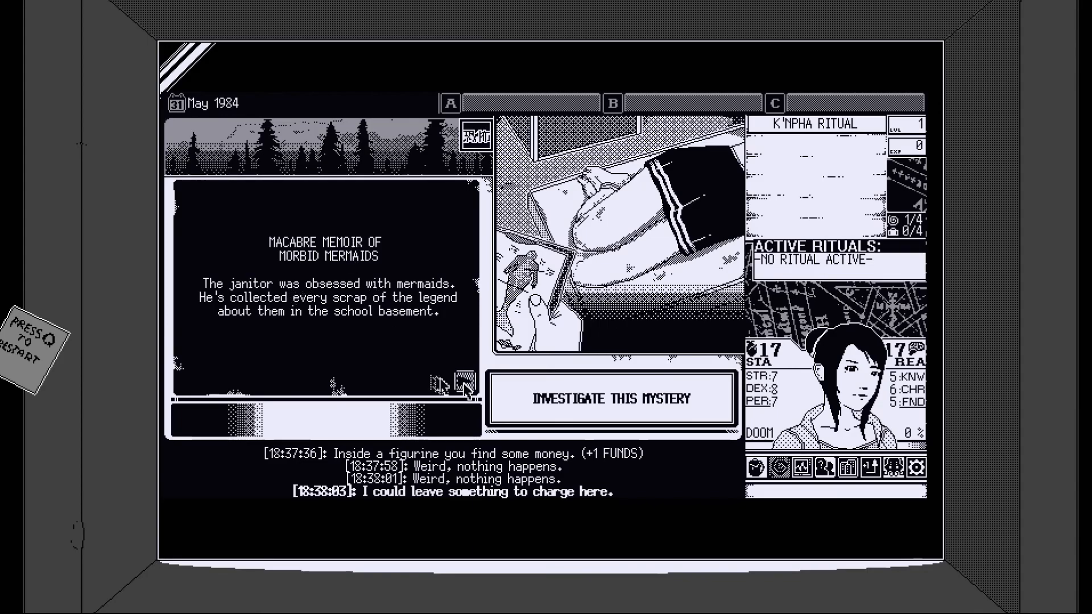
left_click(463, 385)
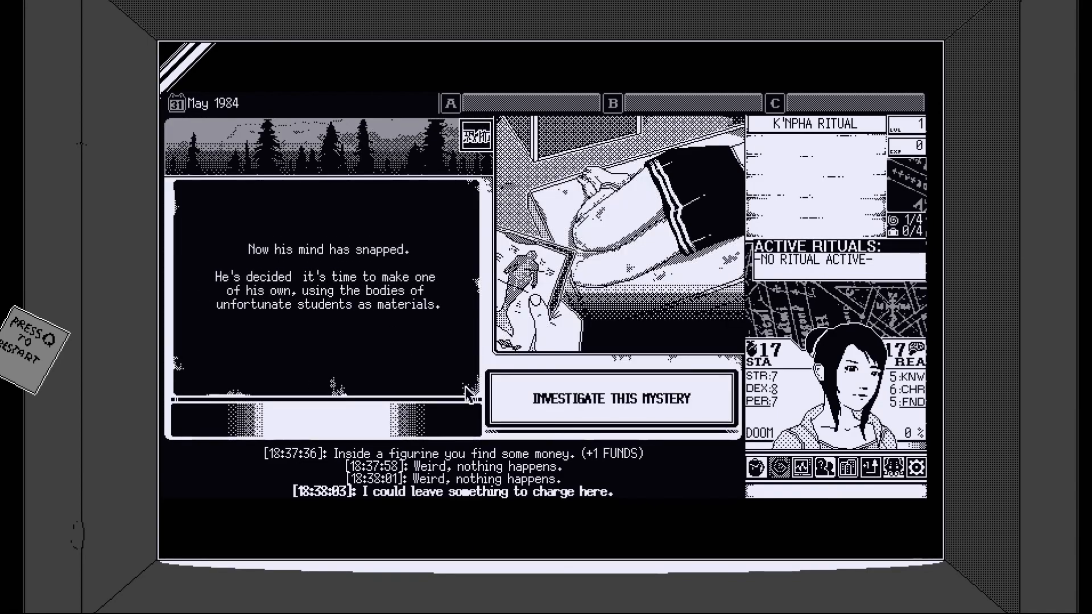
left_click(611, 399)
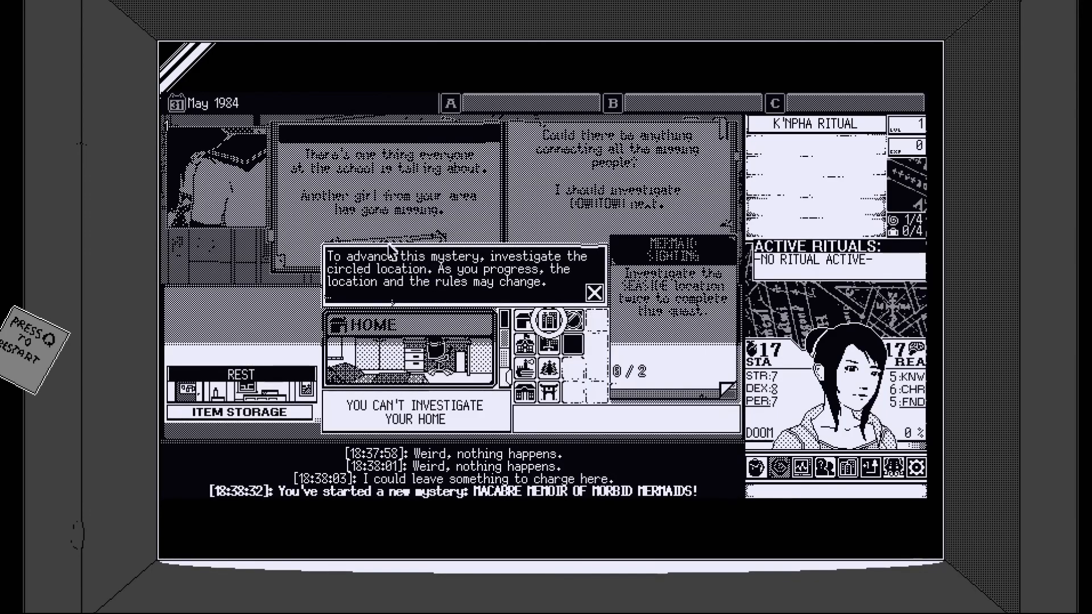
mouse_move(577, 296)
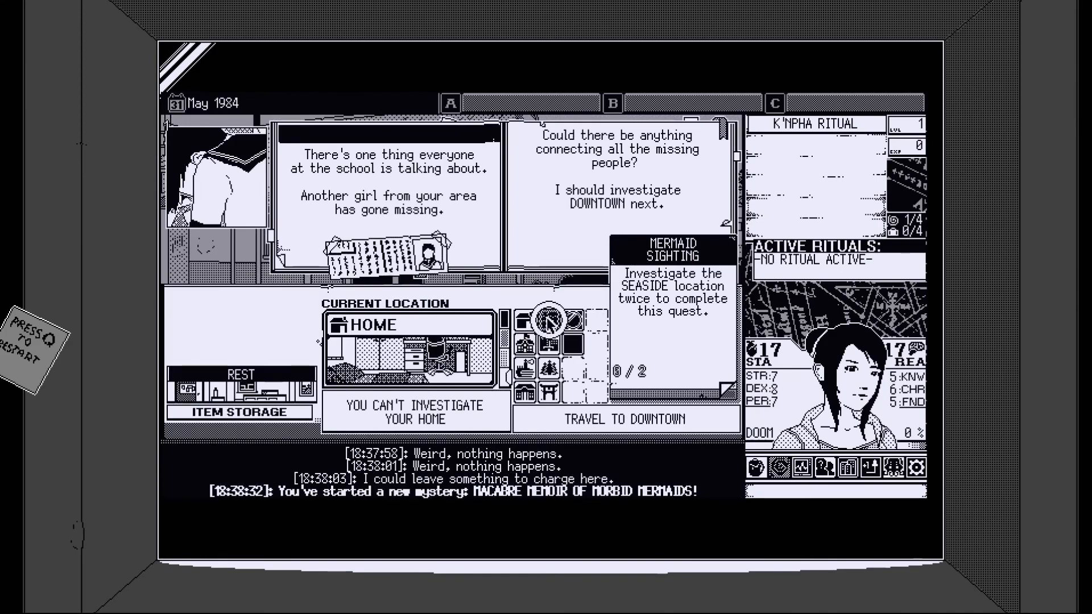
- Travel to Downtown, investigate, and take the missing girl home
left_click(625, 419)
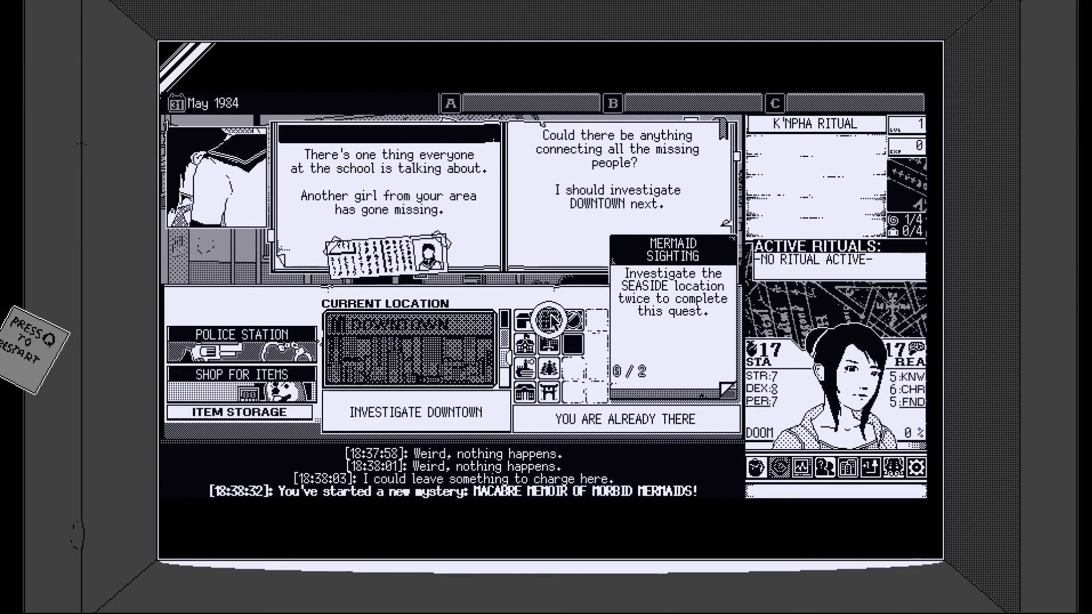
left_click(416, 413)
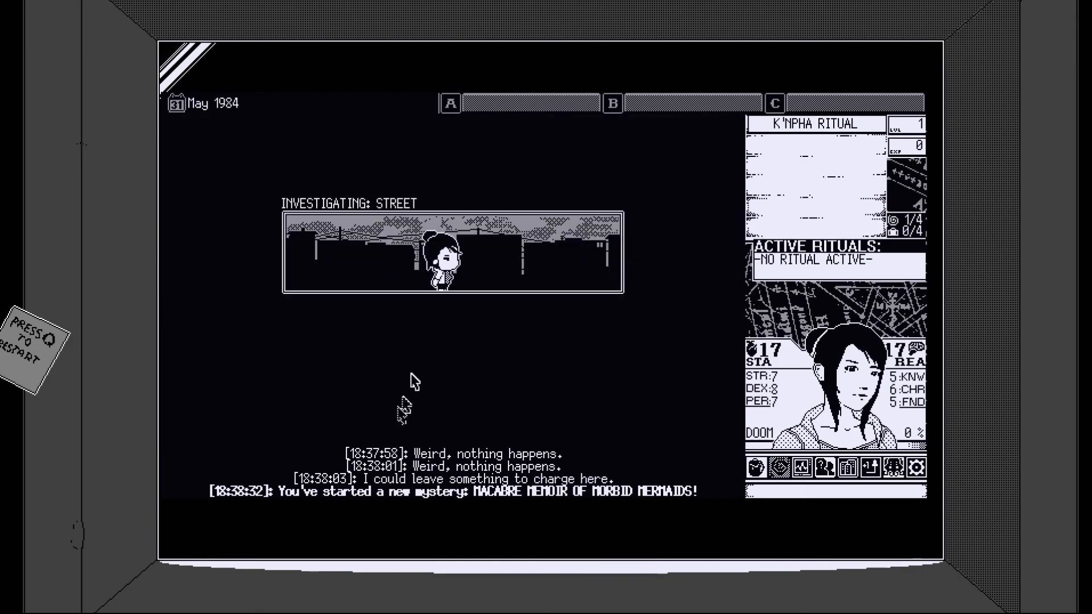
mouse_move(428, 323)
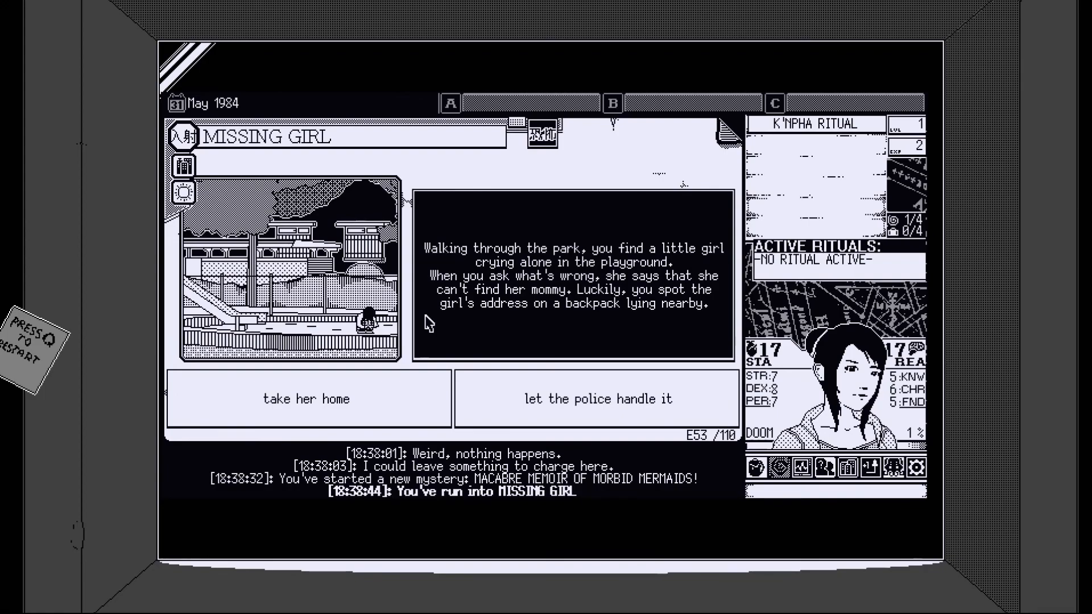
mouse_move(418, 320)
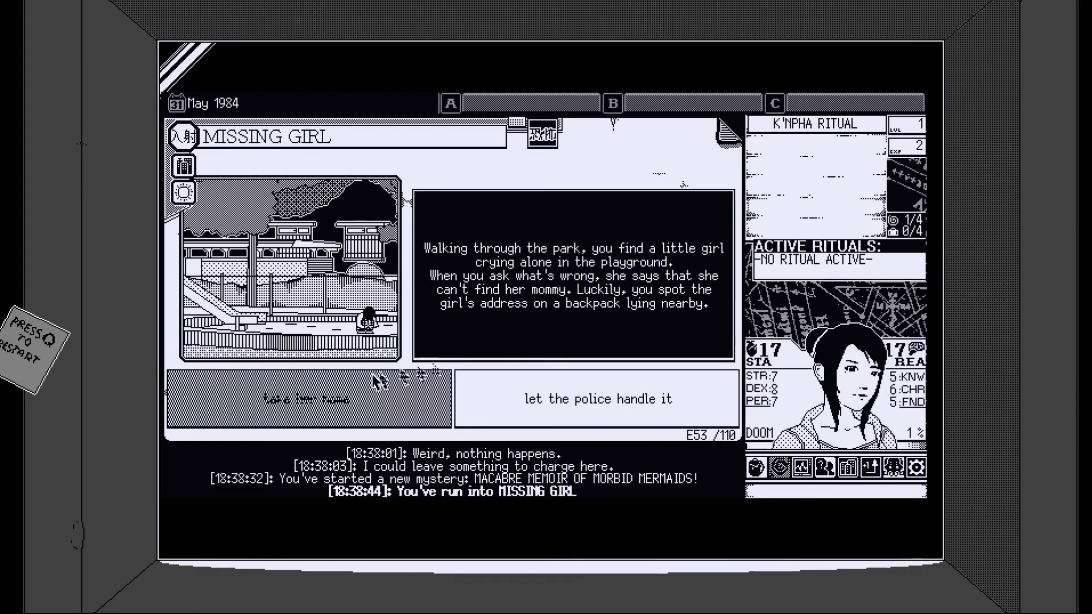
left_click(310, 399)
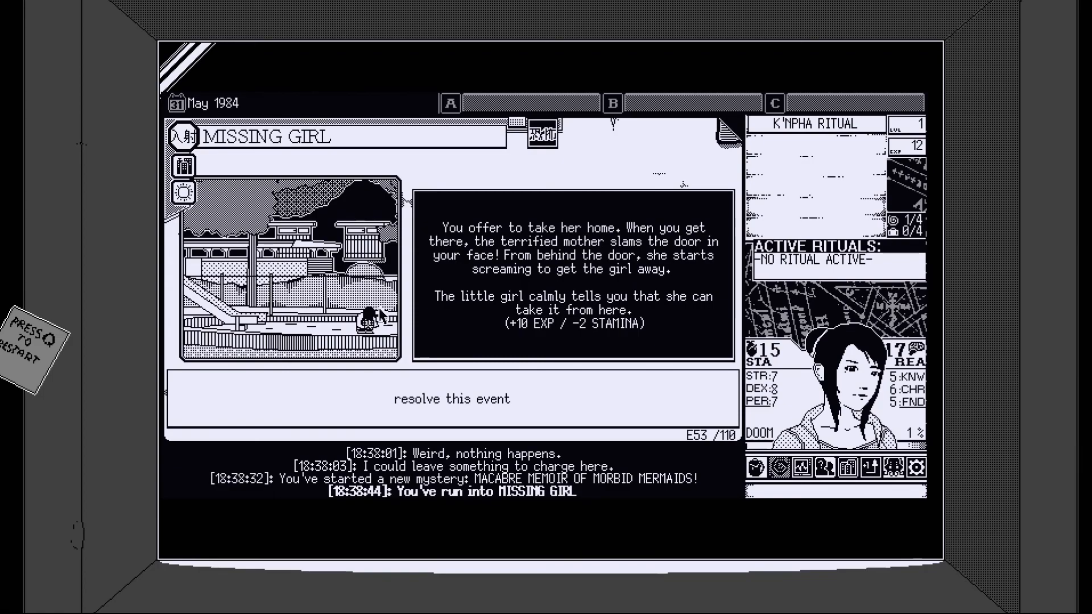
mouse_move(572, 383)
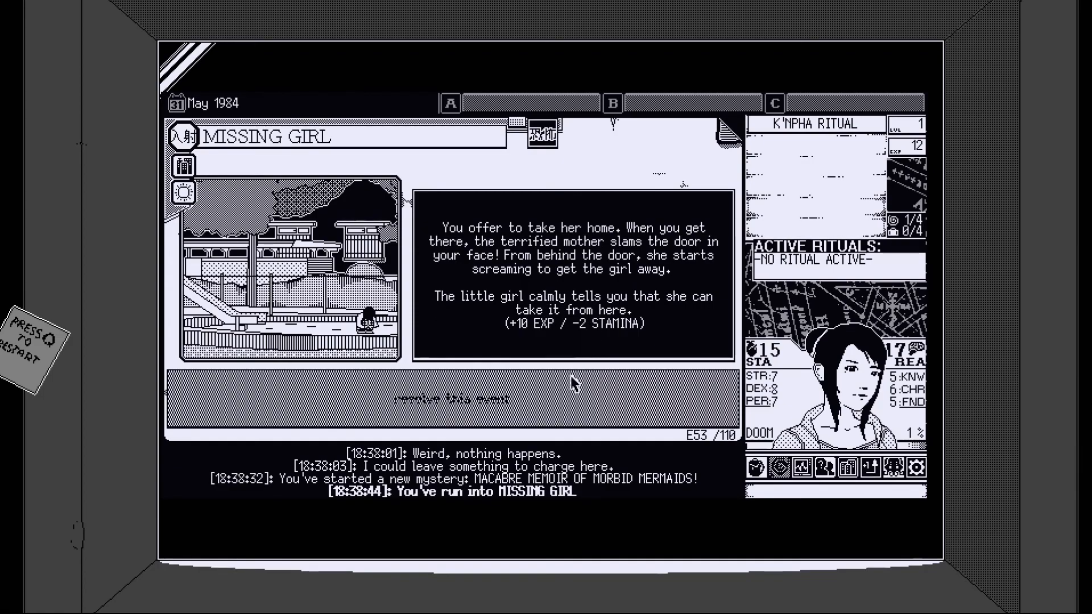
mouse_move(569, 388)
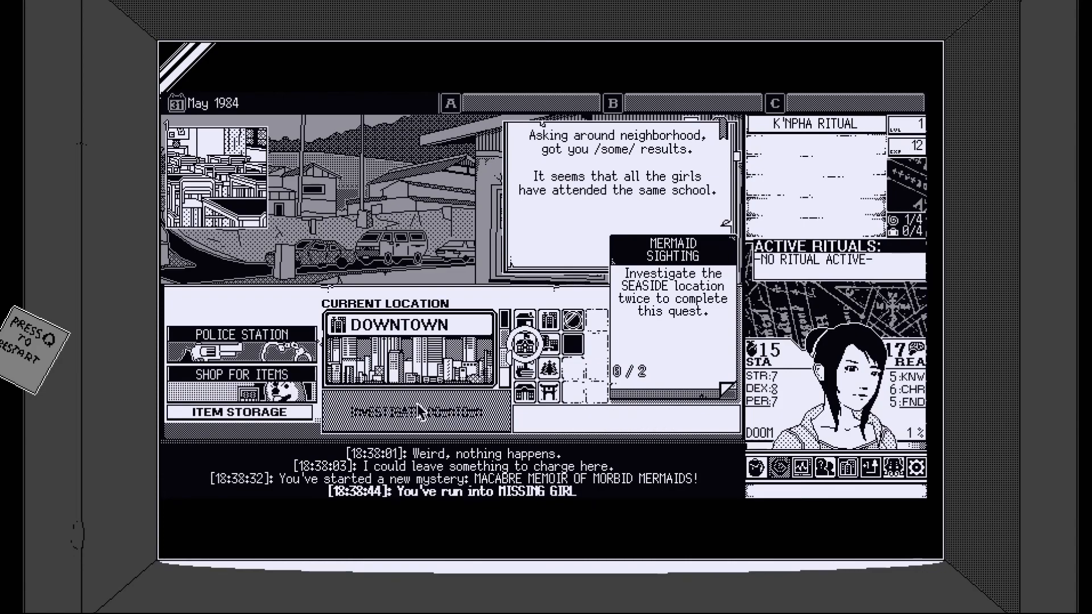
- Investigate Downtown again, walk instead of riding the metro, and answer the Trophy Case encounter
left_click(416, 412)
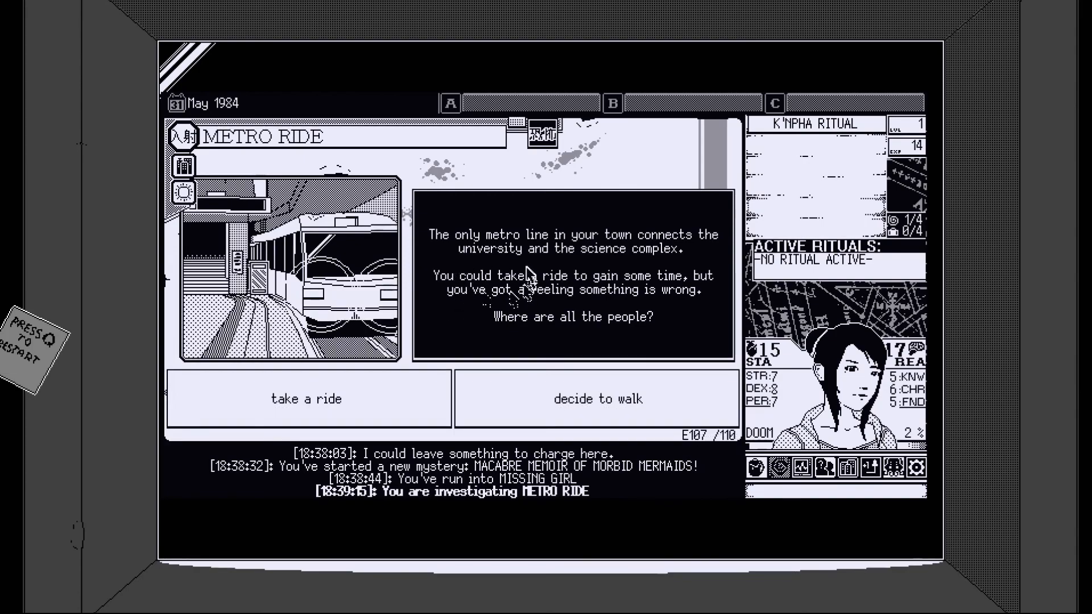
mouse_move(509, 261)
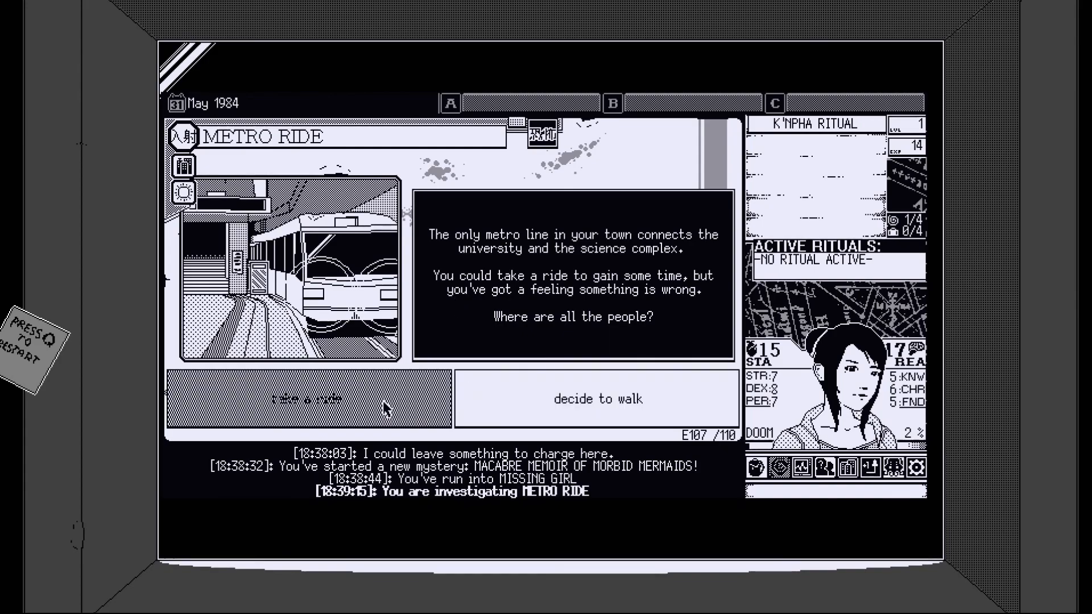
left_click(598, 398)
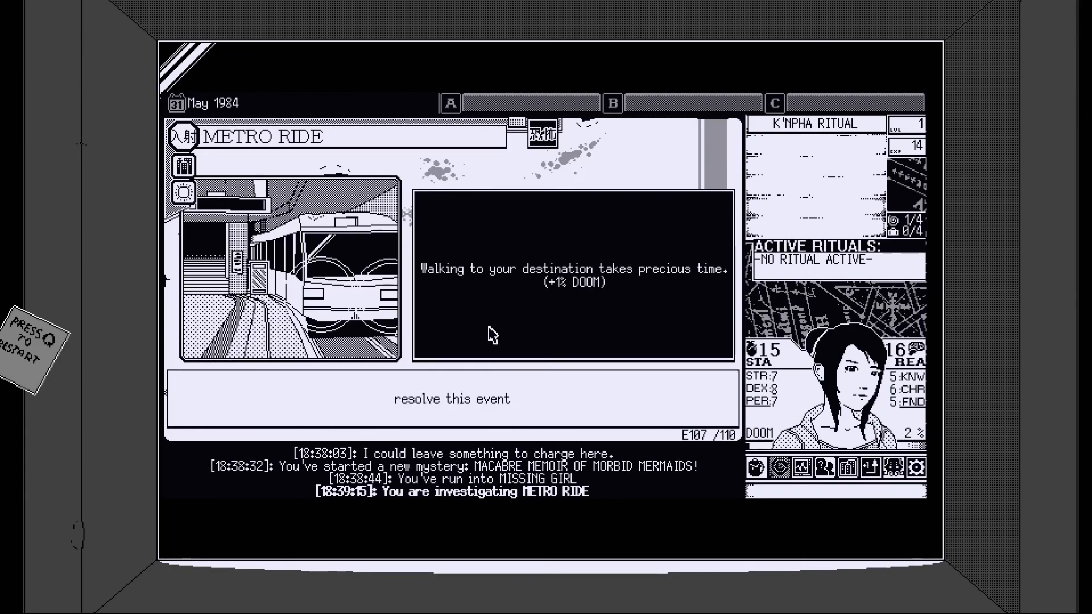
left_click(451, 400)
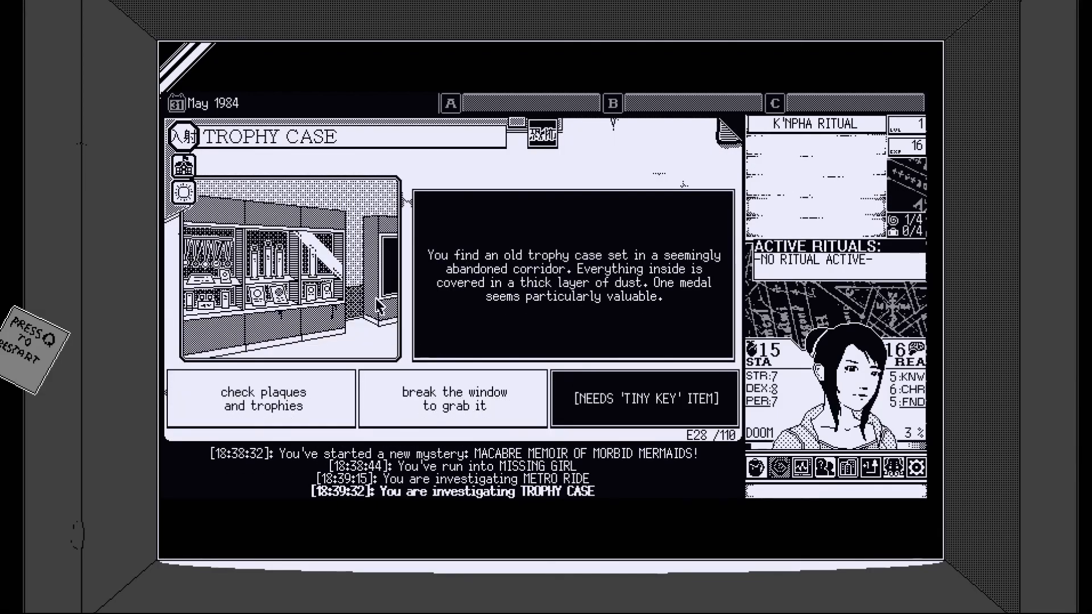
left_click(452, 399)
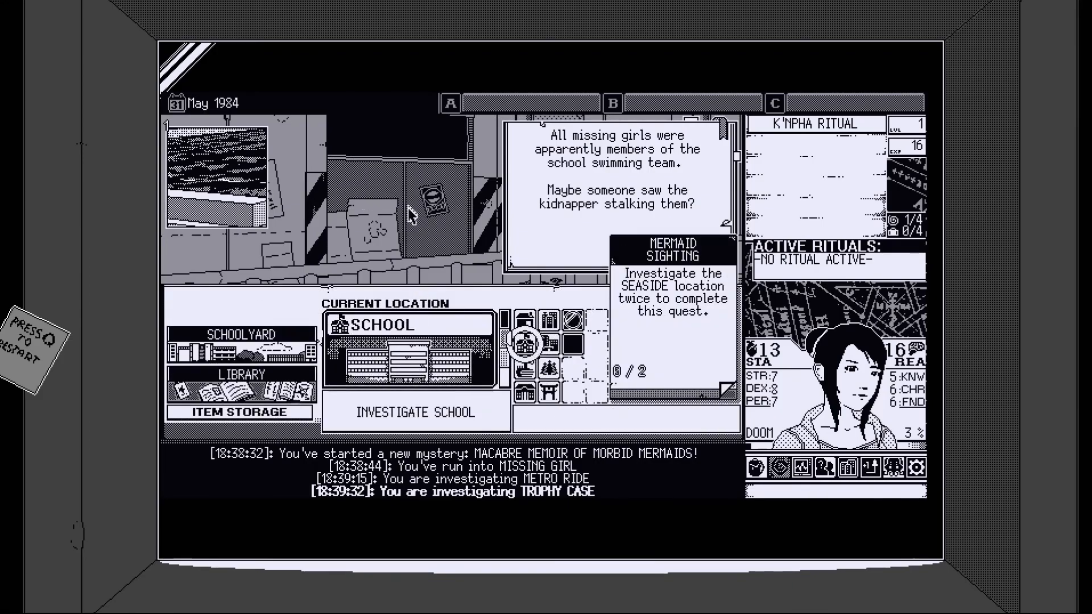
mouse_move(488, 308)
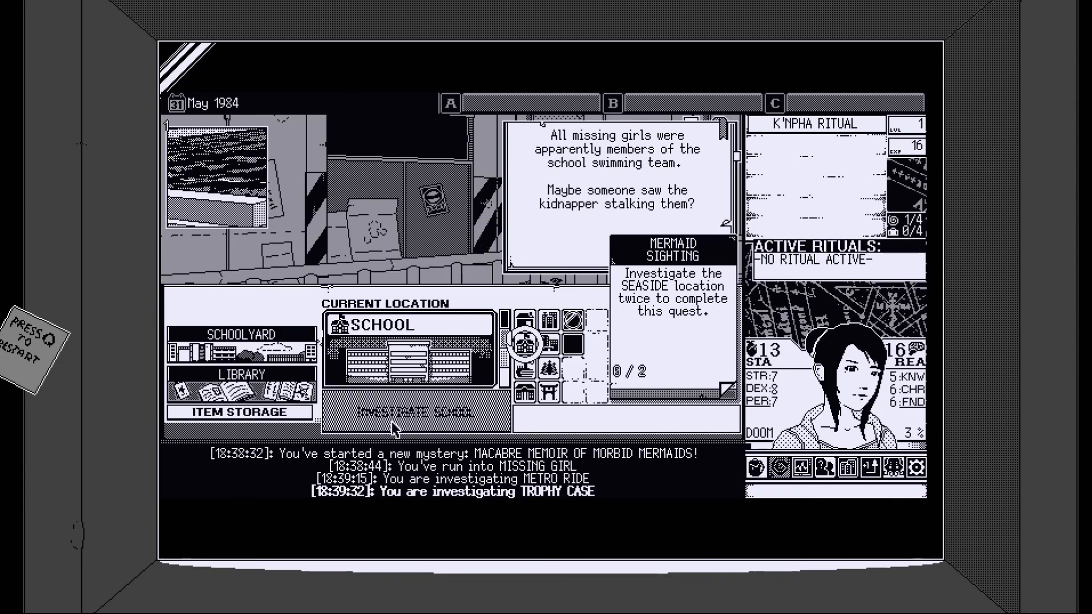
- Investigate the school, observe the smog, and resolve the failed perception event
left_click(410, 416)
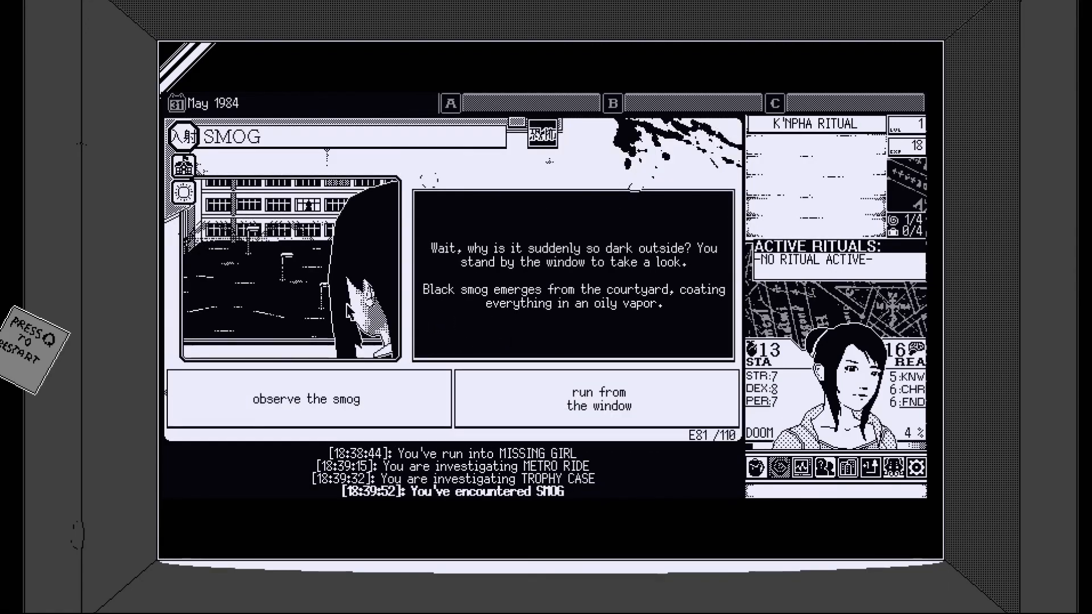
mouse_move(679, 229)
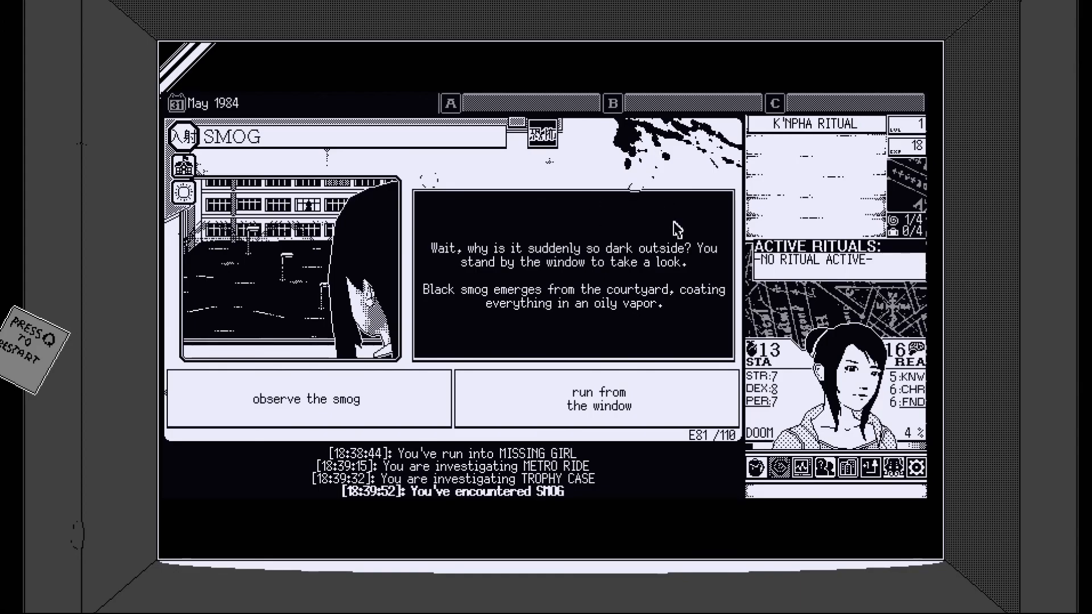
mouse_move(526, 282)
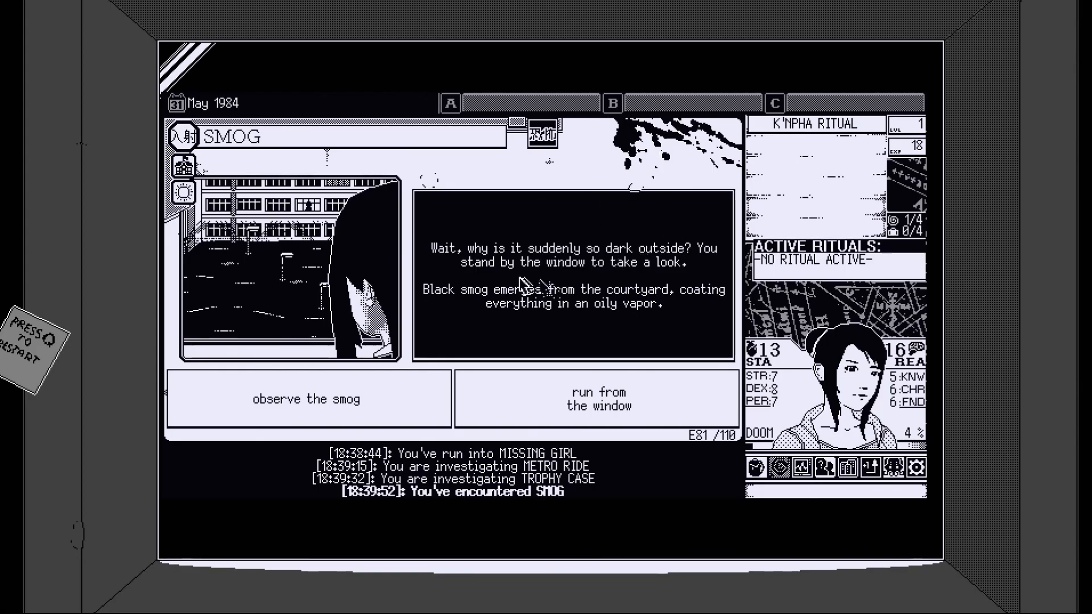
left_click(303, 399)
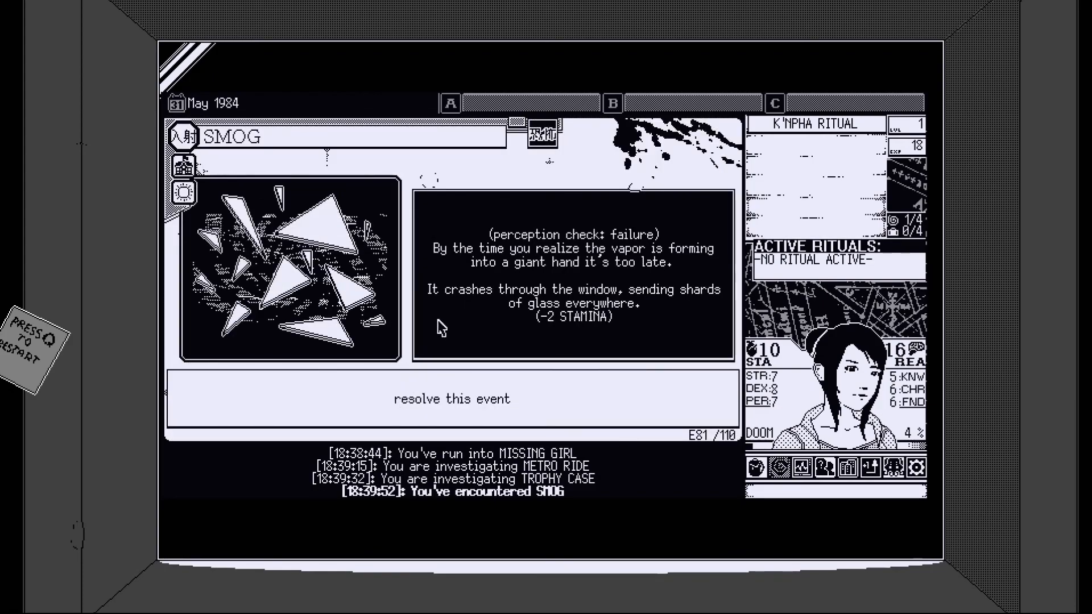
left_click(451, 398)
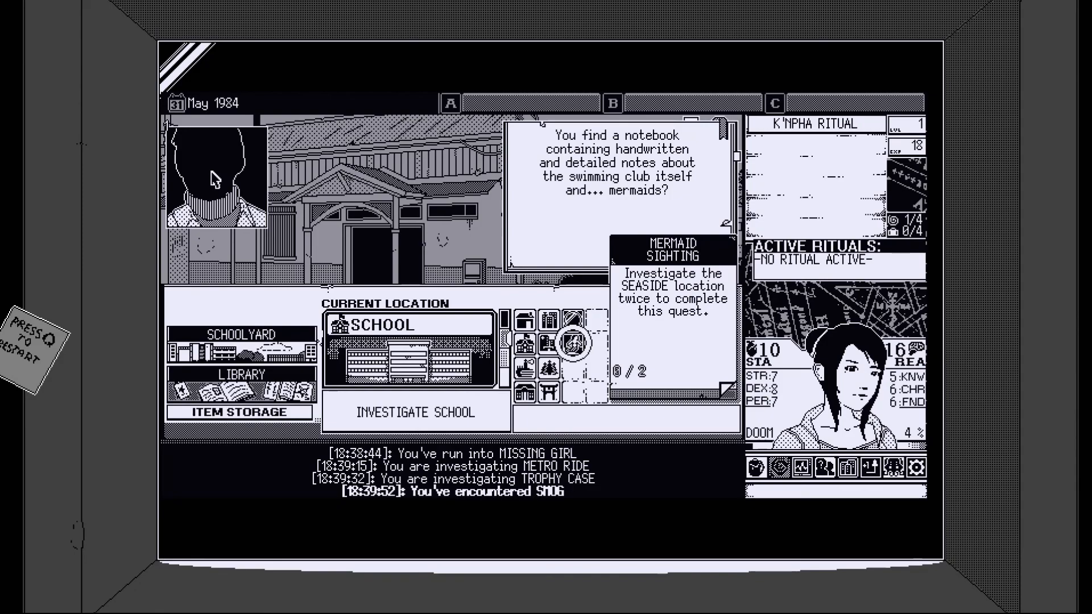
mouse_move(198, 168)
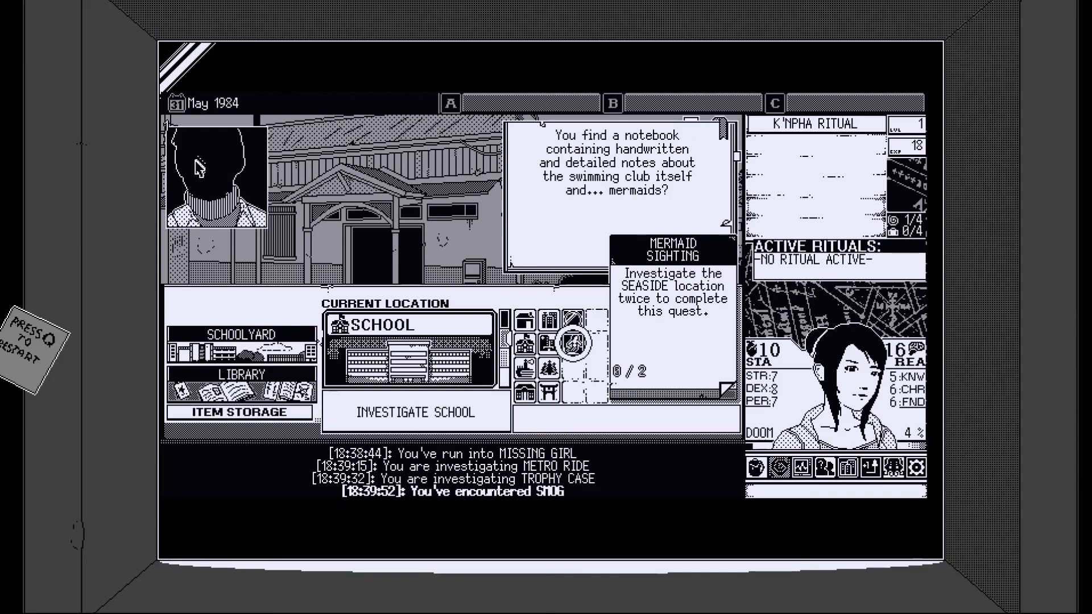
mouse_move(400, 382)
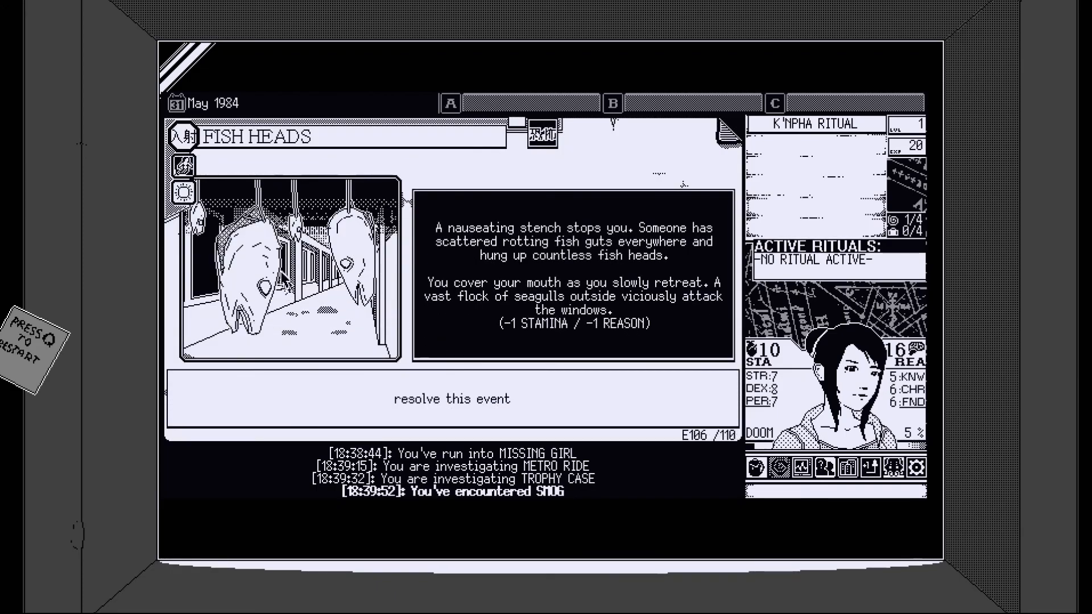
mouse_move(354, 307)
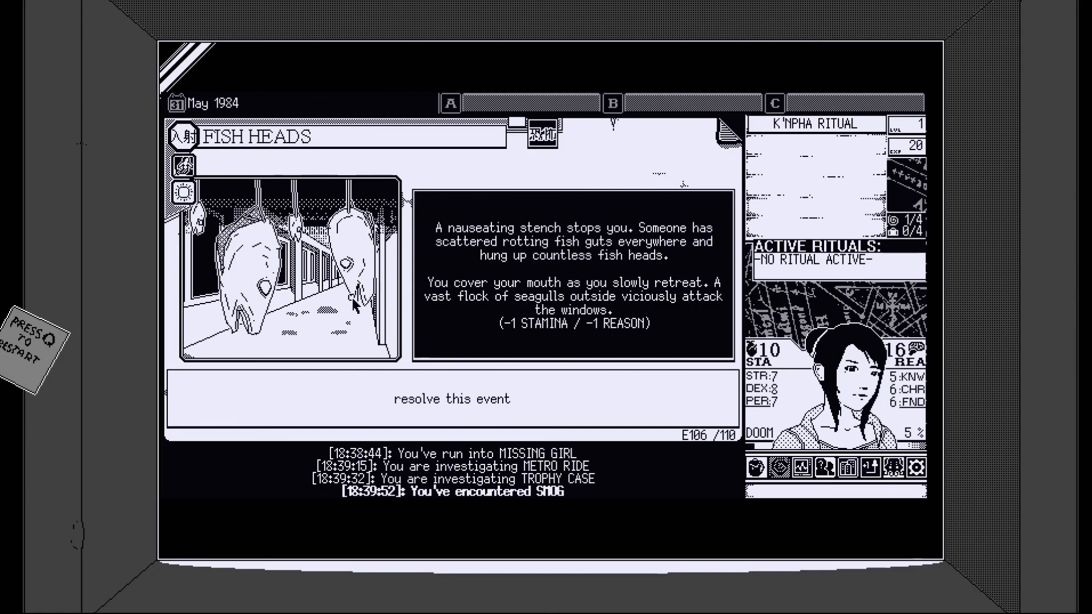
mouse_move(513, 322)
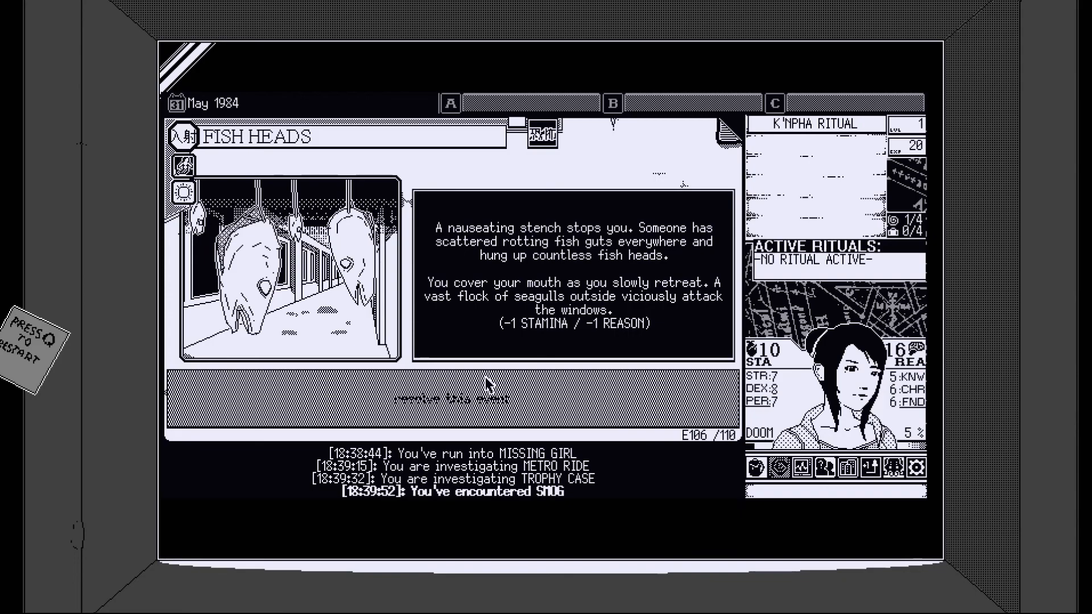
- Resolve the Fish Heads encounter to return to the map
left_click(452, 400)
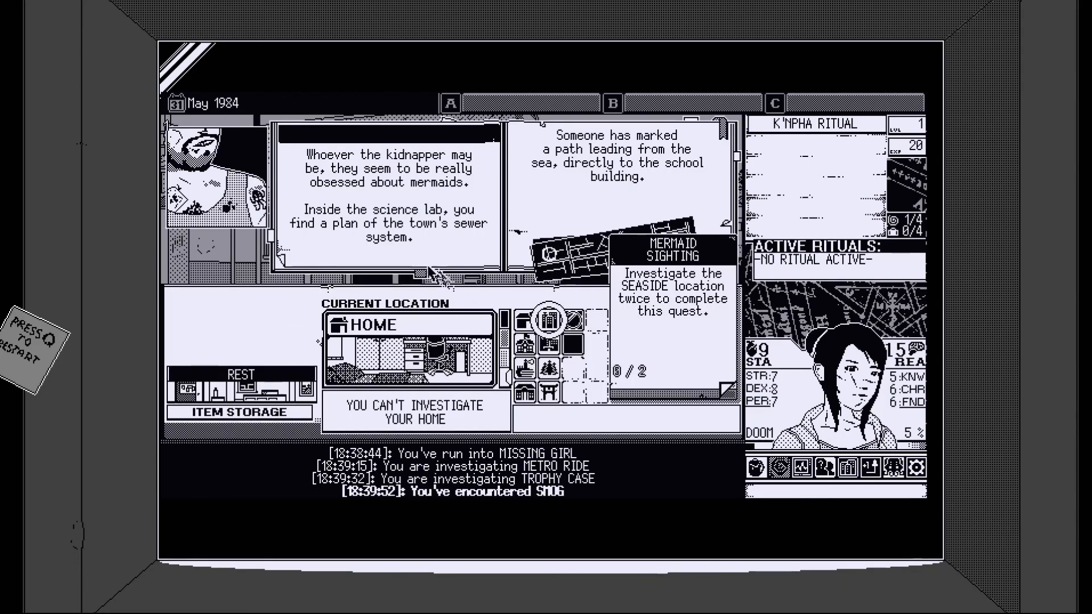
mouse_move(305, 247)
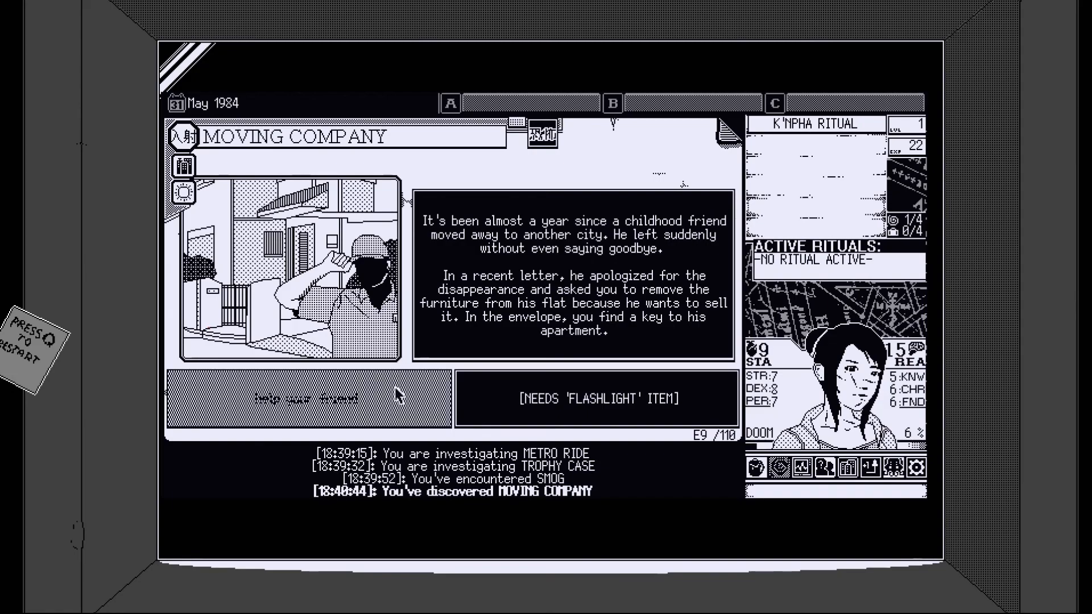
- Choose 'help your friend' in the Moving Company event to clear out his flat
left_click(300, 398)
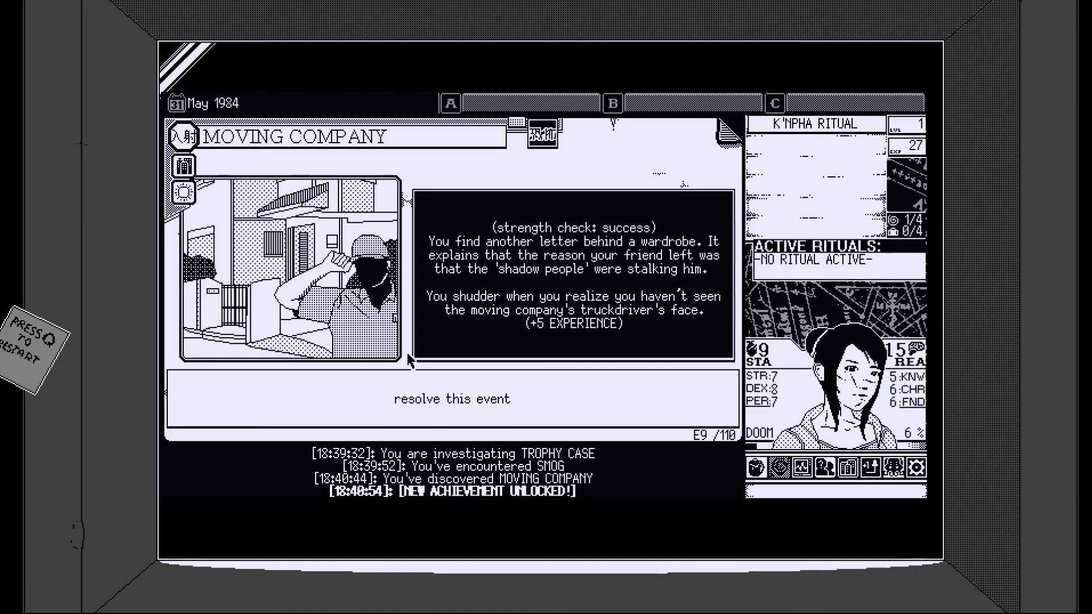
mouse_move(393, 282)
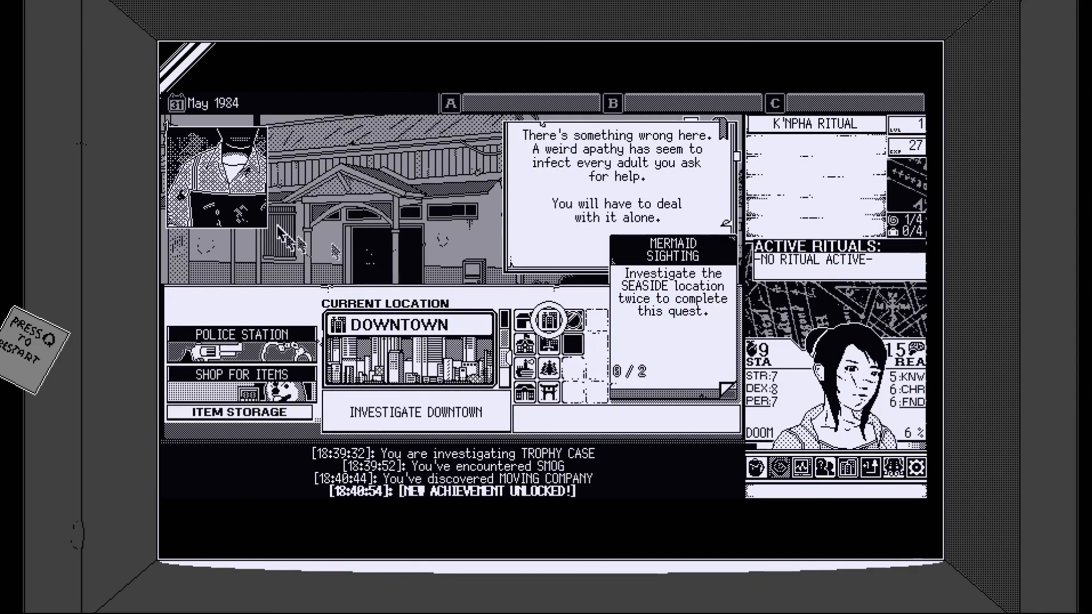
mouse_move(240, 150)
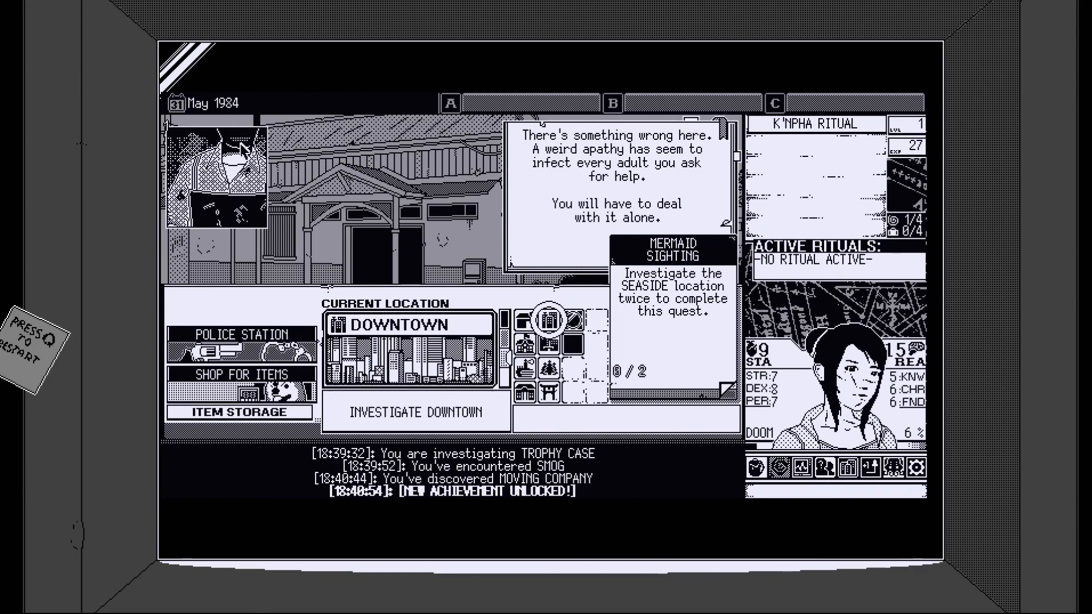
mouse_move(421, 276)
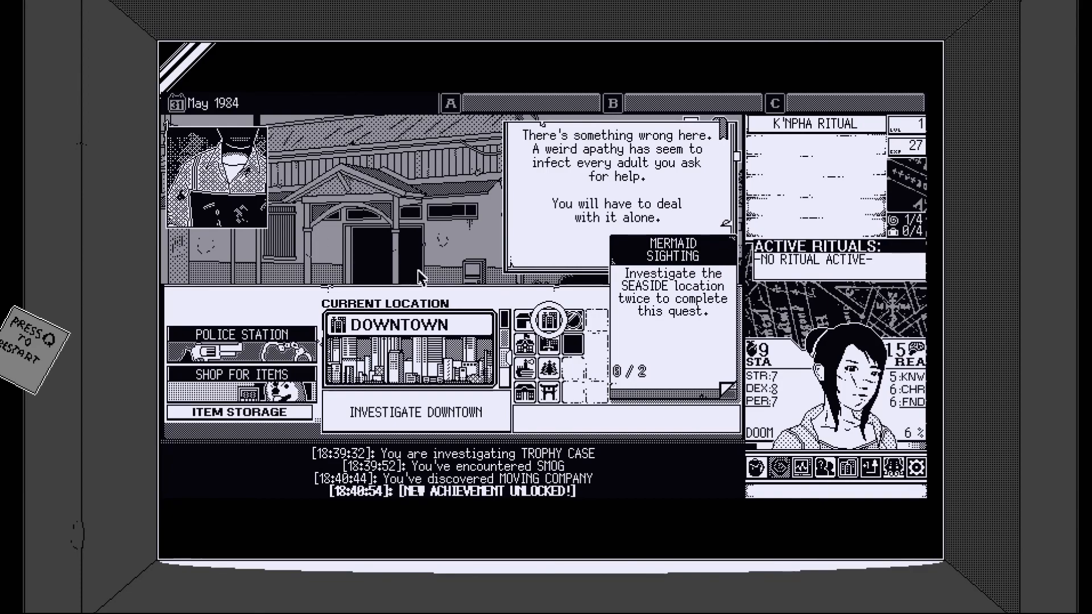
mouse_move(564, 331)
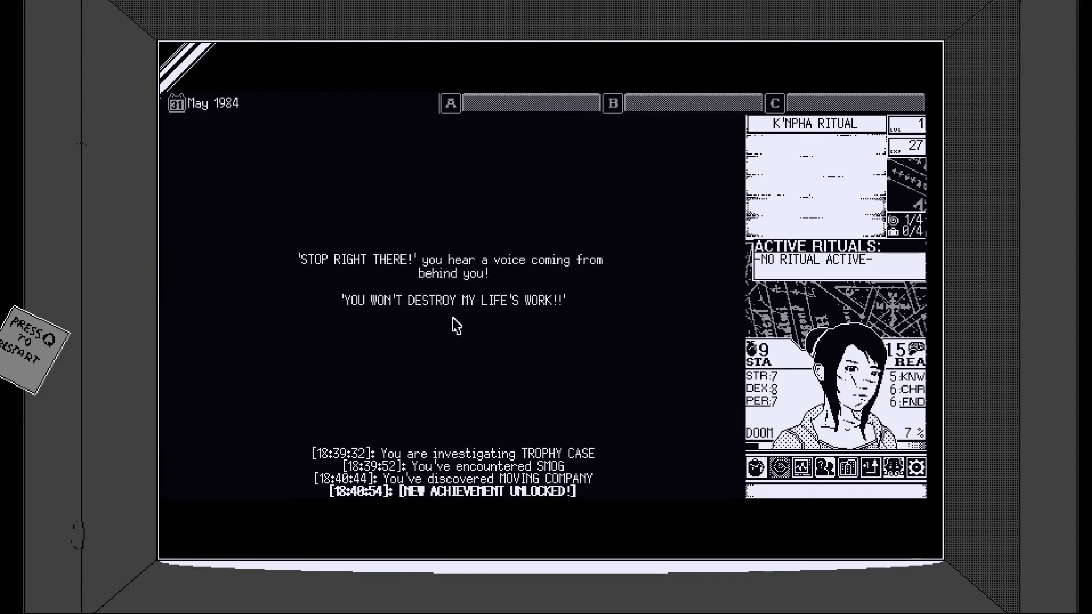
mouse_move(474, 334)
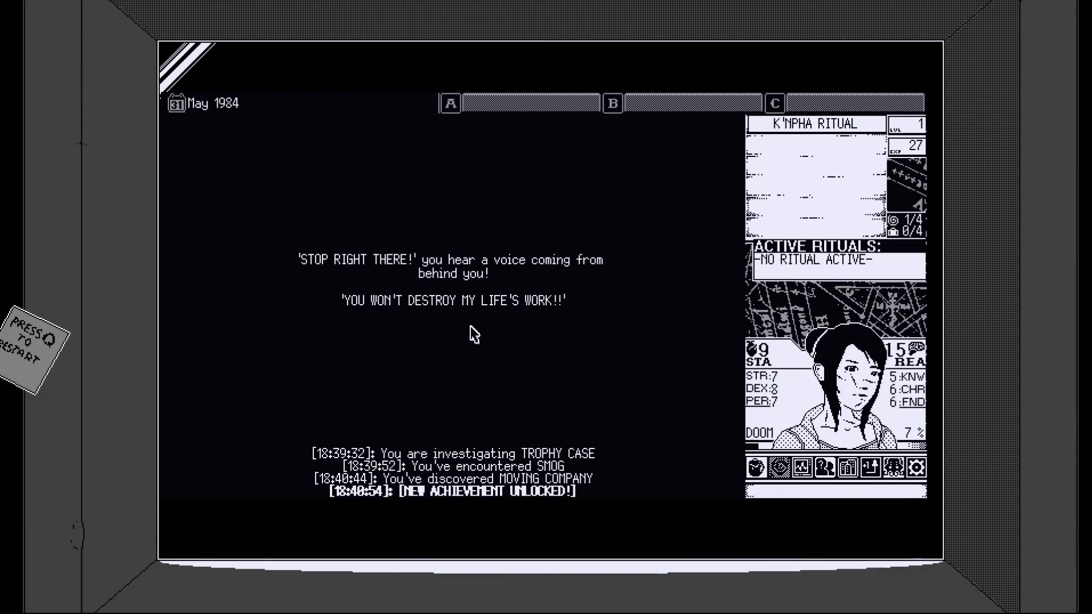
mouse_move(466, 312)
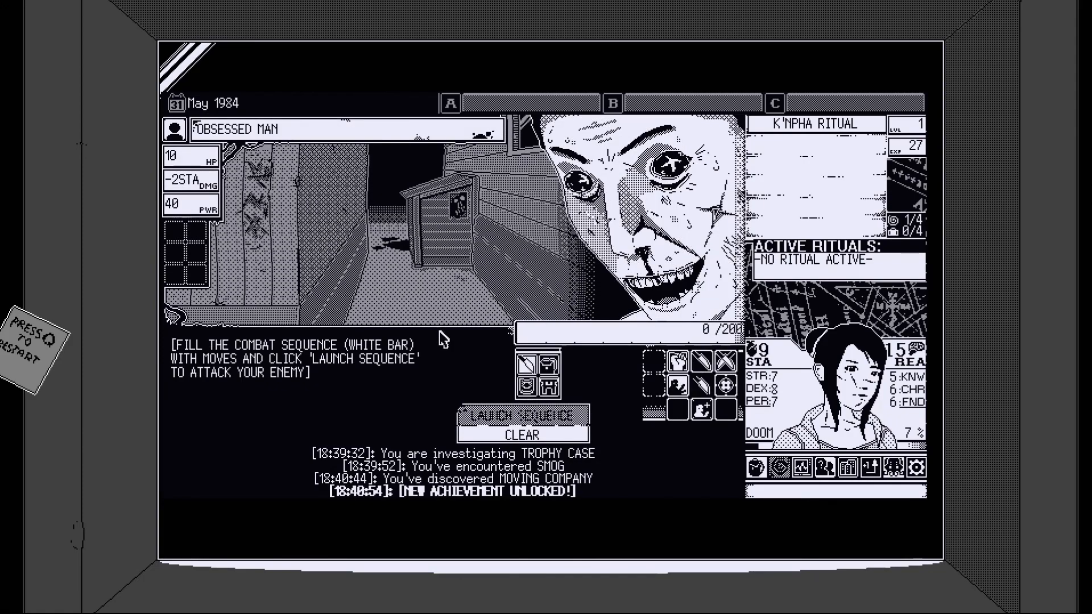
mouse_move(581, 372)
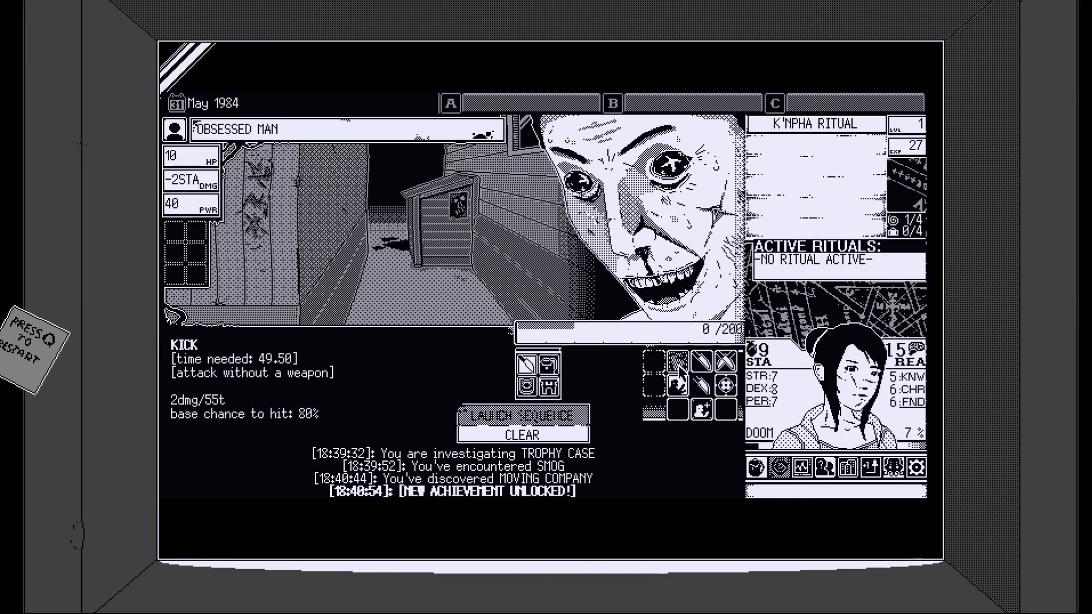
- Launch a kick sequence at the Obsessed Man, then a second four-kick sequence
left_click(521, 415)
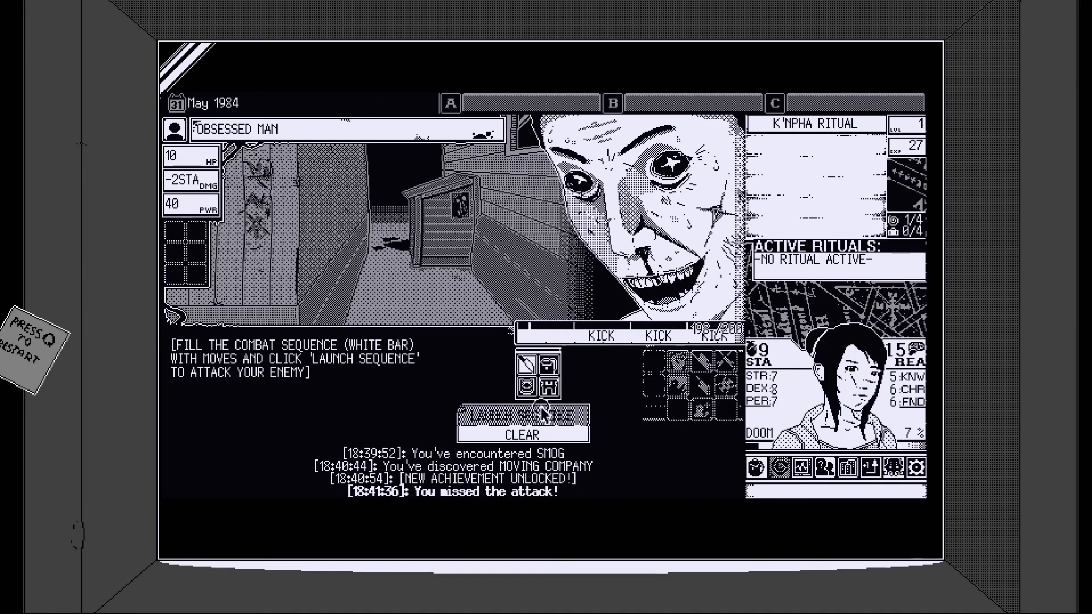
left_click(521, 415)
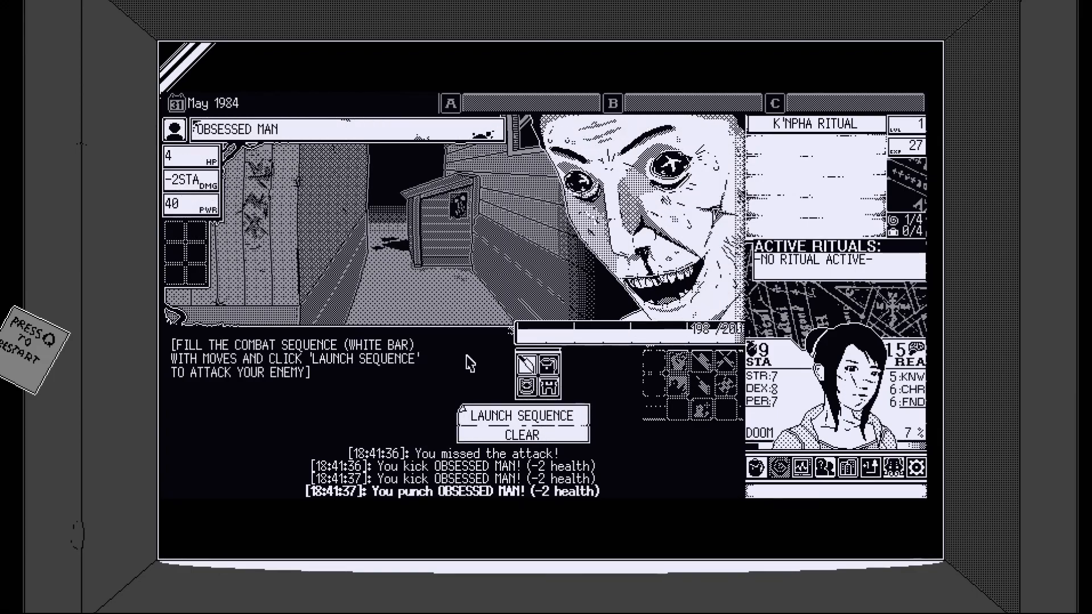
left_click(521, 416)
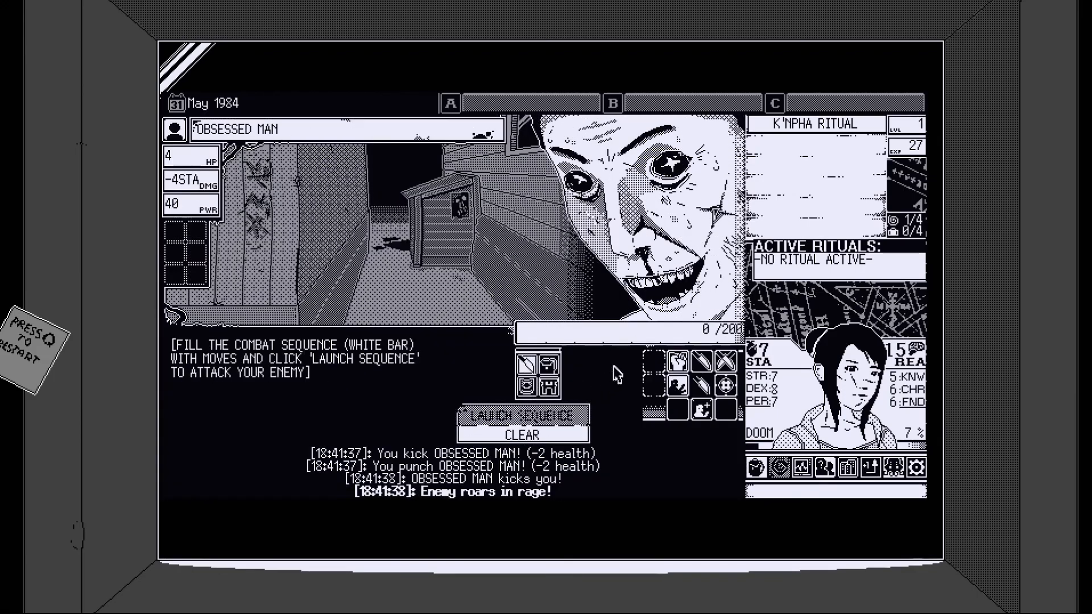
left_click(677, 362)
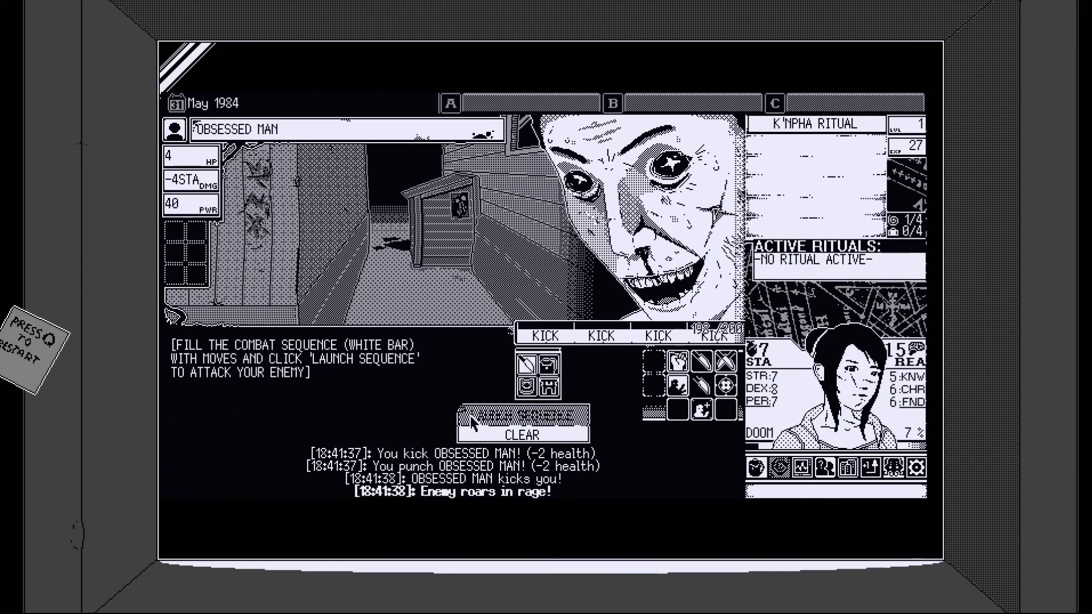
left_click(521, 415)
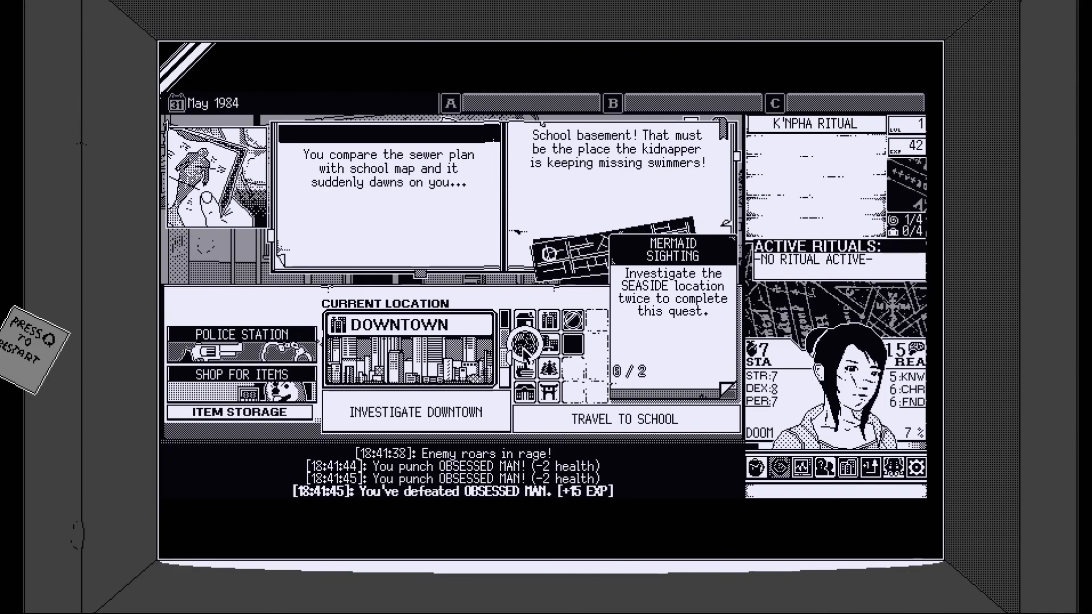
- Travel to the School, investigate it, and agree to help the Substitute Teacher
left_click(624, 418)
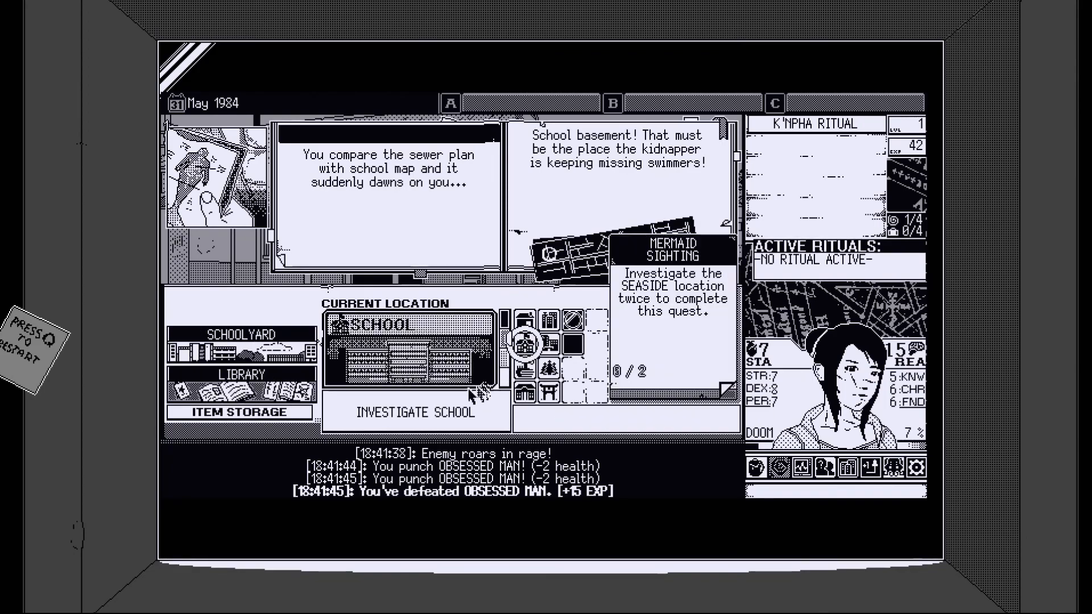
left_click(240, 374)
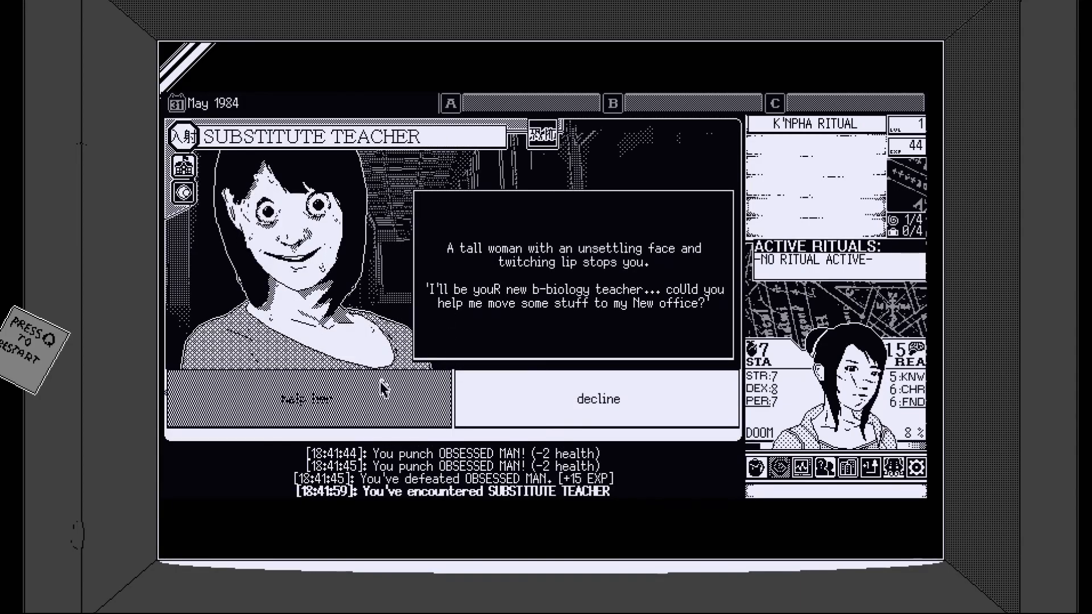
left_click(305, 398)
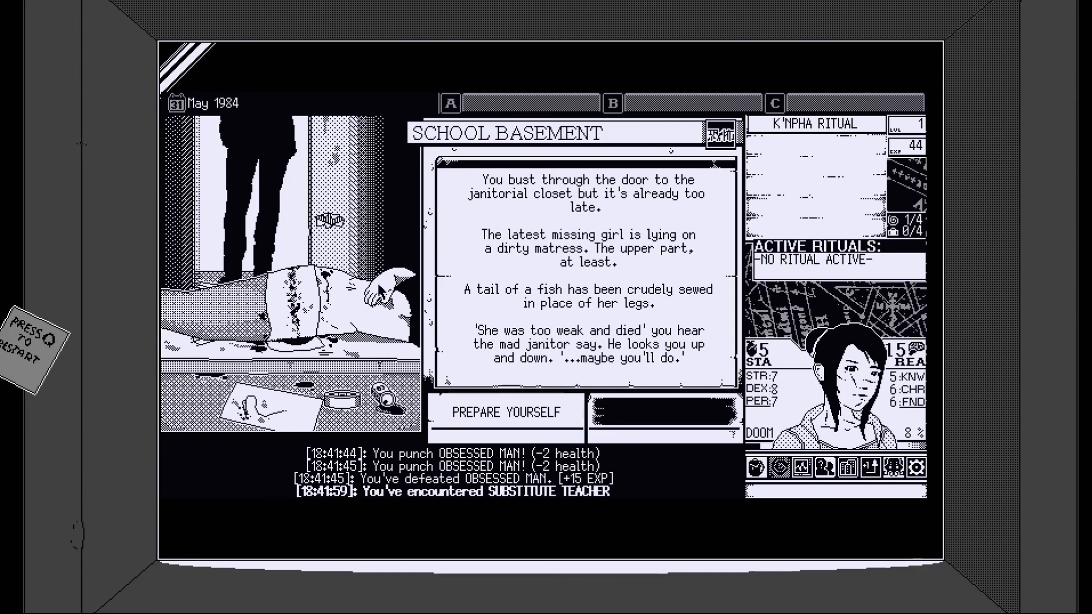
mouse_move(388, 314)
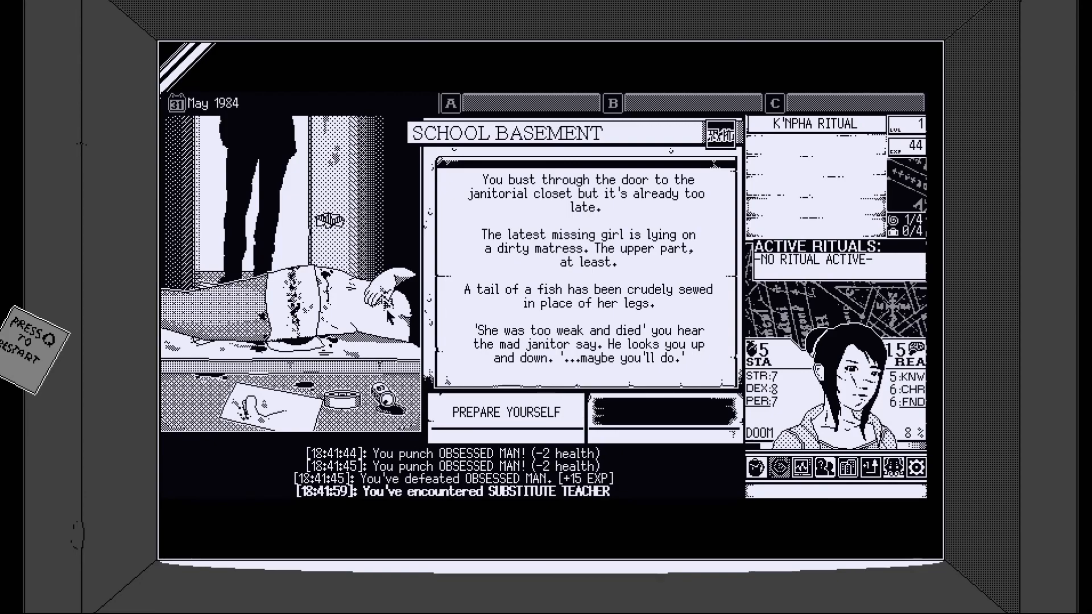
mouse_move(470, 334)
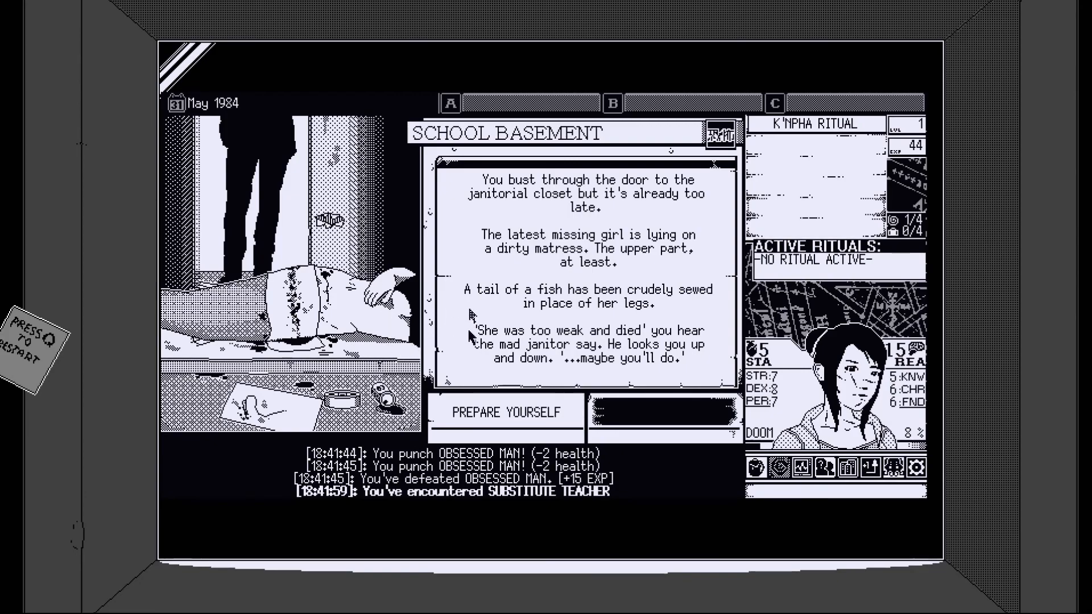
- Choose PREPARE YOURSELF in the School Basement to start fighting the Mad Janitor
left_click(505, 413)
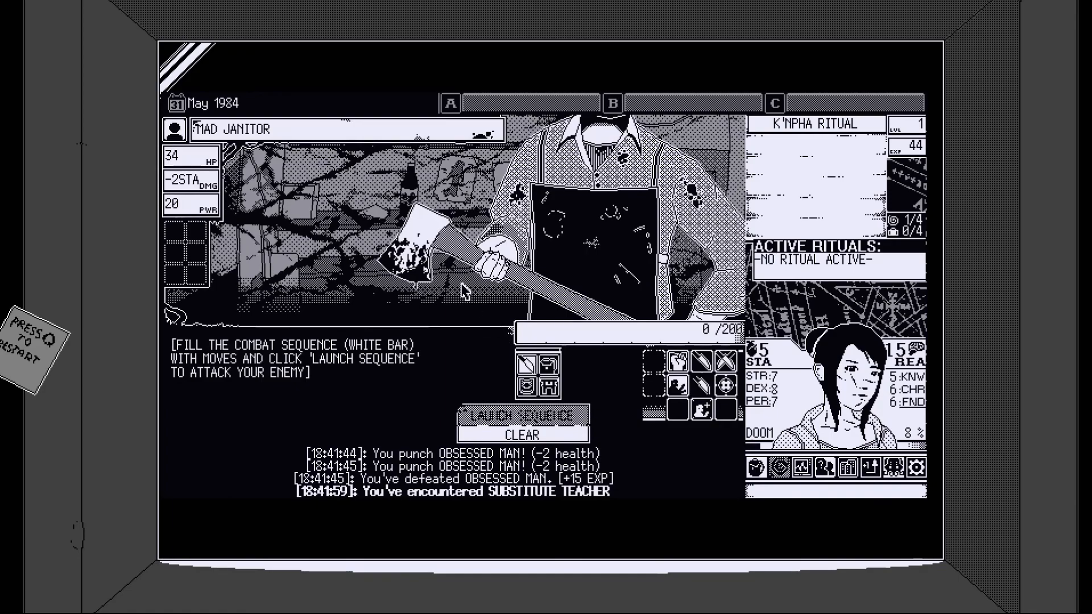
mouse_move(609, 411)
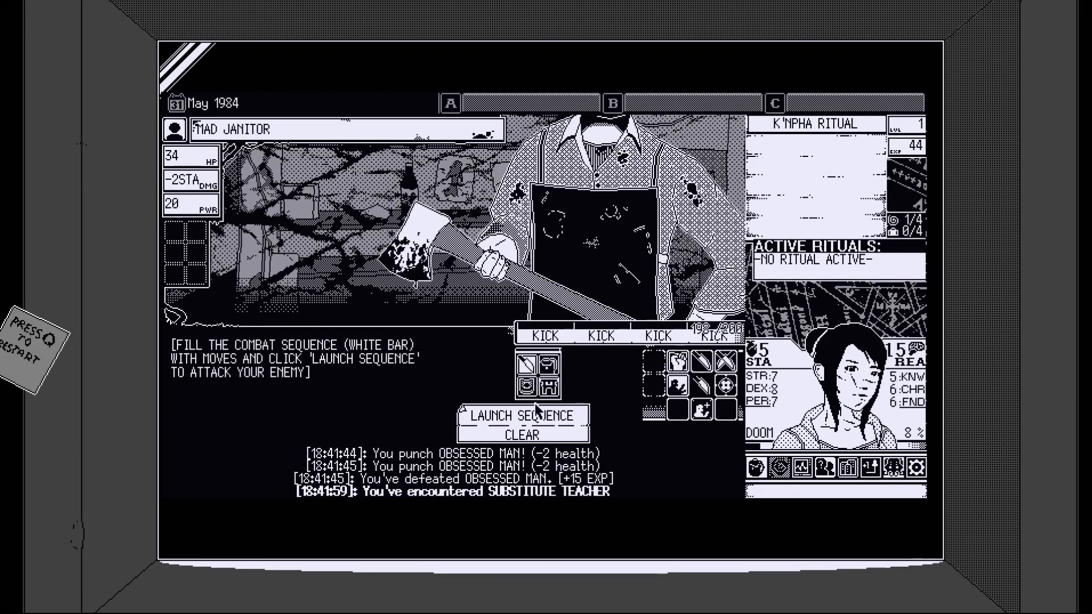
- Cut the Mad Janitor to 30 health with kicks, punches and a search, then queue DESP
left_click(519, 416)
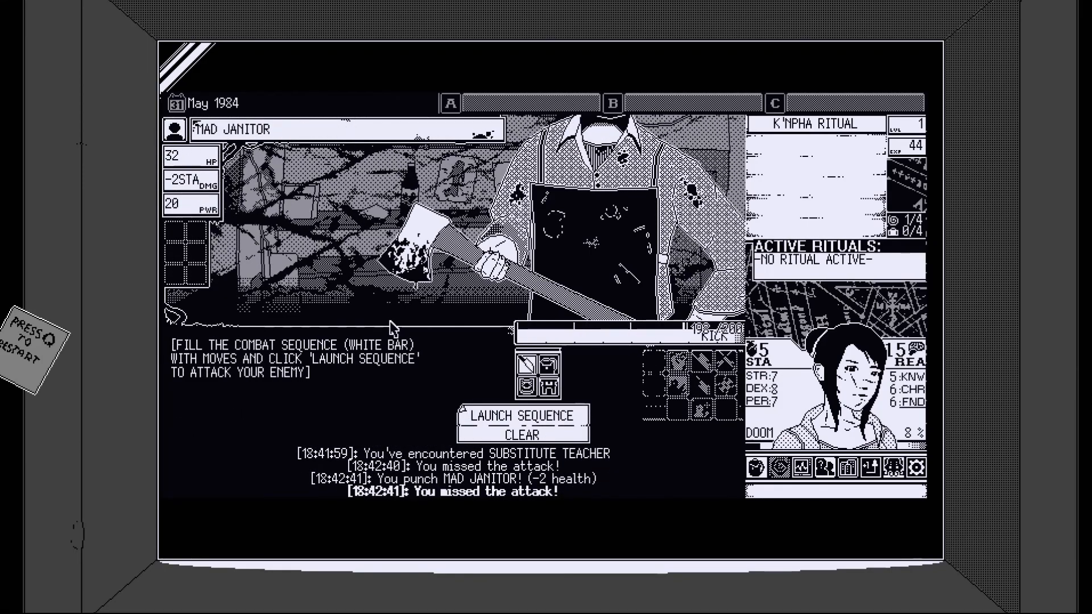
left_click(519, 415)
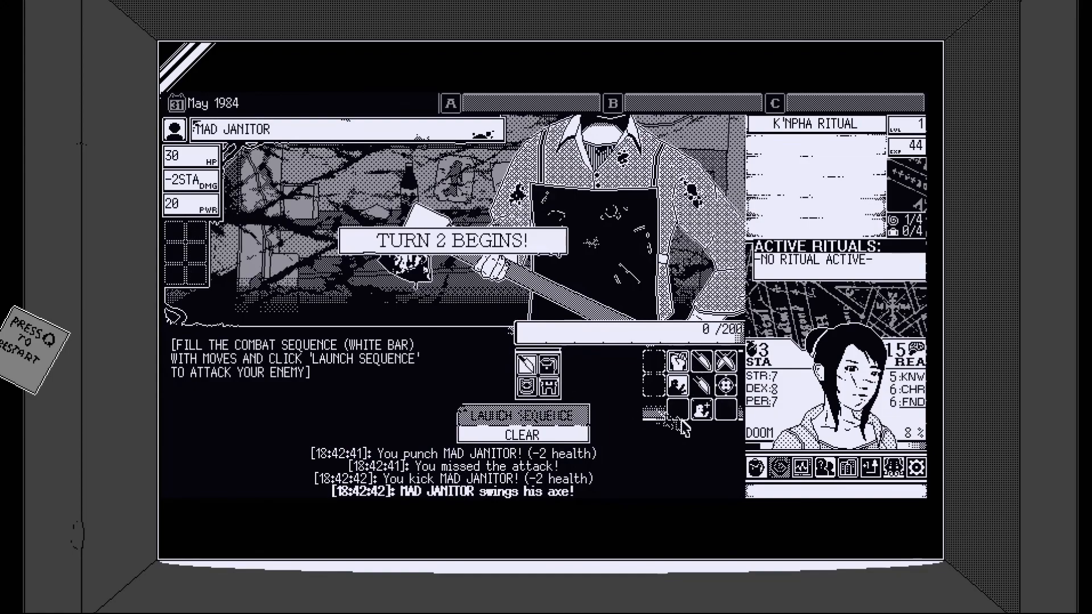
left_click(722, 387)
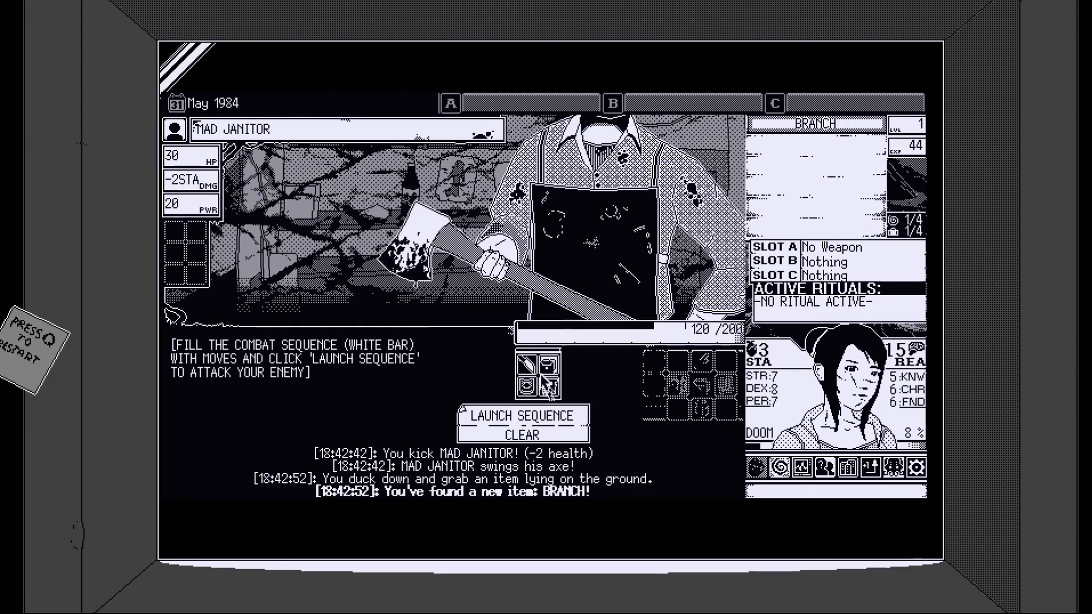
left_click(519, 415)
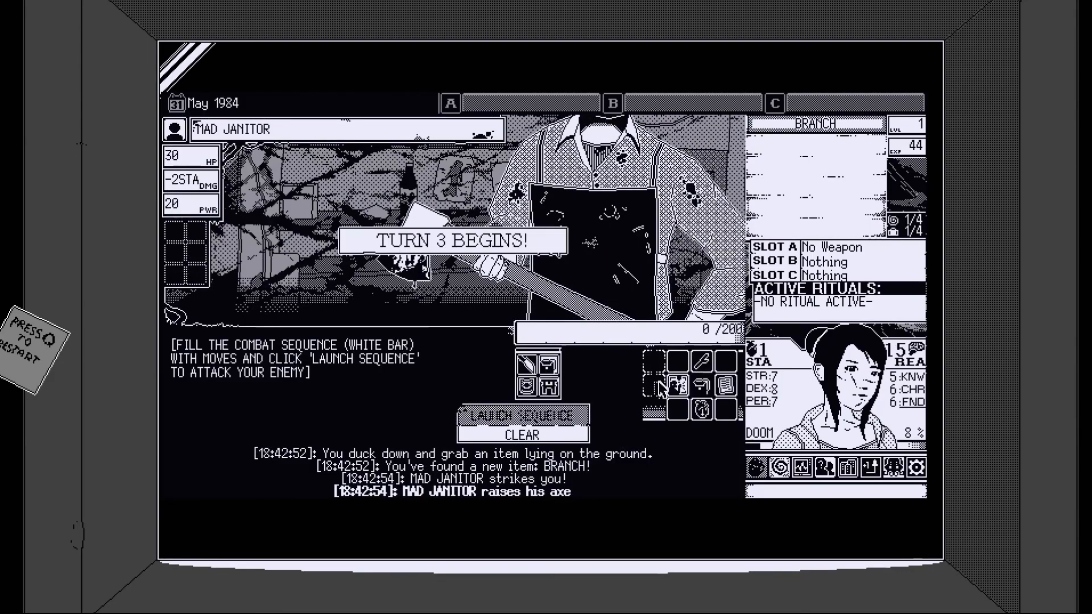
left_click(661, 387)
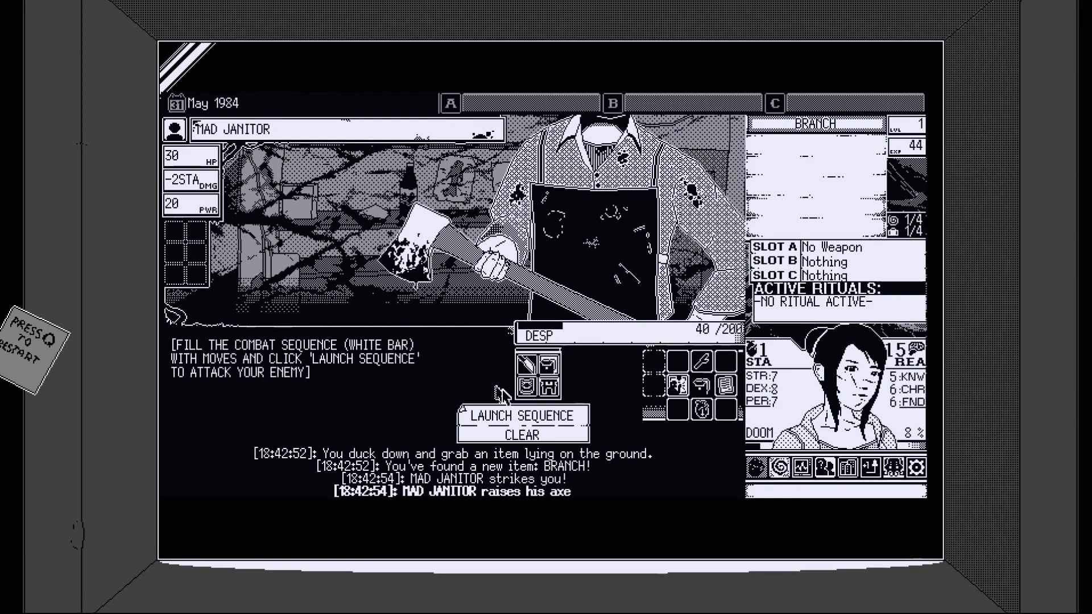
left_click(693, 365)
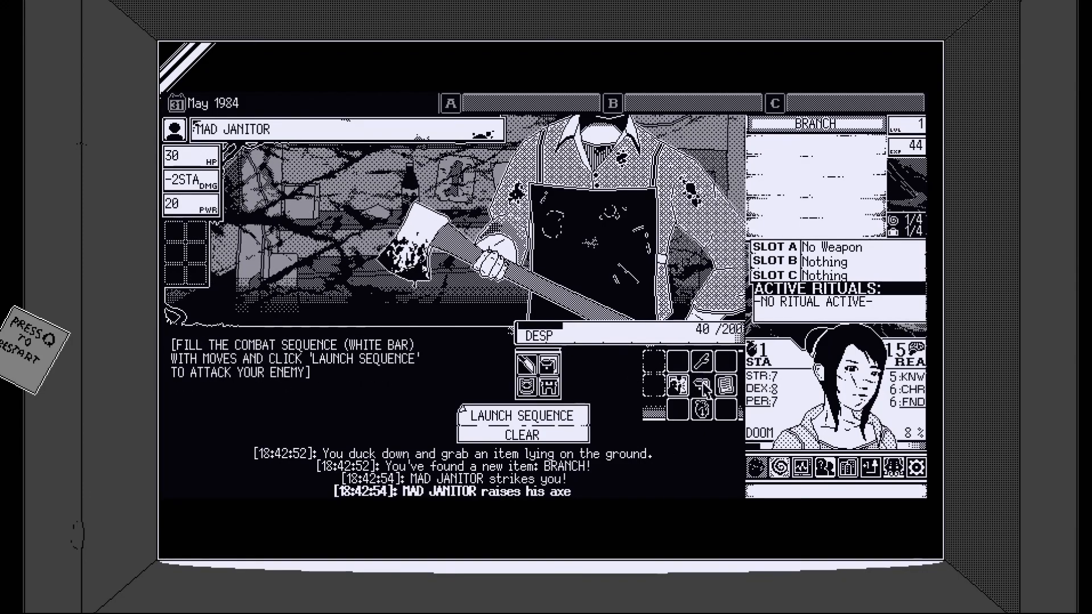
mouse_move(700, 411)
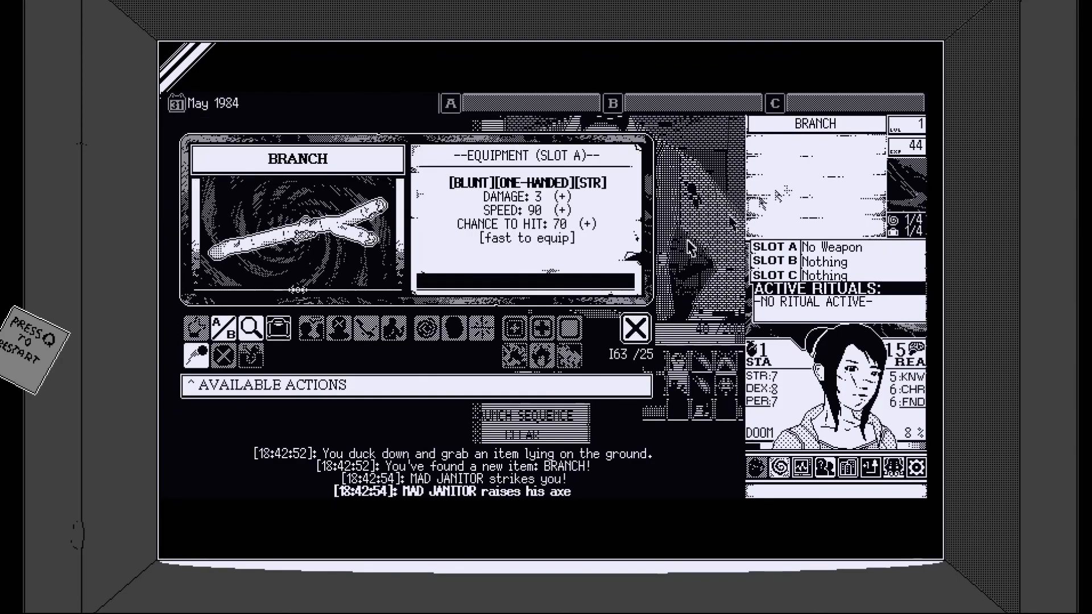
mouse_move(197, 357)
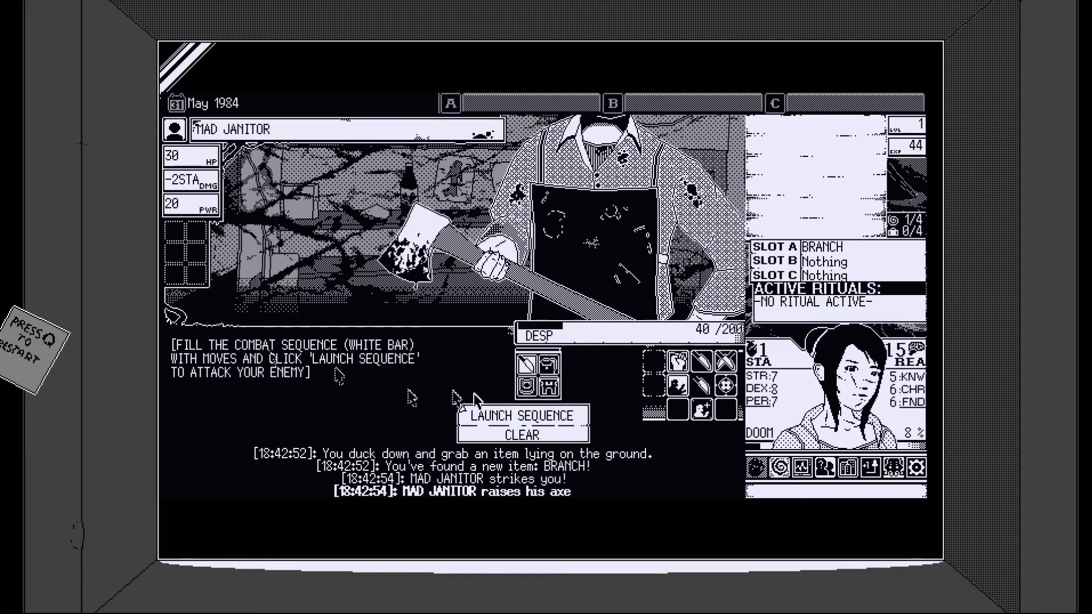
- Queue and launch branch attacks on the Mad Janitor over two turns
left_click(703, 363)
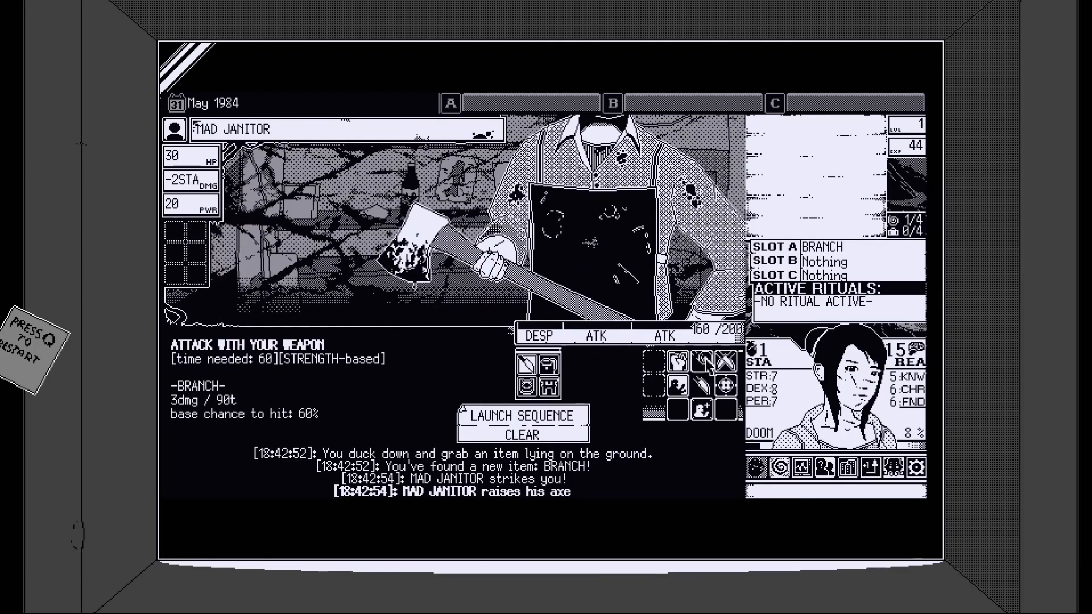
left_click(521, 416)
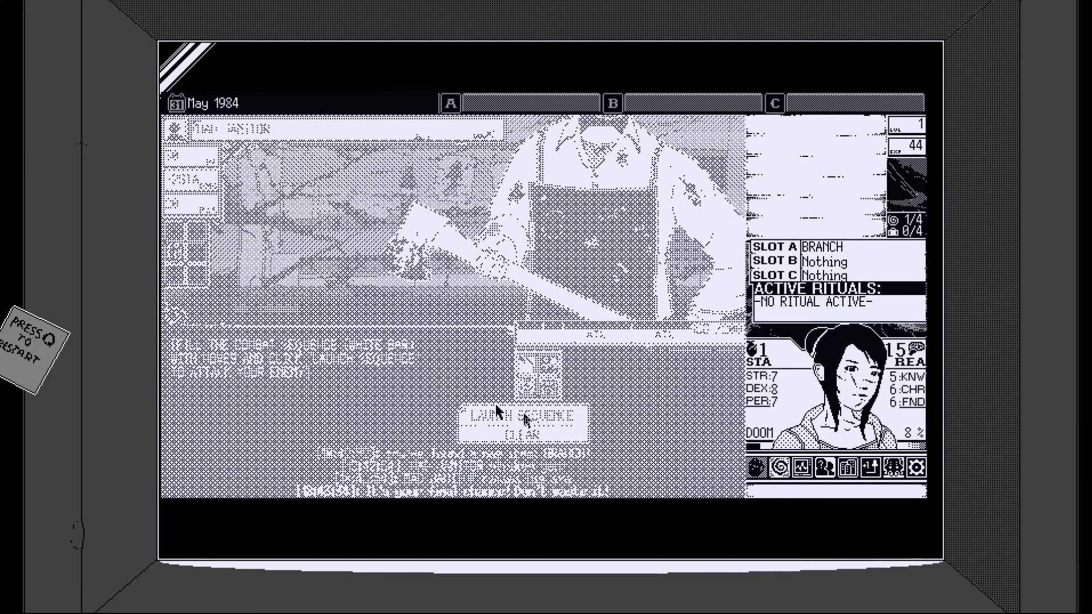
left_click(521, 415)
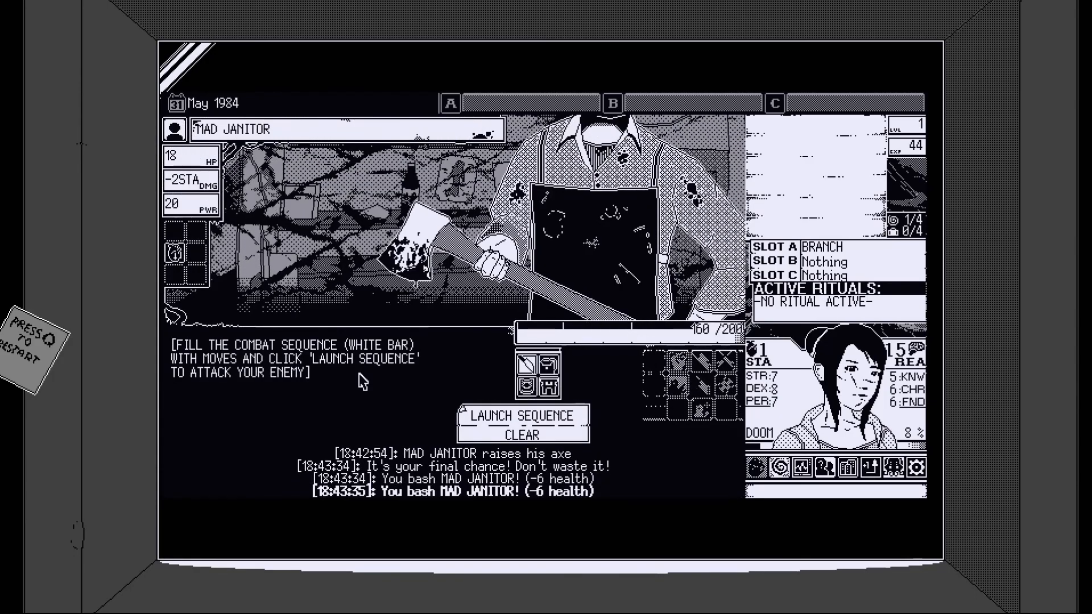
left_click(521, 415)
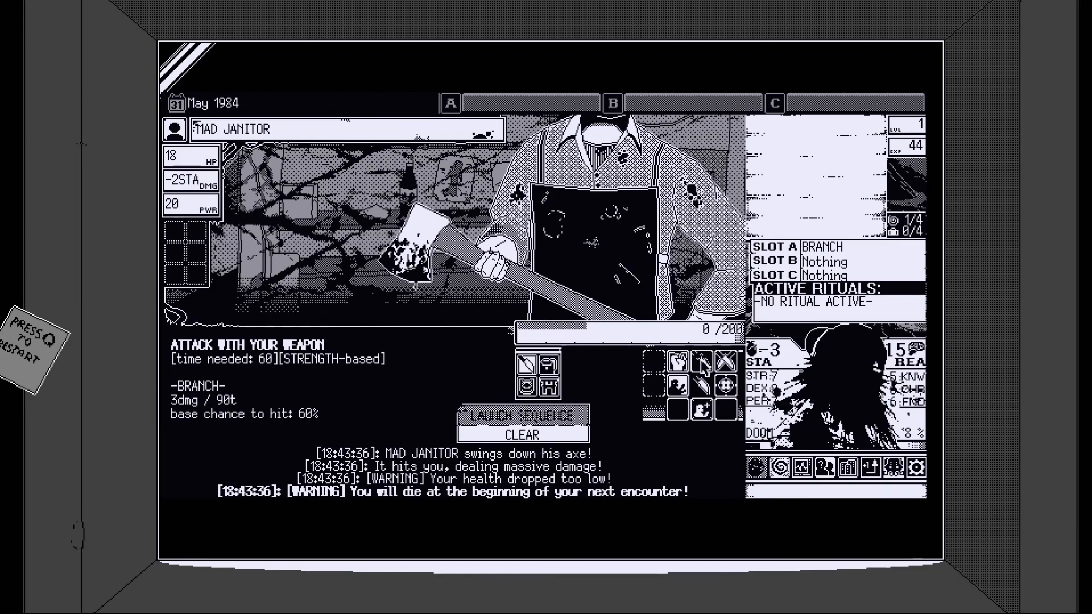
left_click(724, 361)
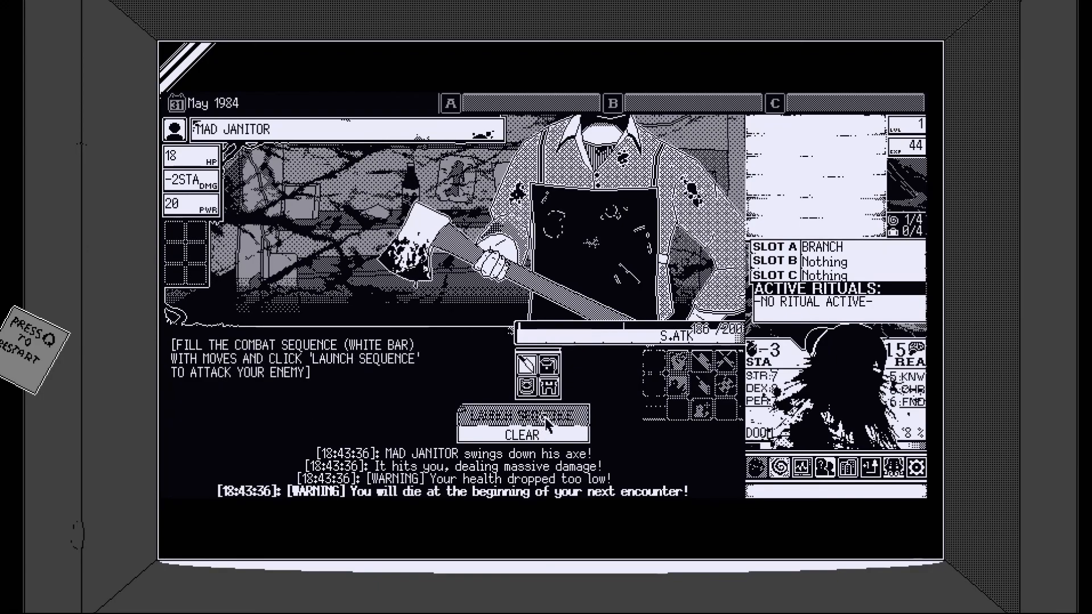
left_click(522, 416)
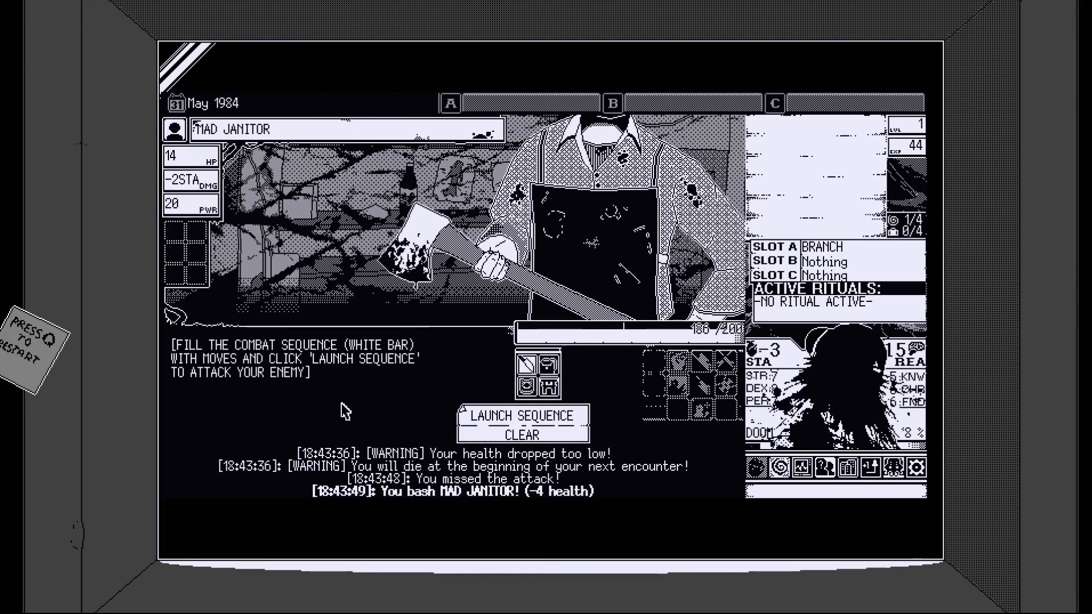
- Finish the Mad Janitor with two three-attack branch sequences and end the fight
left_click(522, 416)
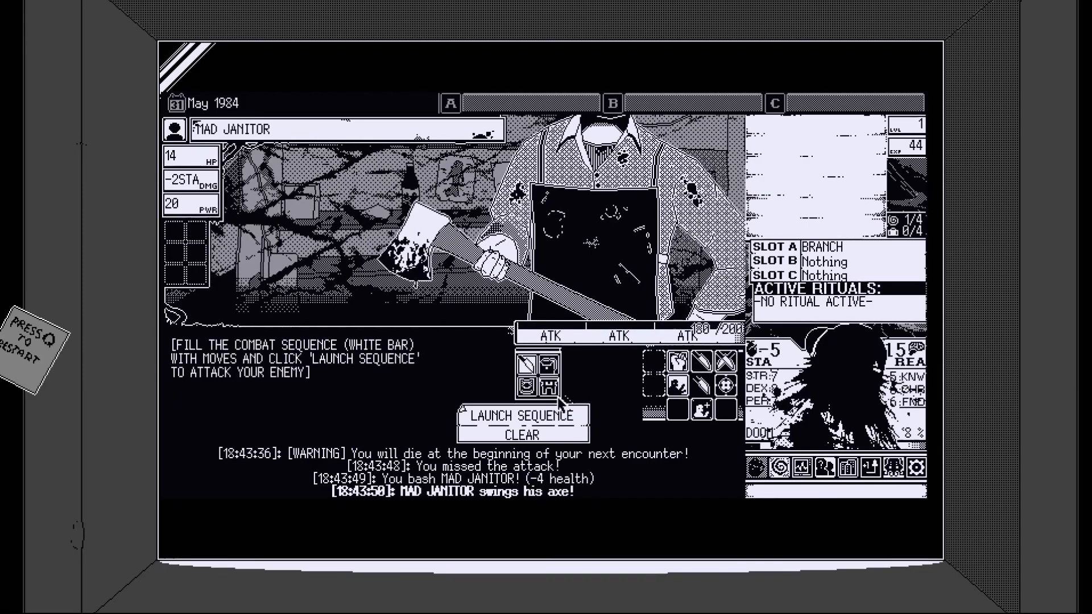
left_click(521, 415)
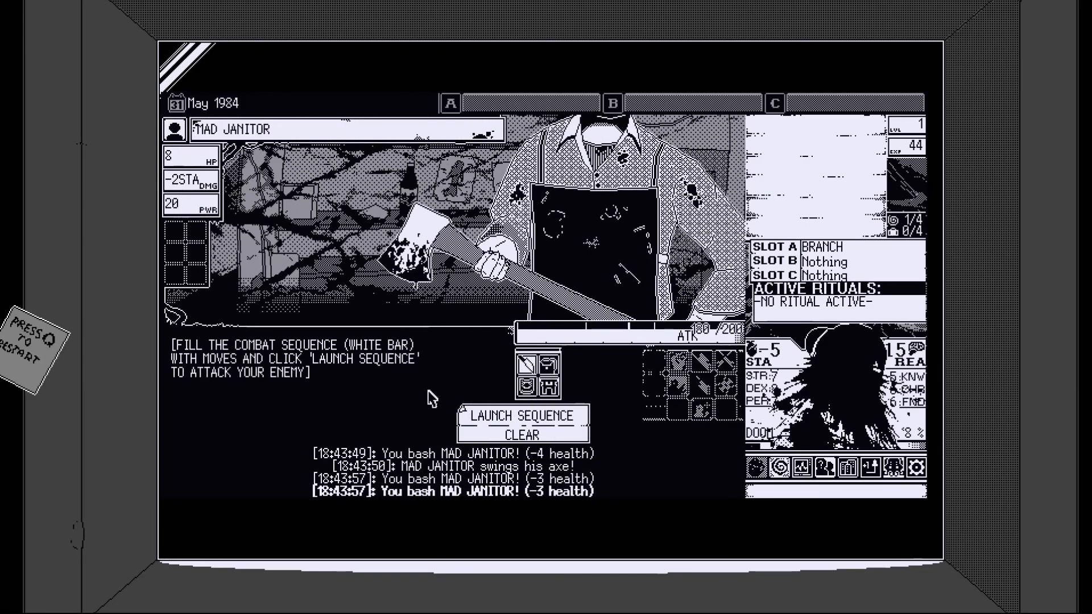
left_click(517, 416)
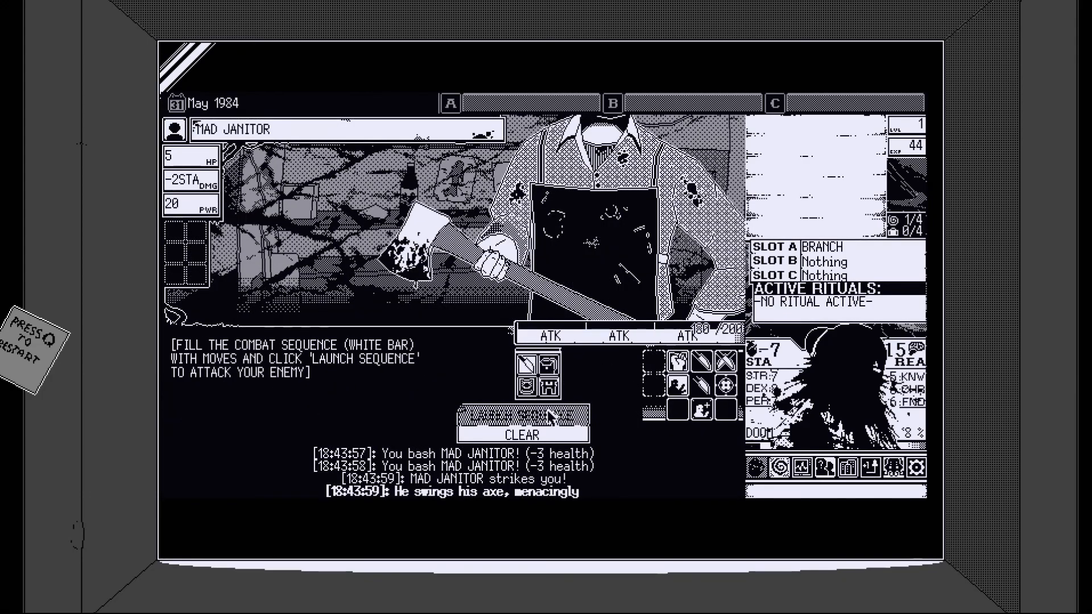
left_click(519, 418)
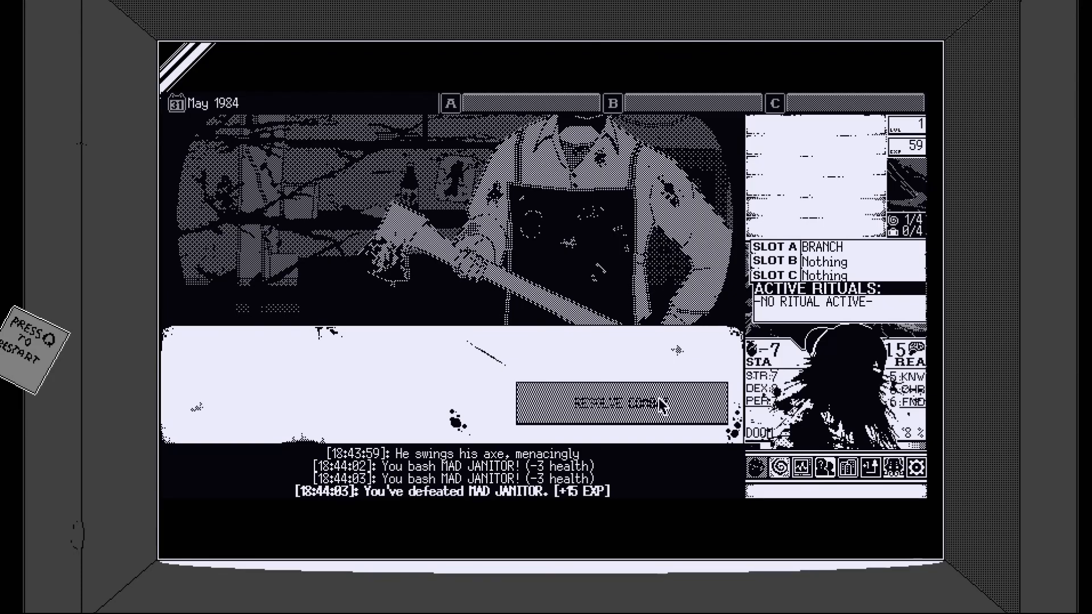
left_click(617, 403)
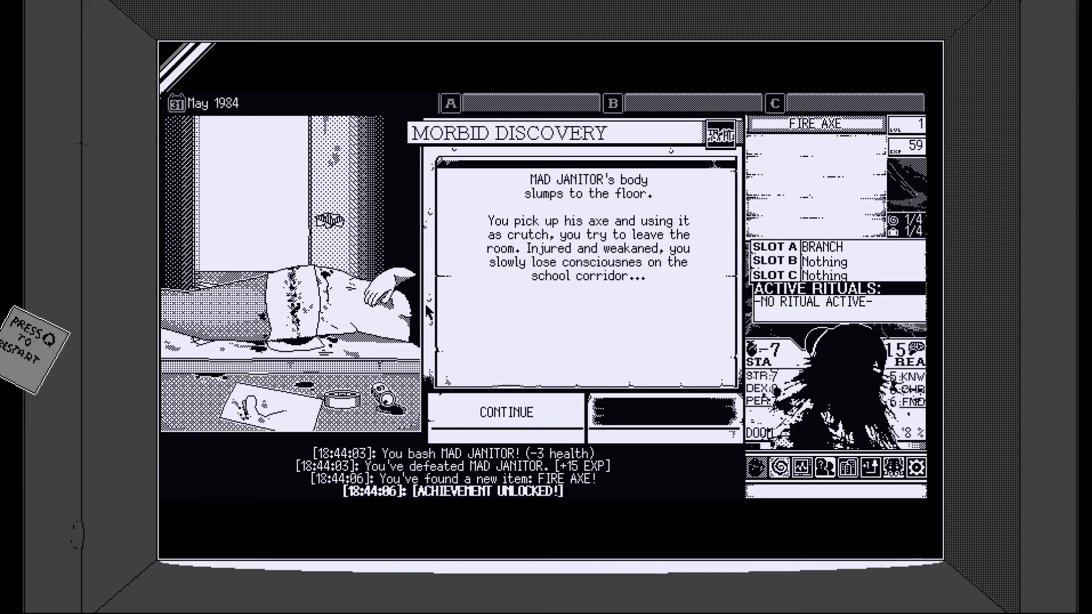
mouse_move(487, 336)
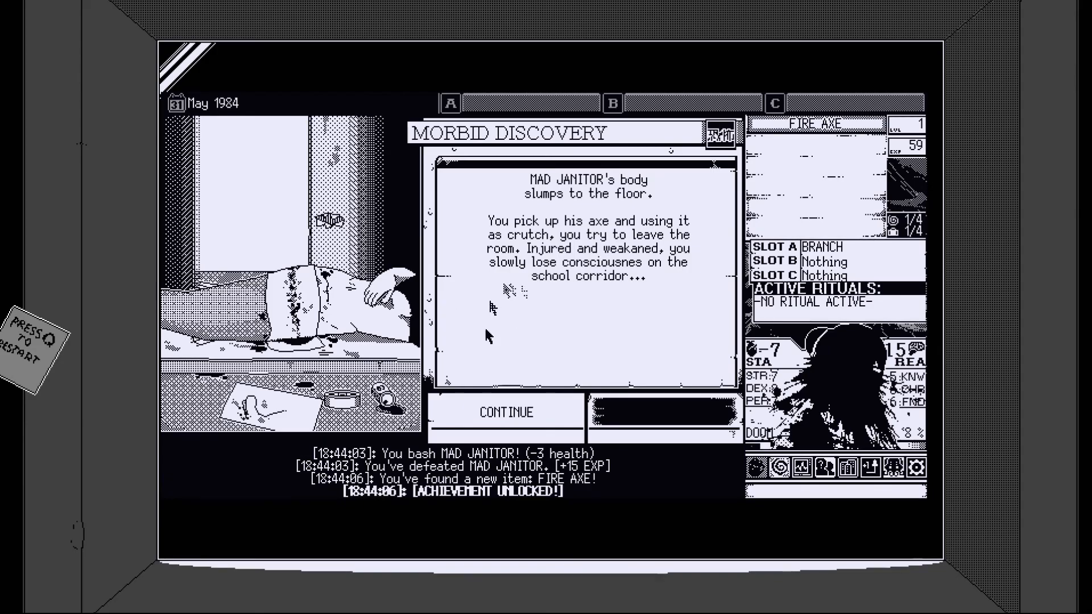
- Continue past Morbid Discovery and close the solved Ending A screen, returning to the town map
left_click(506, 412)
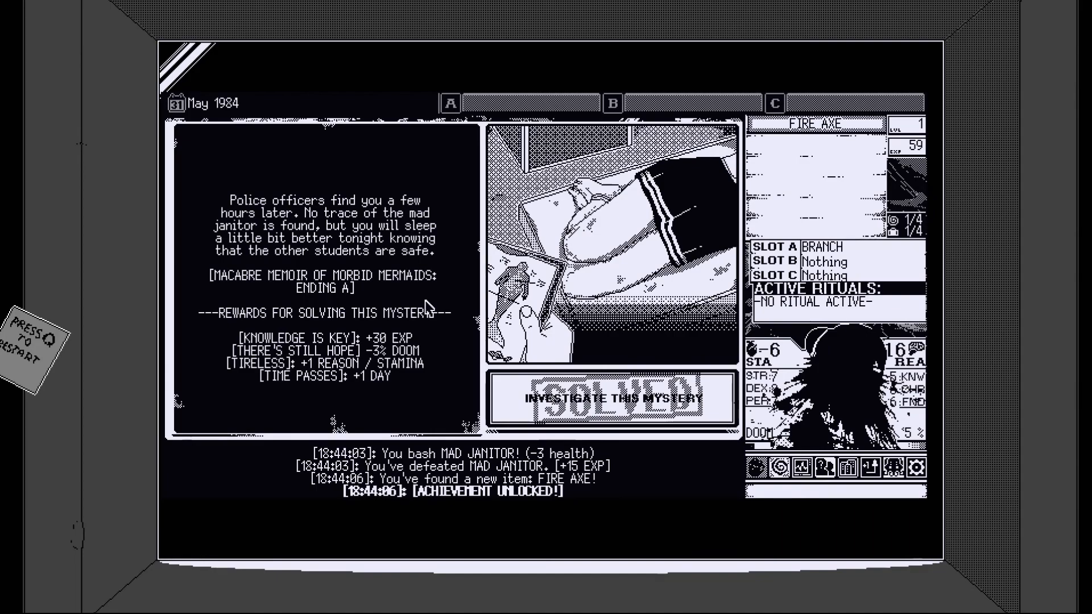
mouse_move(244, 331)
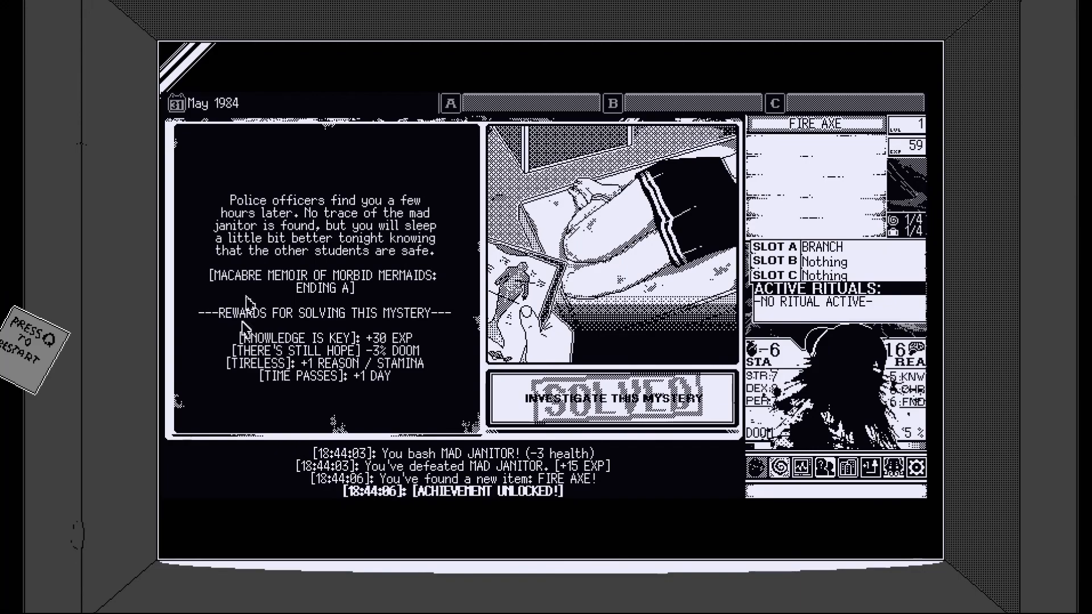
mouse_move(198, 300)
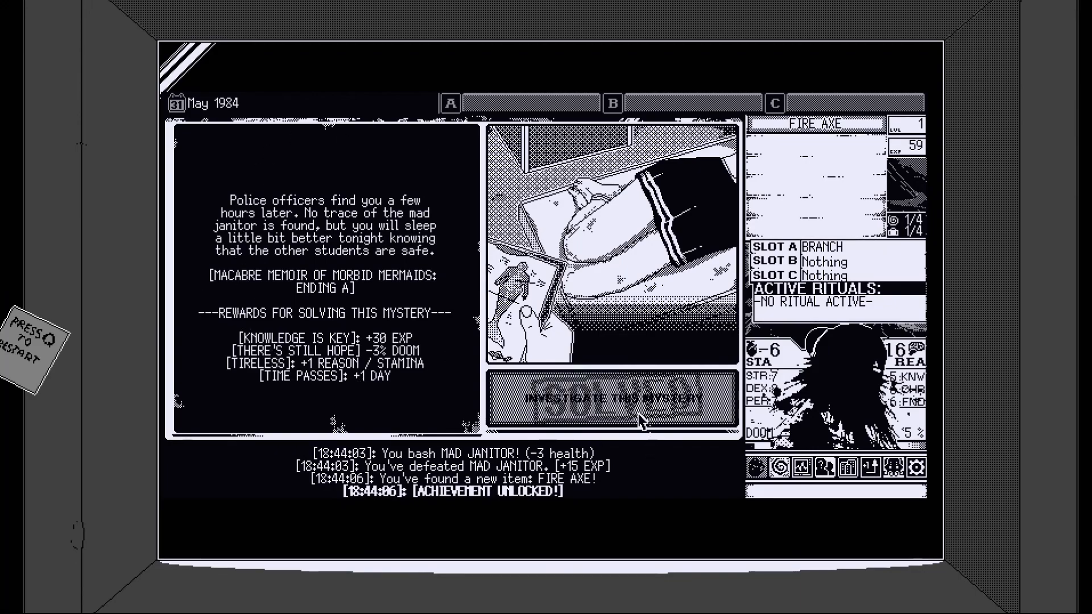
left_click(613, 400)
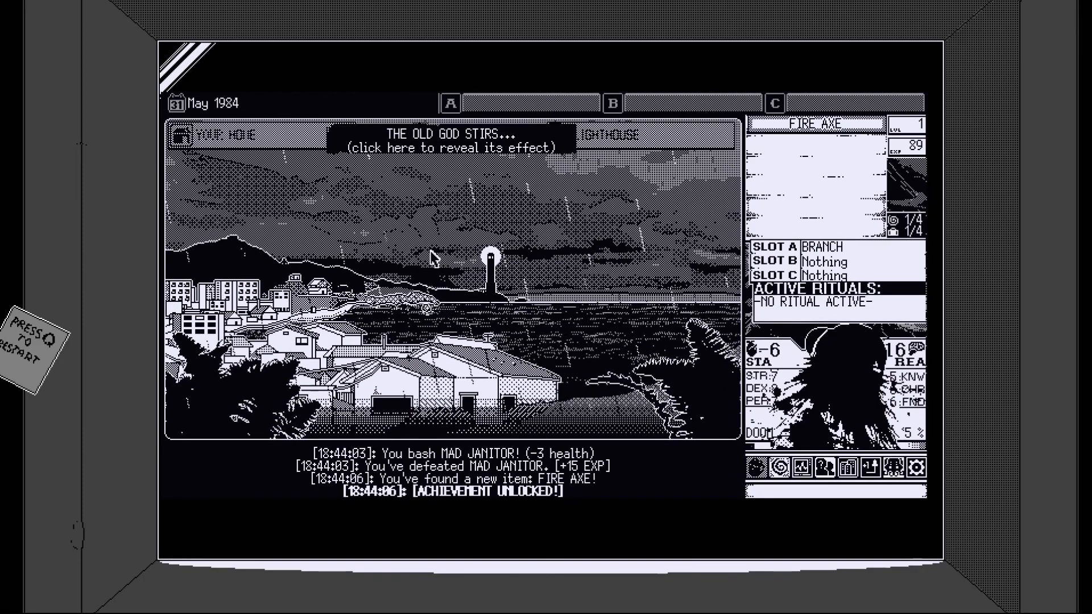
key("alt+tab")
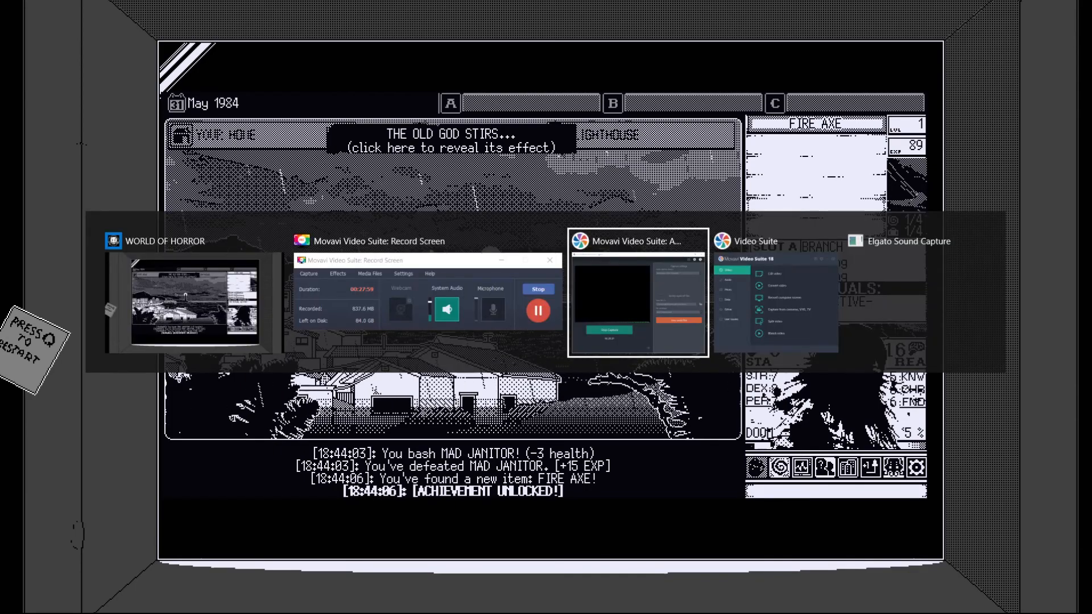